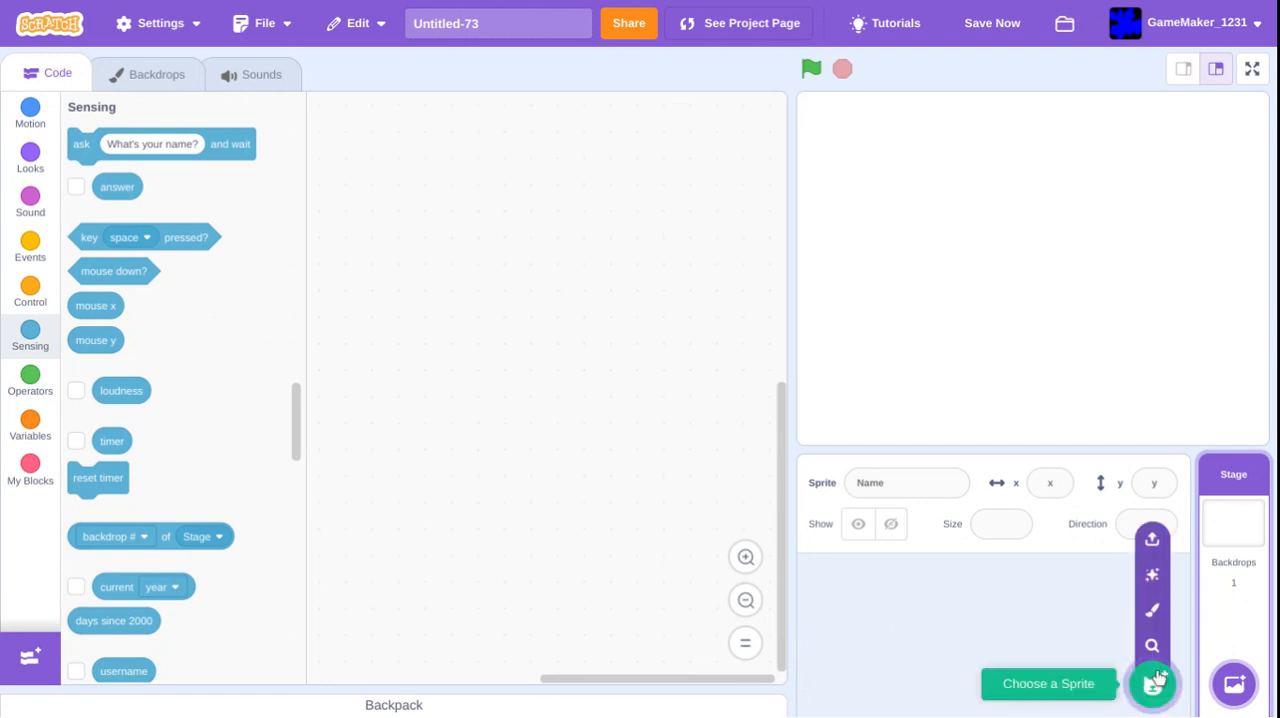
- Start a painted sprite and draw a circle with black outline and deeper violet fill
click(1152, 684)
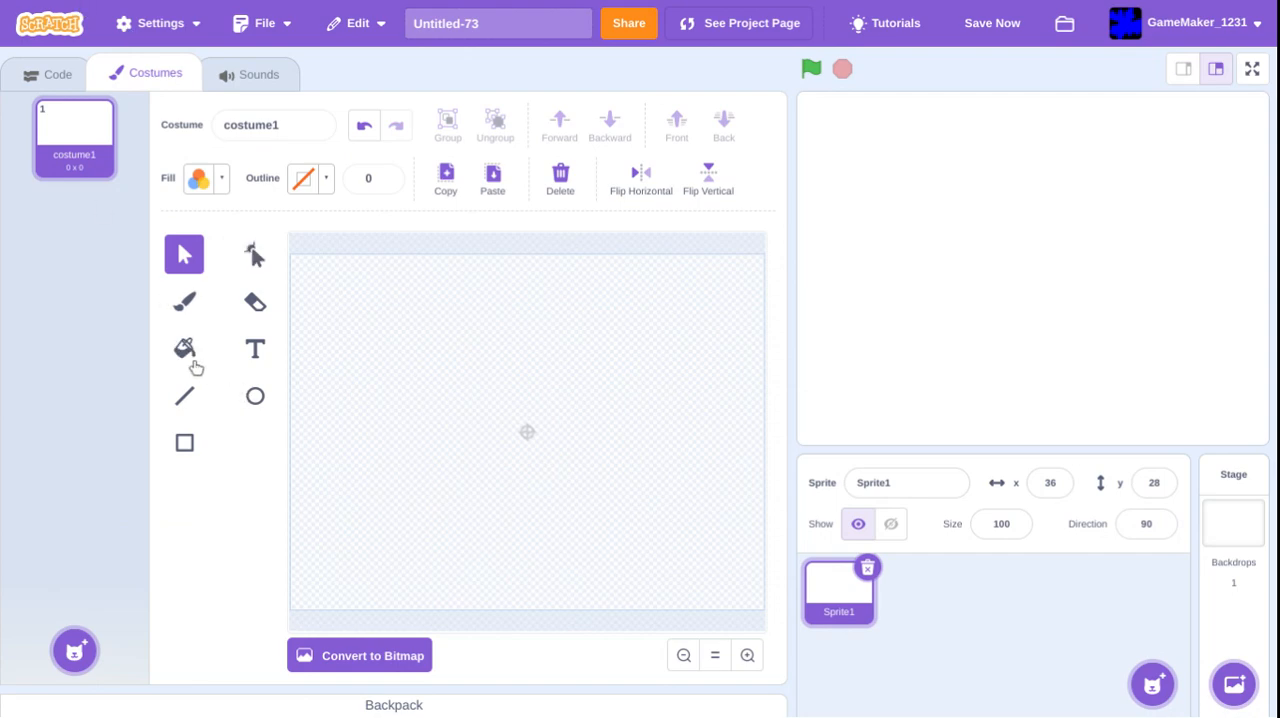
mouse_move(248, 408)
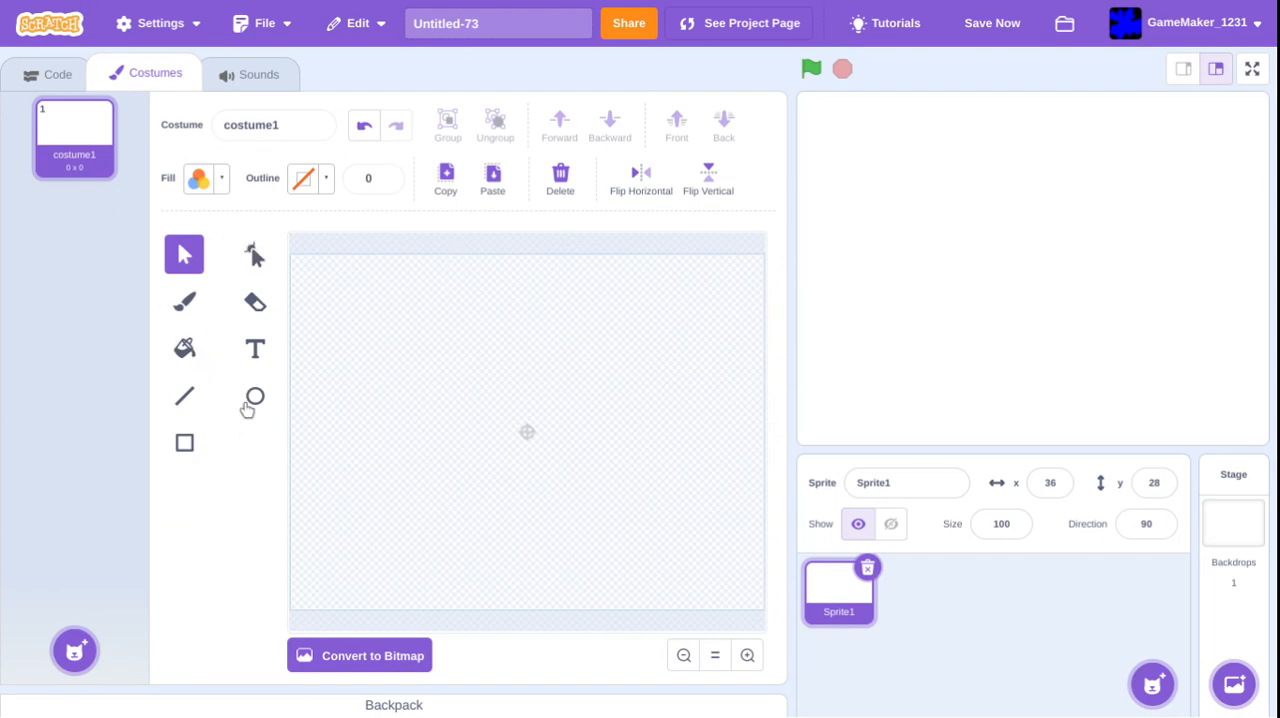
click(254, 396)
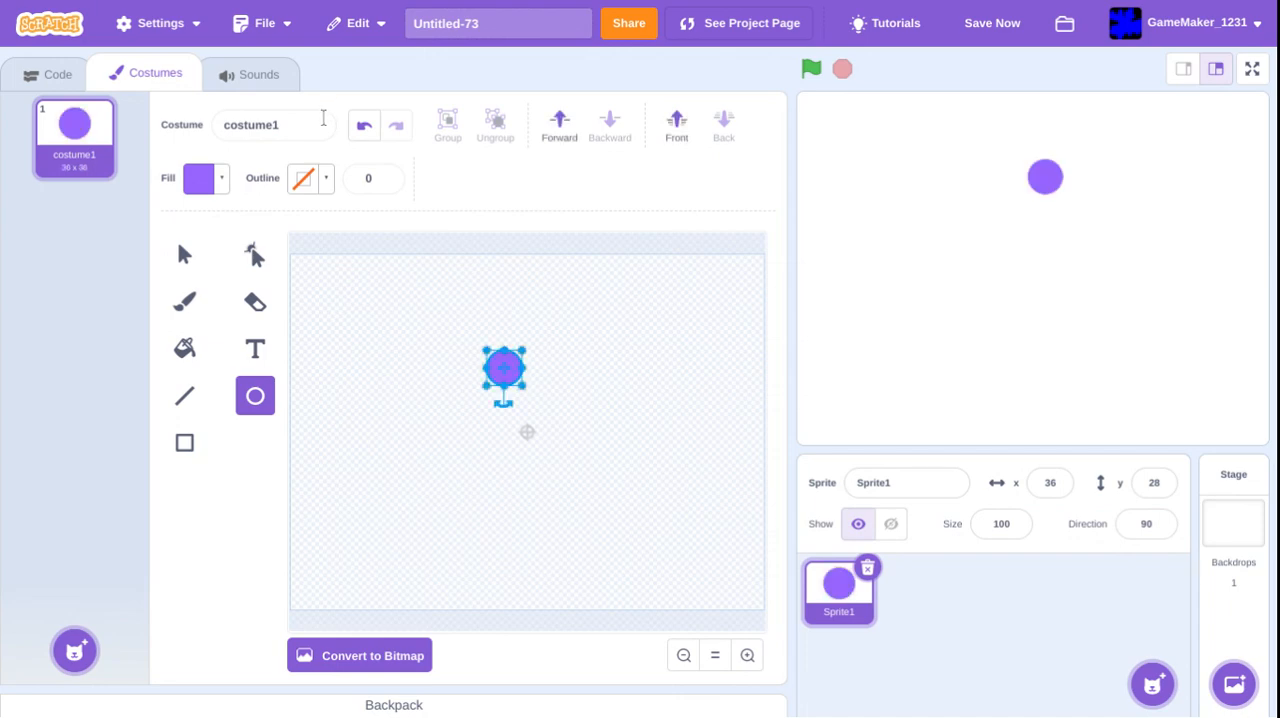
click(372, 178)
text(4)
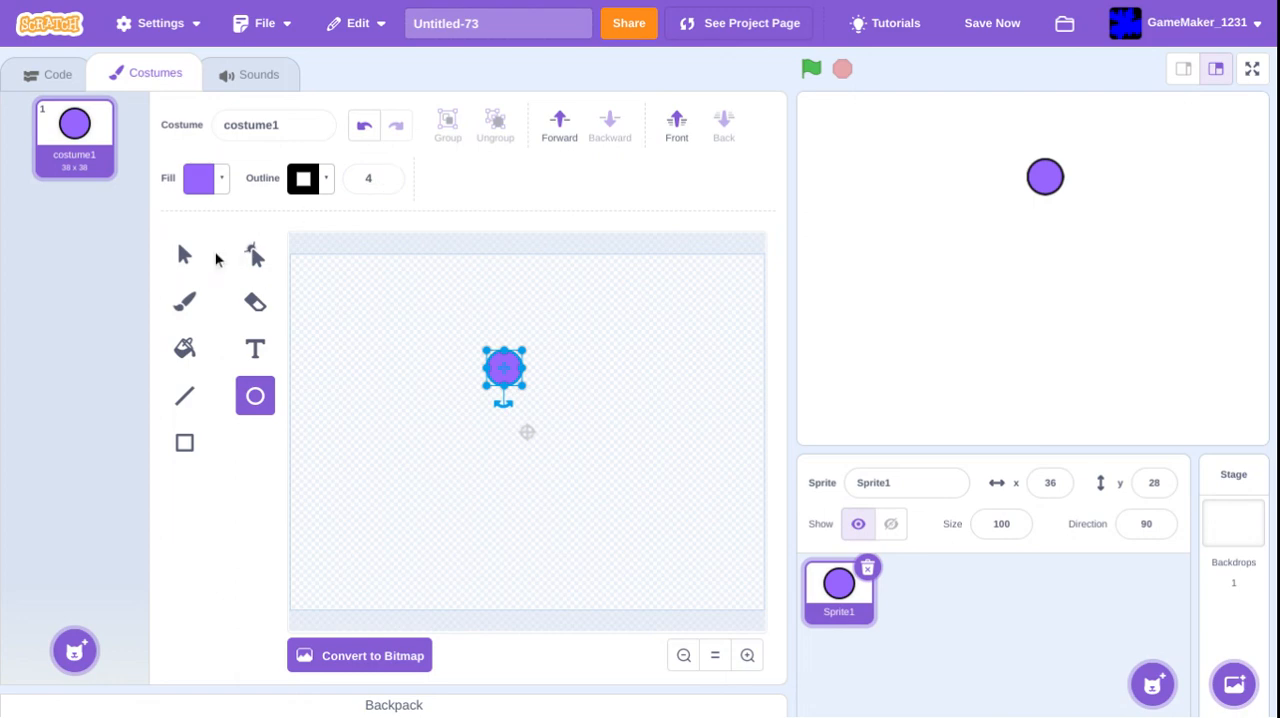
click(200, 178)
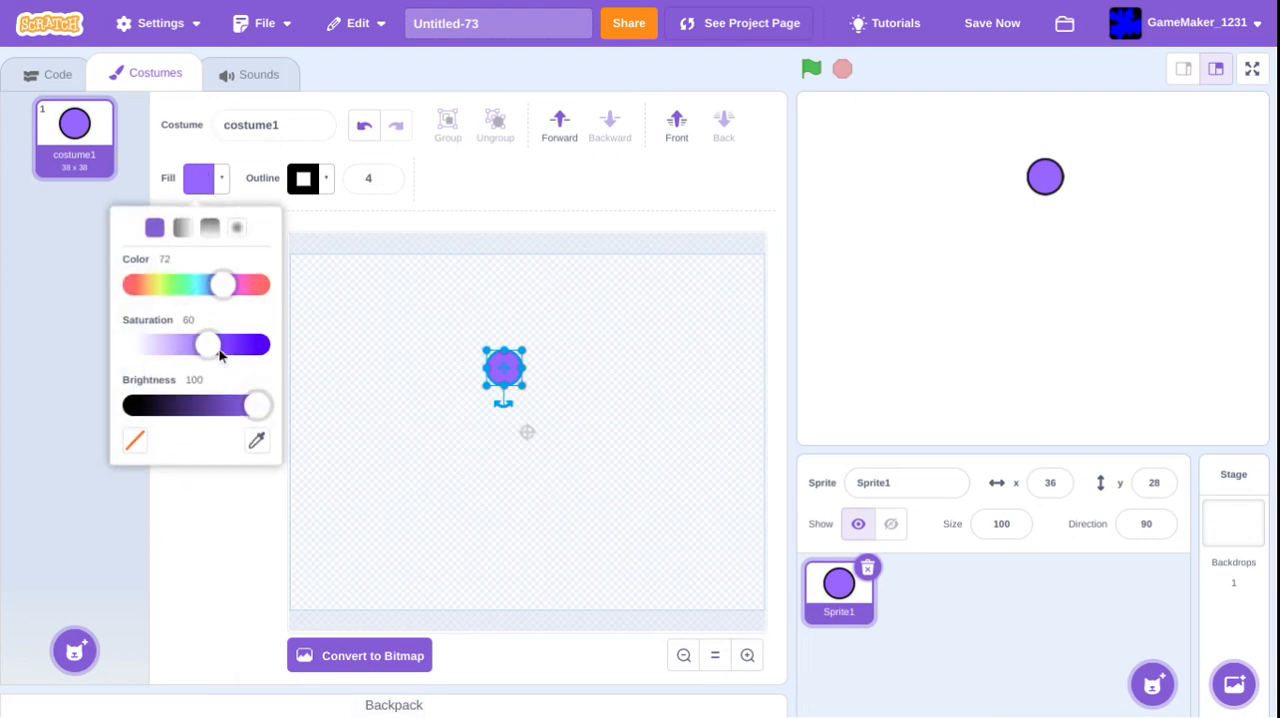
drag(208, 344, 260, 344)
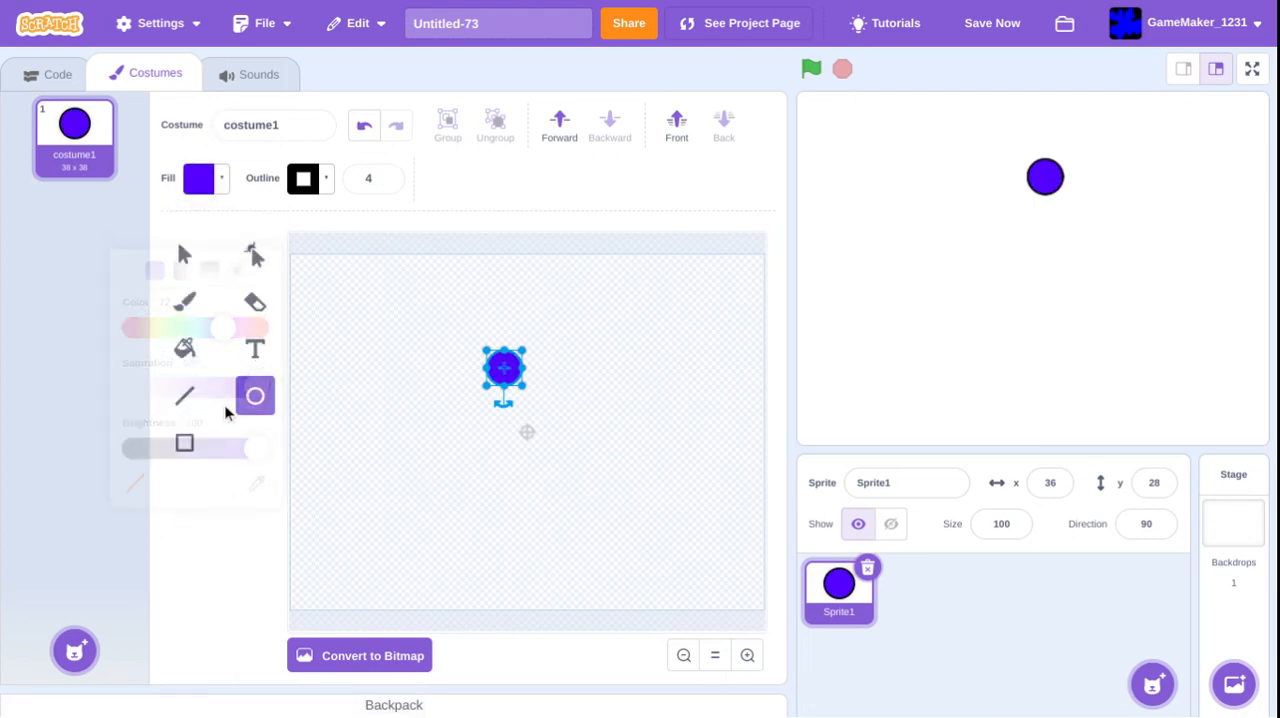
- Move the ball to the centre of its costume with the Select tool
click(184, 254)
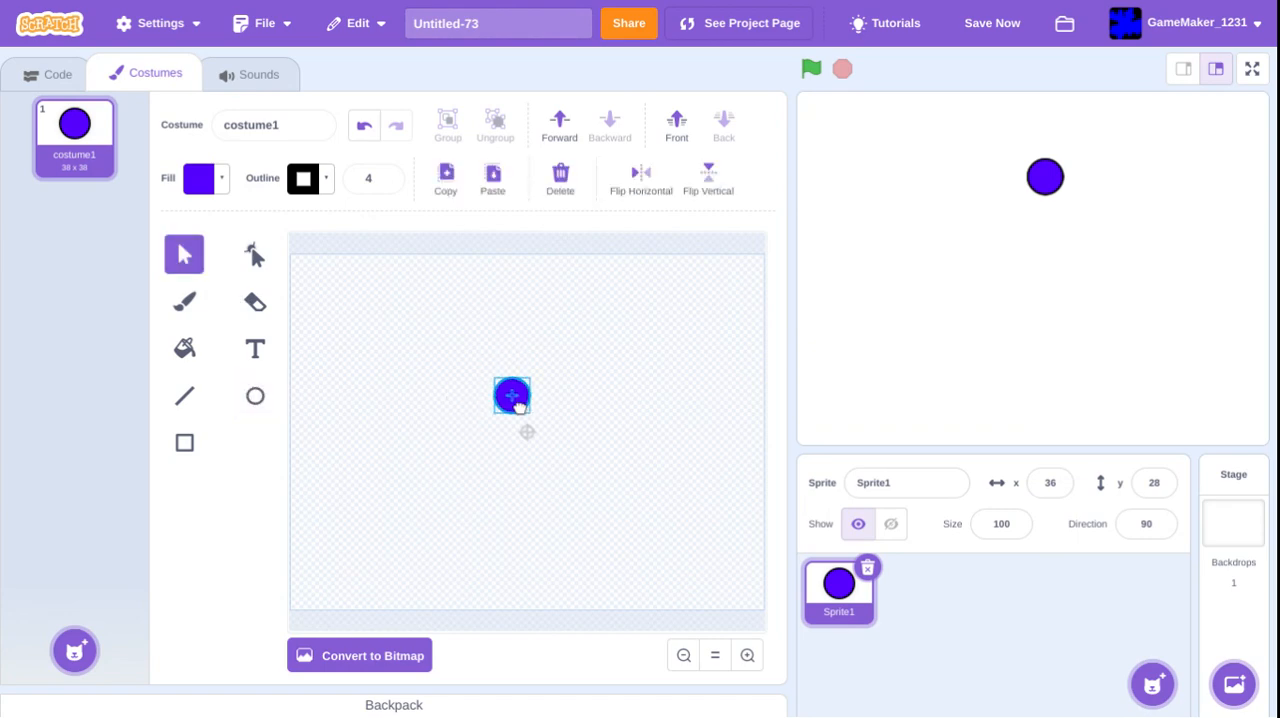
drag(512, 394, 528, 432)
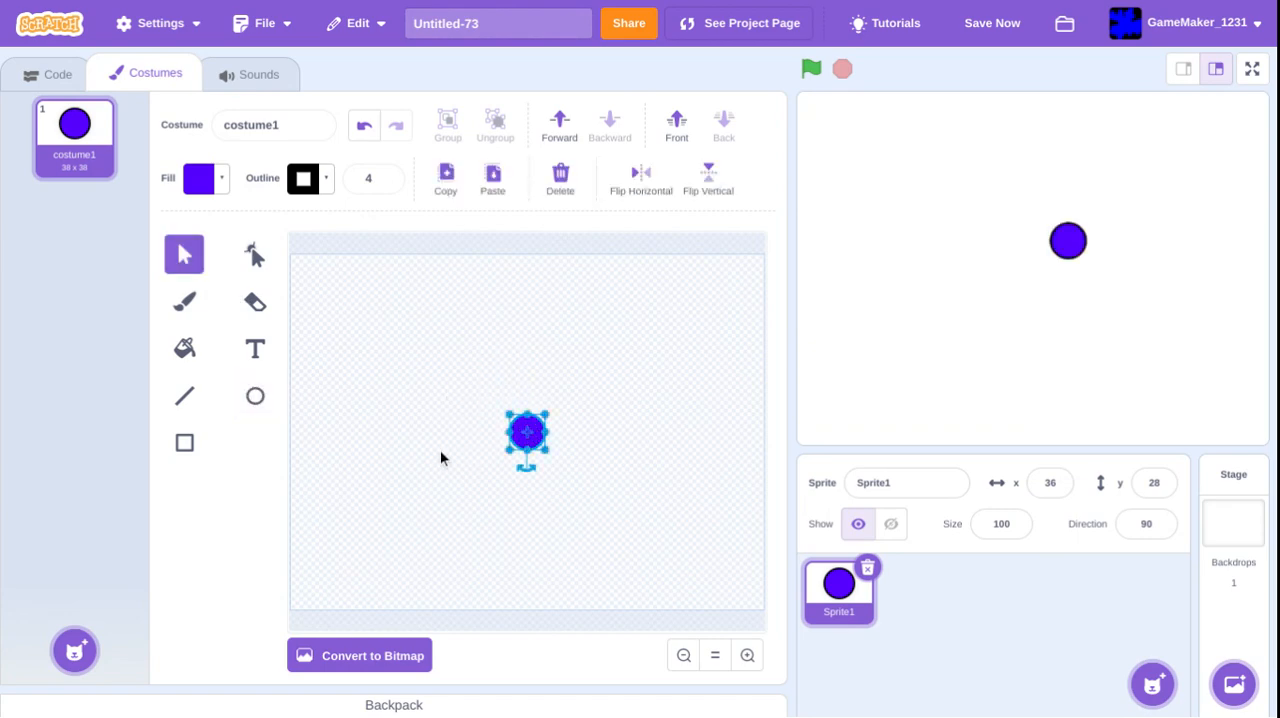
- Build a green-flag script with a forever loop holding two if blocks
click(56, 72)
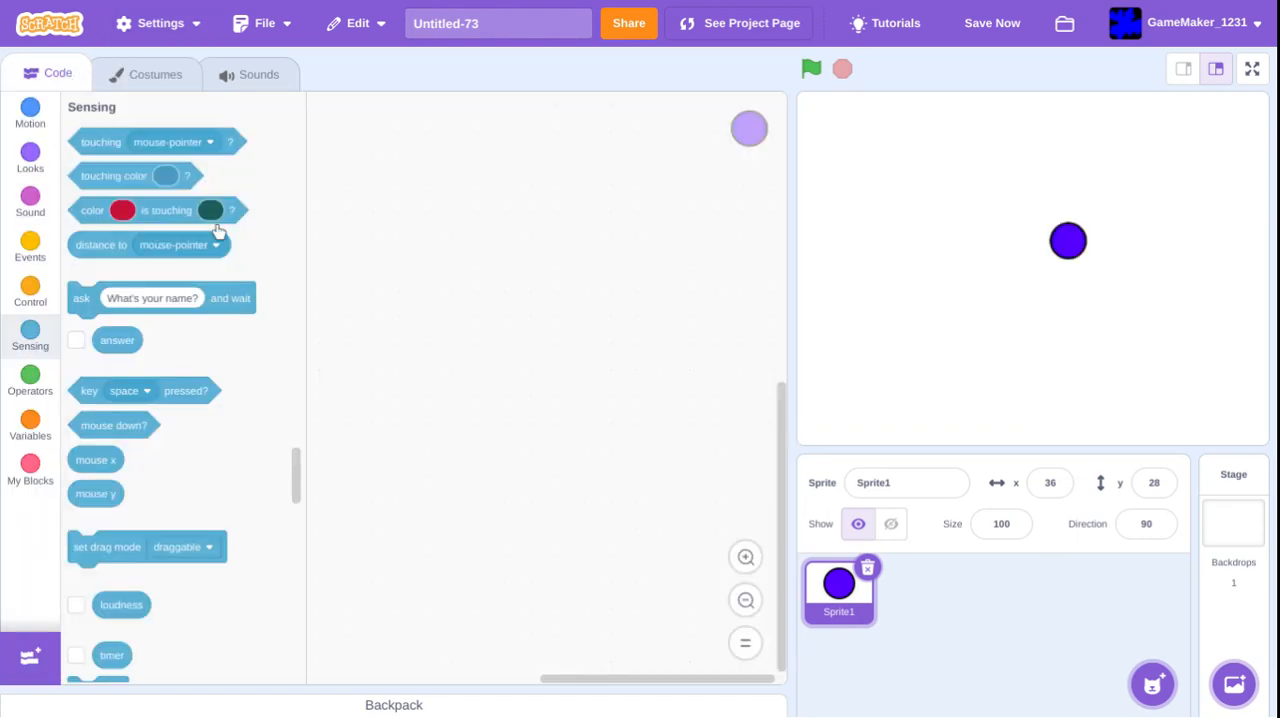
click(30, 244)
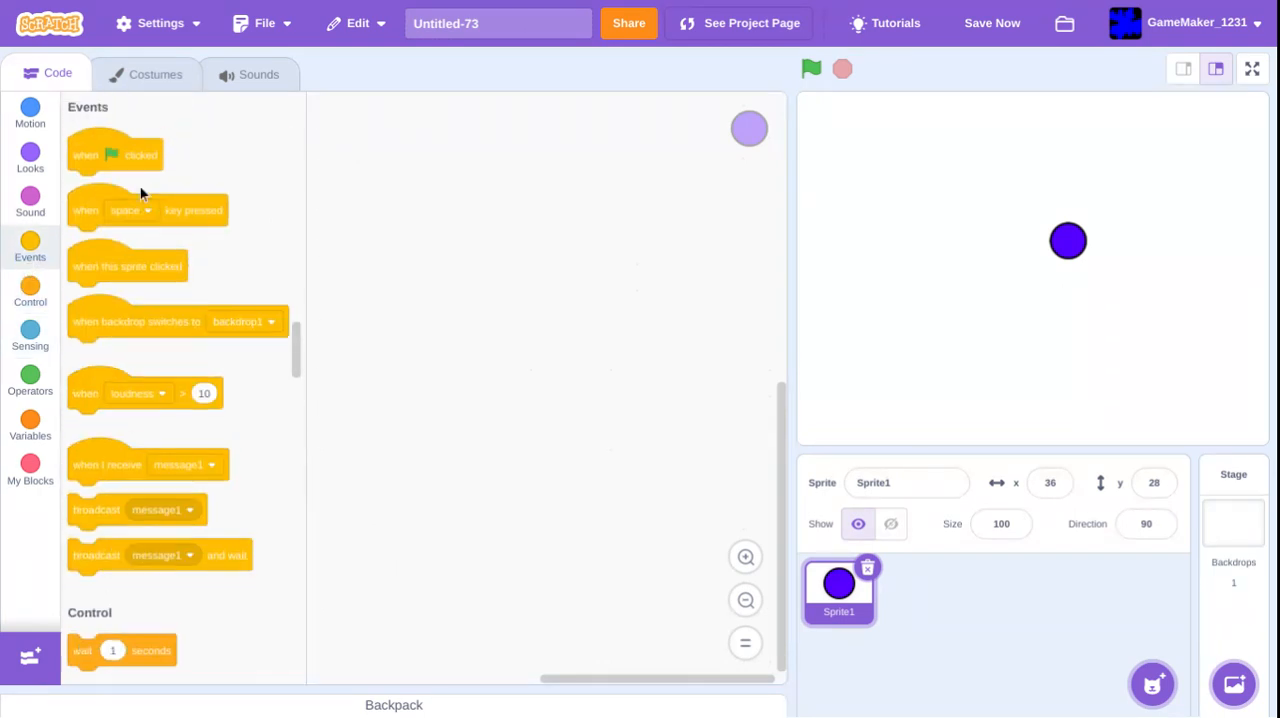
drag(116, 154, 476, 236)
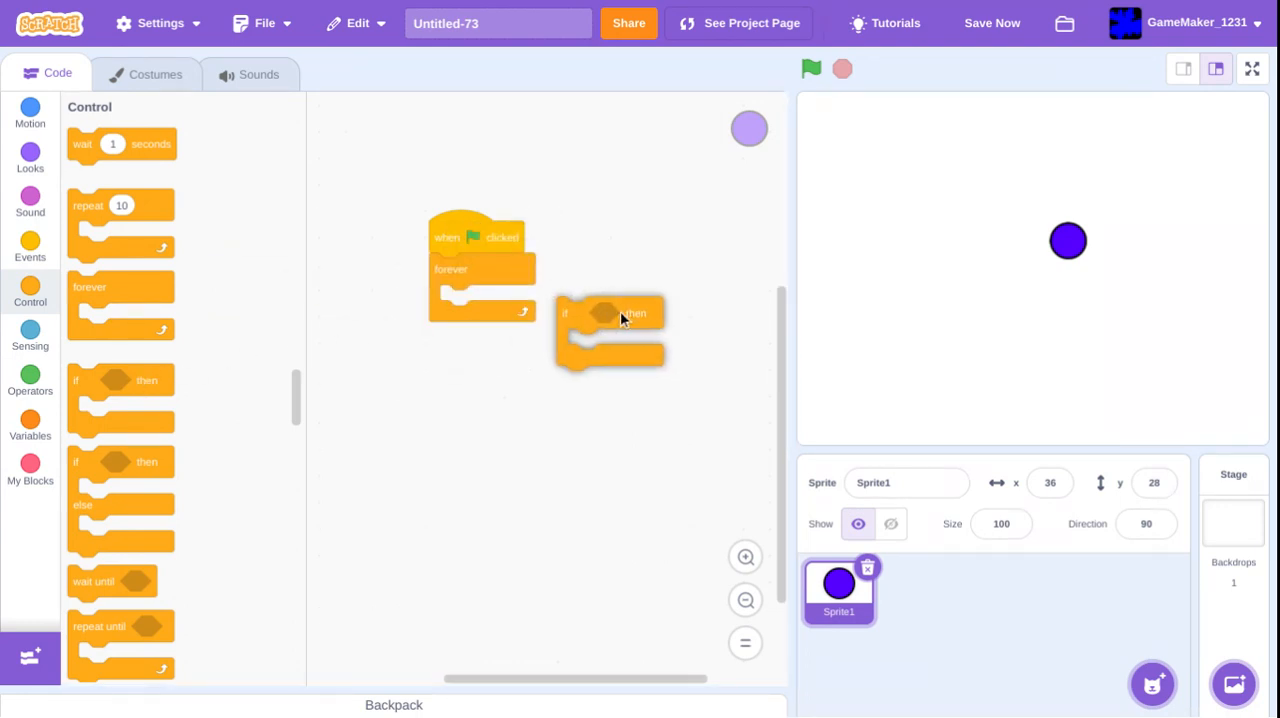
drag(610, 312, 480, 356)
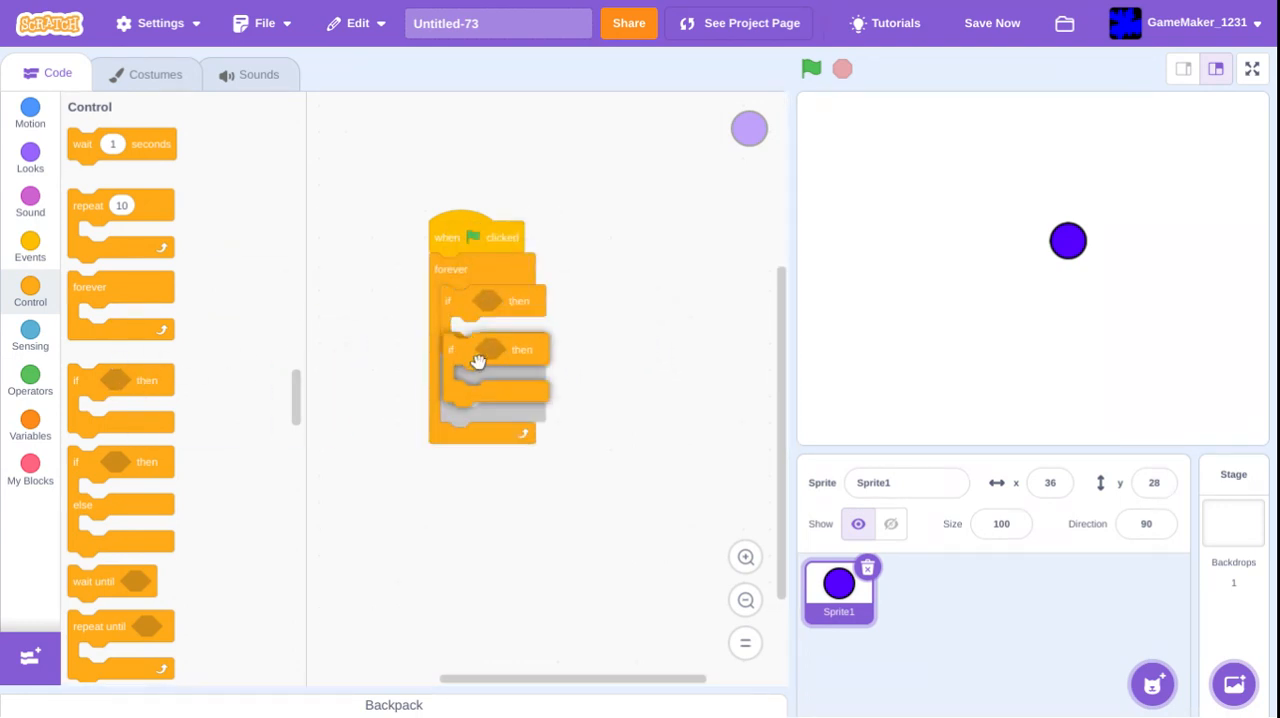
- Make the two checks sense right-arrow and left-arrow key presses
click(28, 336)
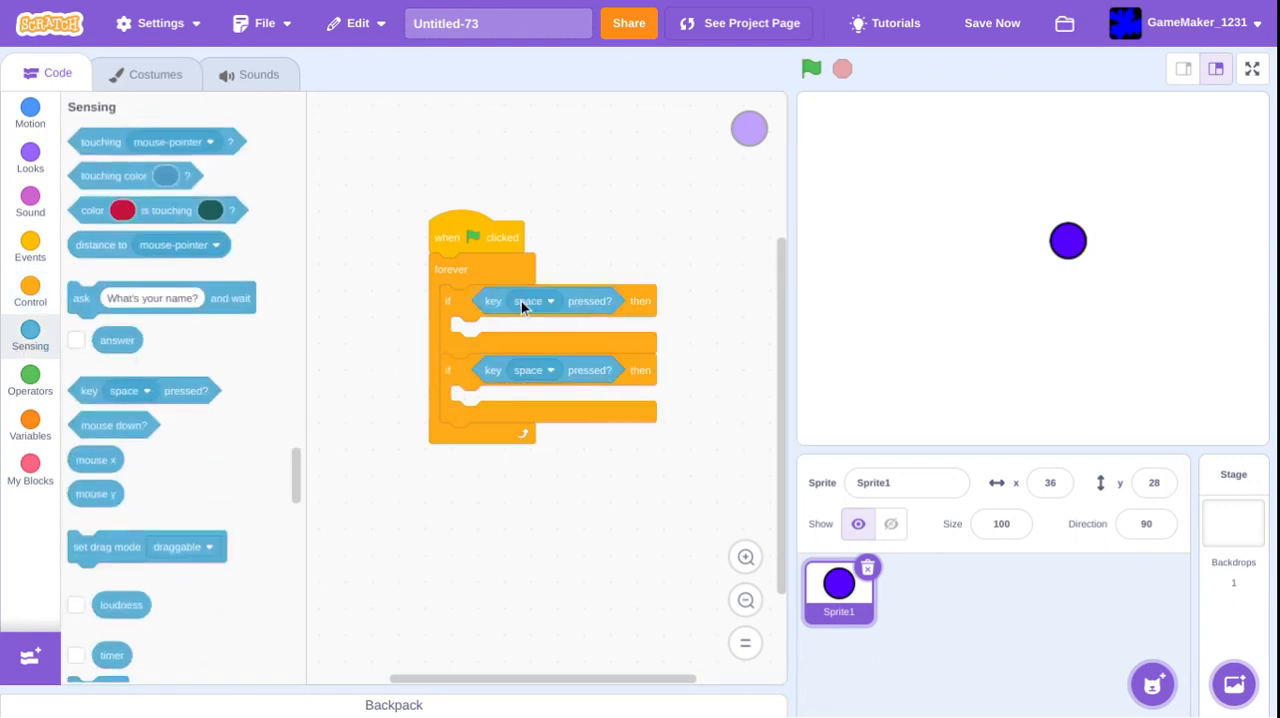
click(550, 300)
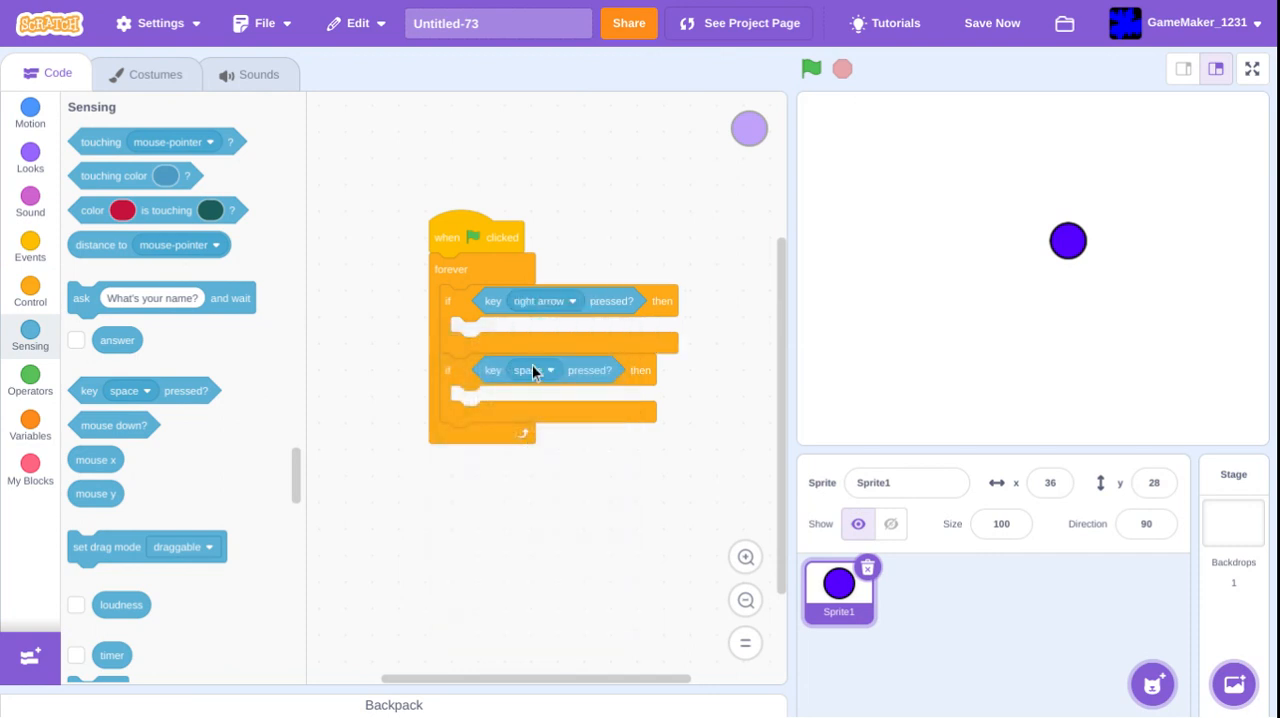
click(536, 370)
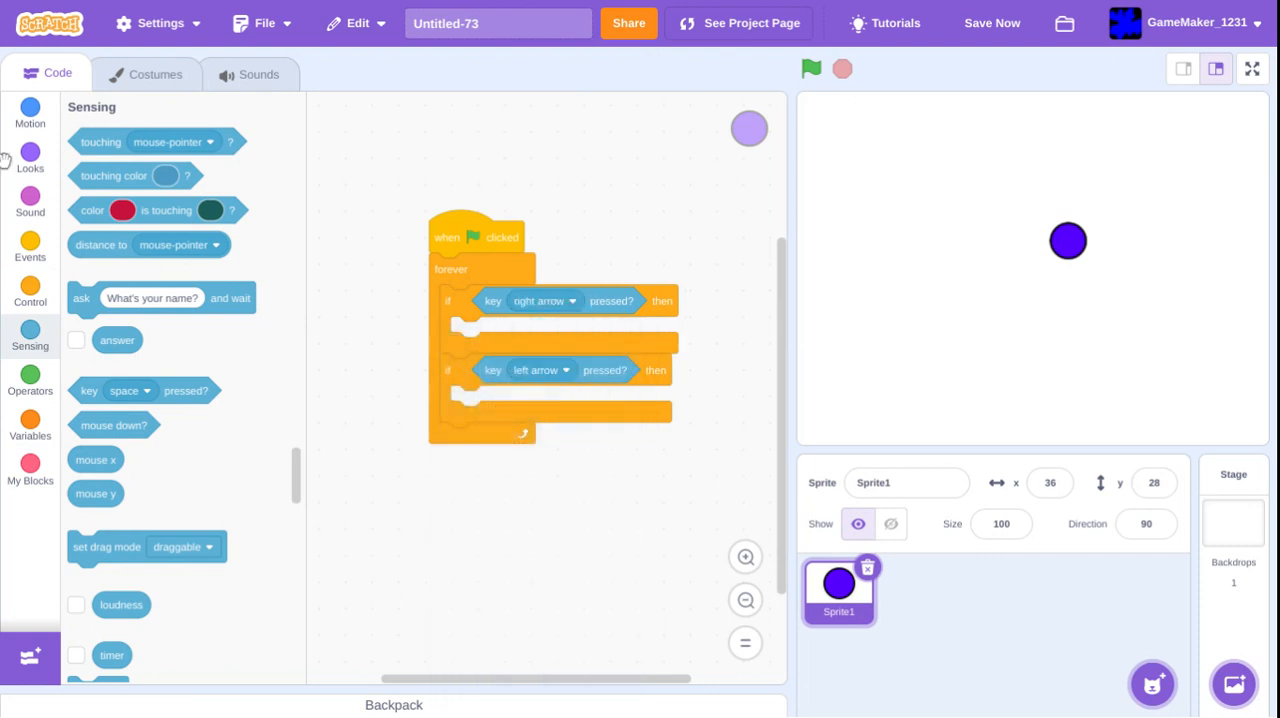
click(30, 112)
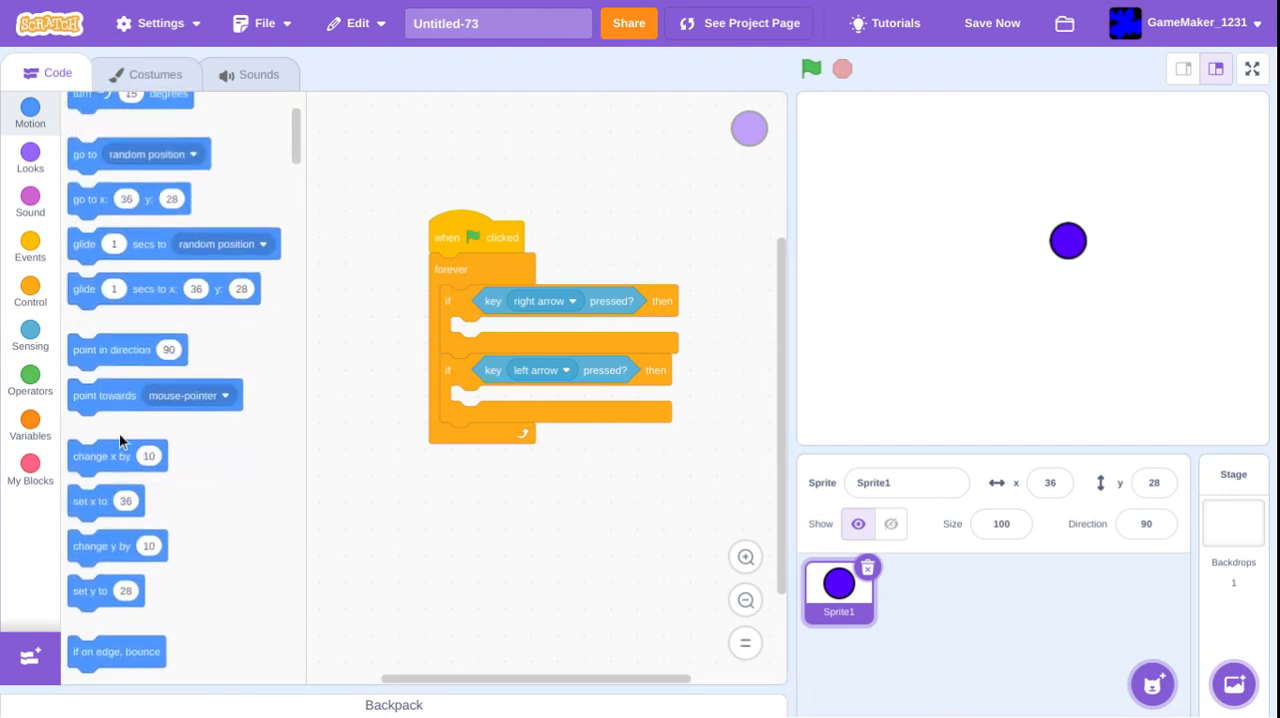
- Change x by 8 on right arrow and by -8 on left arrow
drag(110, 456, 500, 332)
text(-1)
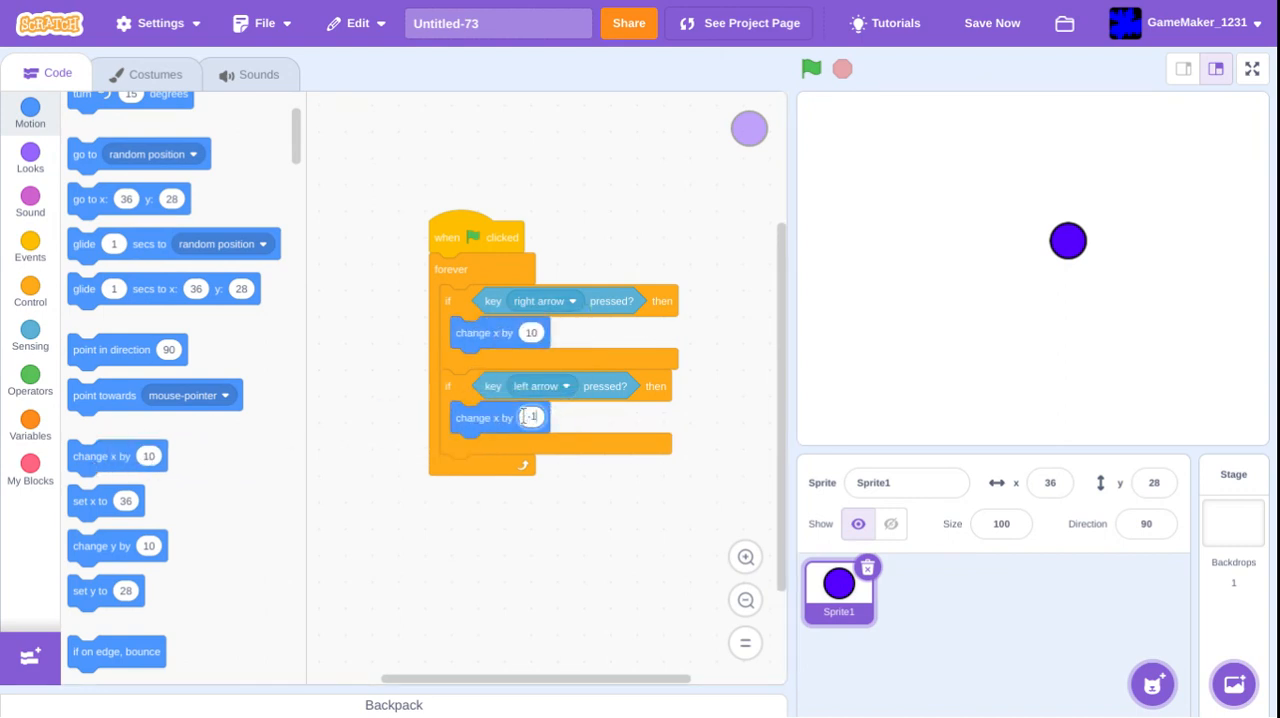
text(-8)
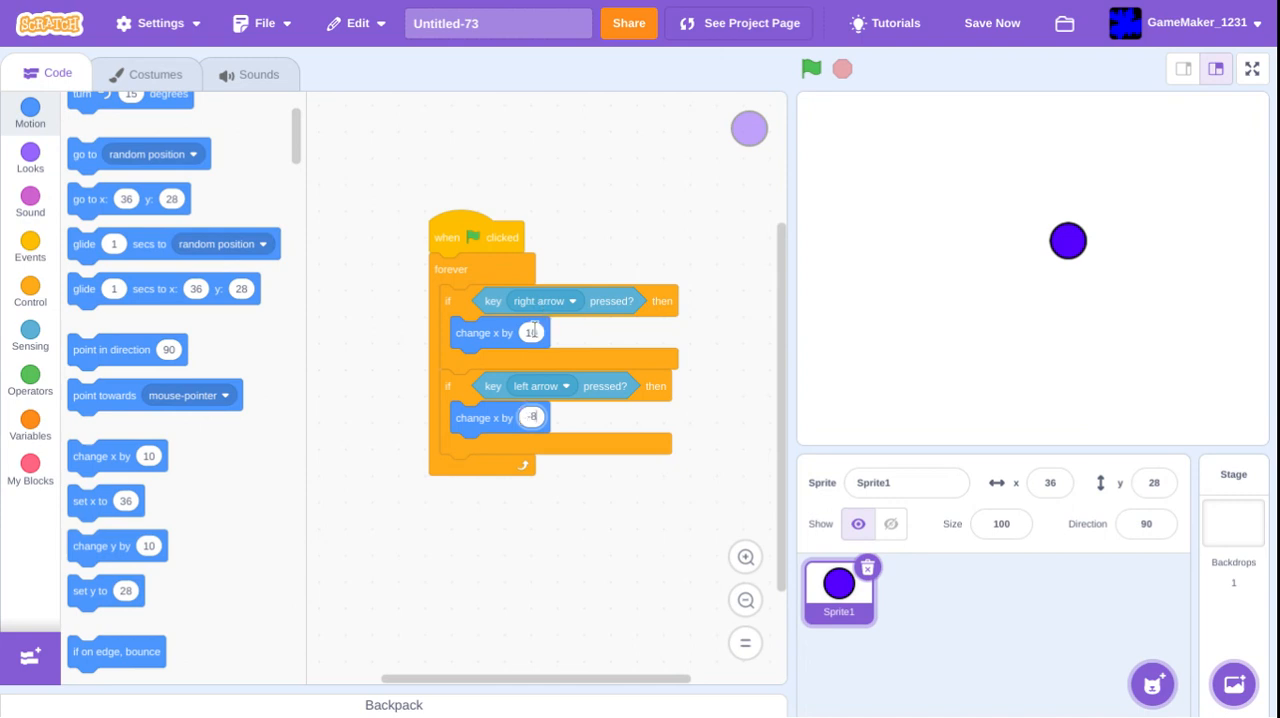
text(8)
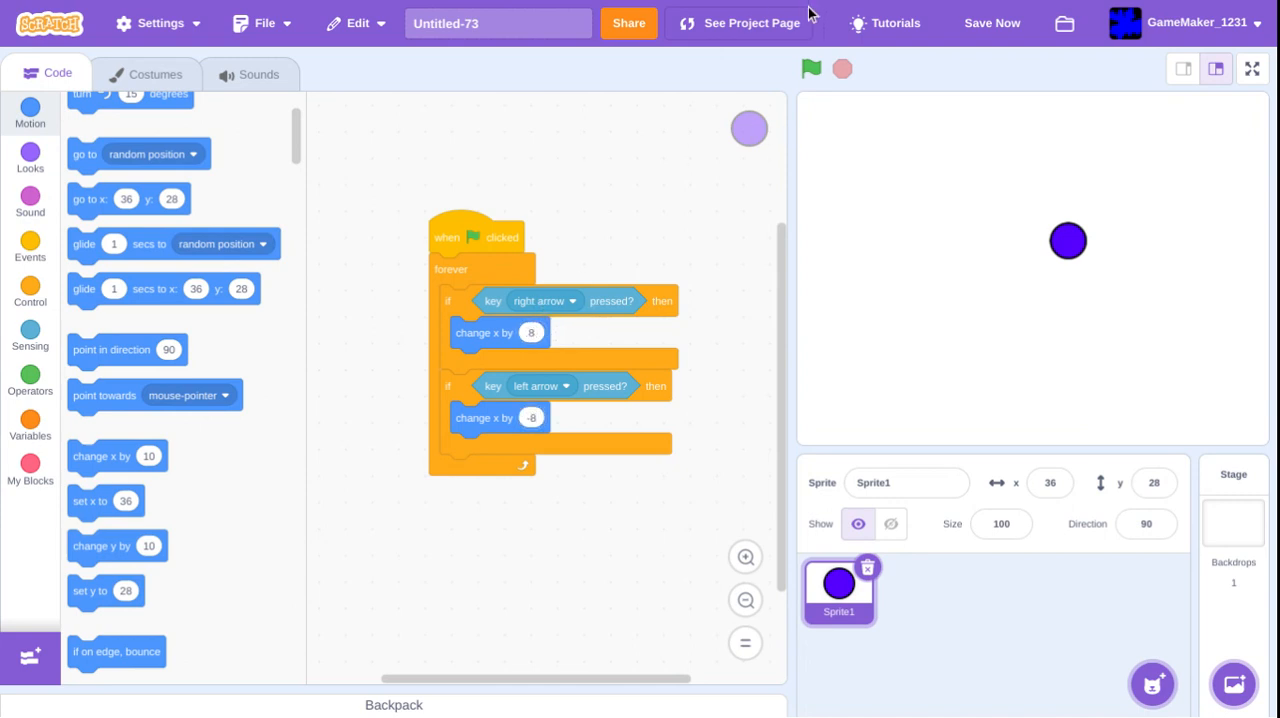
- Run the game to test the arrow controls, then stop it
click(810, 68)
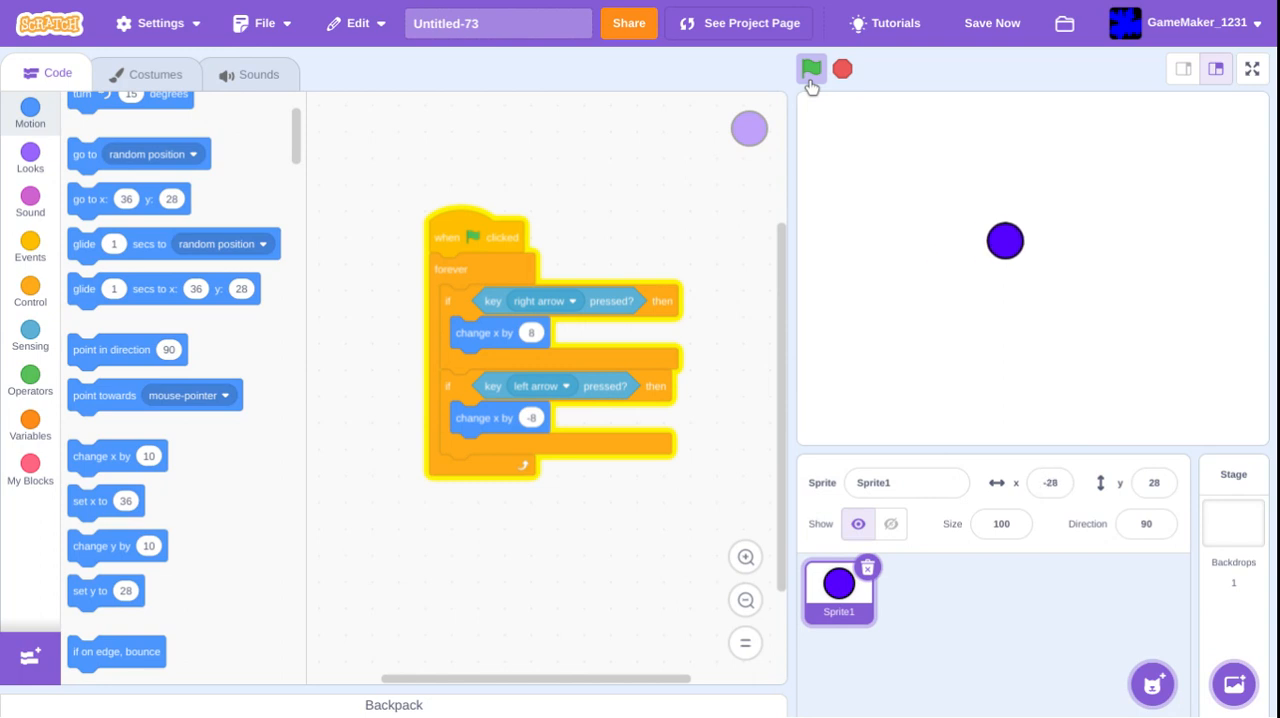
click(812, 68)
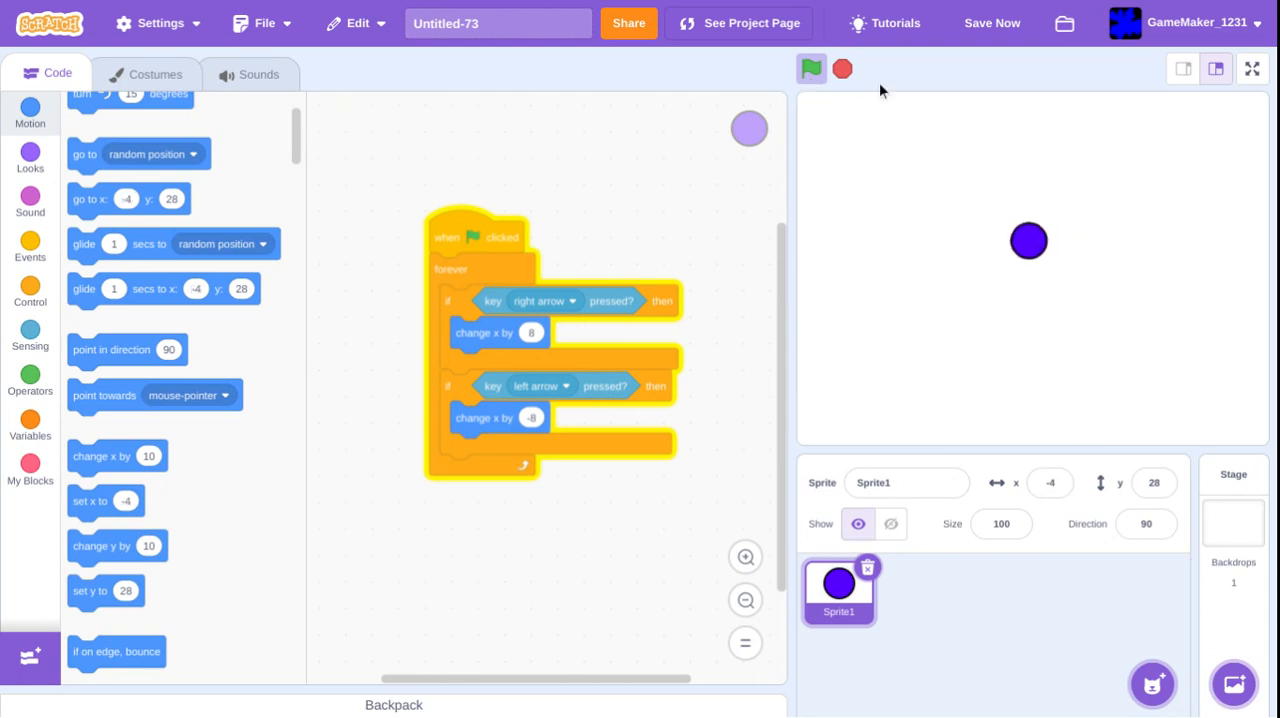
click(812, 68)
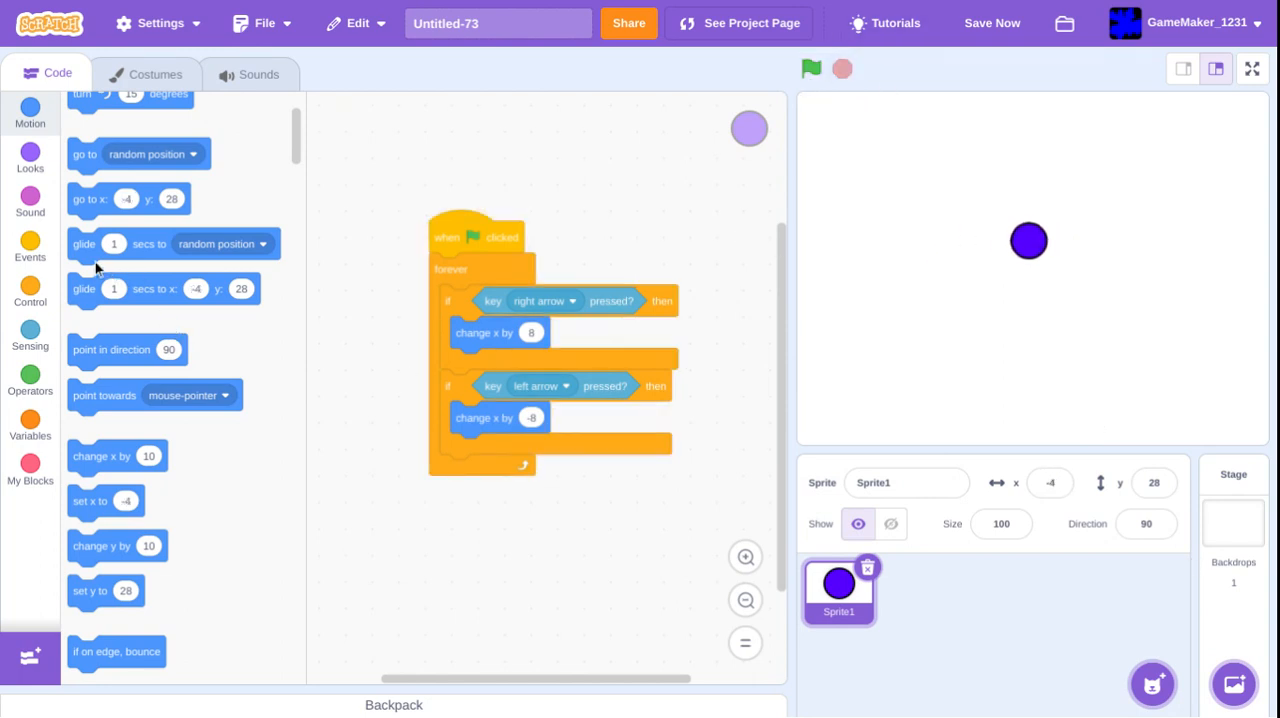
mouse_move(1096, 672)
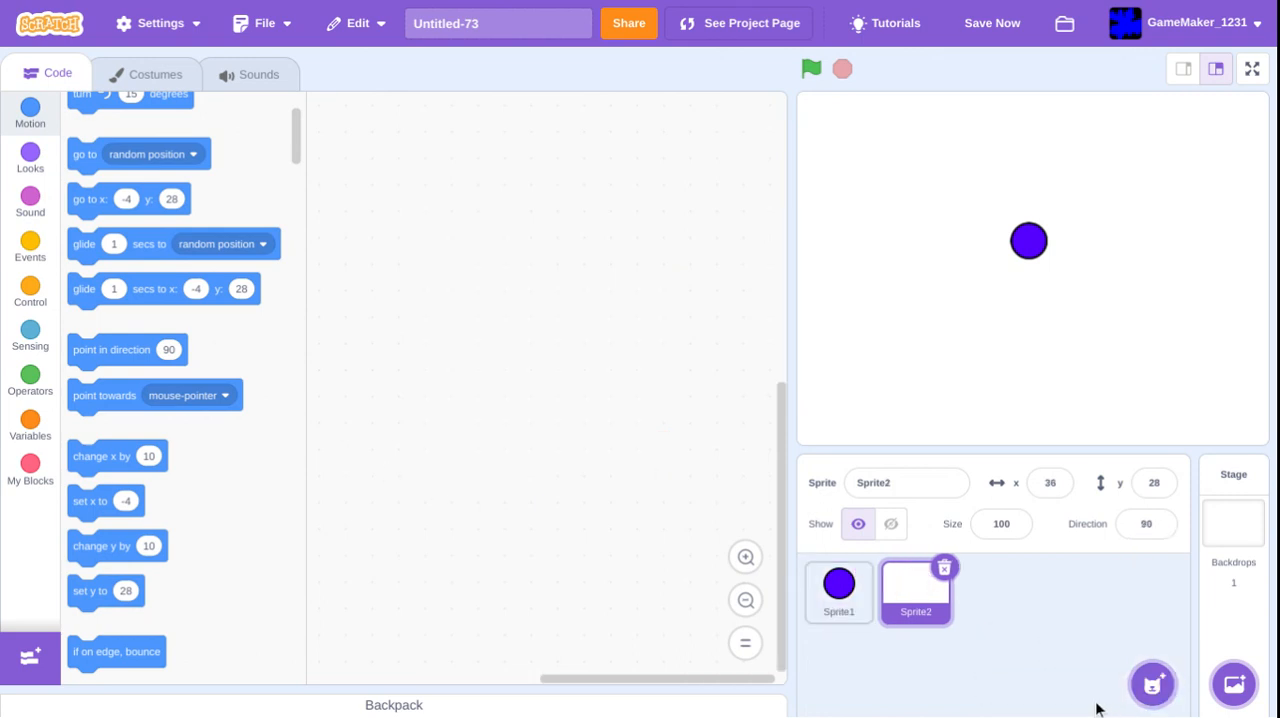
- Draw a long thin violet rectangle as the platform costume and return to its code
click(156, 72)
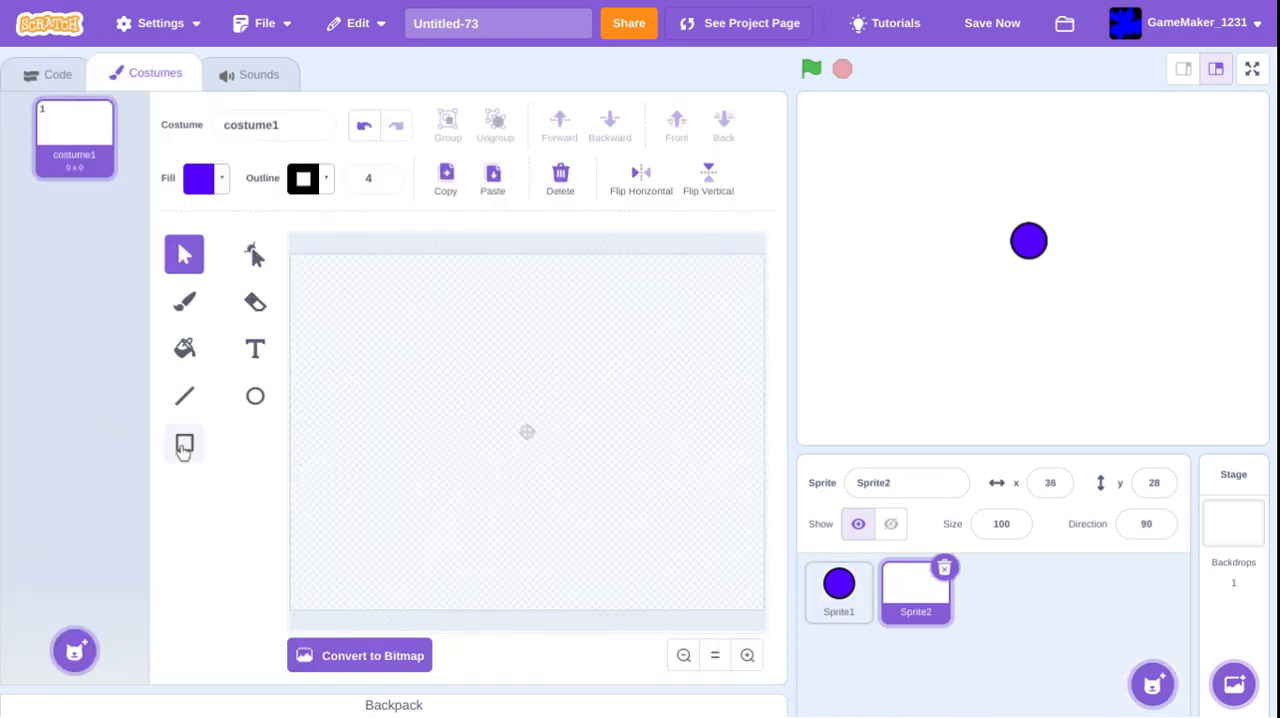
drag(504, 416, 564, 476)
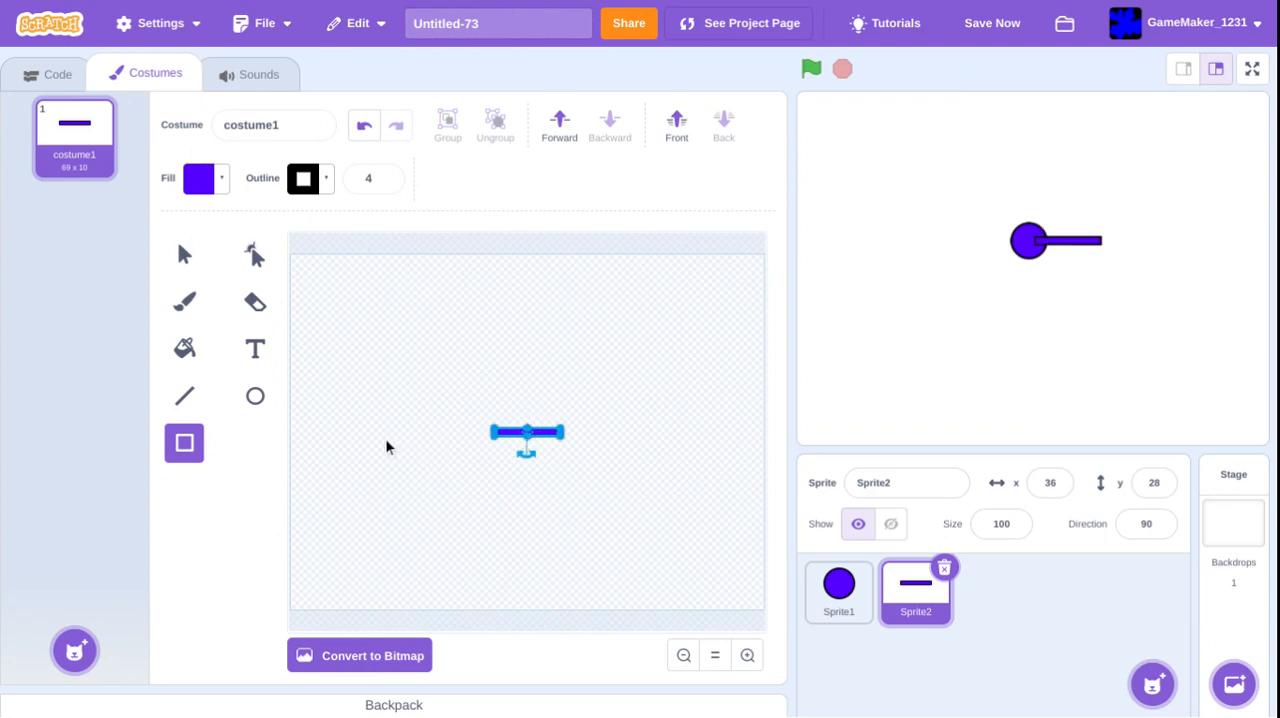
click(56, 72)
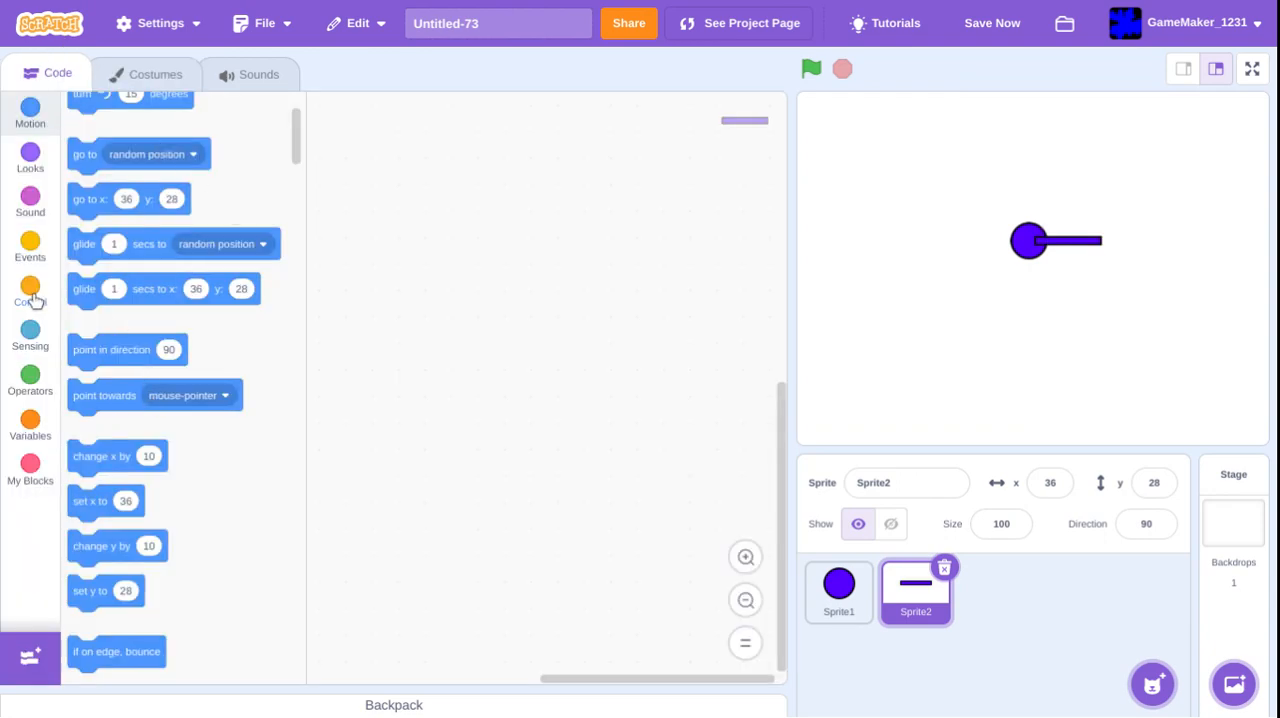
- Give the platform a green-flag script that goes to x 0, y -176 at the stage bottom
click(30, 114)
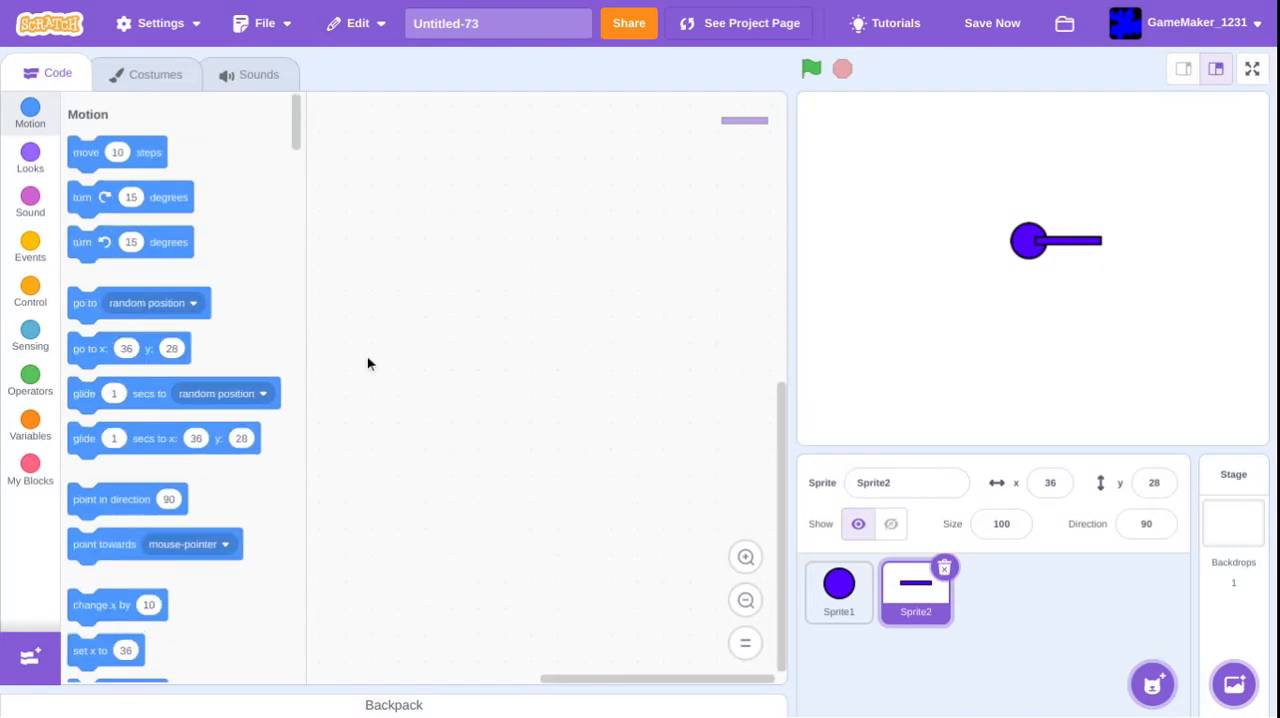
drag(90, 348, 398, 360)
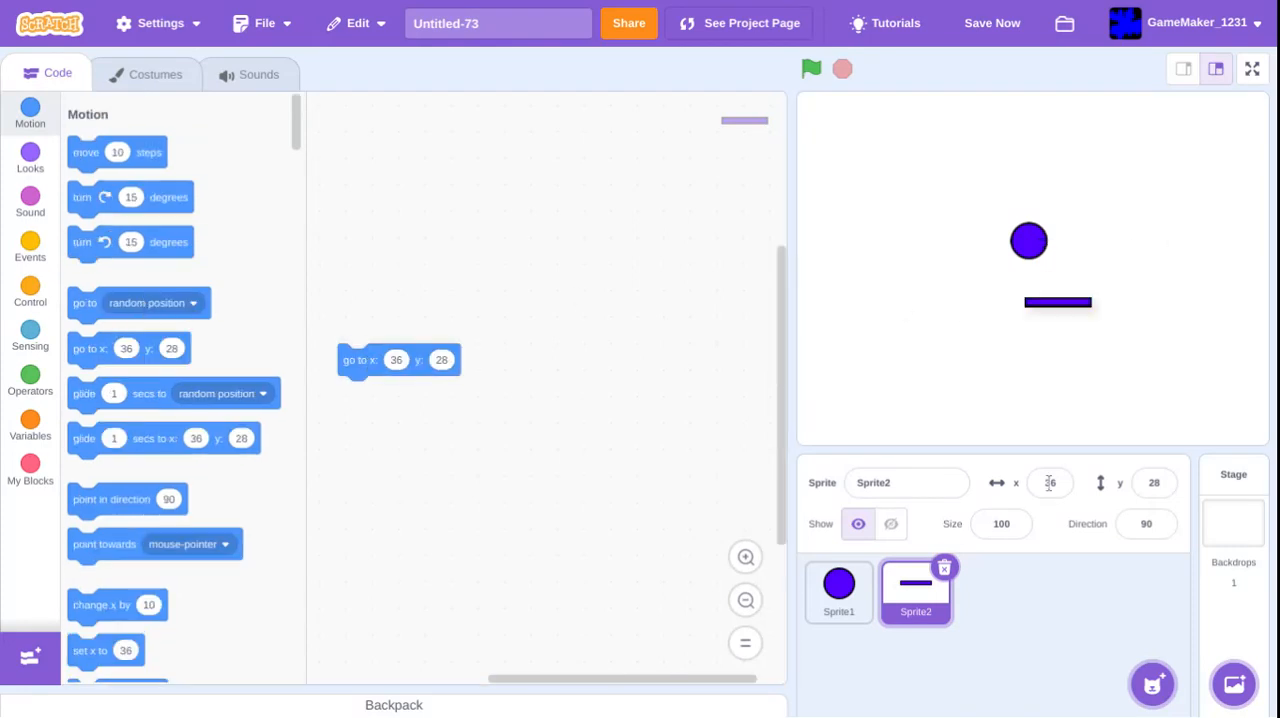
drag(1058, 302, 1020, 442)
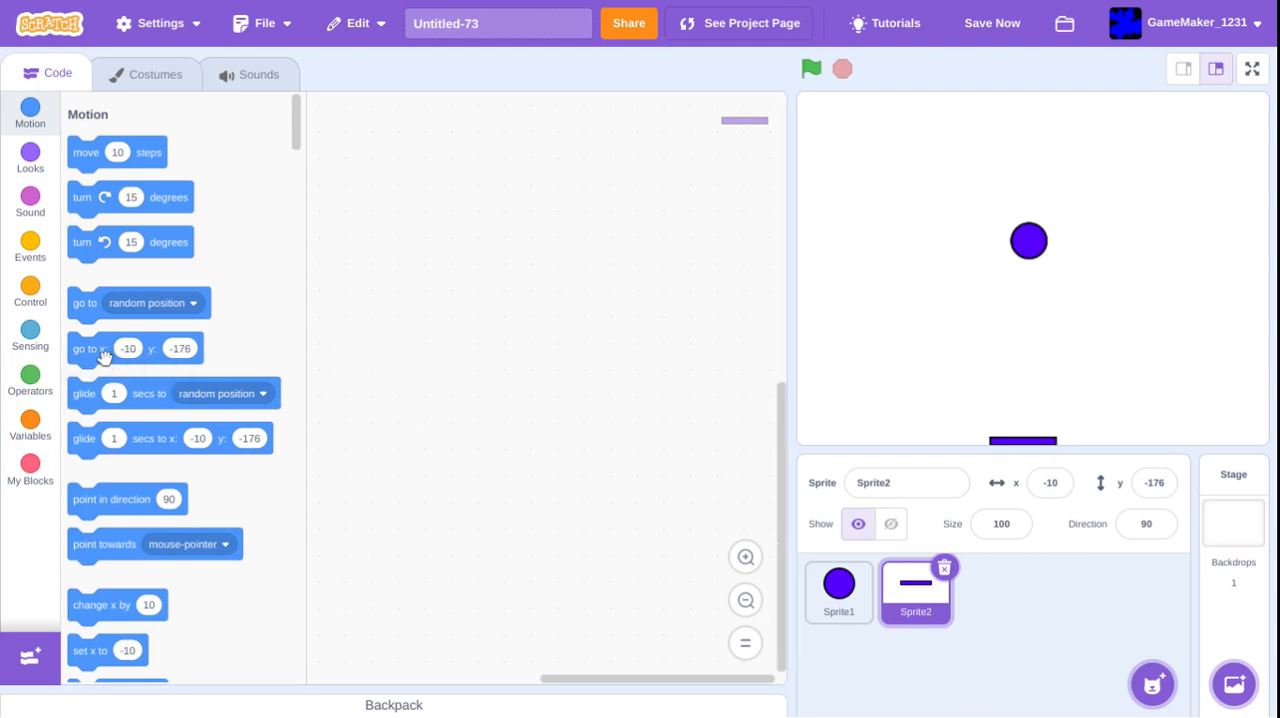
drag(136, 348, 448, 332)
text(0)
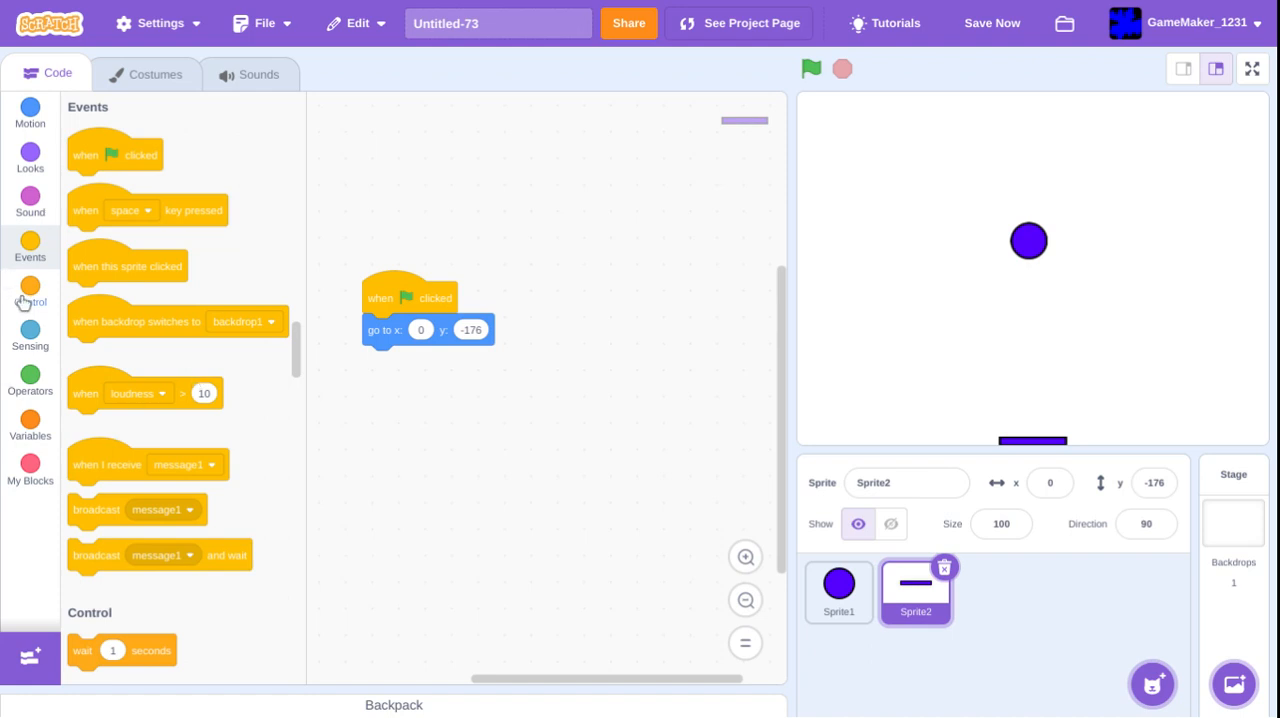
- Add a forever loop that waits 1 second and creates a clone of the platform
click(28, 292)
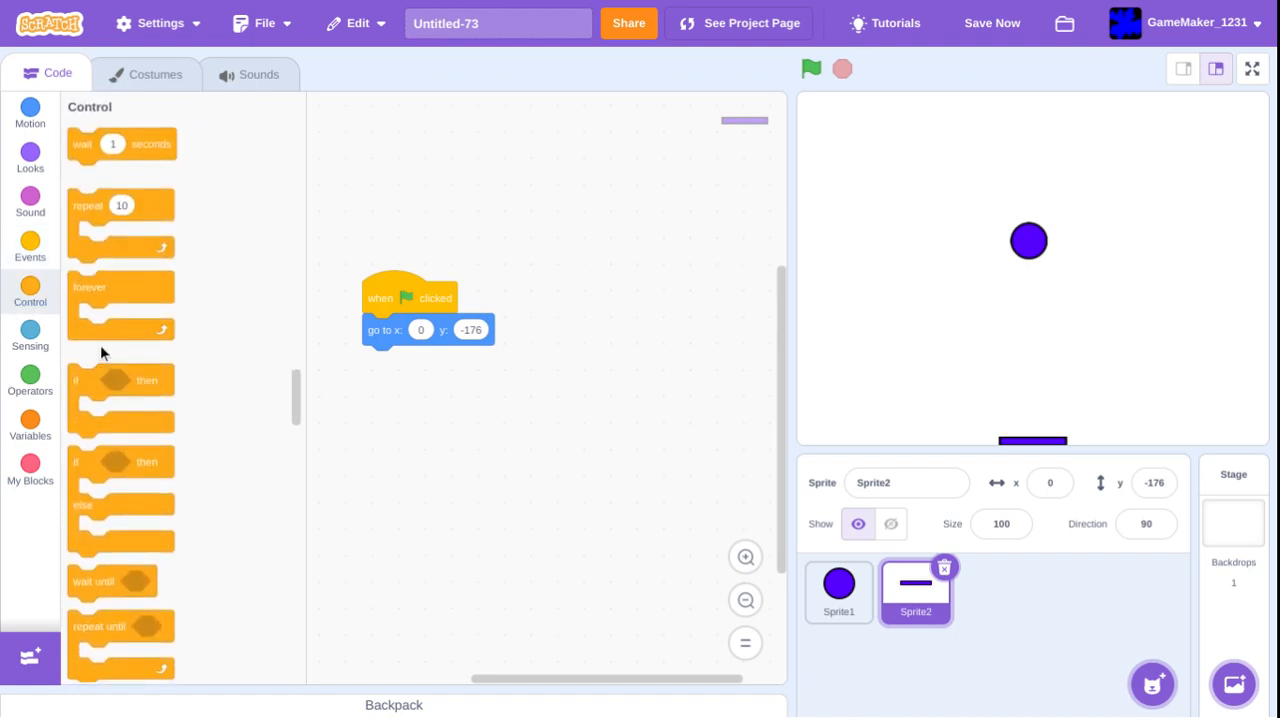
drag(88, 288, 416, 362)
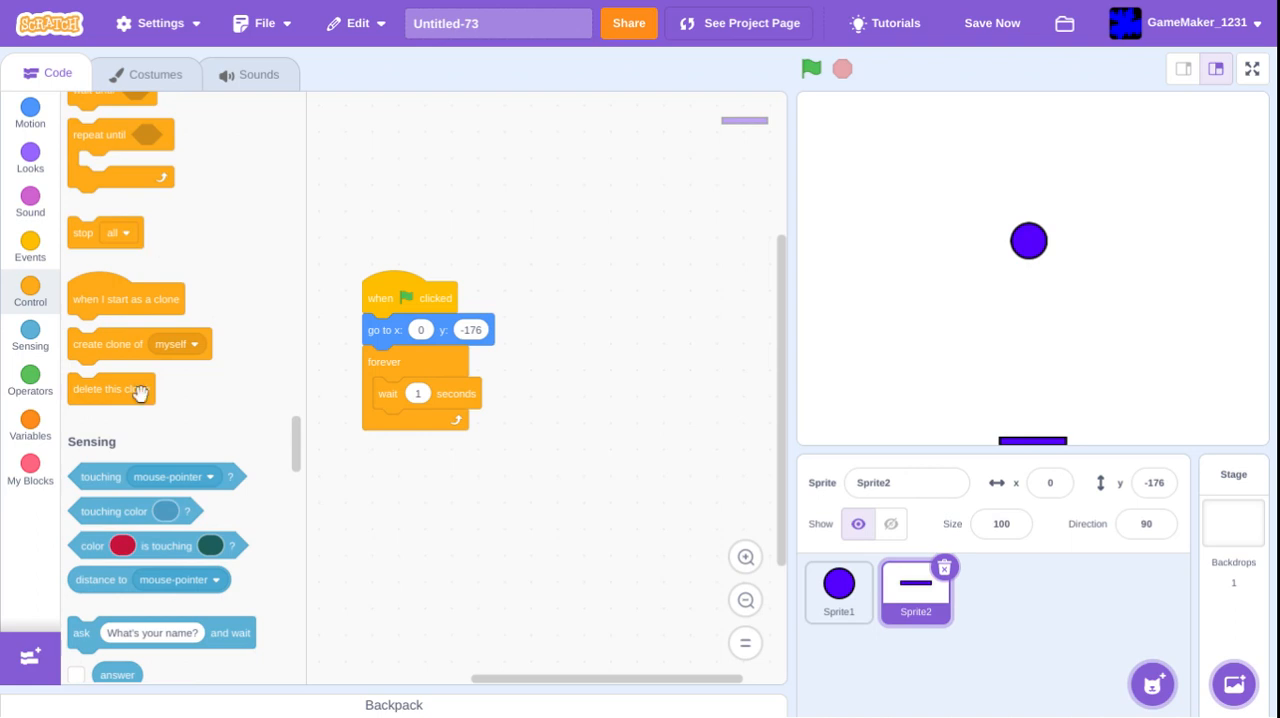
drag(108, 344, 412, 426)
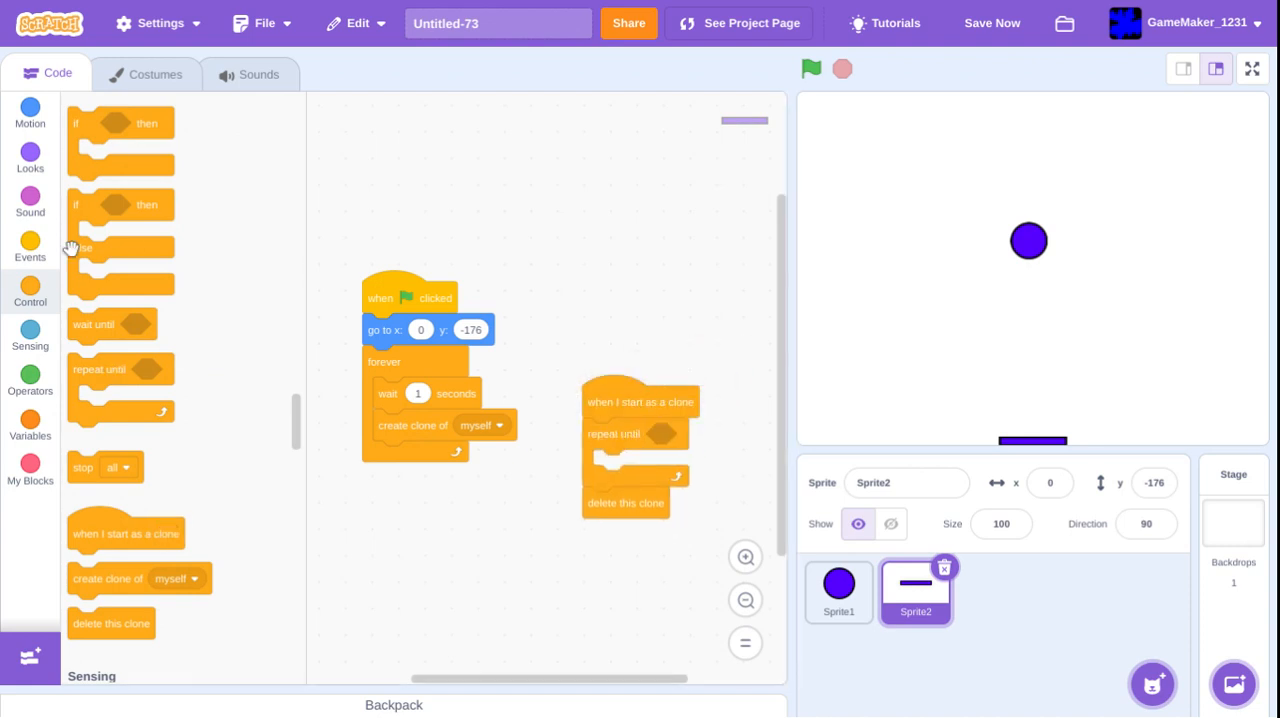
- Make each clone repeat rising by 1 until touching the edge, then delete itself
click(30, 336)
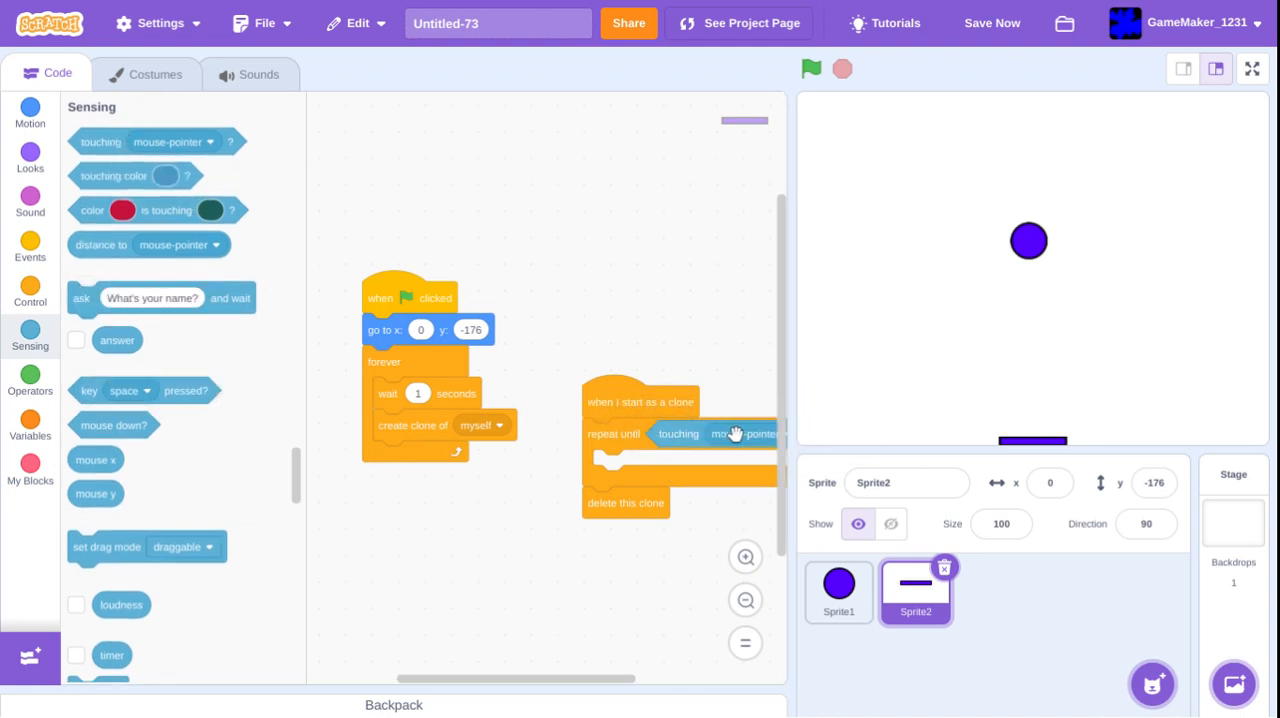
click(750, 432)
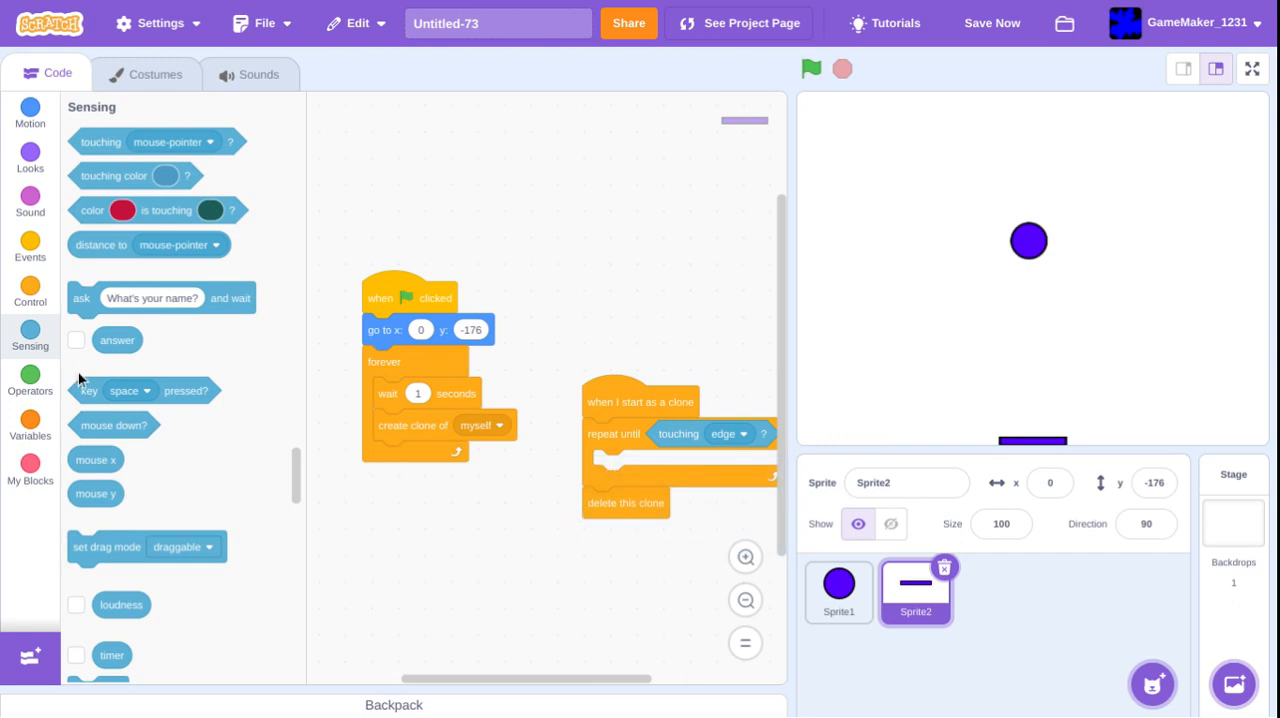
mouse_move(30, 300)
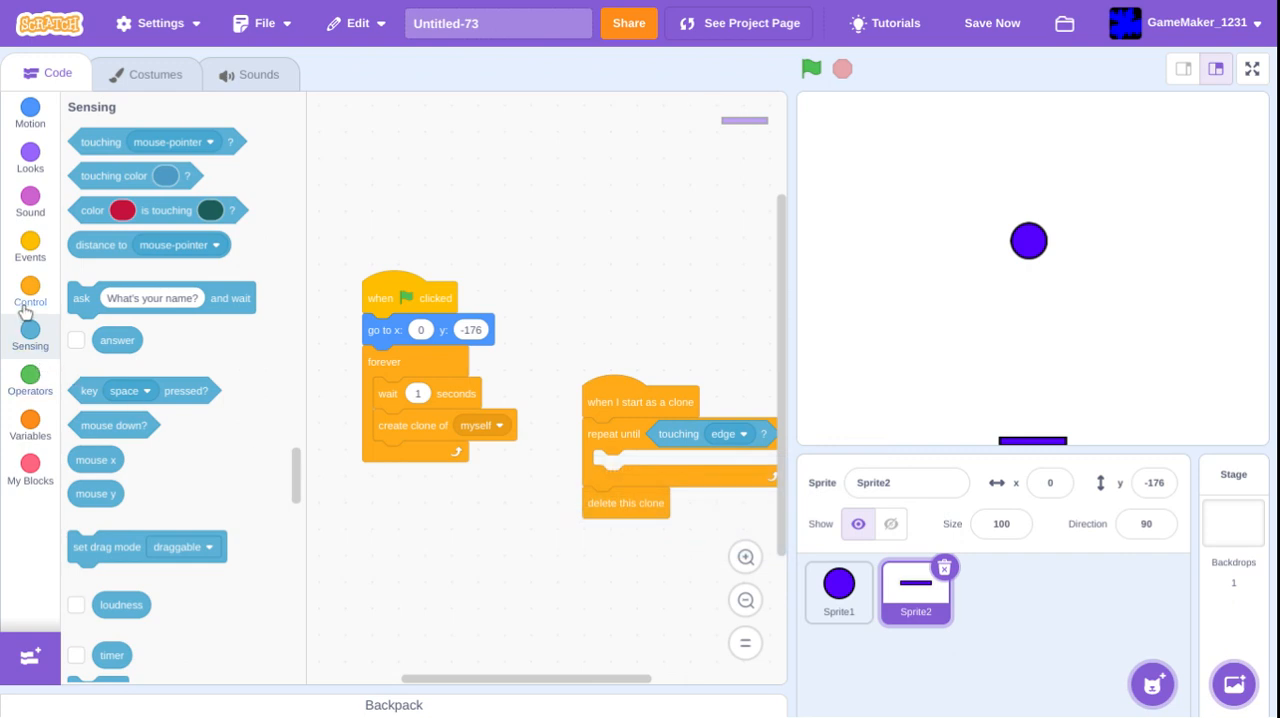
click(30, 114)
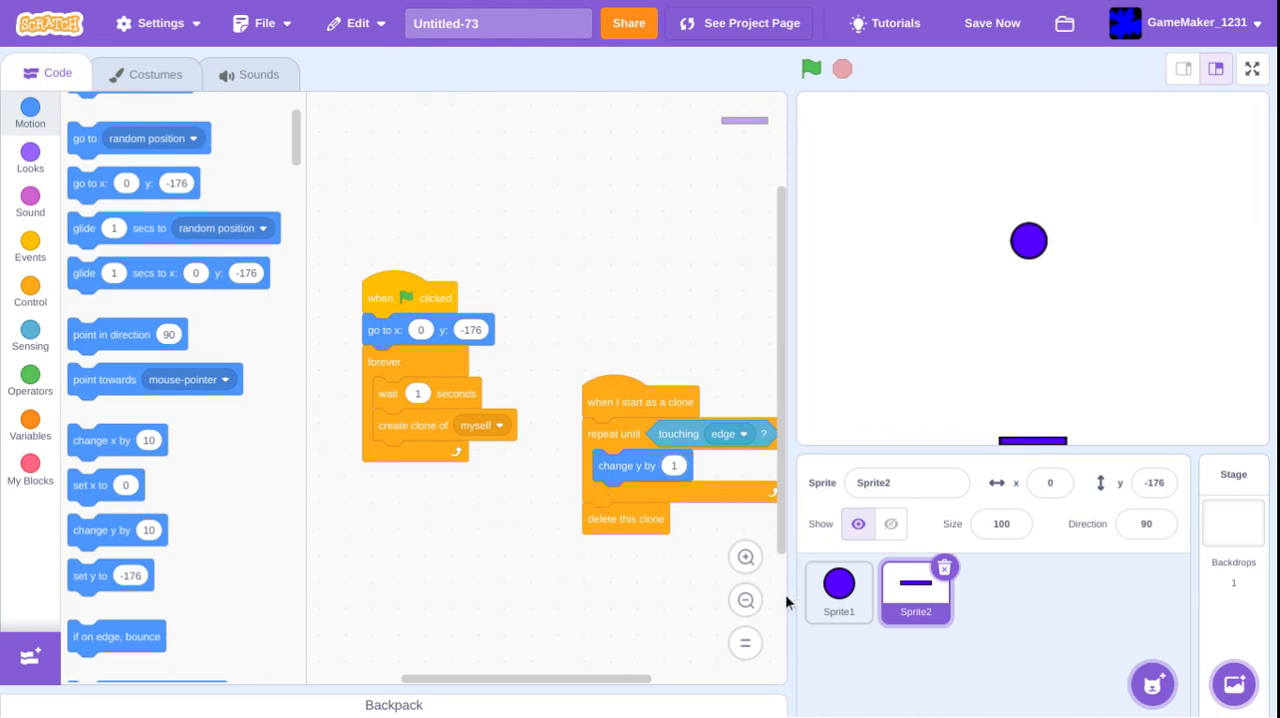
drag(640, 400, 420, 544)
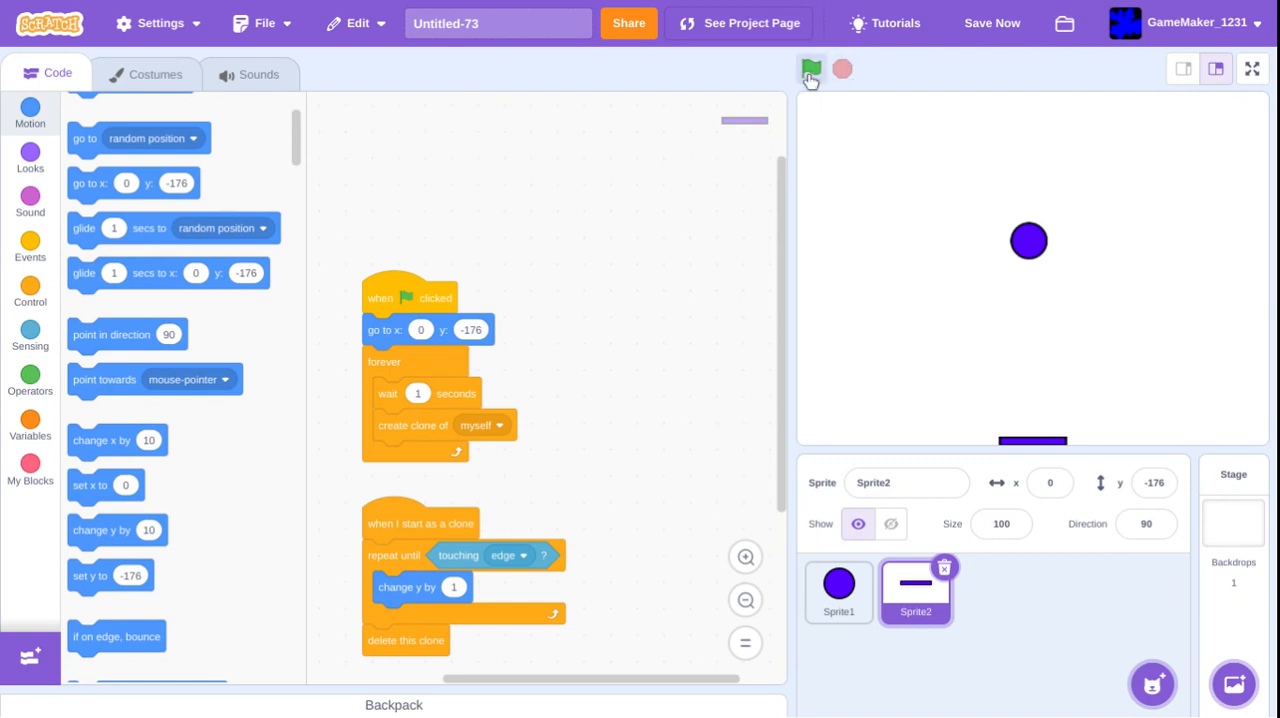
- Spawn clones at random x from -200 to 200 every 0.5 seconds, testing the result
click(810, 68)
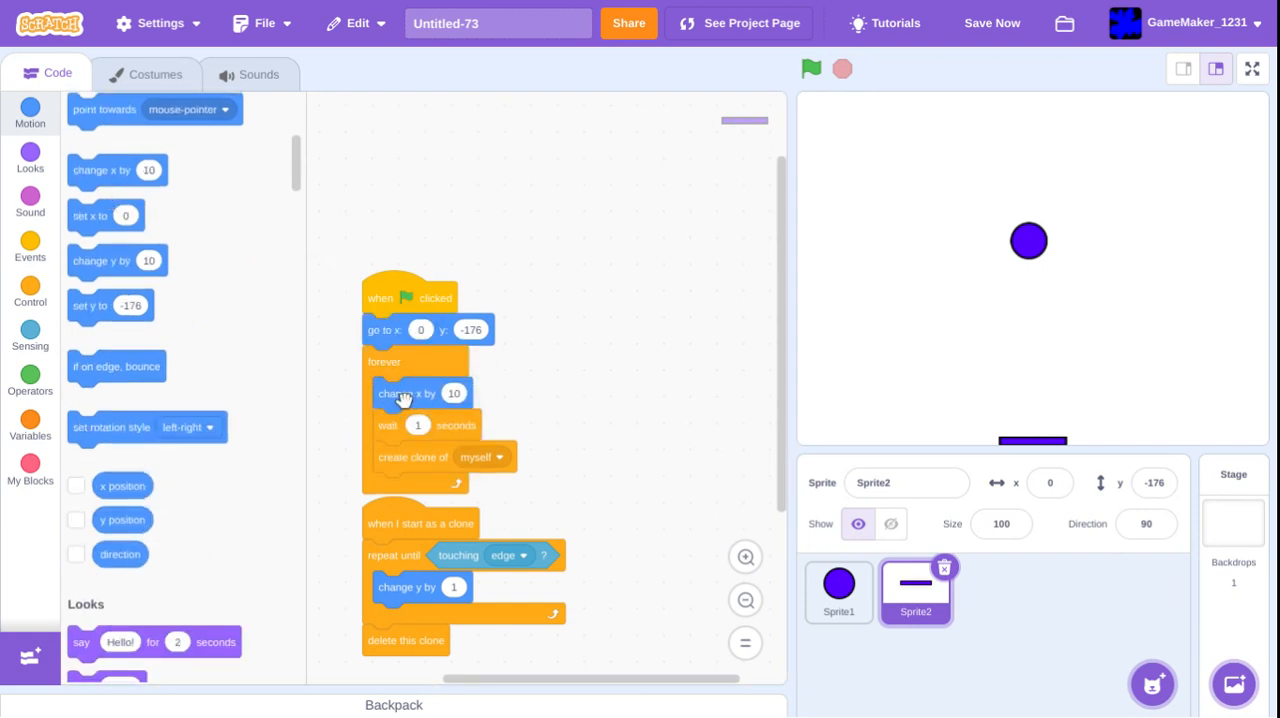
drag(408, 392, 534, 372)
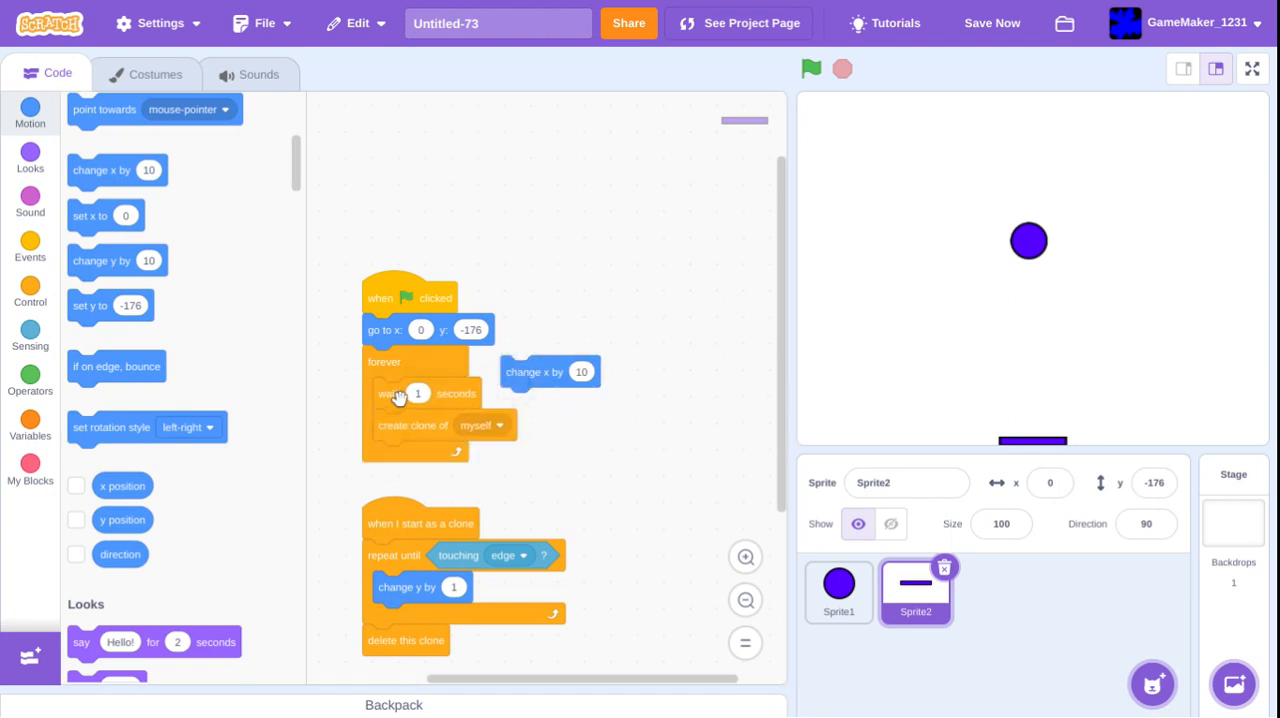
mouse_move(230, 192)
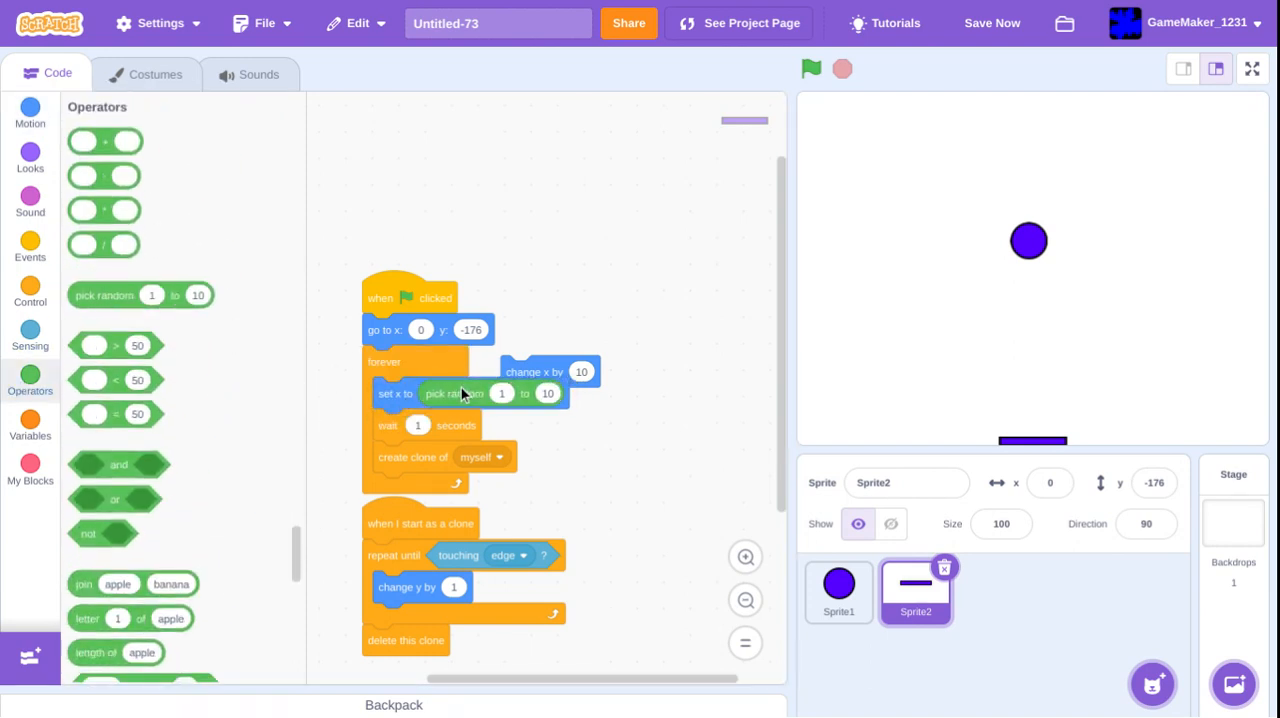
click(500, 392)
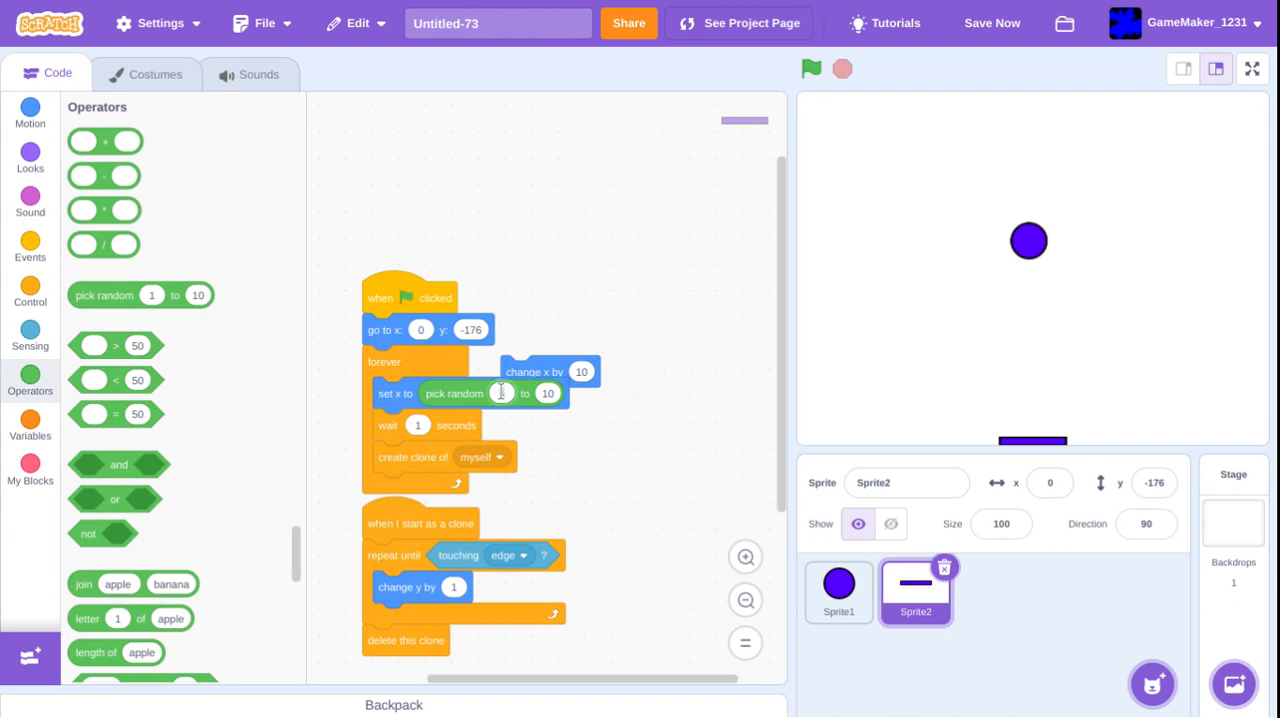
text(-200)
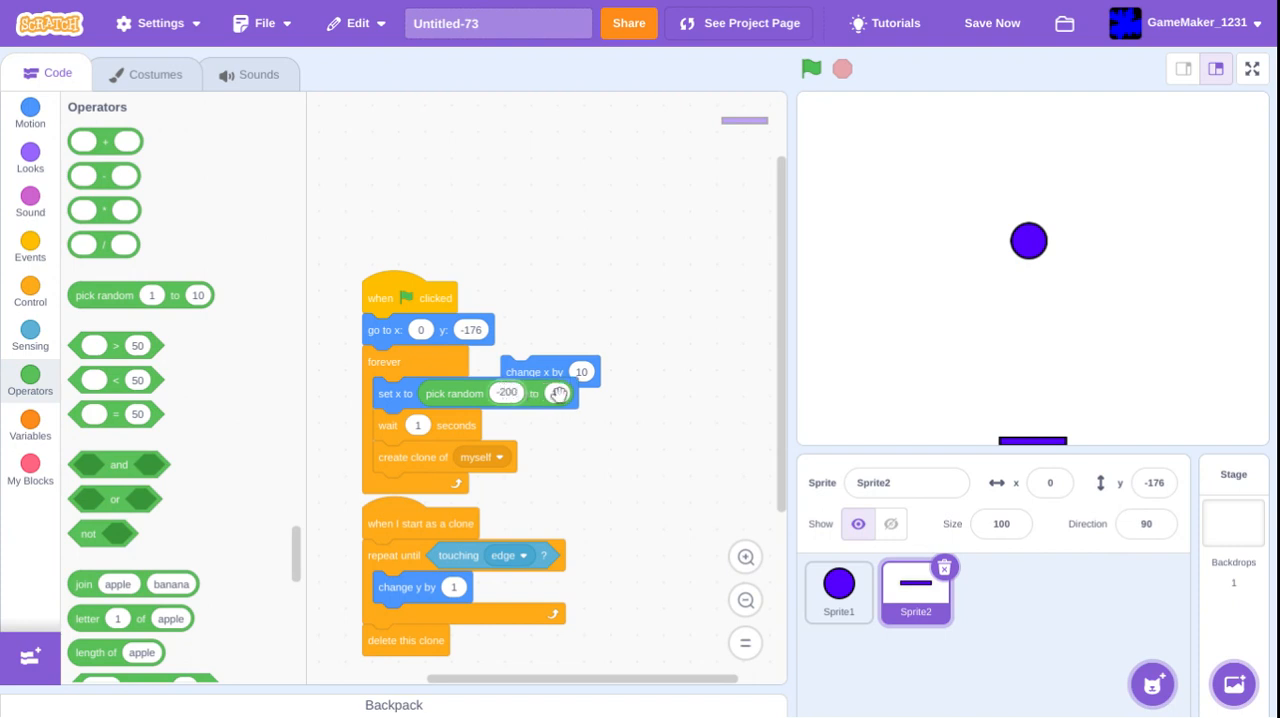
text(200)
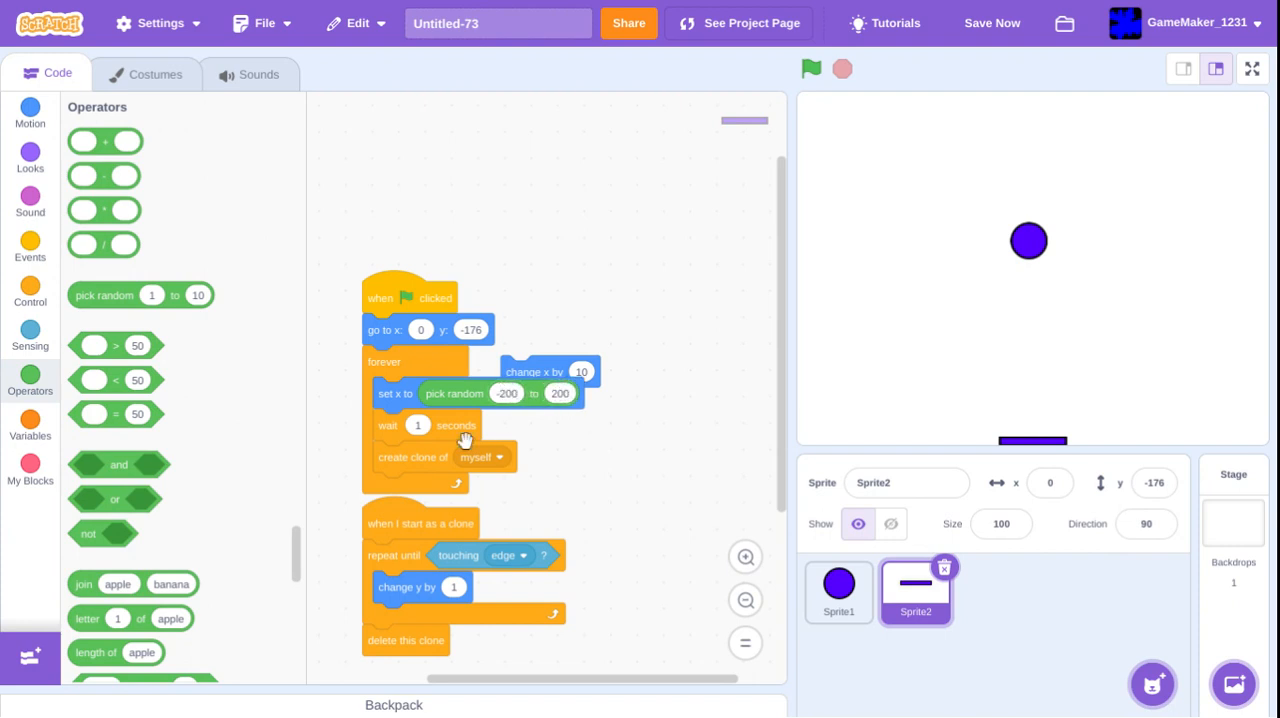
text(0.5)
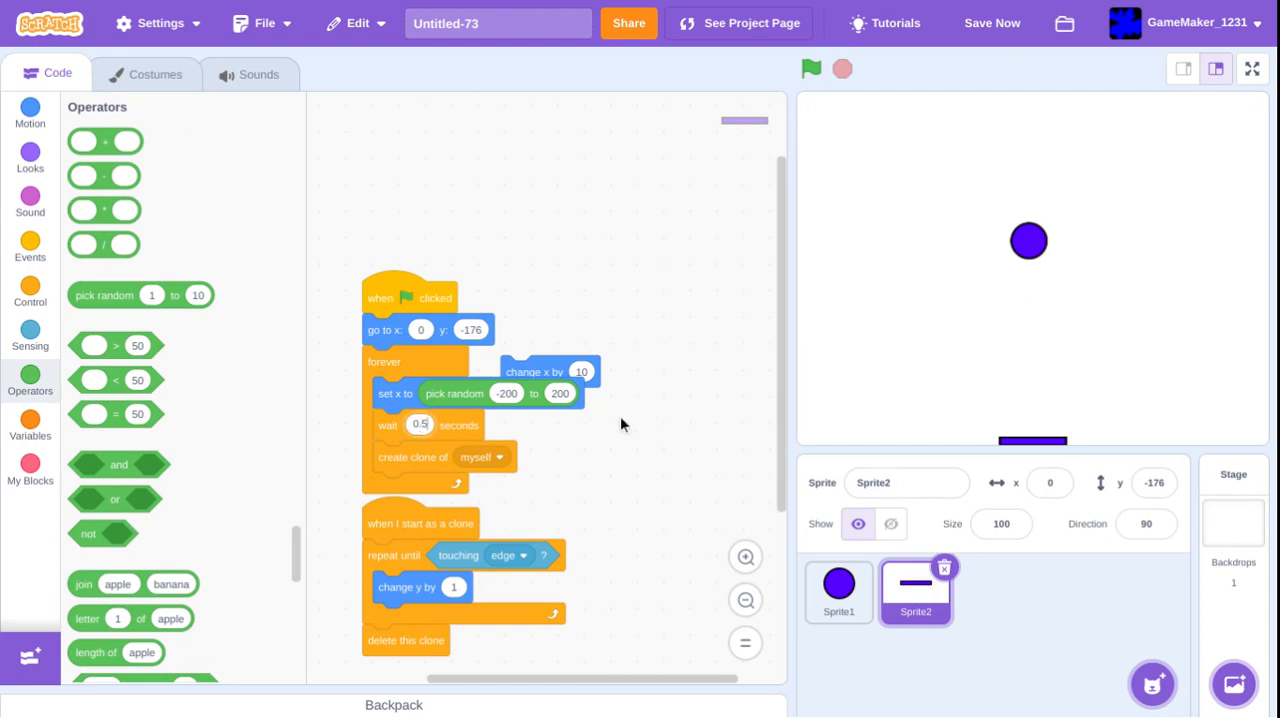
- Start clones at y -158 rising by 2.5 per step, testing between edits
click(810, 68)
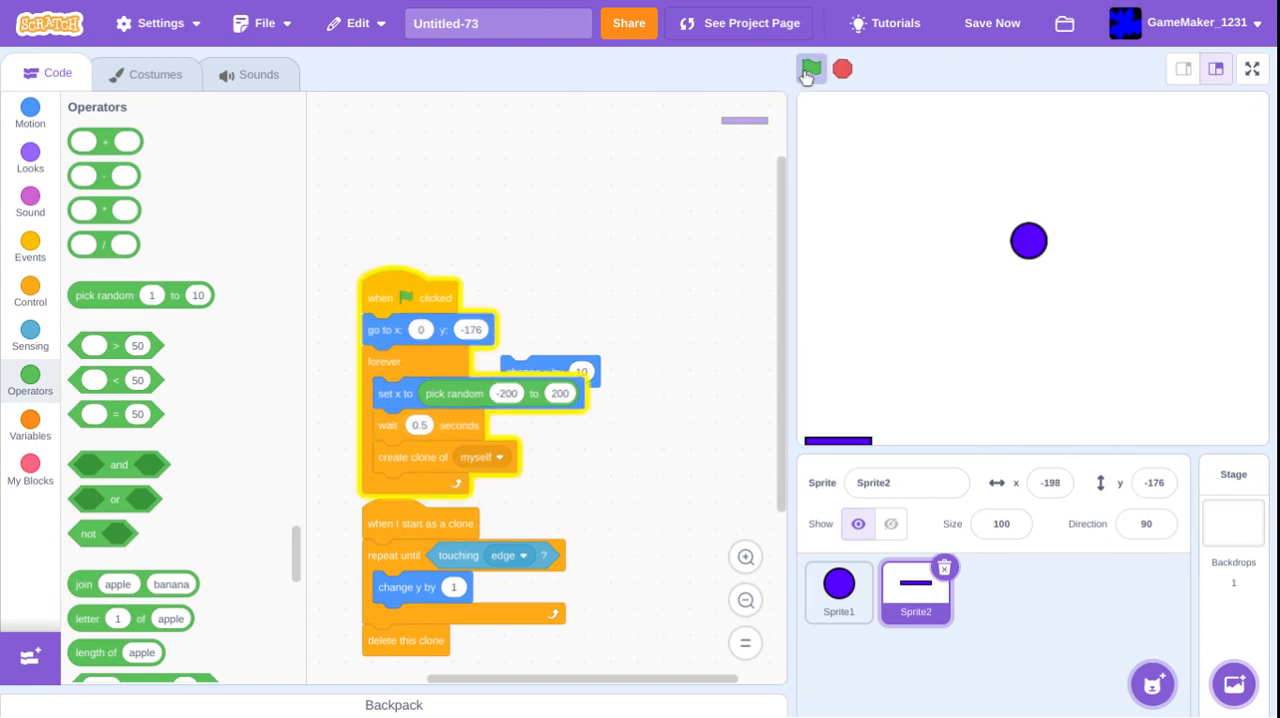
click(810, 68)
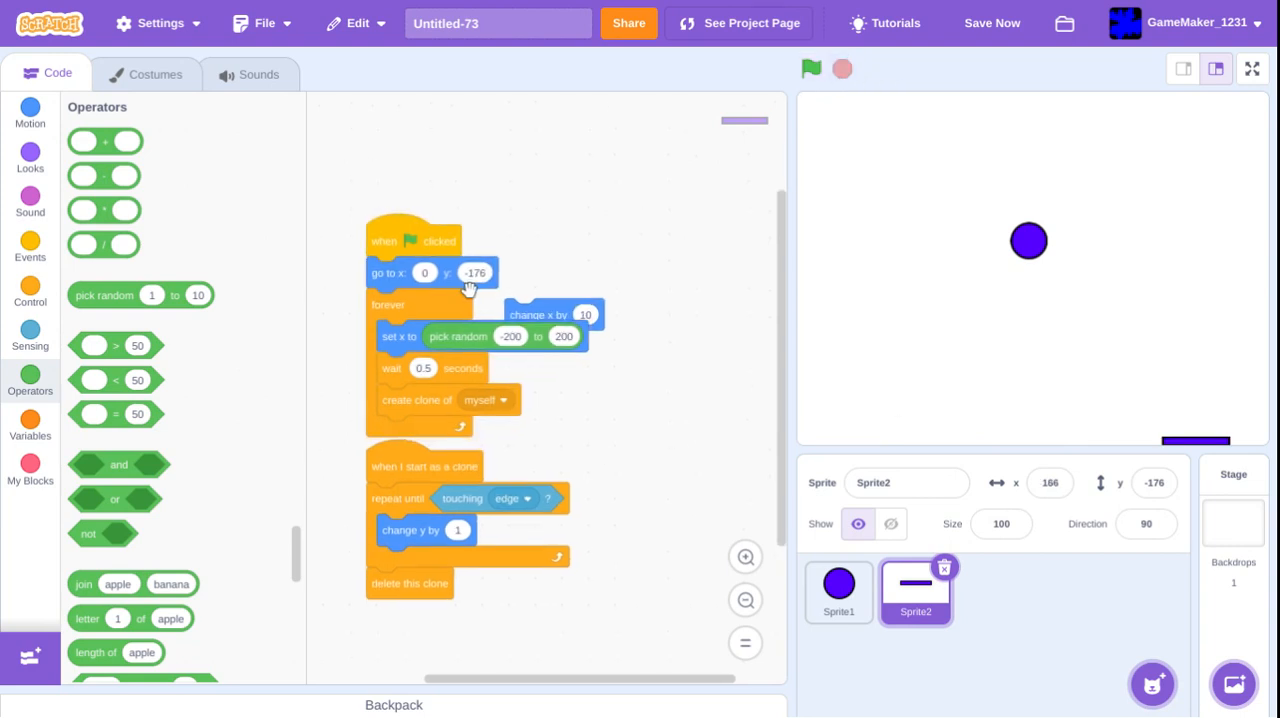
click(474, 272)
text(-158)
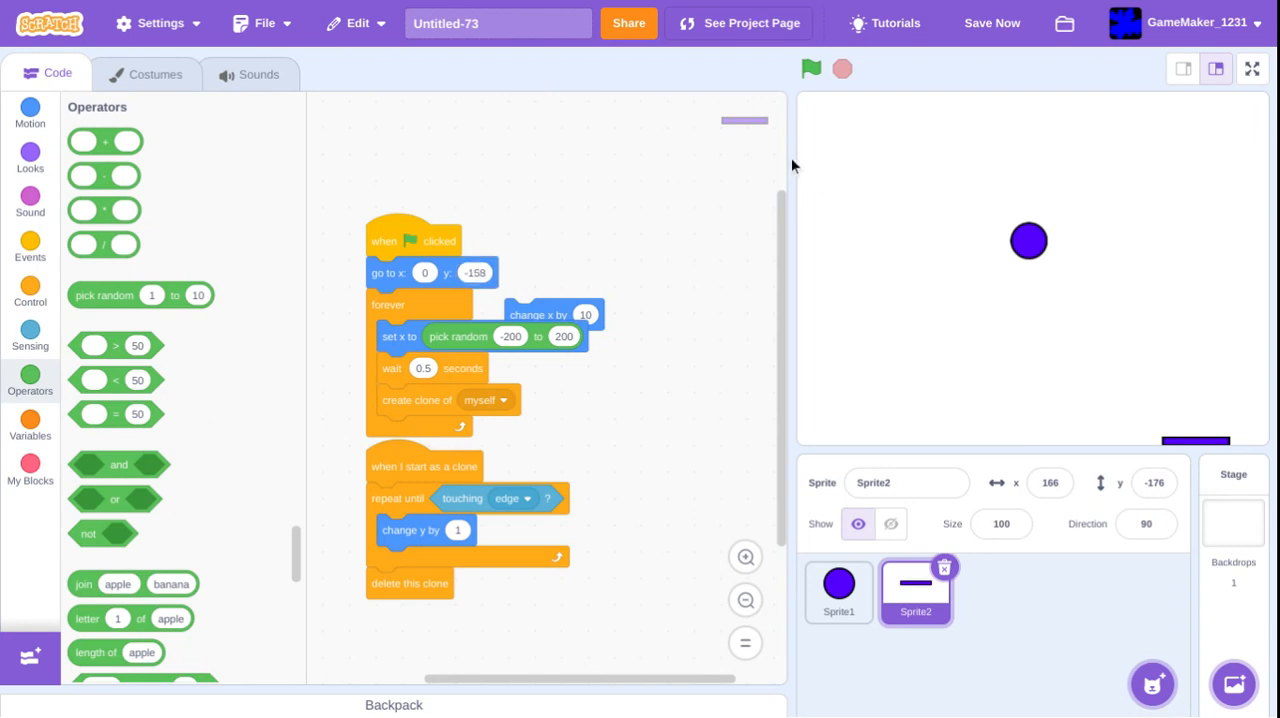
click(810, 68)
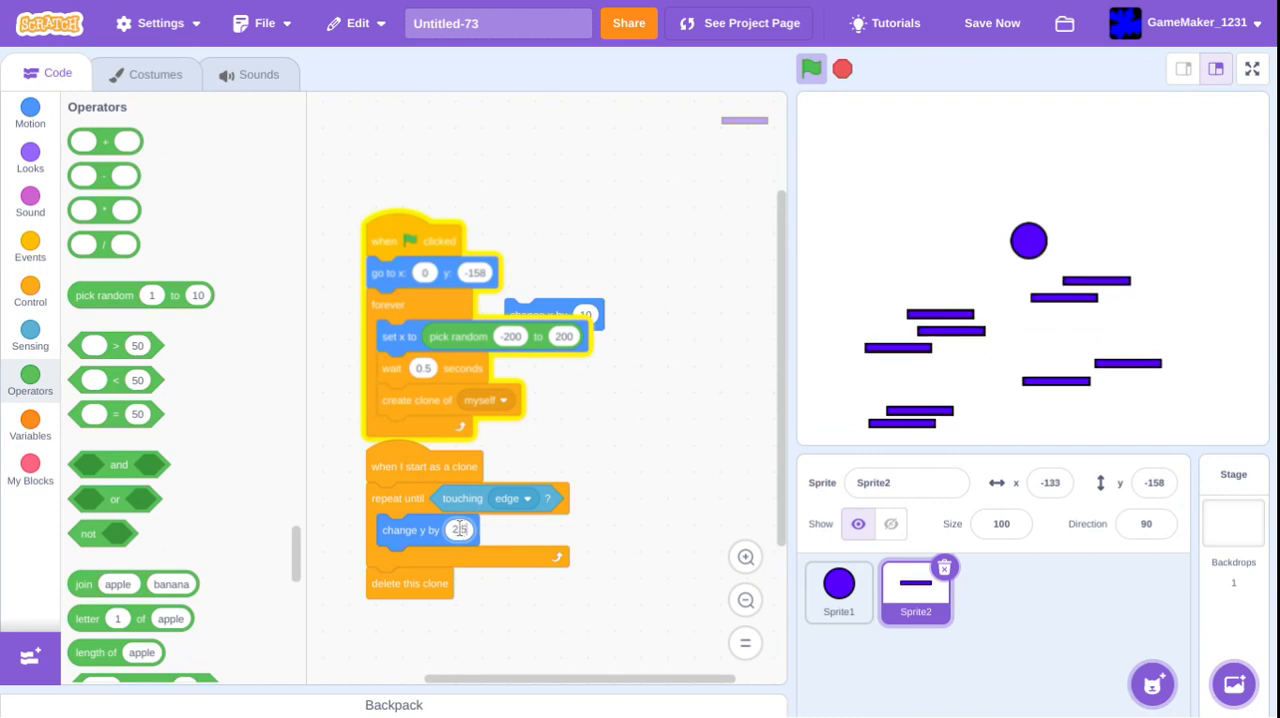
click(842, 68)
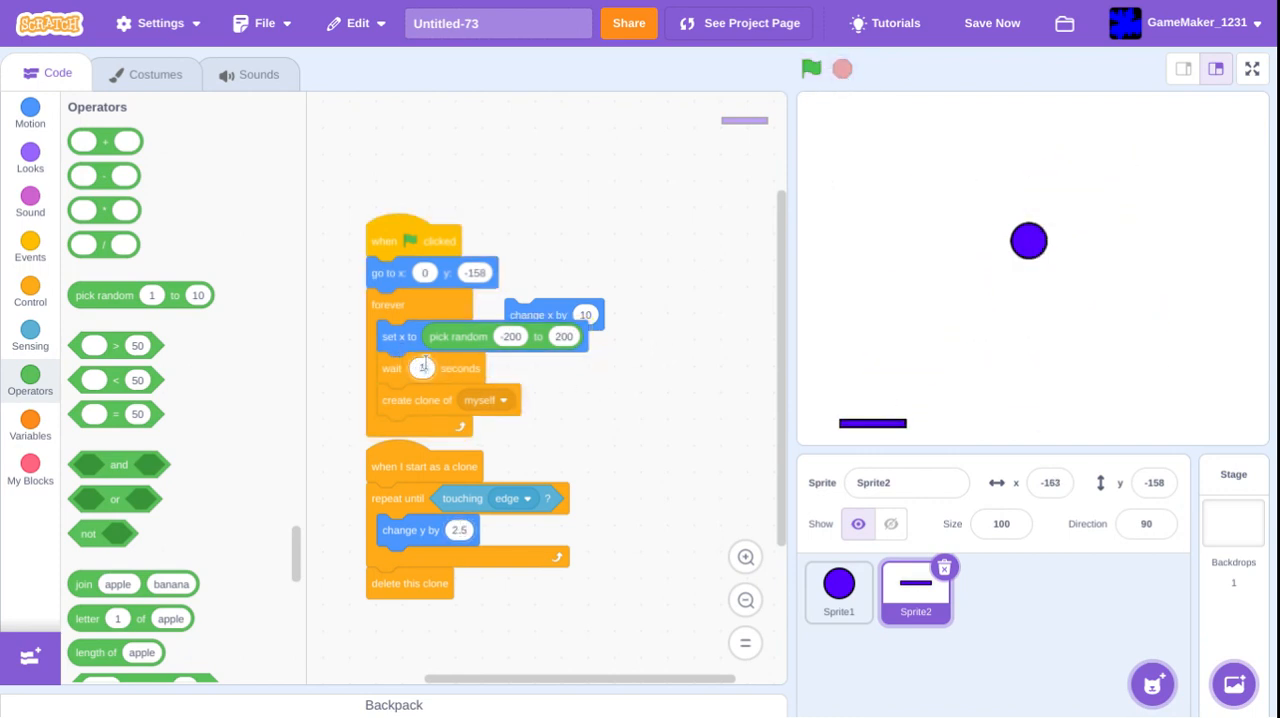
click(838, 590)
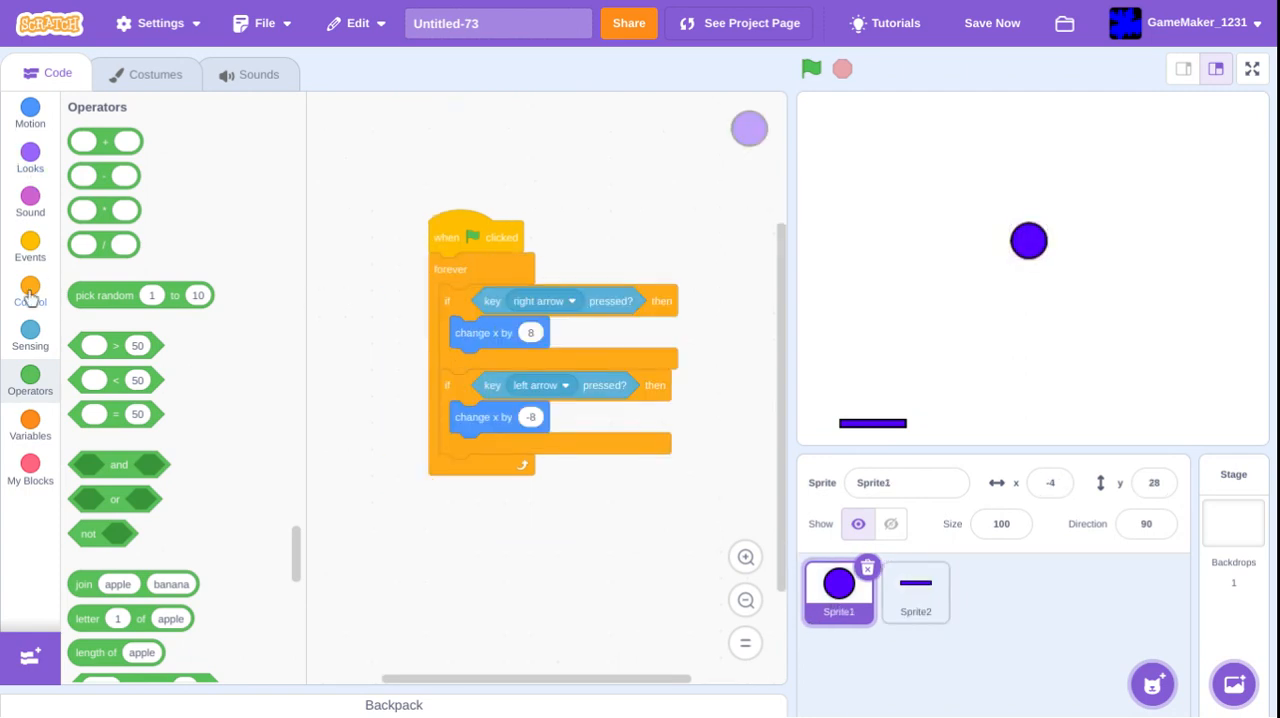
- Make the ball fall 1 per loop and rise 10 when touching the platform sprite
click(30, 292)
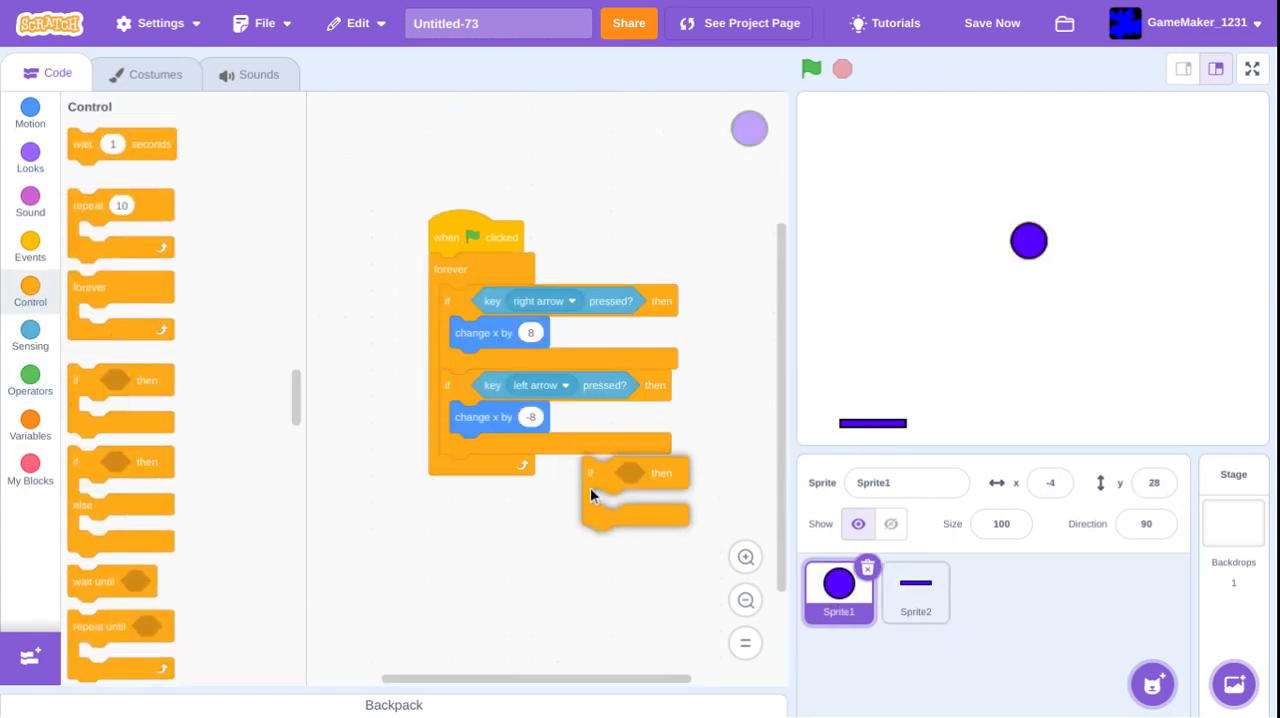
drag(636, 472, 484, 470)
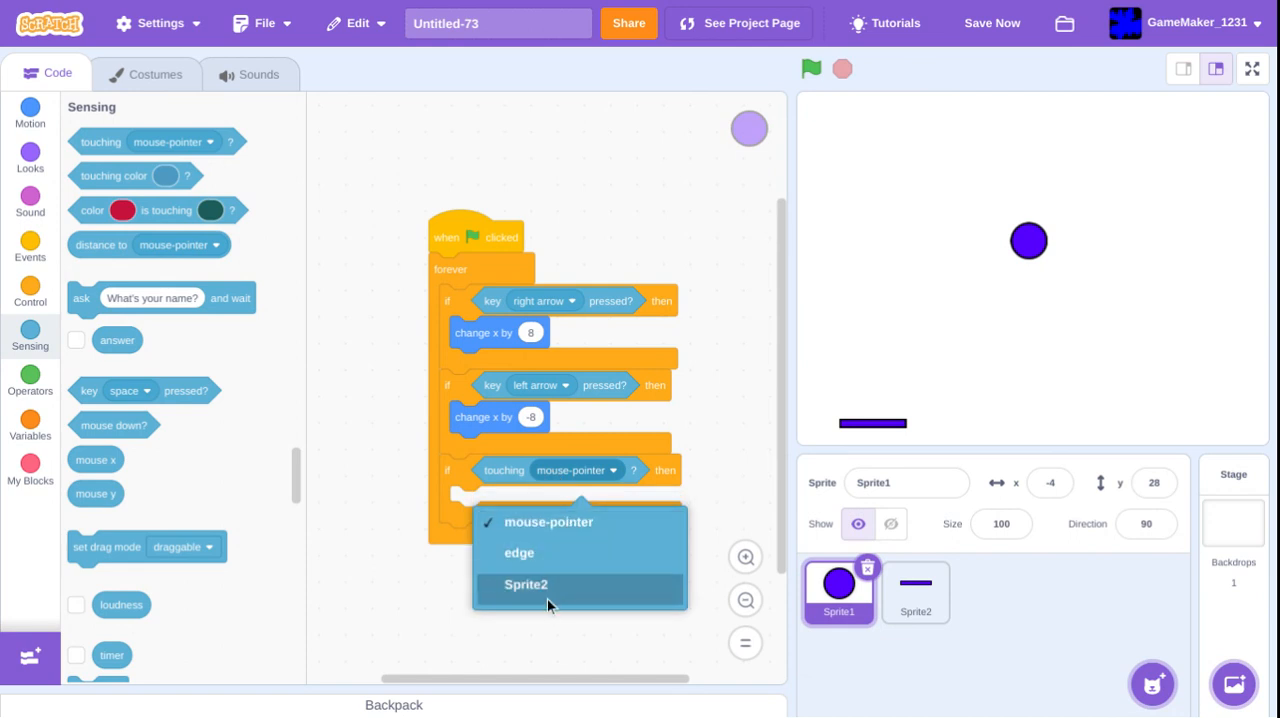
click(524, 584)
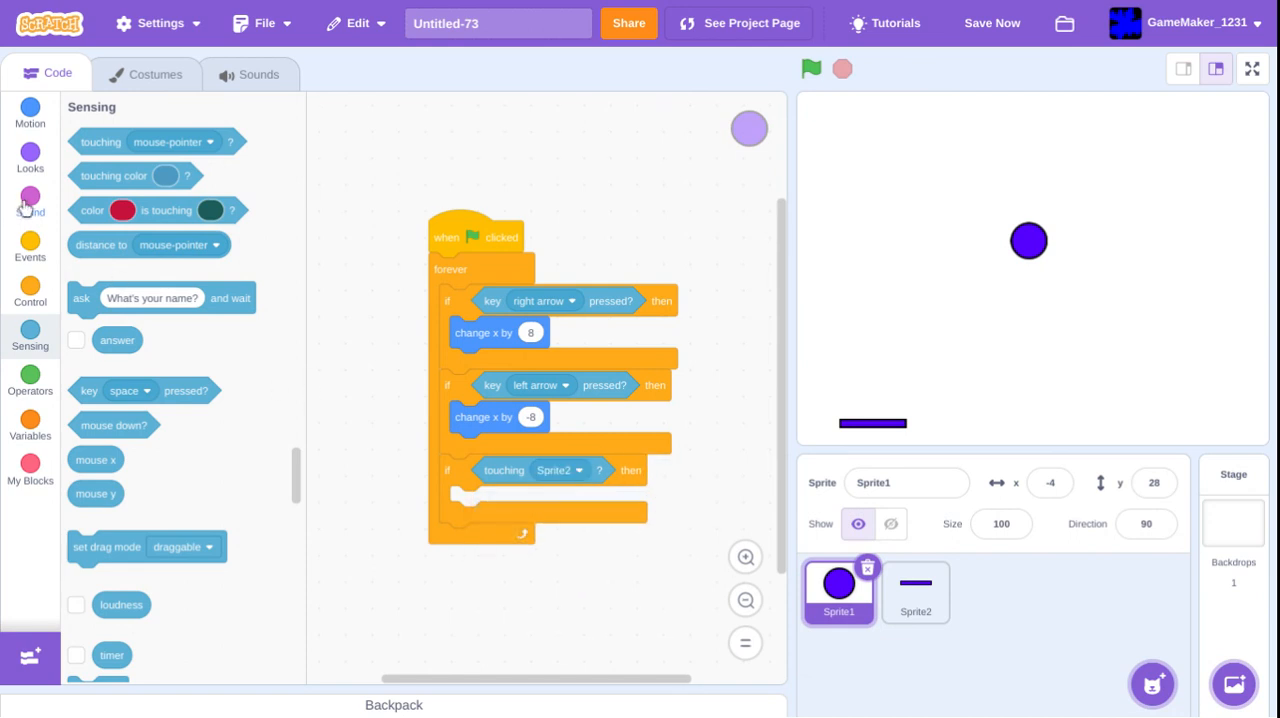
click(30, 292)
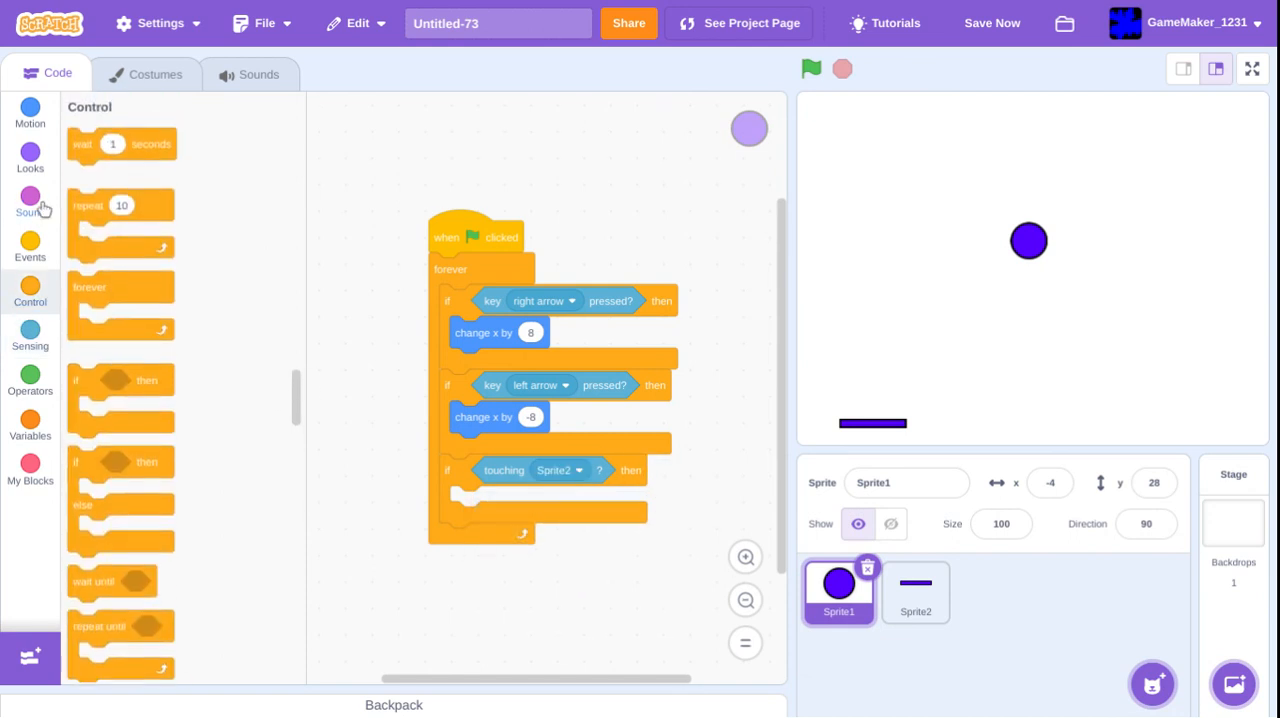
click(30, 112)
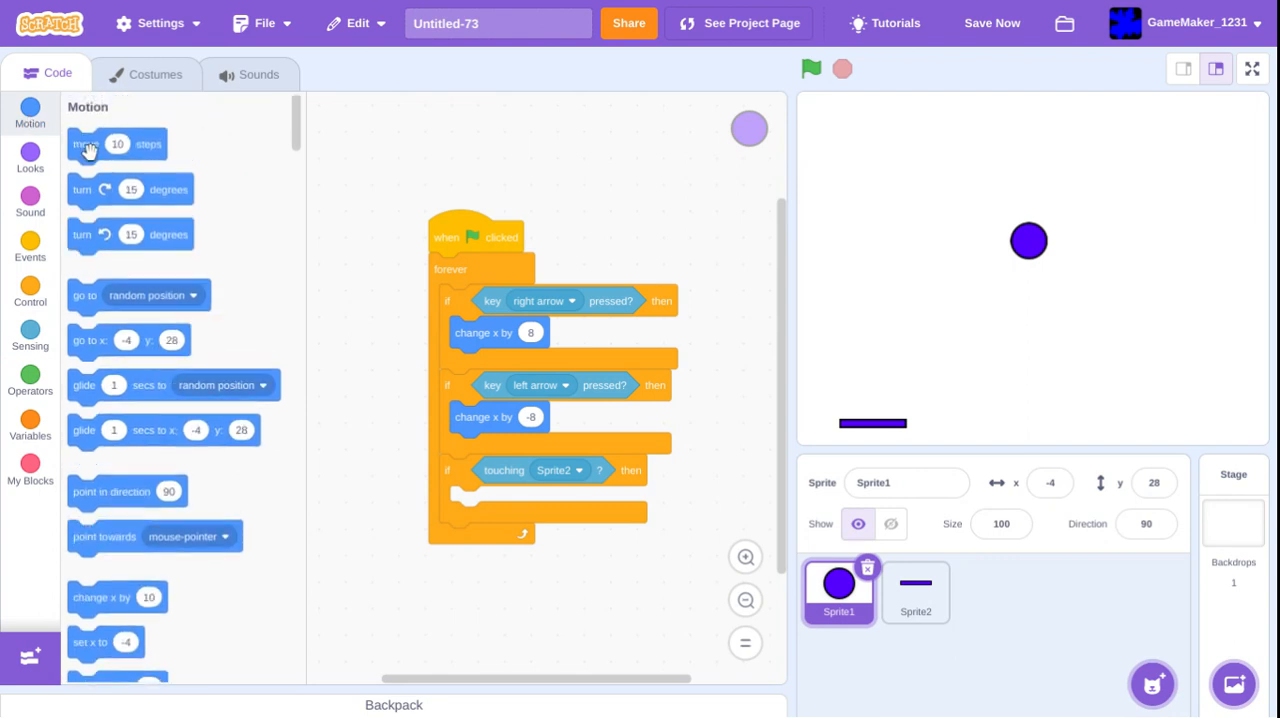
scroll(down, 3)
text(-1)
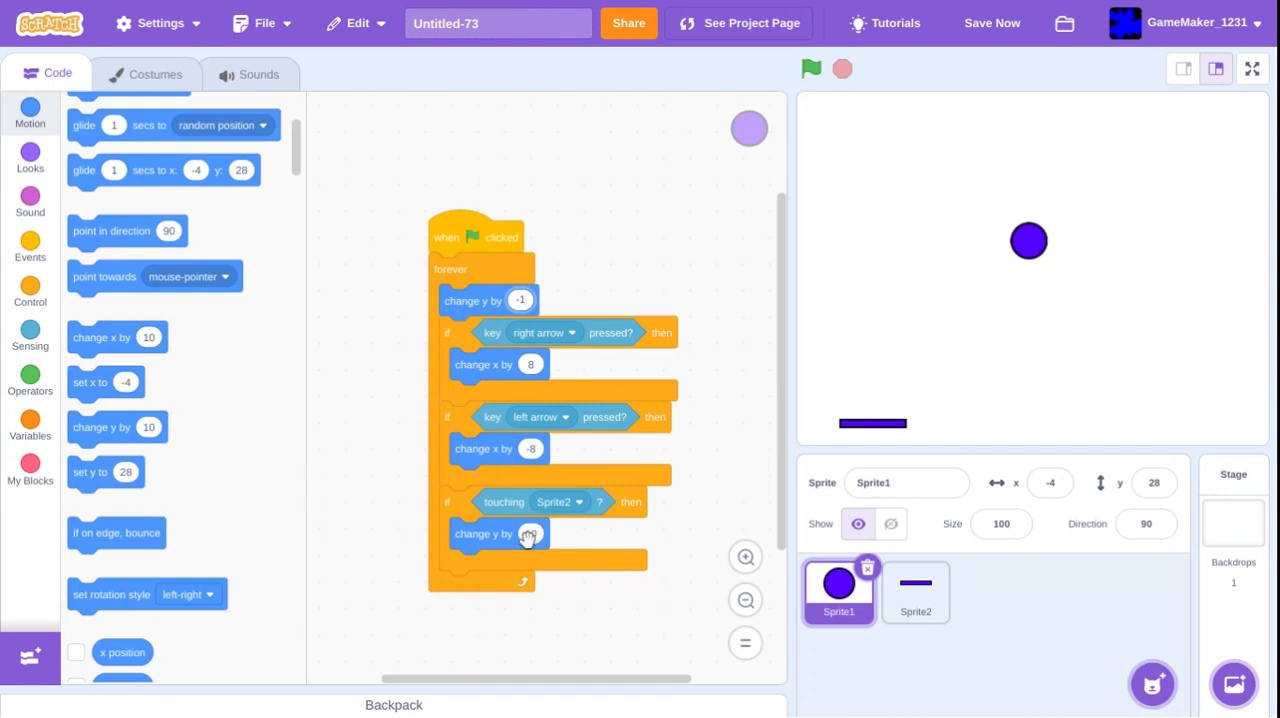
- Play the game several times to watch the ball, then add a new blank sprite
click(810, 68)
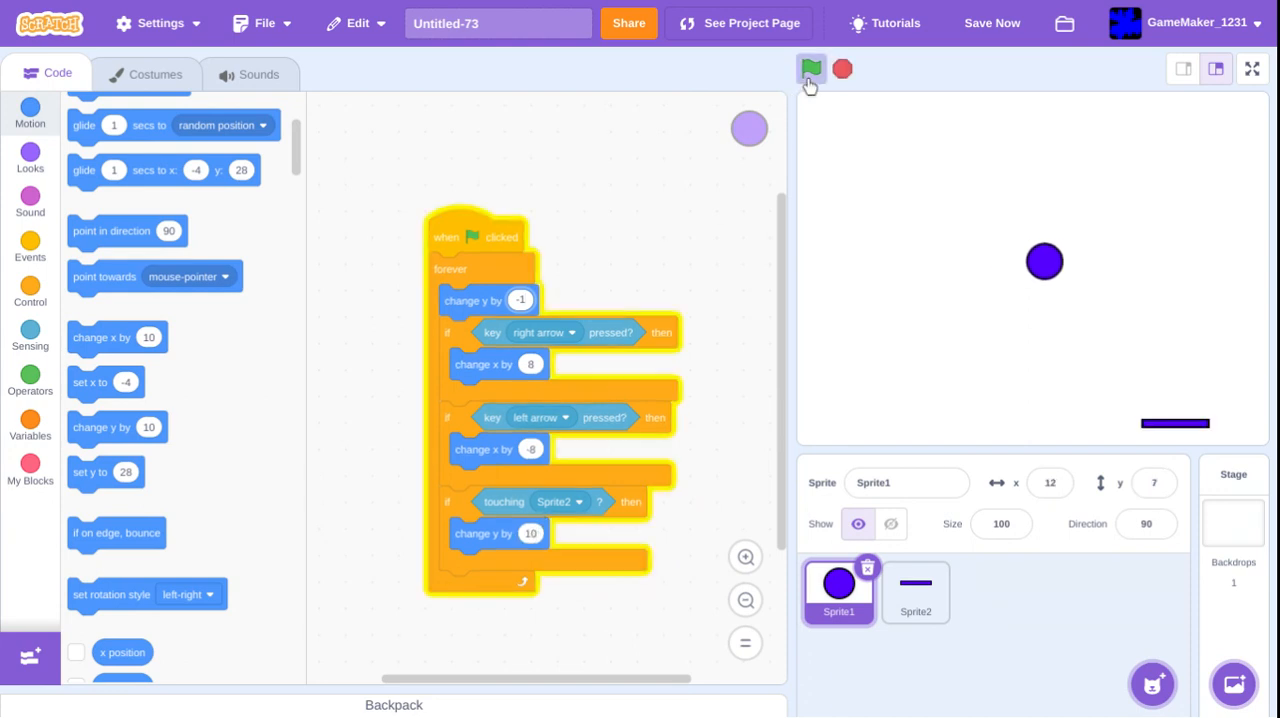
click(812, 68)
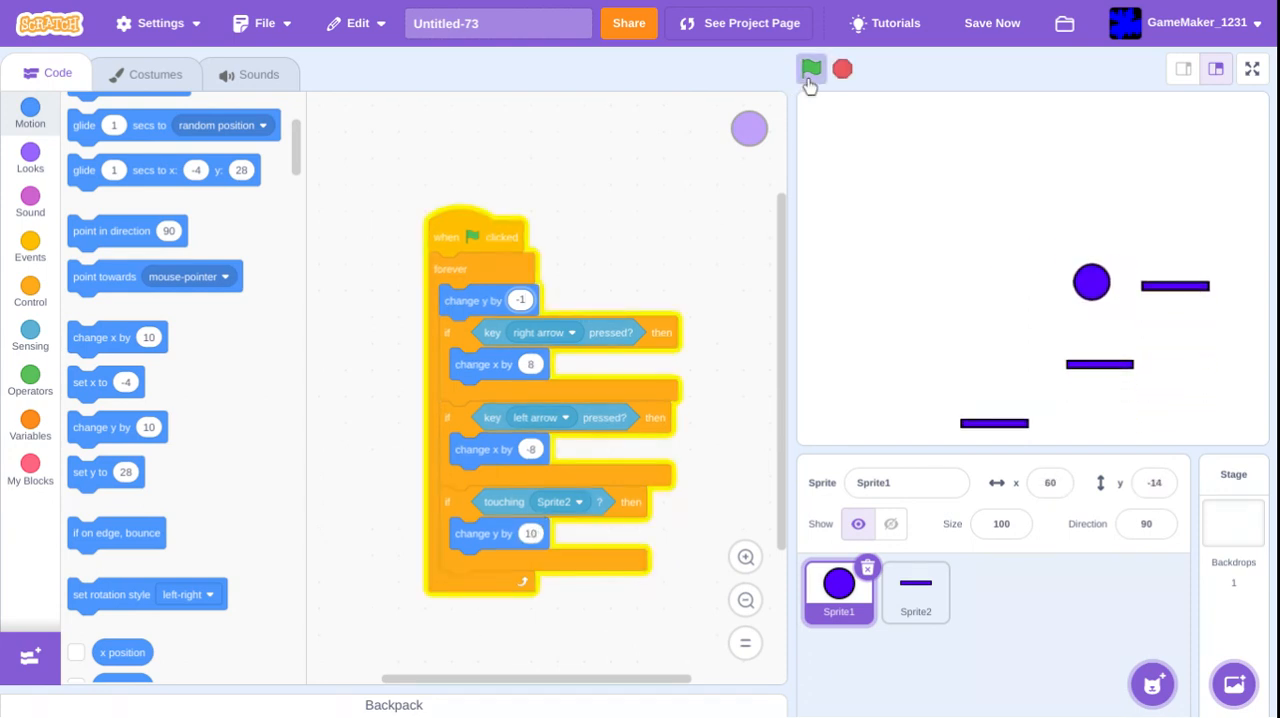
click(812, 68)
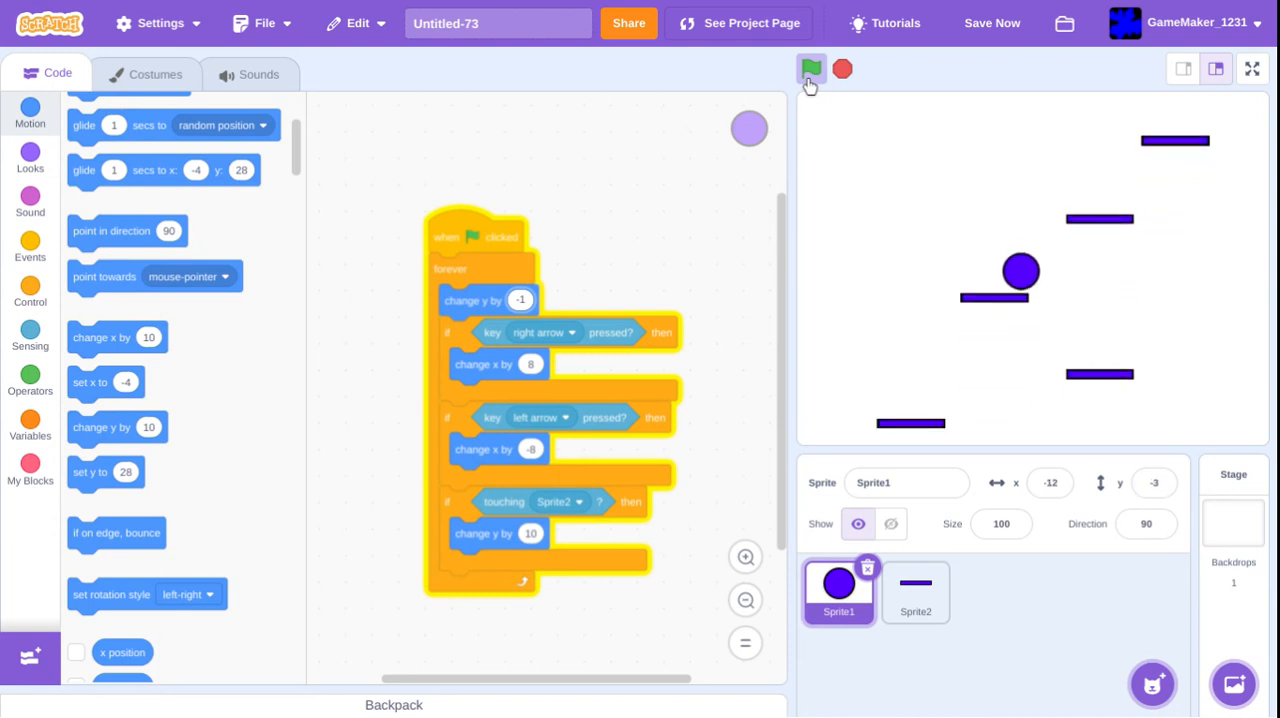
click(812, 68)
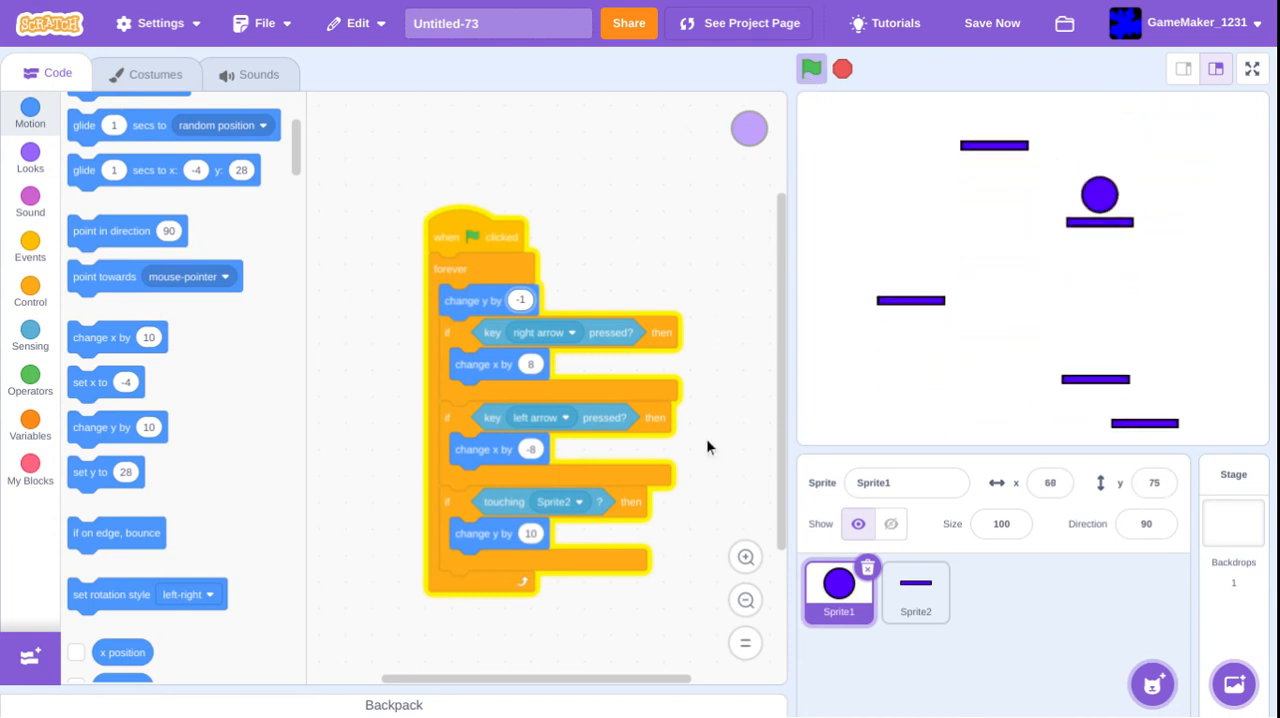
click(812, 68)
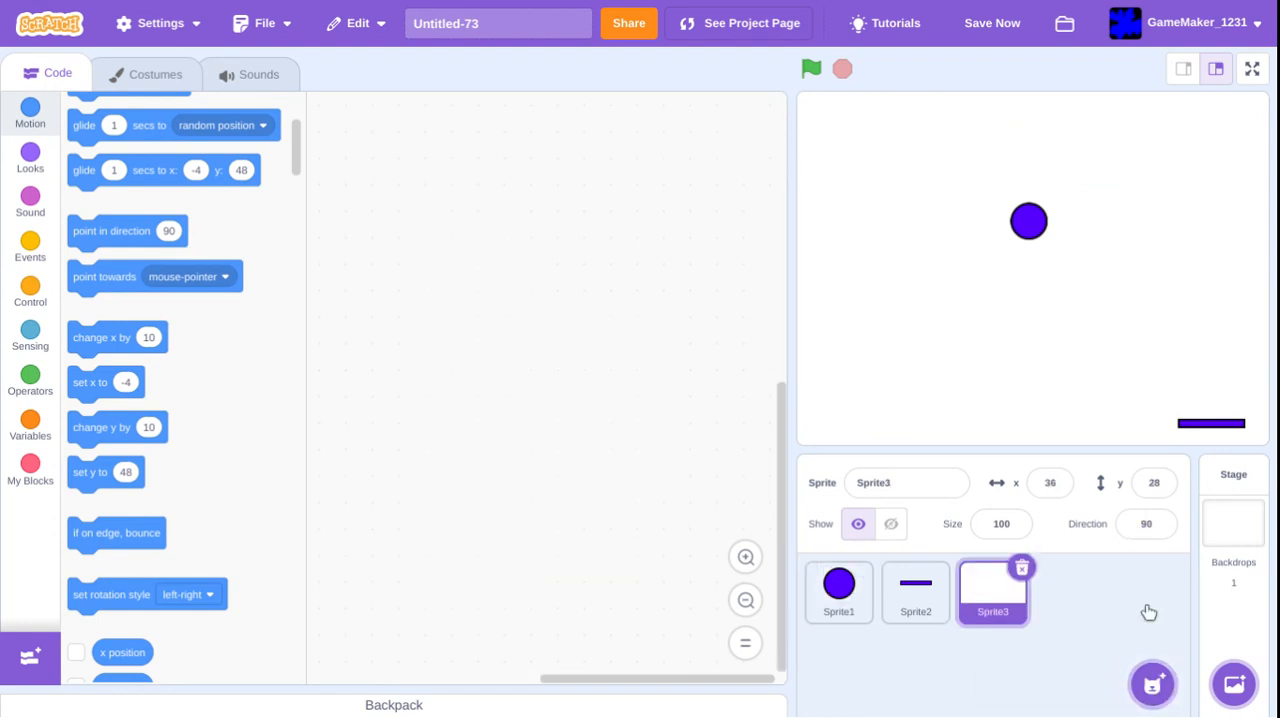
- Draw a wide bar along the costume bottom for the floor sprite, checking the other sprites
click(154, 72)
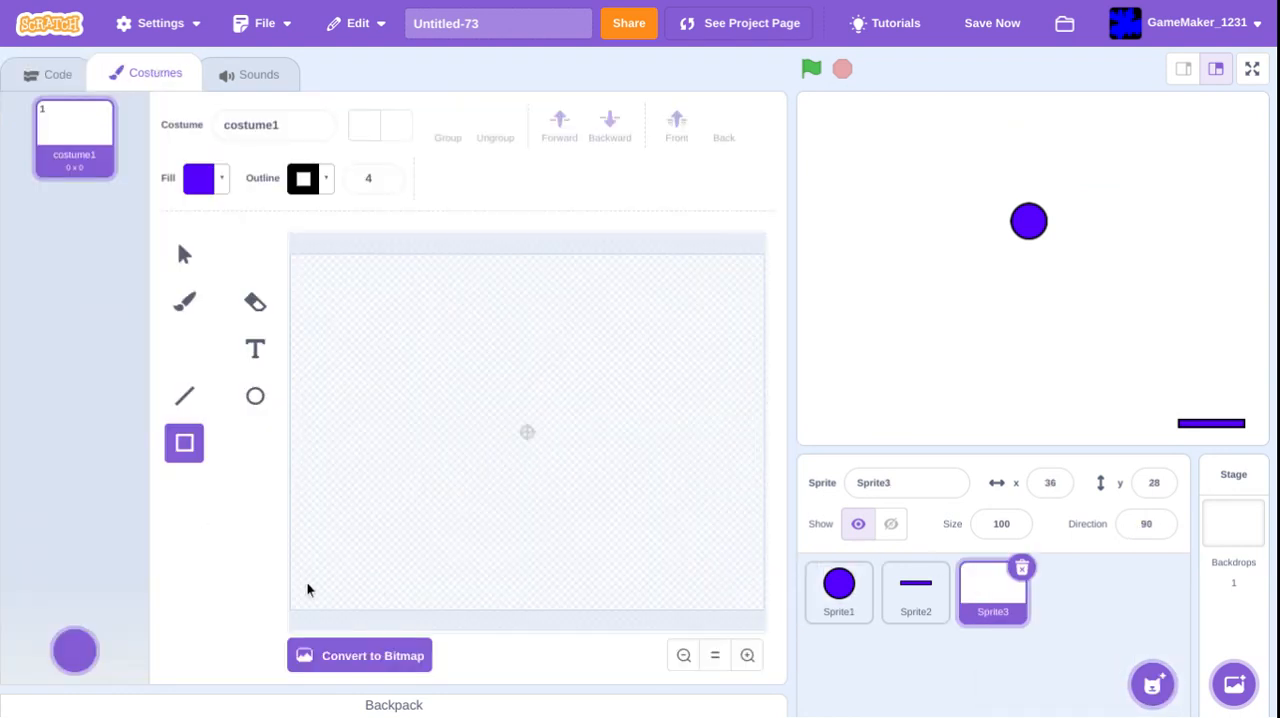
drag(290, 596, 760, 596)
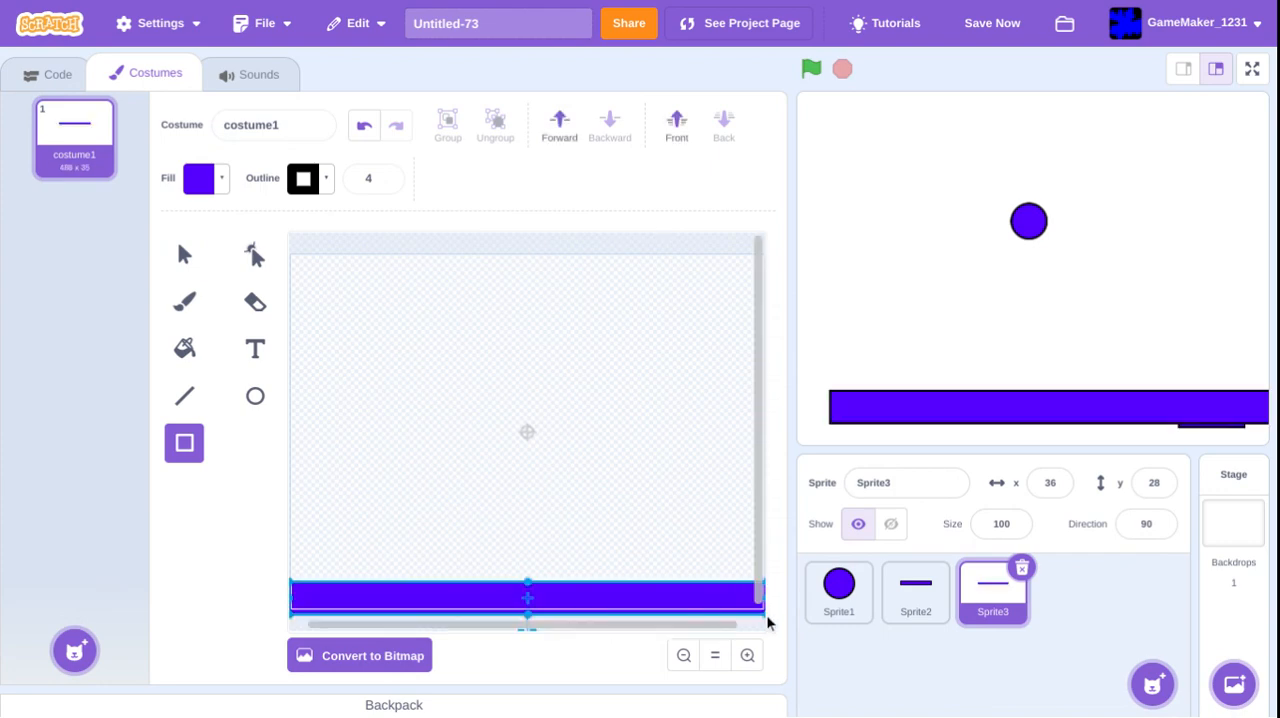
click(914, 592)
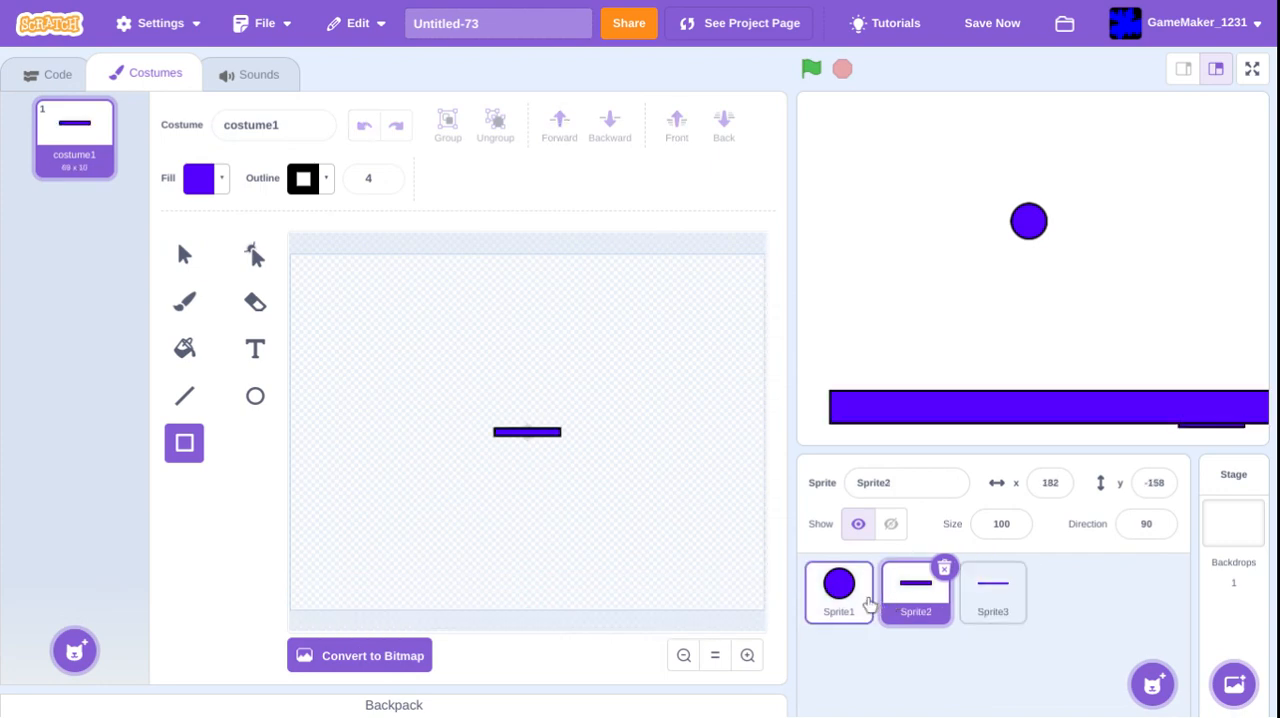
click(56, 72)
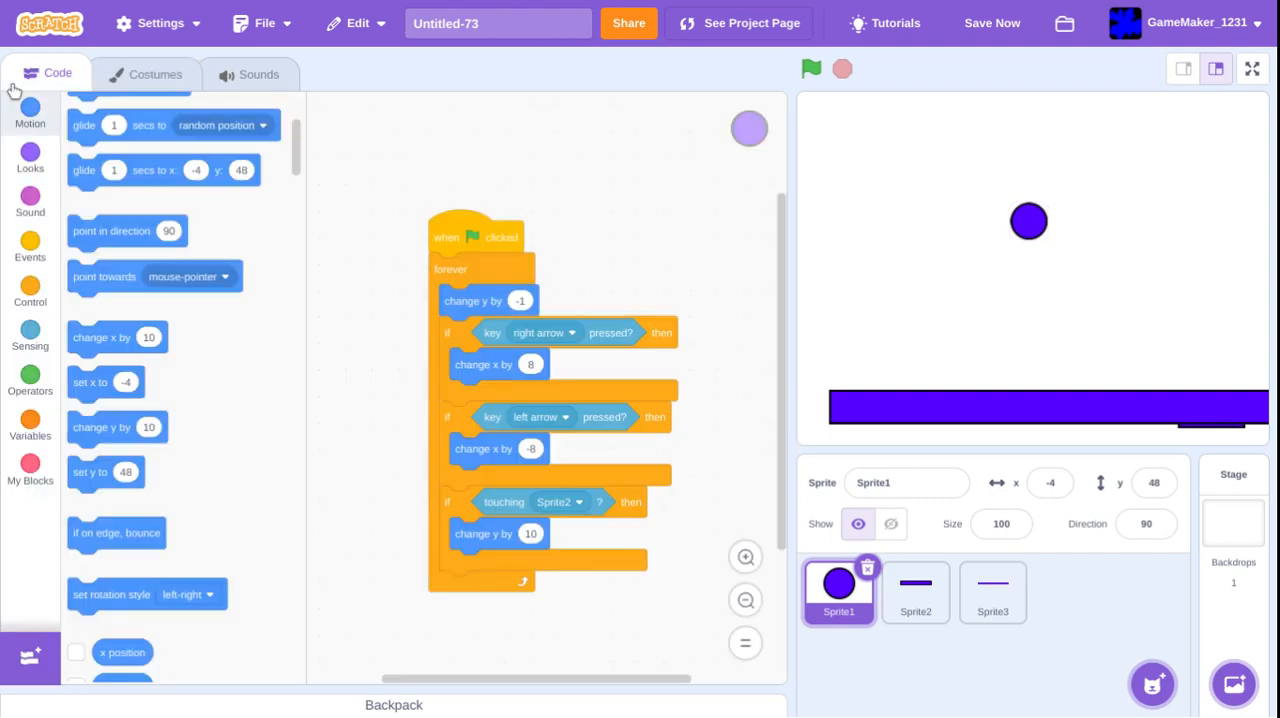
mouse_move(700, 648)
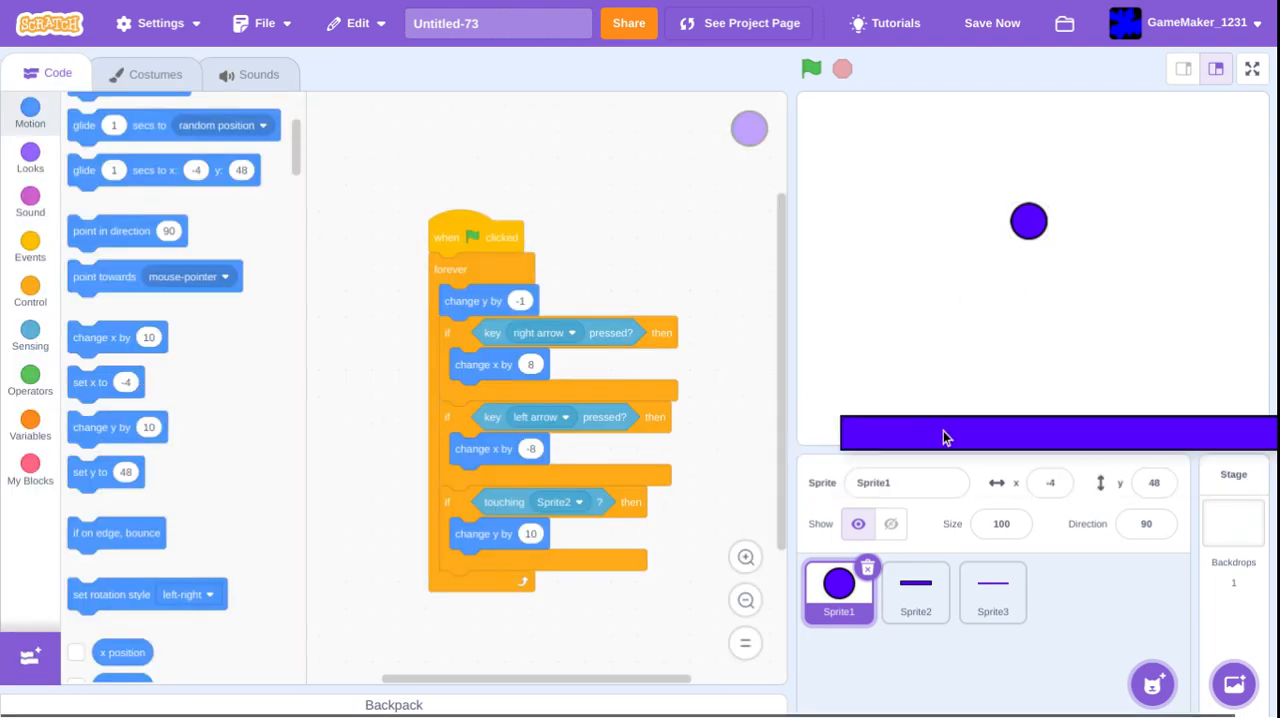
click(992, 590)
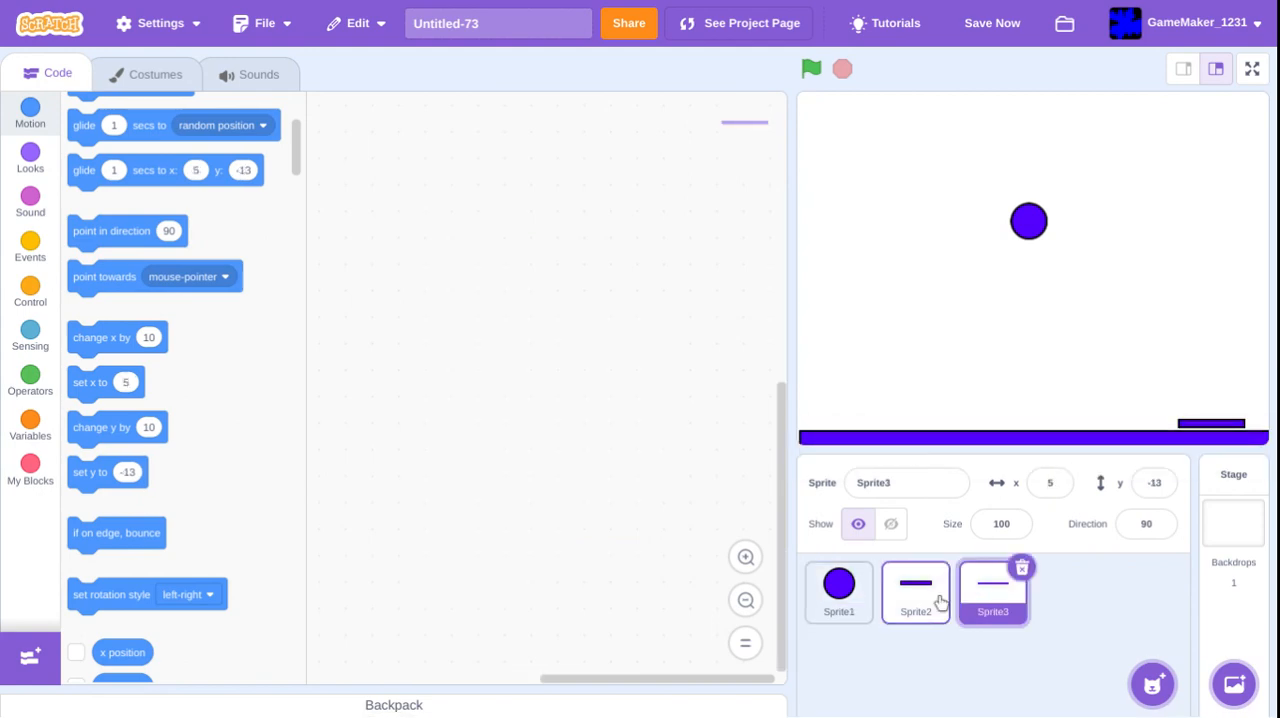
click(838, 590)
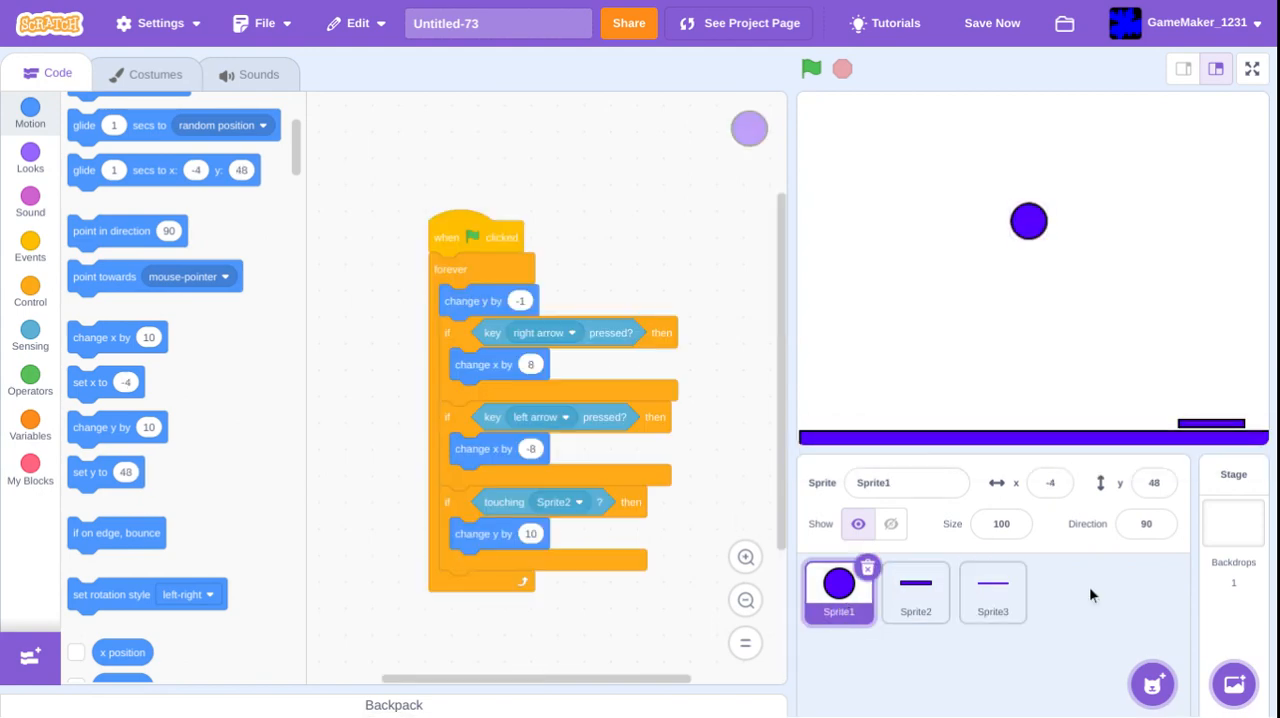
click(992, 592)
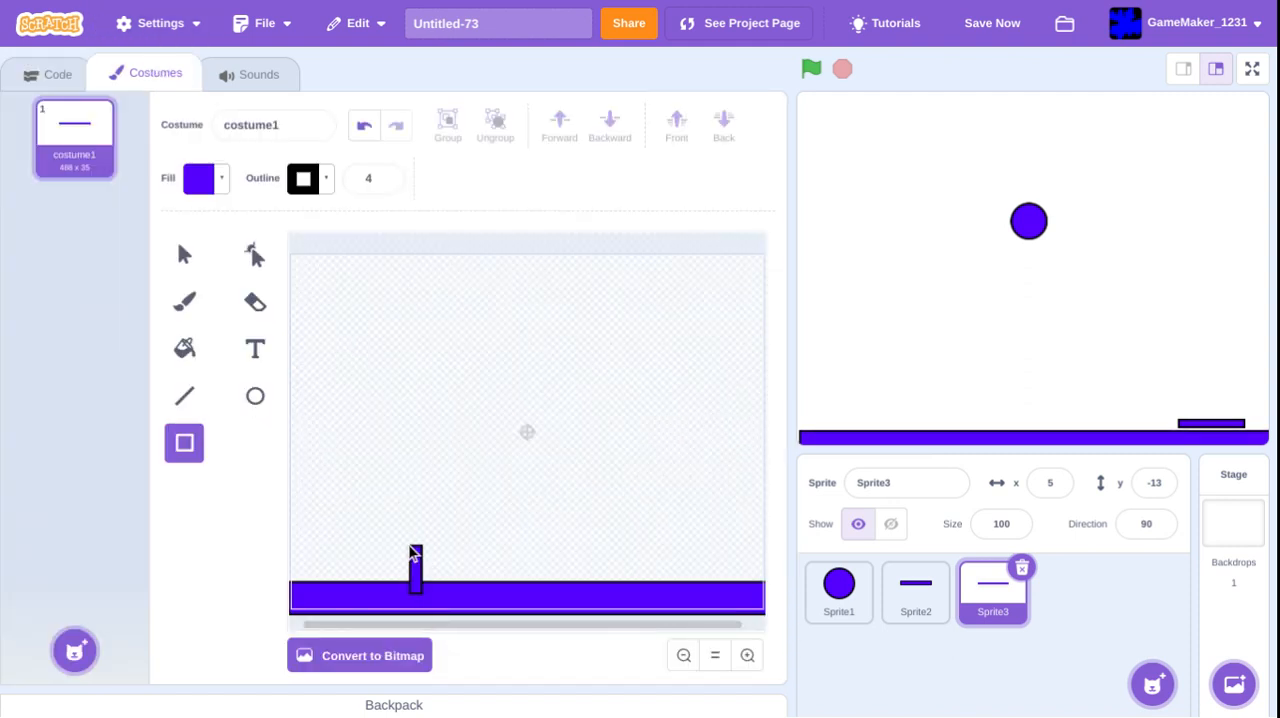
- Centre the bar in its costume and place the floor at the stage bottom
click(184, 254)
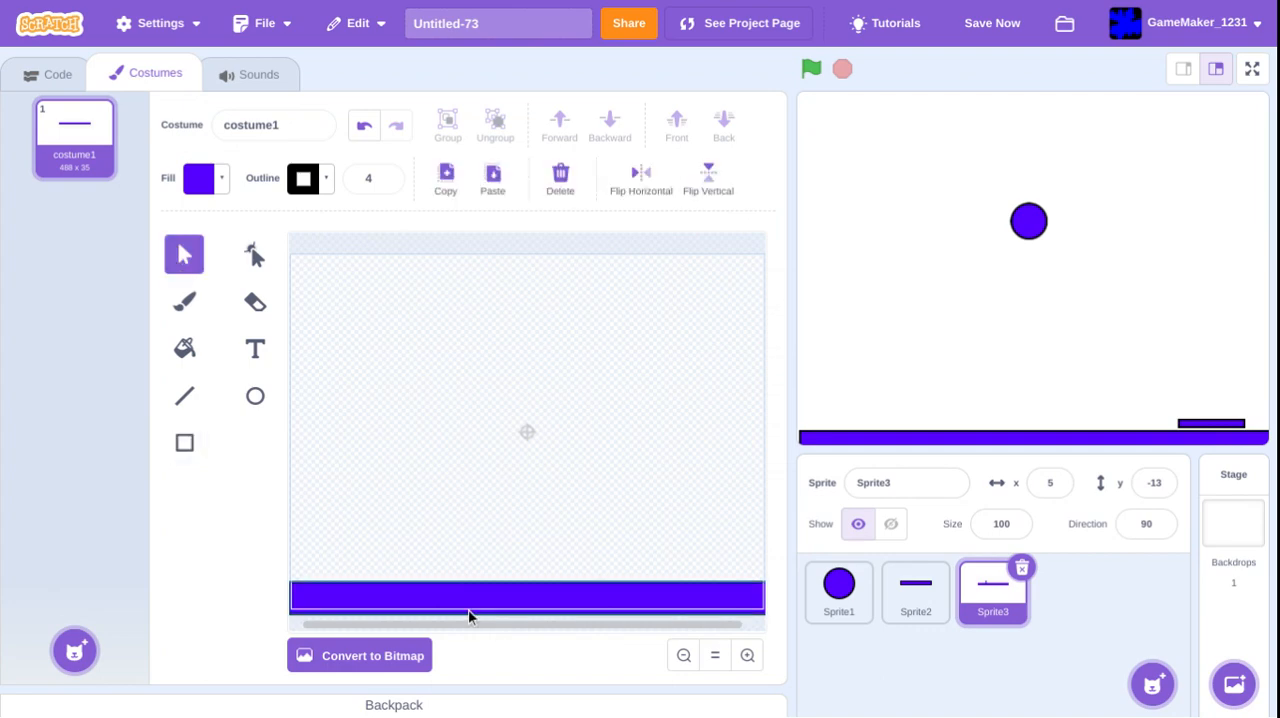
drag(528, 596, 528, 432)
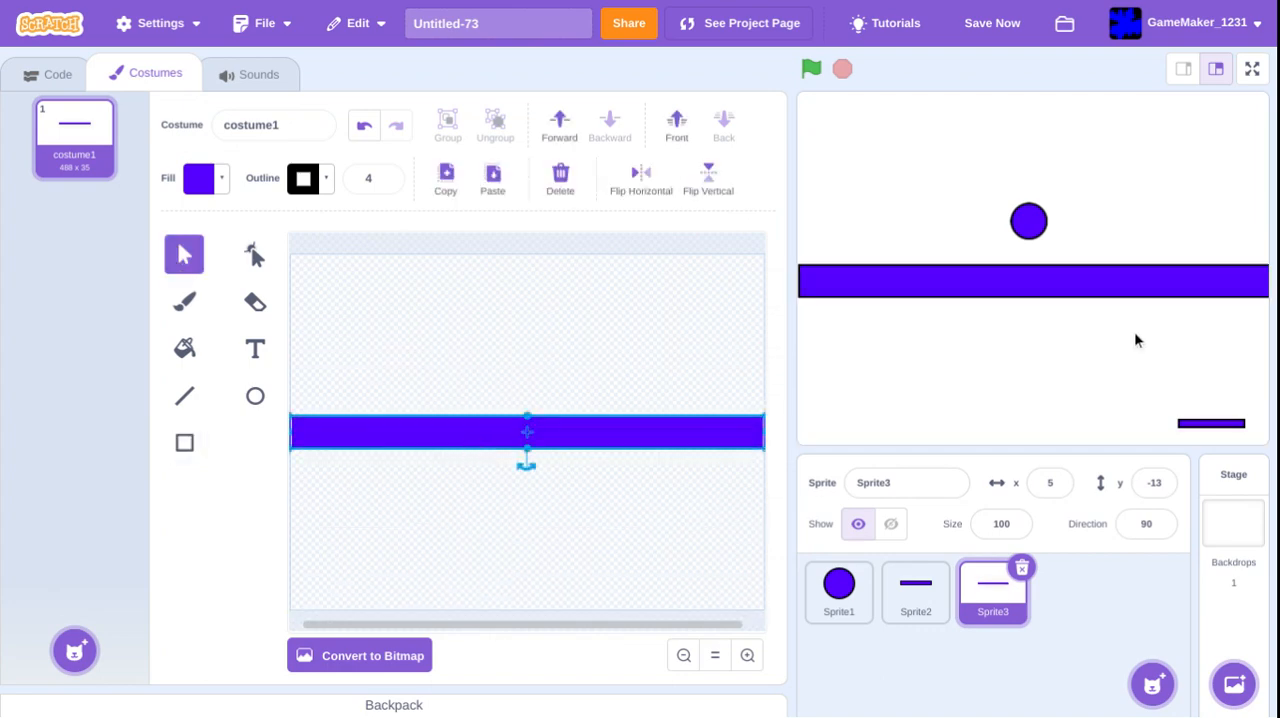
mouse_move(956, 426)
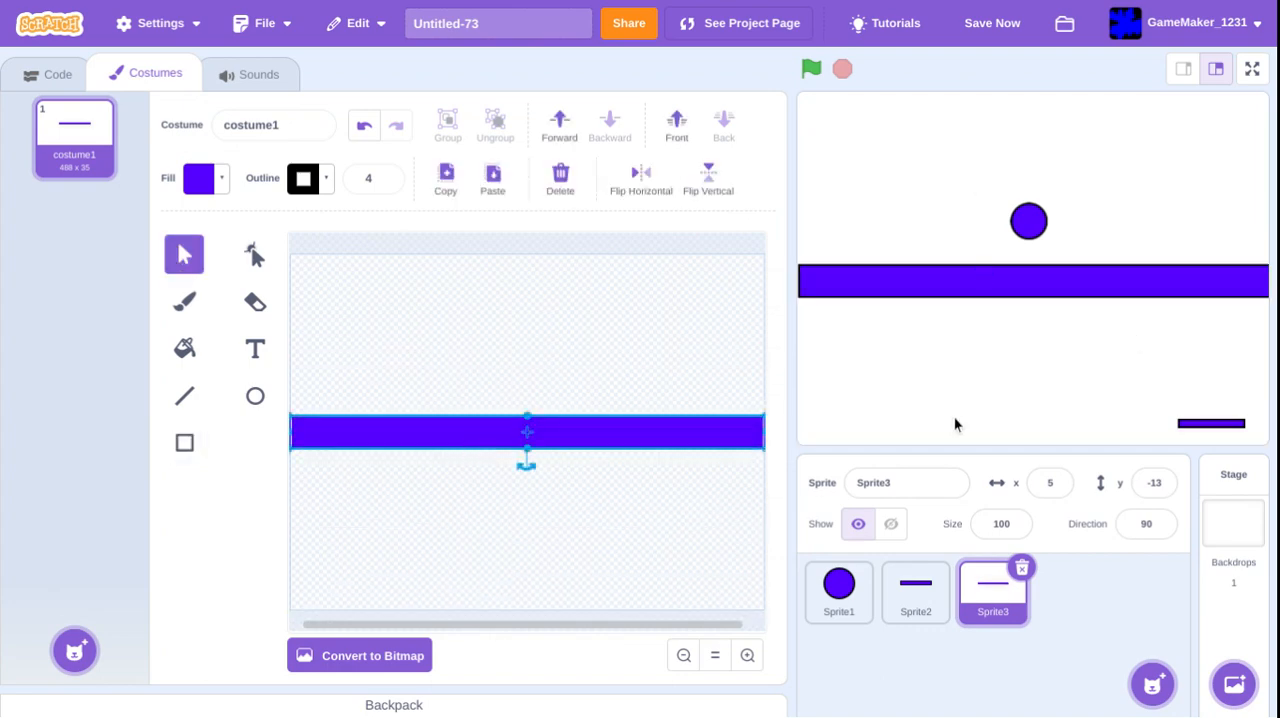
click(888, 524)
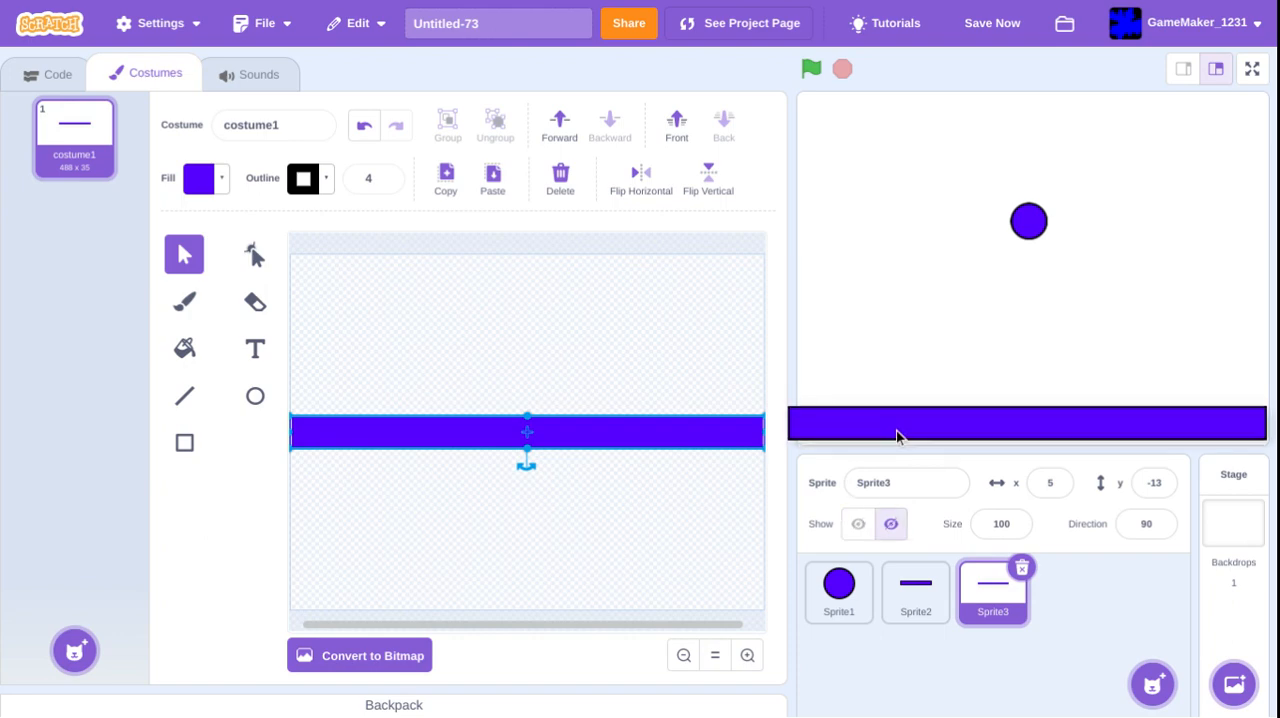
click(838, 592)
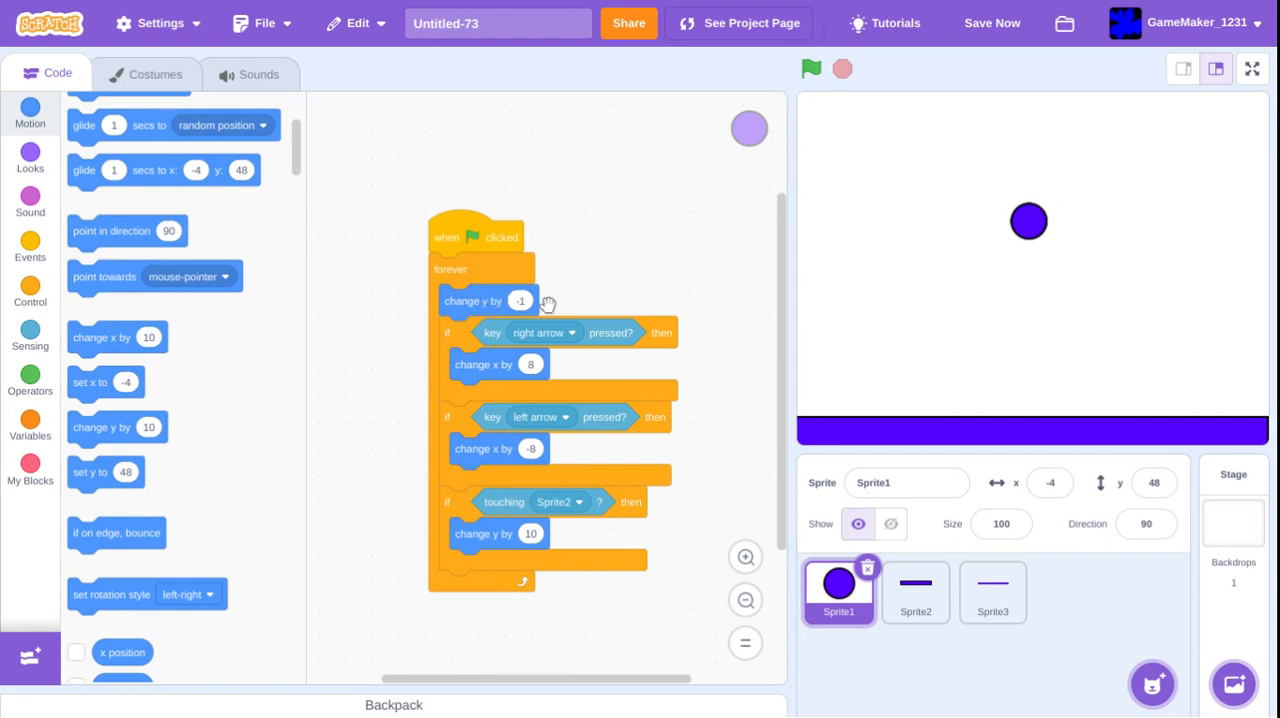
mouse_move(624, 284)
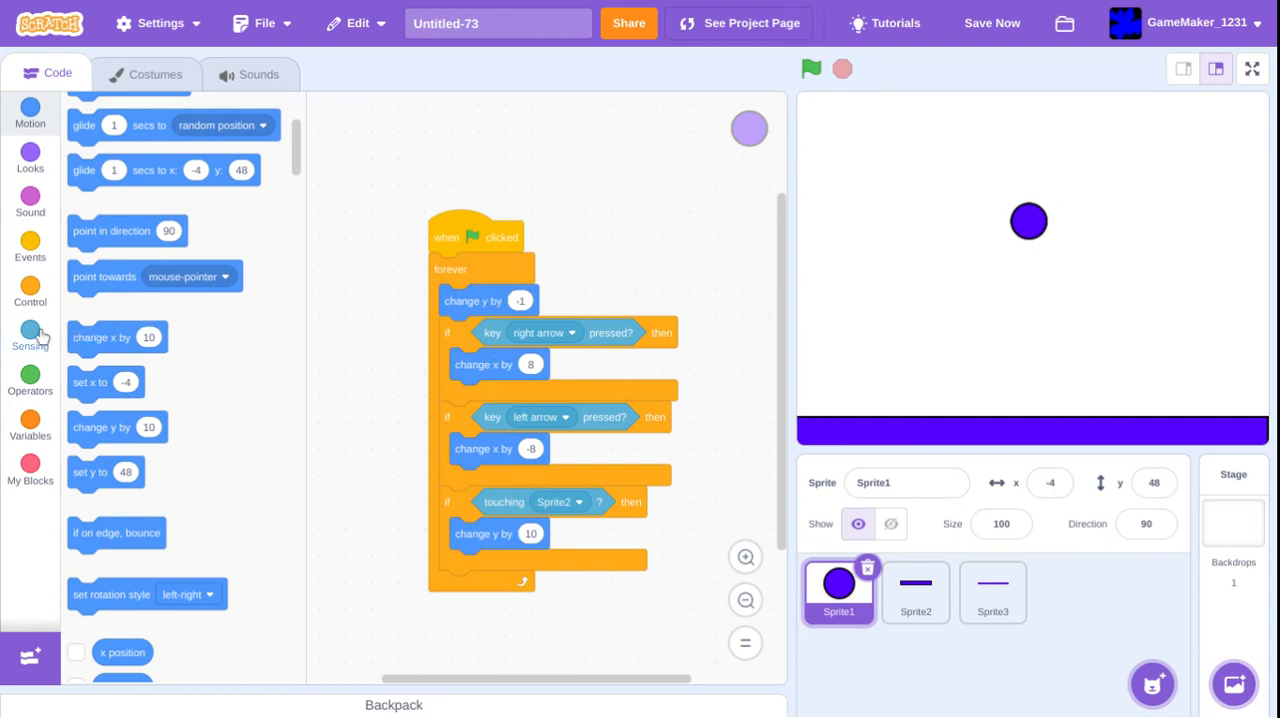
- Add an if touching Sprite3 check with stop all inside the ball's forever loop
click(30, 336)
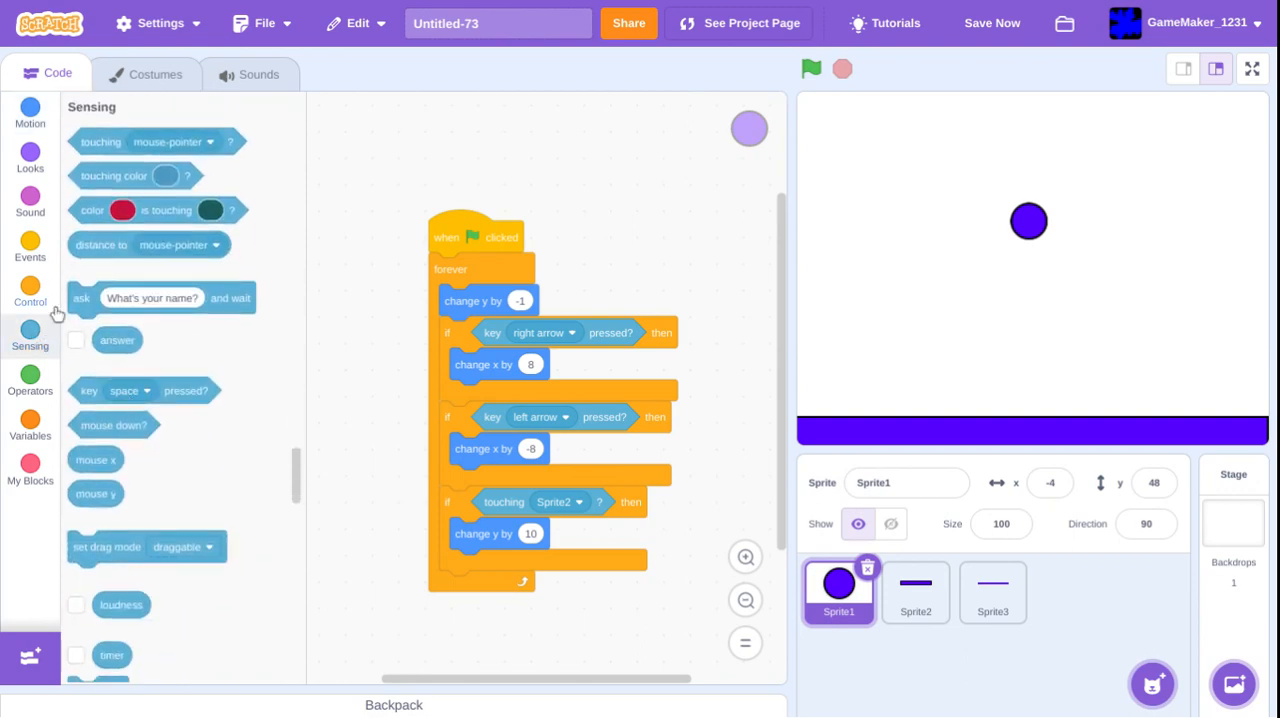
click(30, 290)
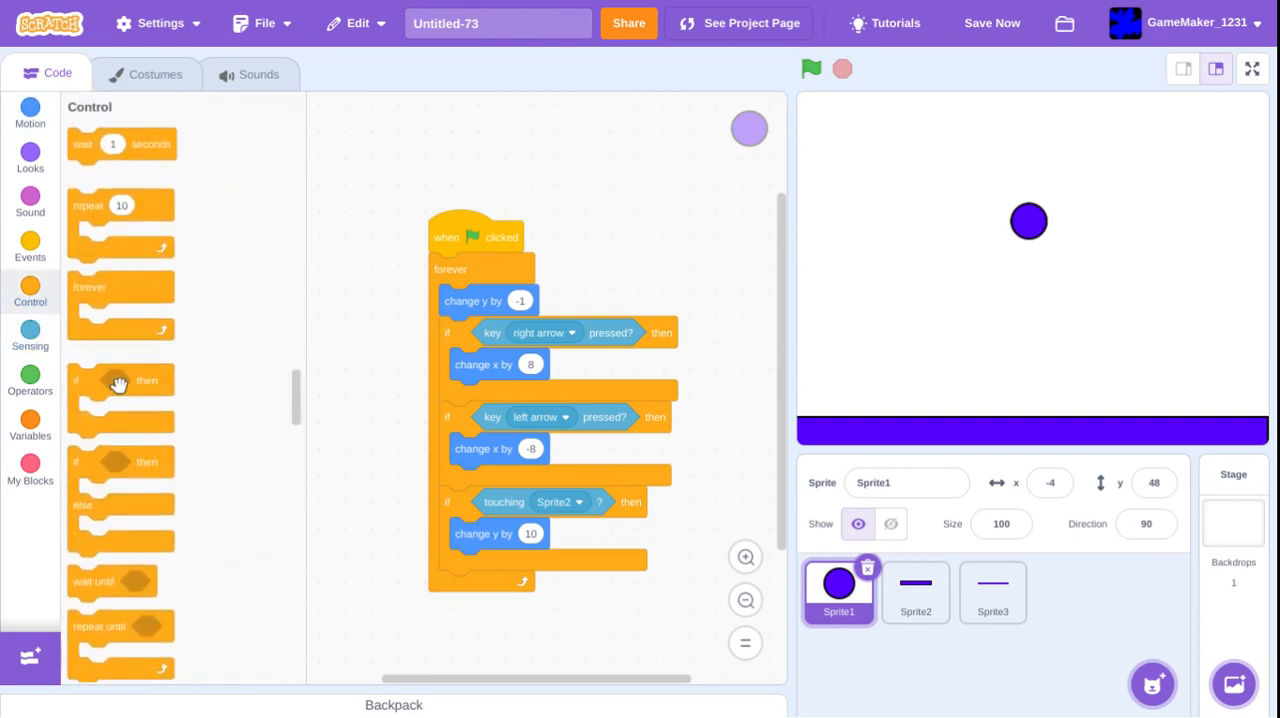
click(30, 336)
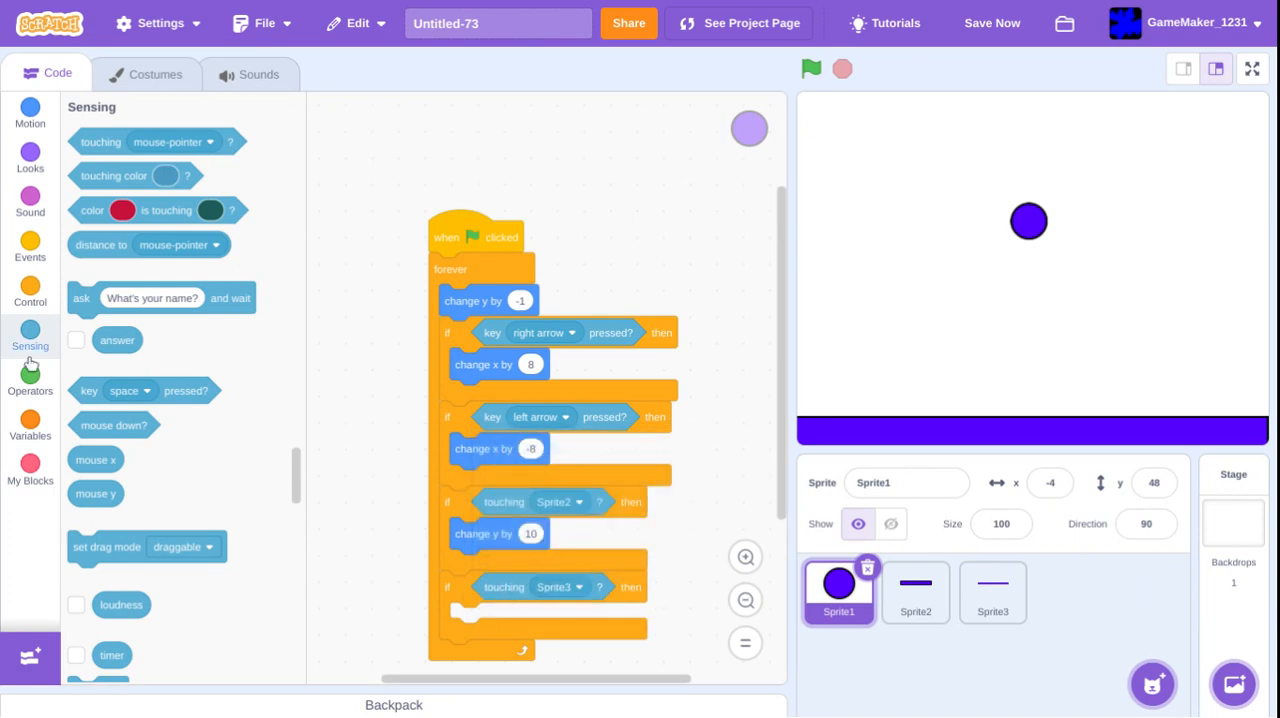
click(28, 290)
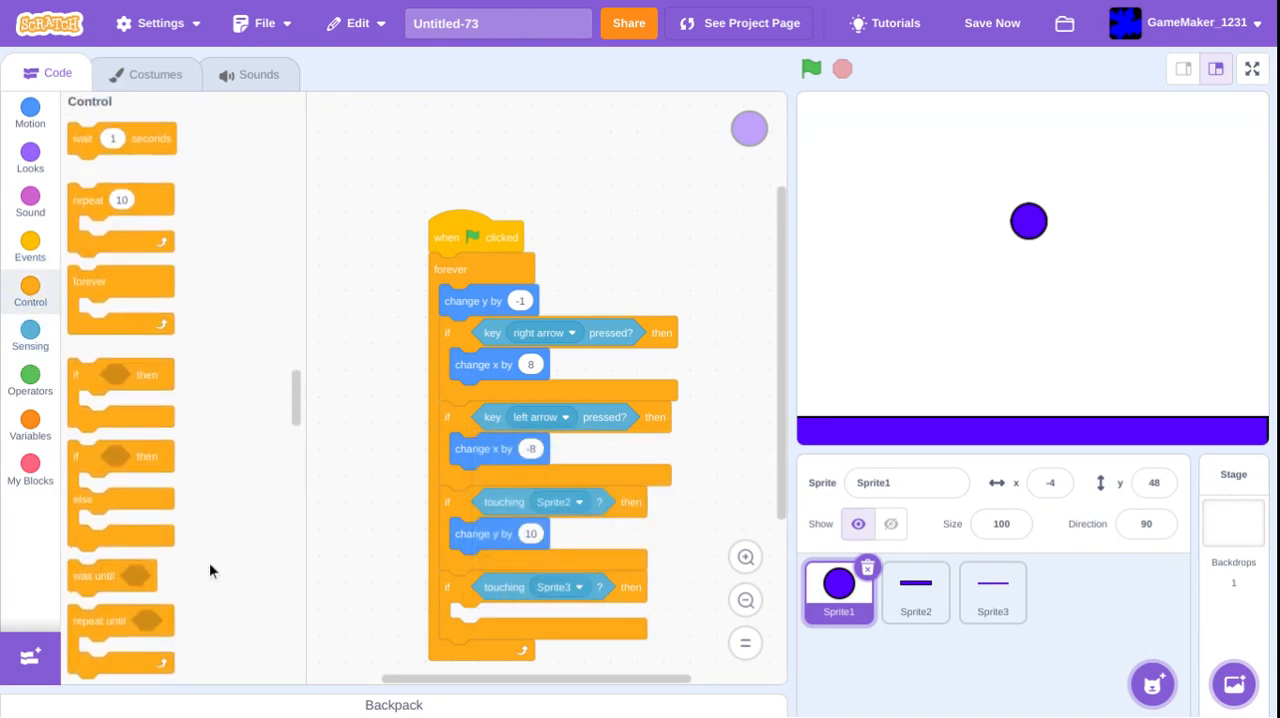
scroll(down, 3)
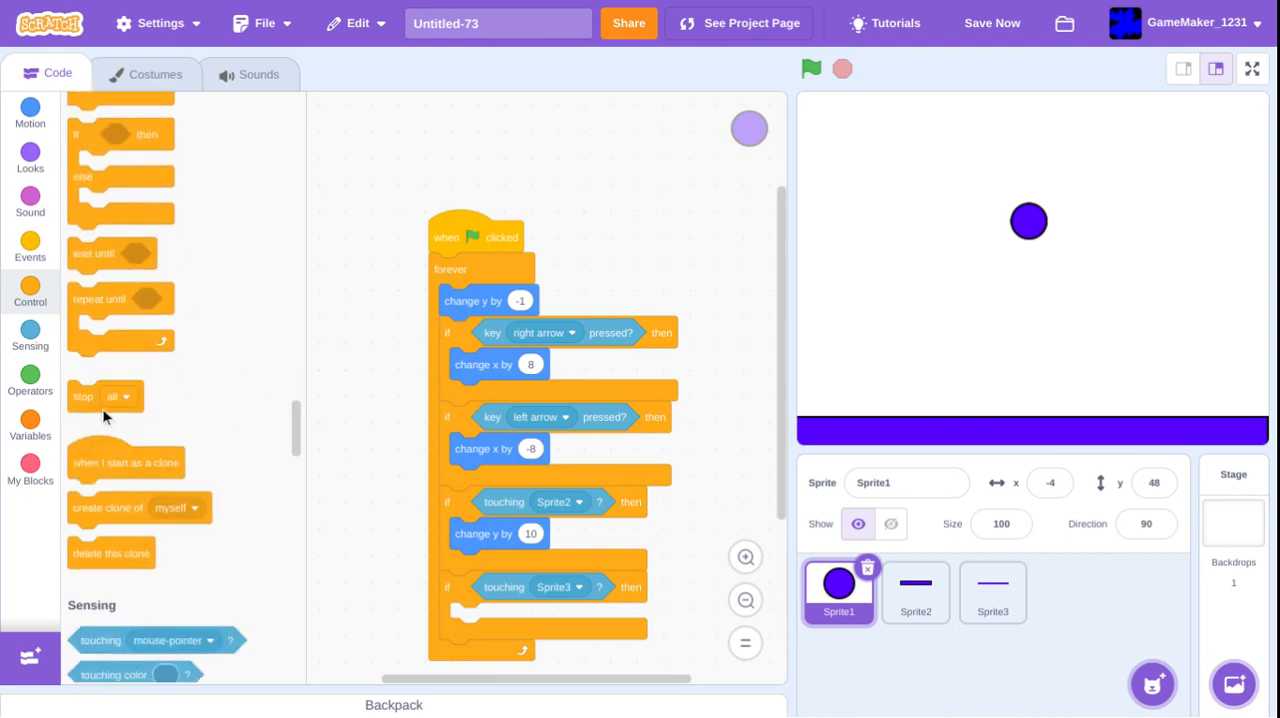
drag(104, 396, 480, 618)
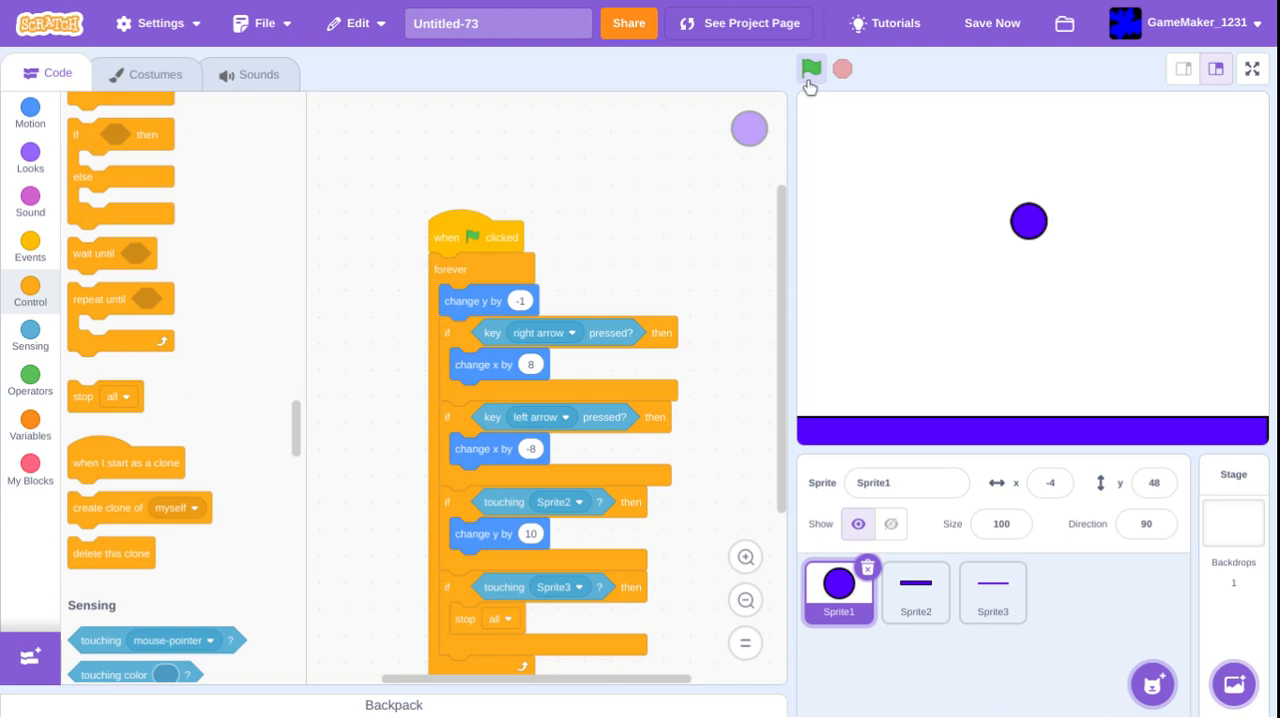
- Test the floor, then change the ball's falling speed to -2.5 and retest
click(810, 68)
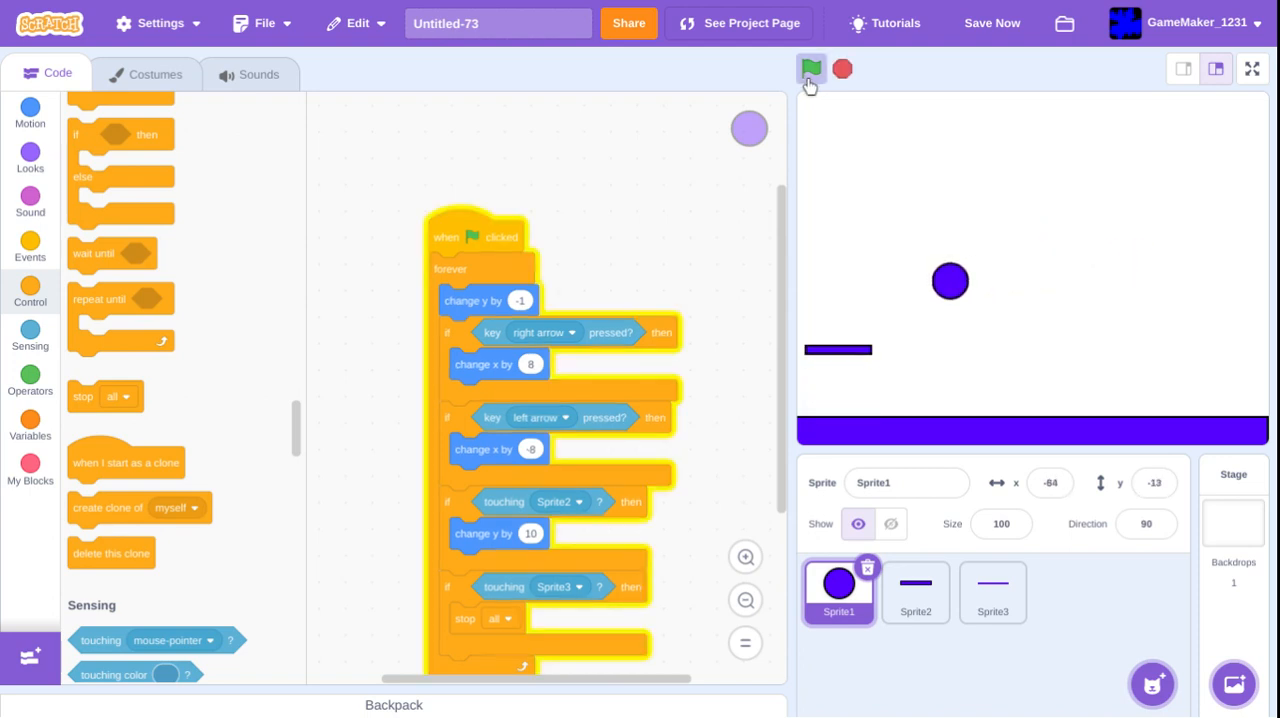
click(810, 68)
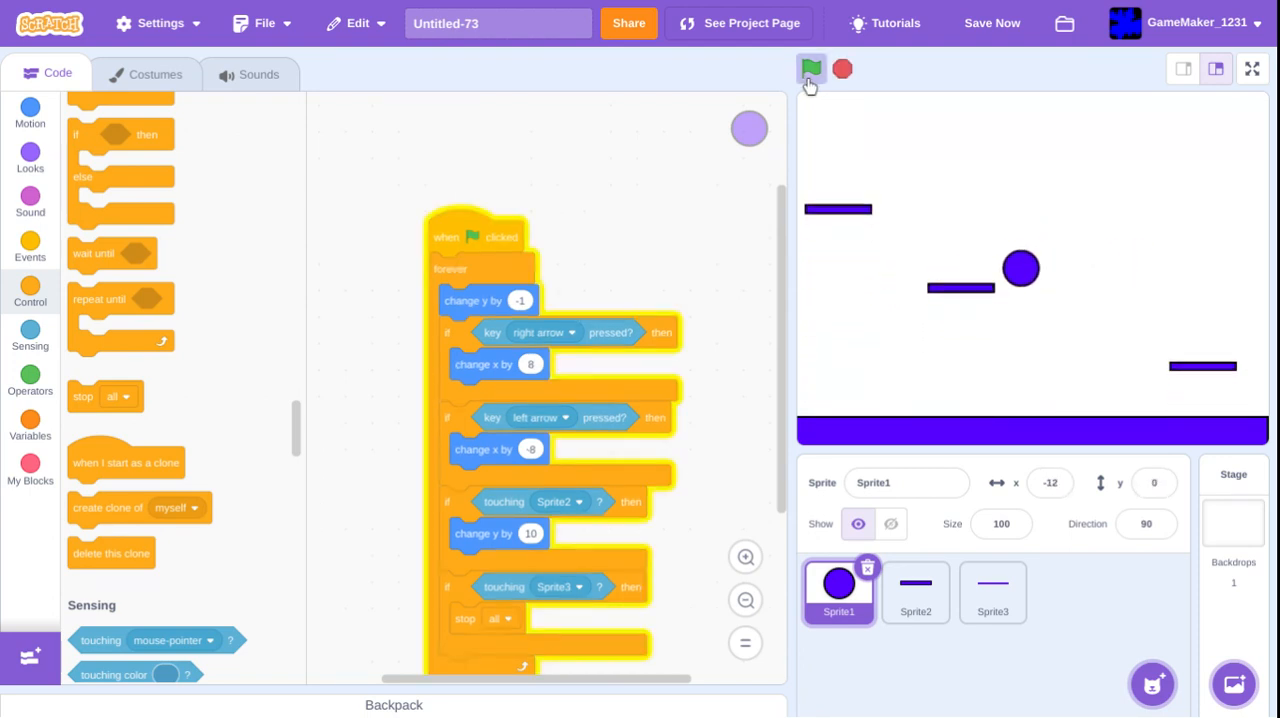
click(812, 68)
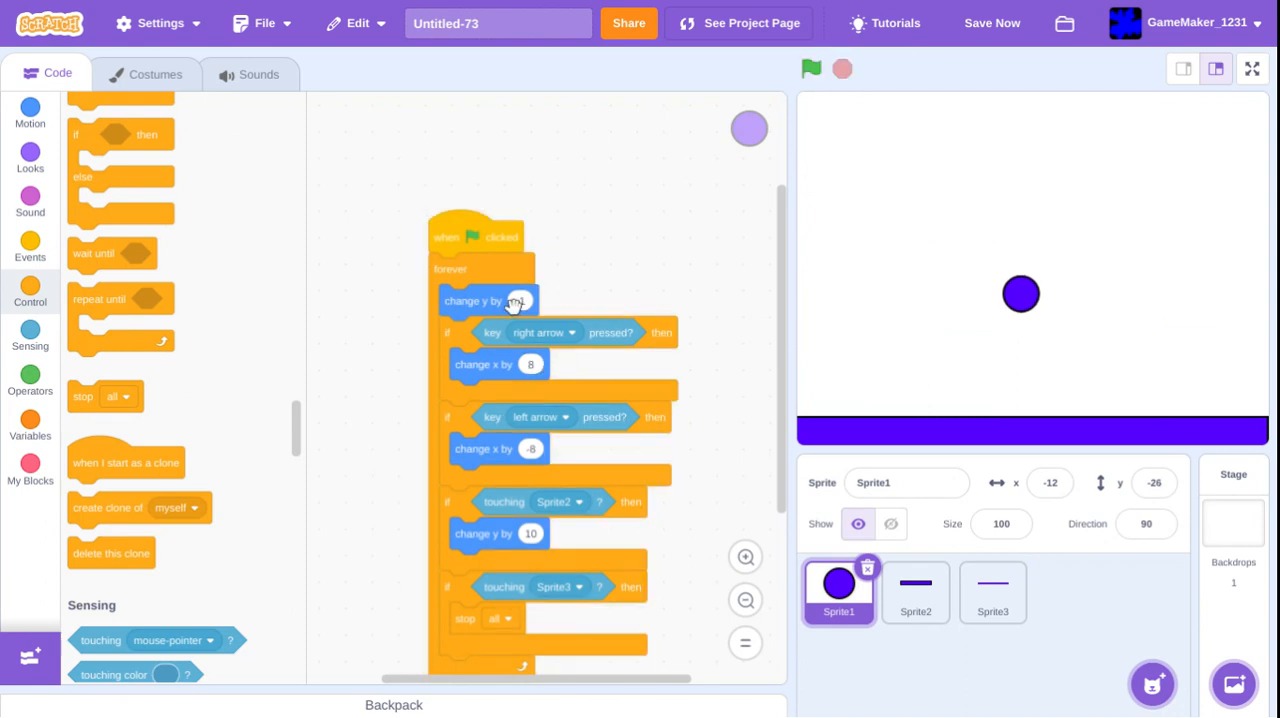
click(520, 300)
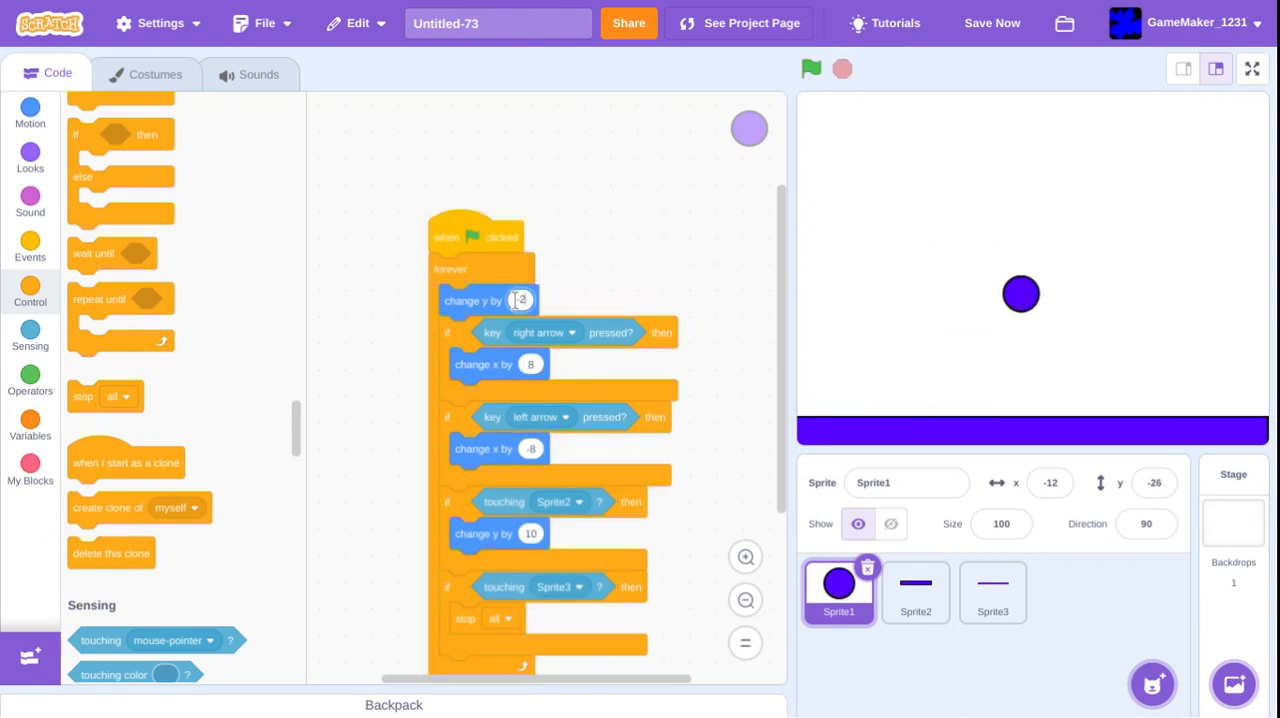
text(-2.5)
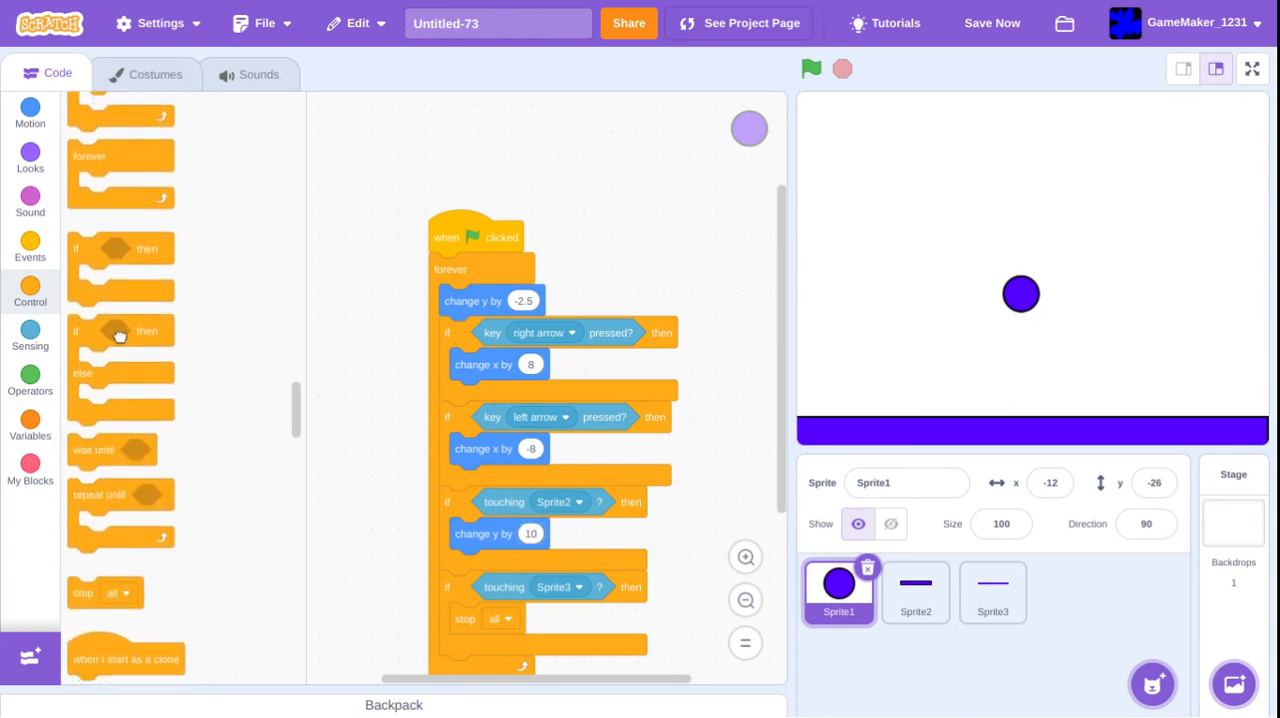
scroll(down, 3)
text(4)
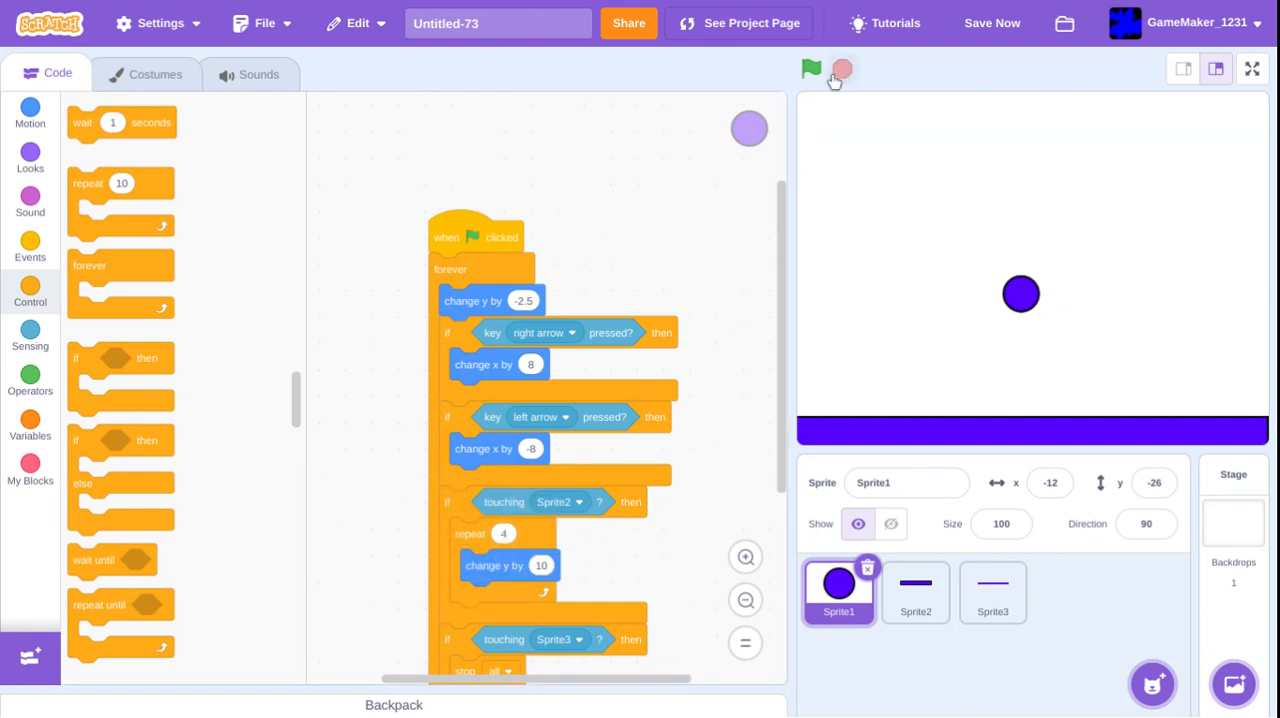
click(810, 68)
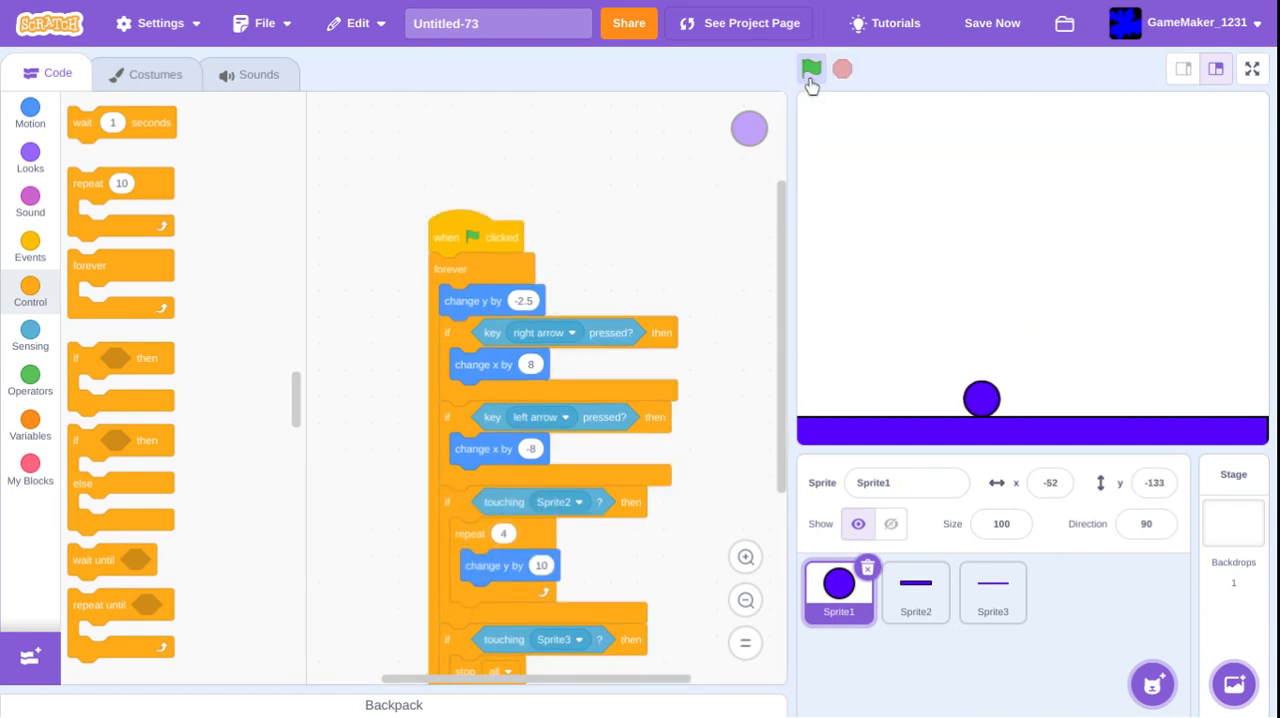
click(810, 68)
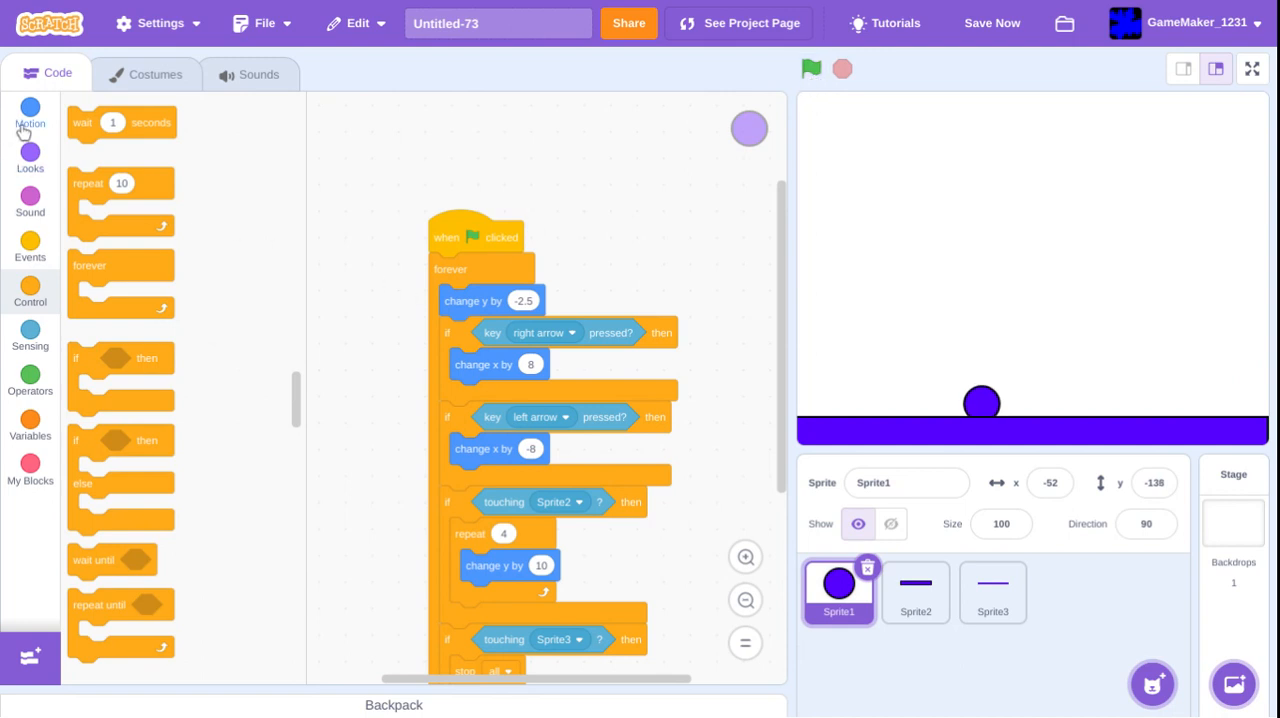
- Add a 'go to x: 0 y: 60' block under the ball's green-flag hat
click(30, 110)
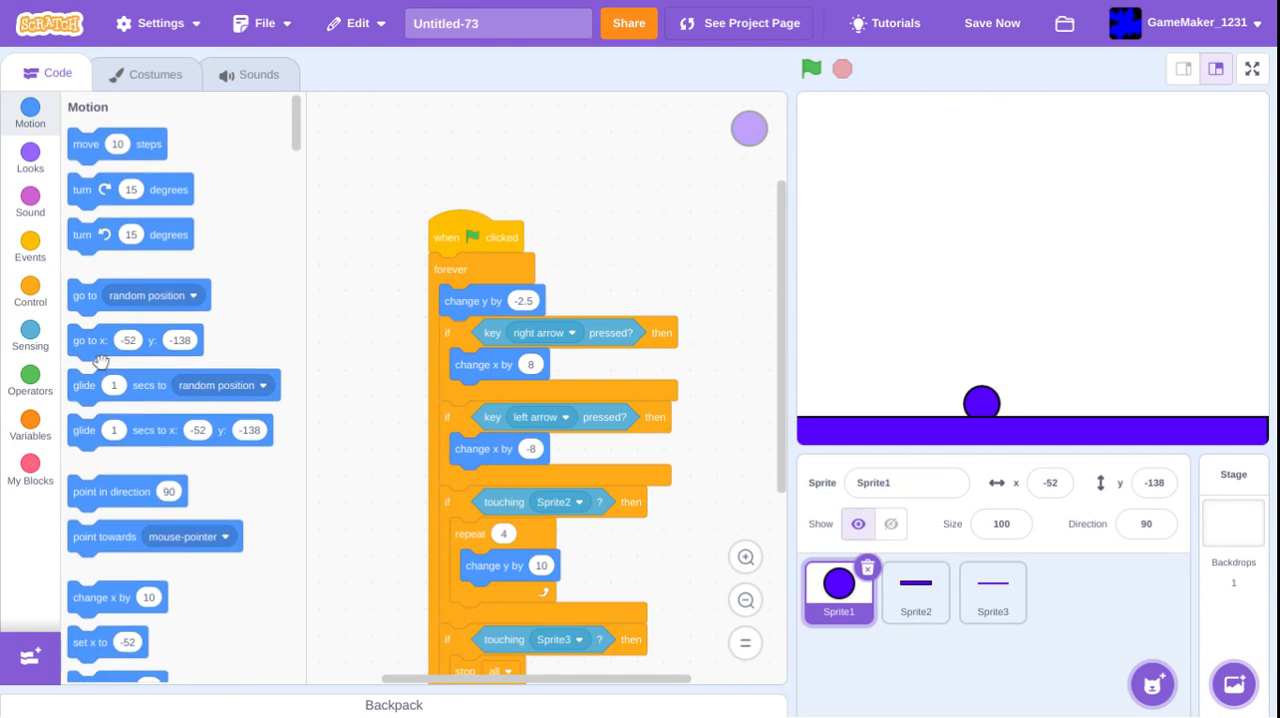
drag(90, 340, 476, 268)
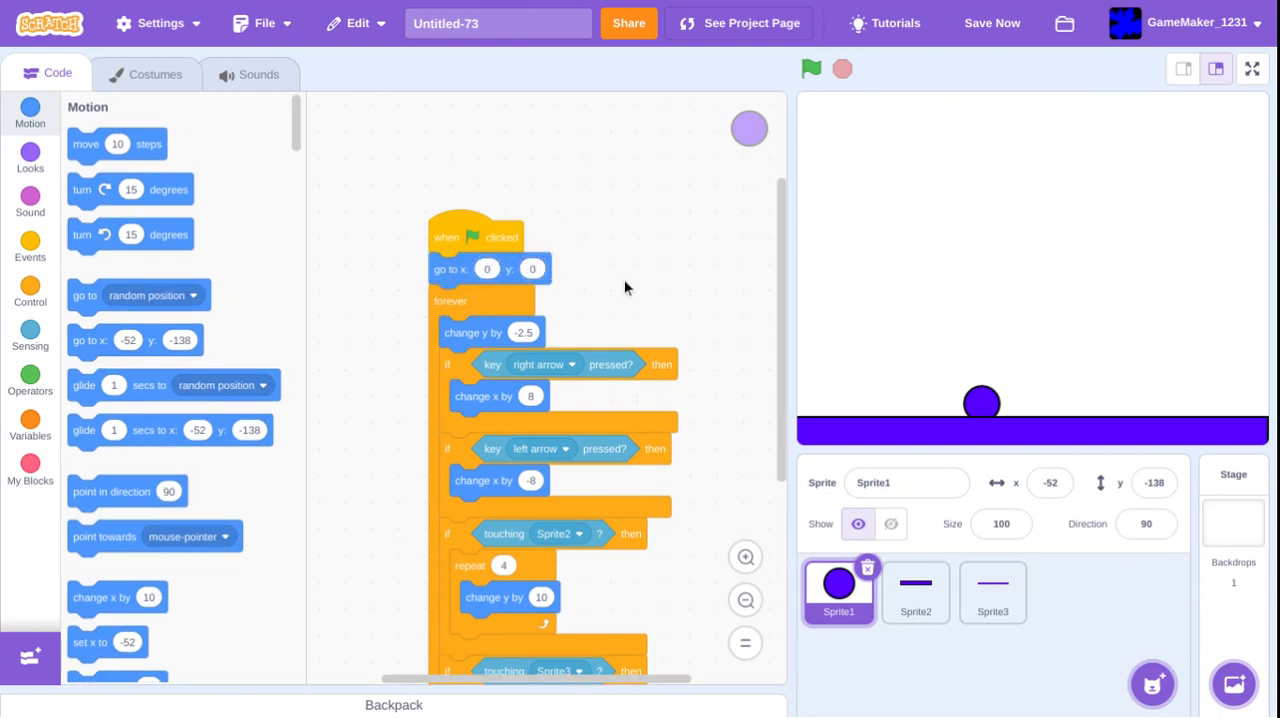
click(812, 68)
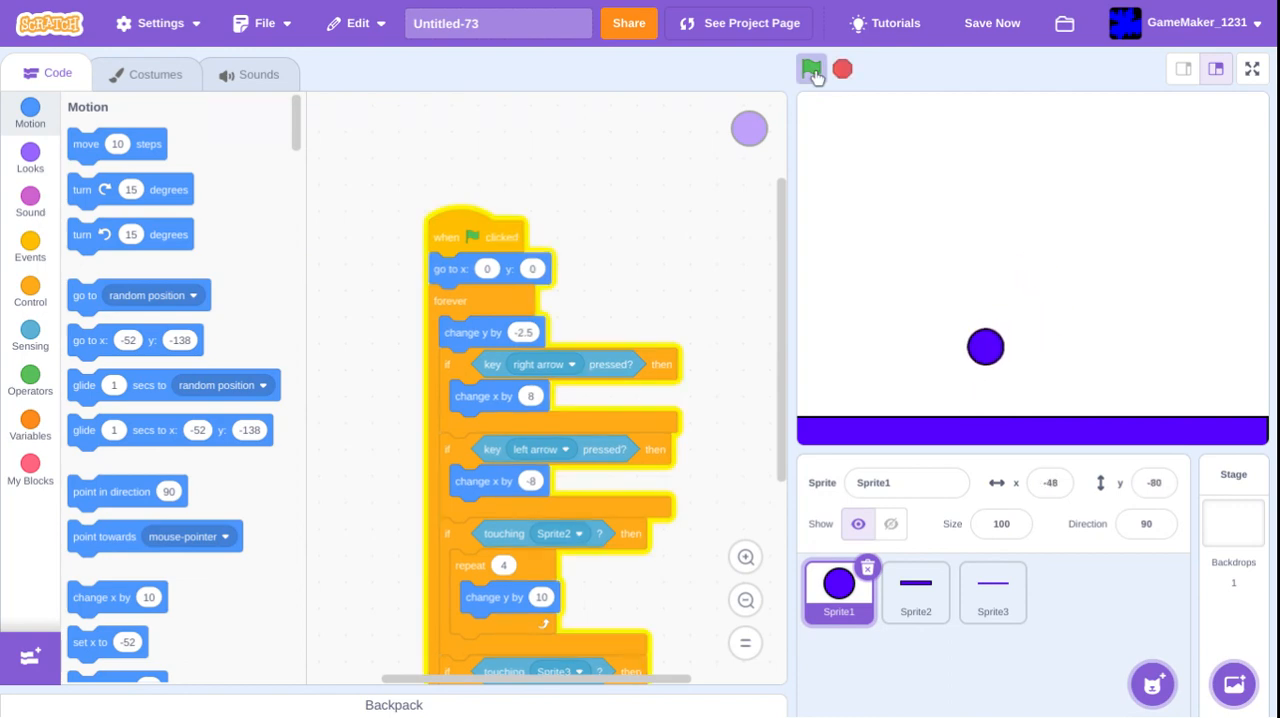
click(810, 68)
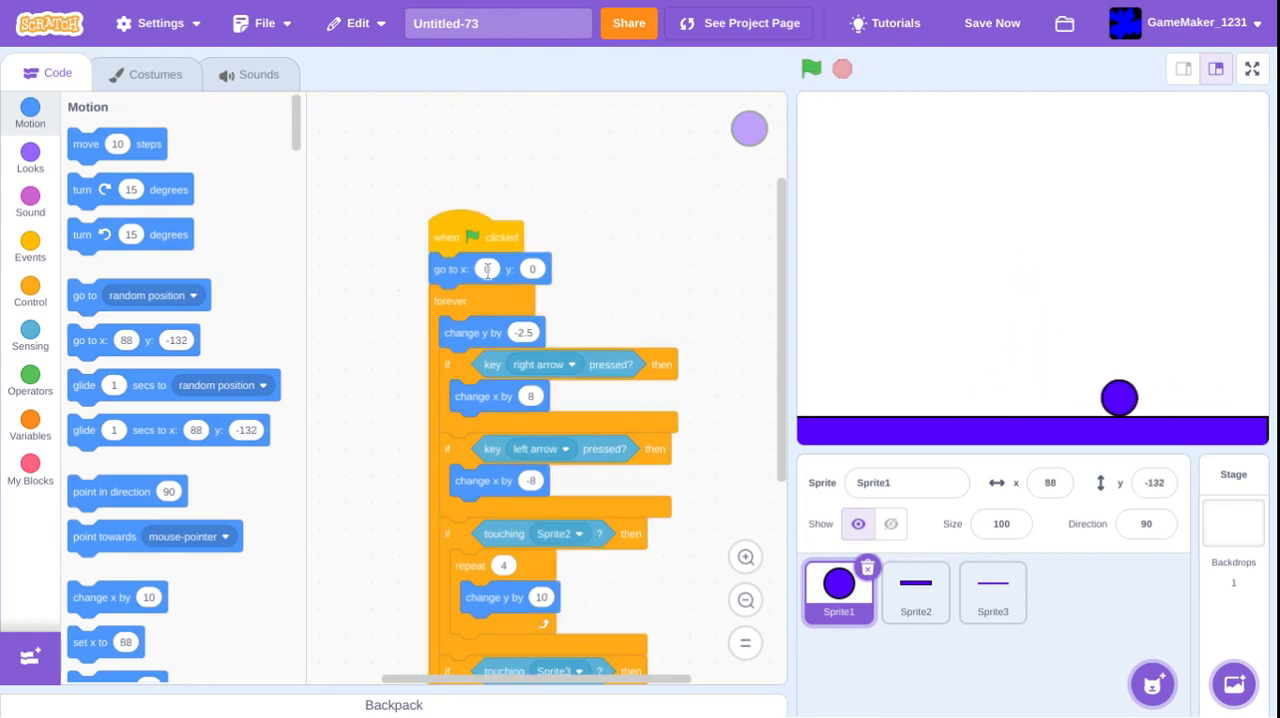
click(532, 268)
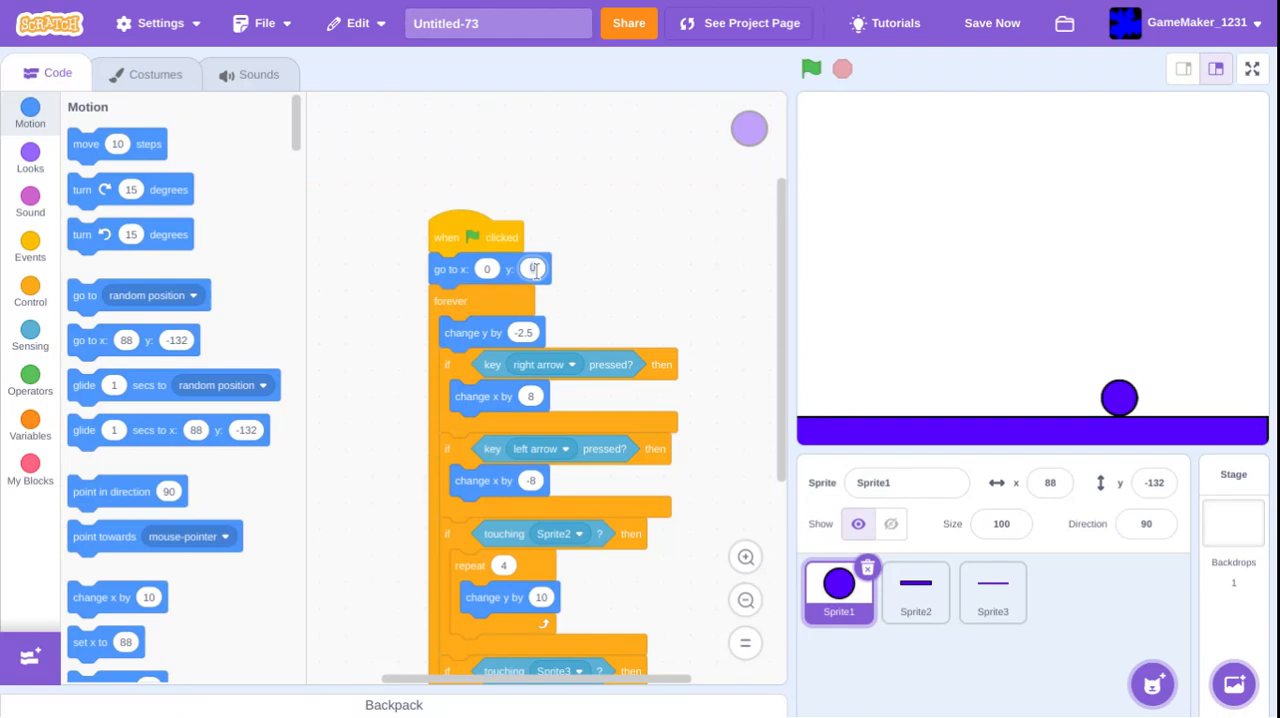
text(060)
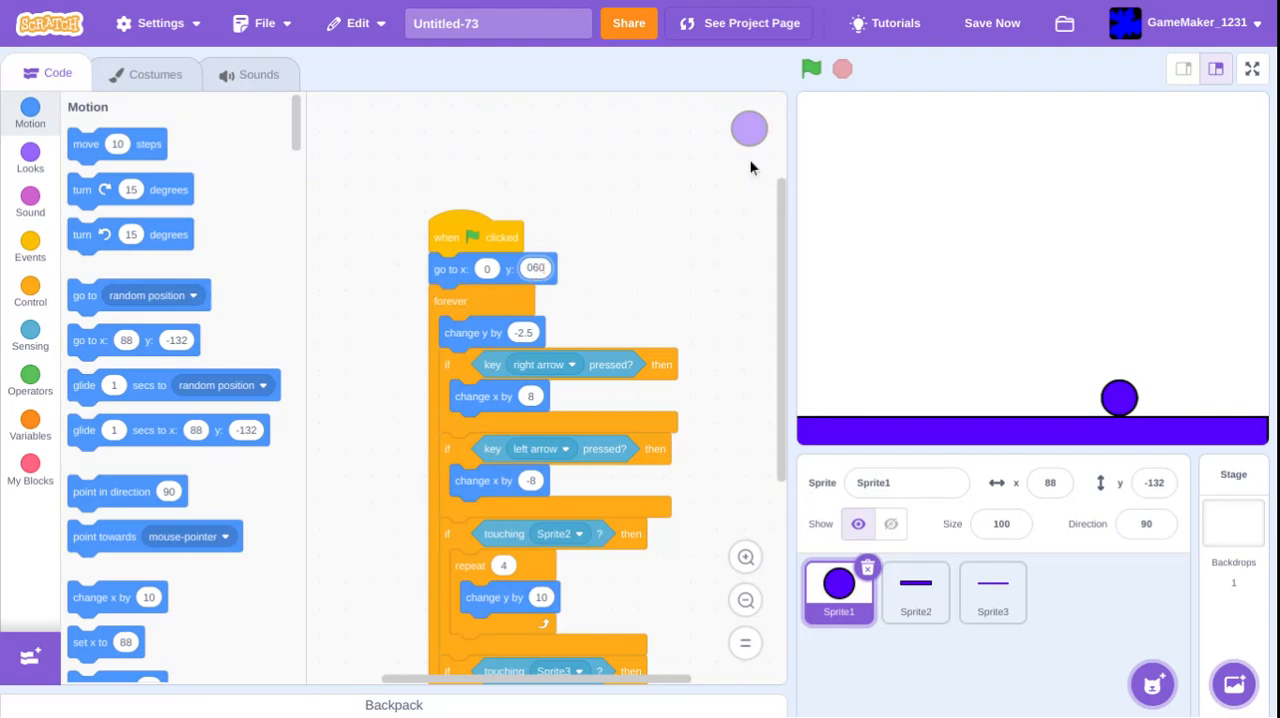
click(810, 68)
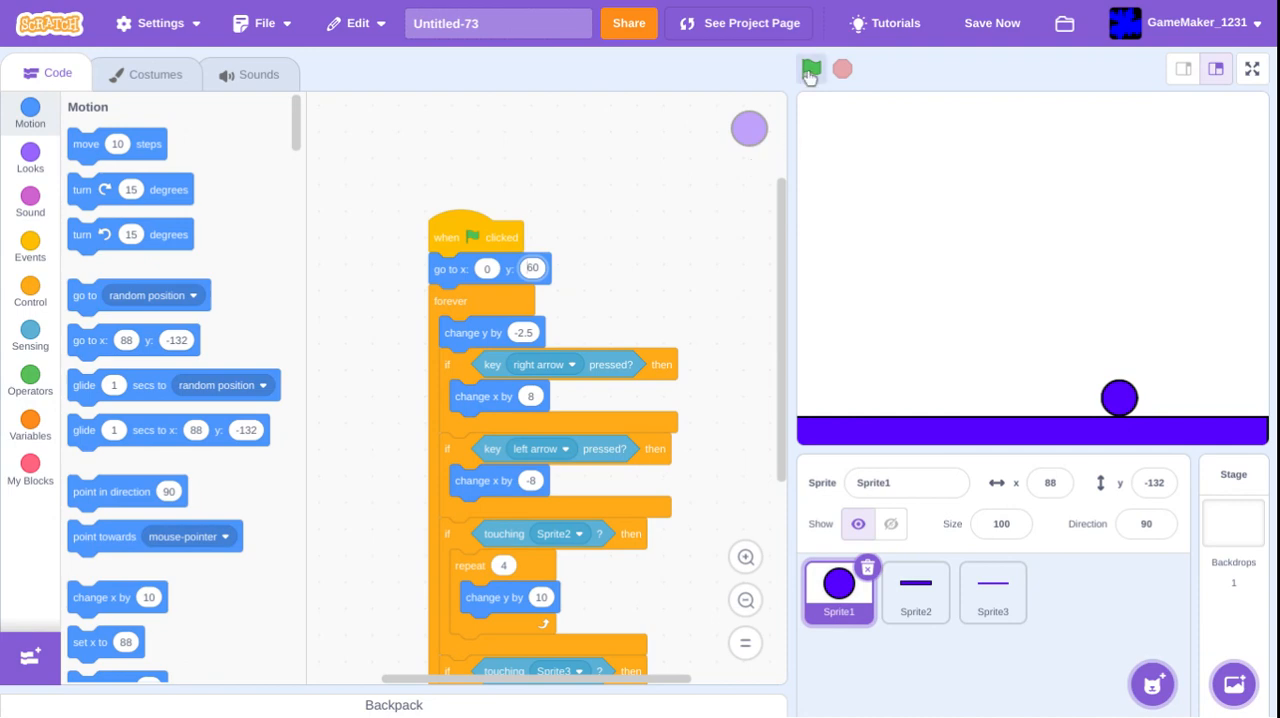
- Run the game several times to check the ball's new starting position
click(810, 68)
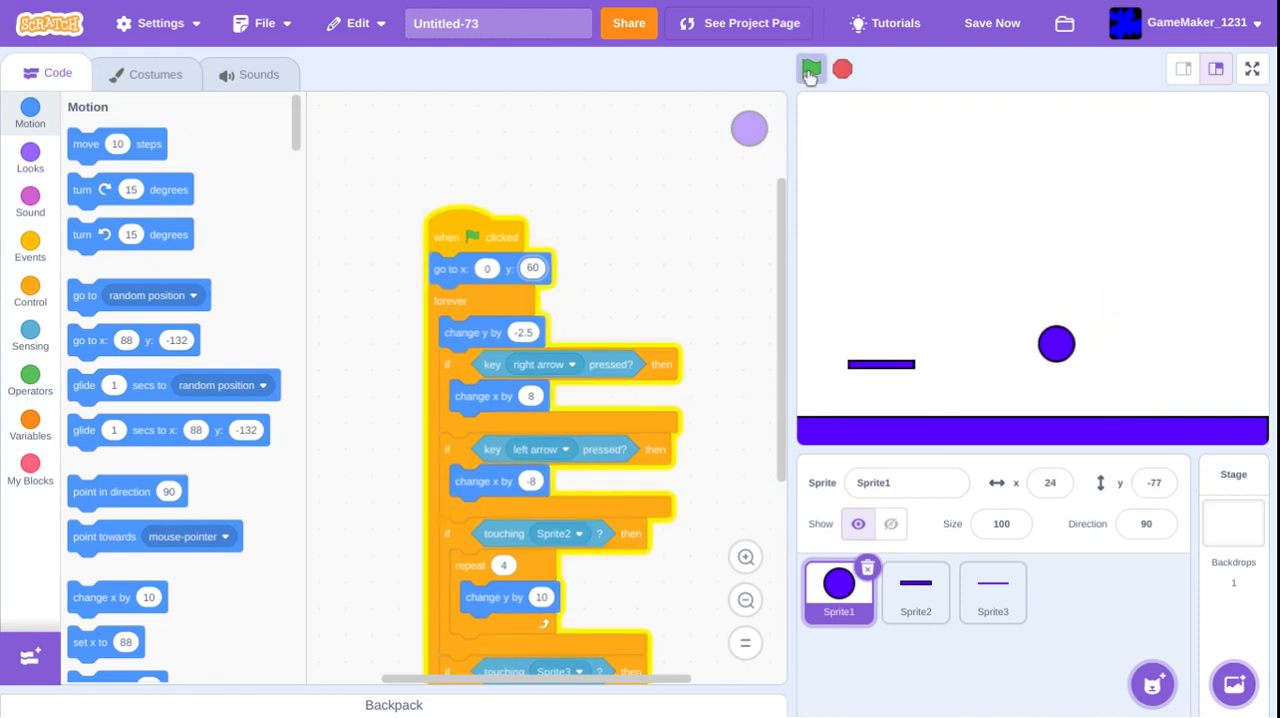
click(812, 68)
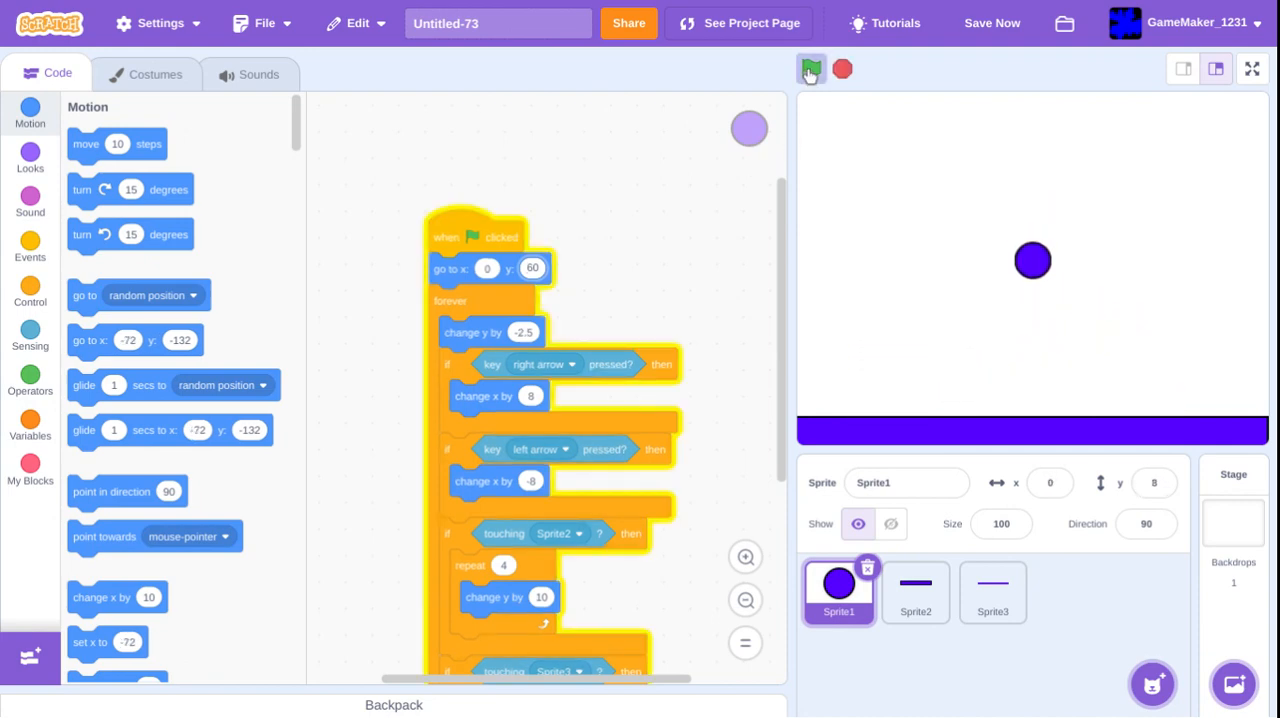
click(810, 68)
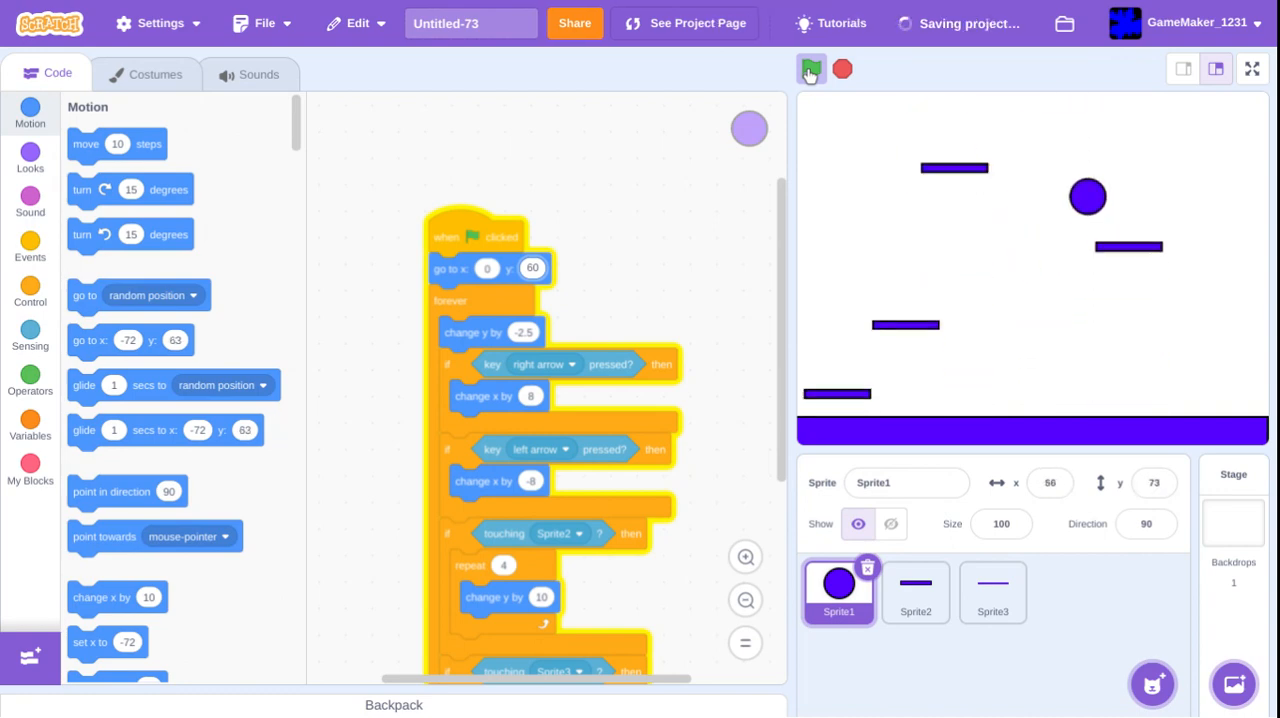
click(812, 68)
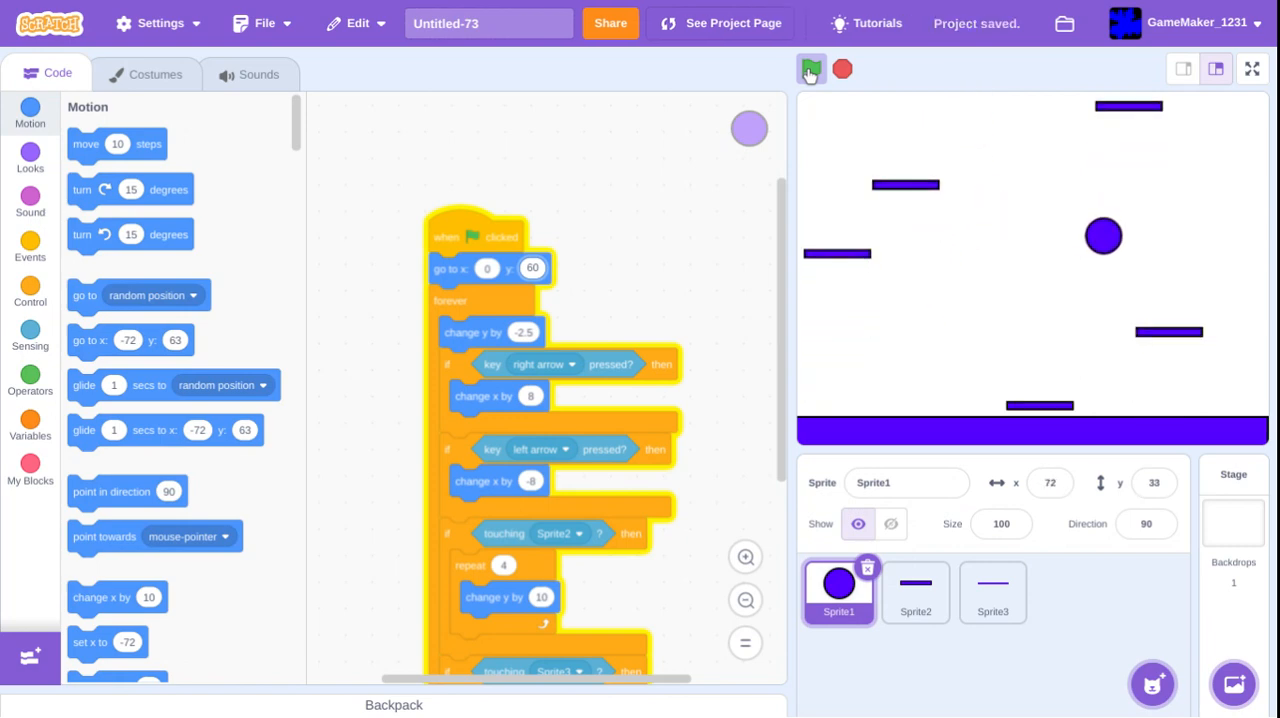
click(810, 68)
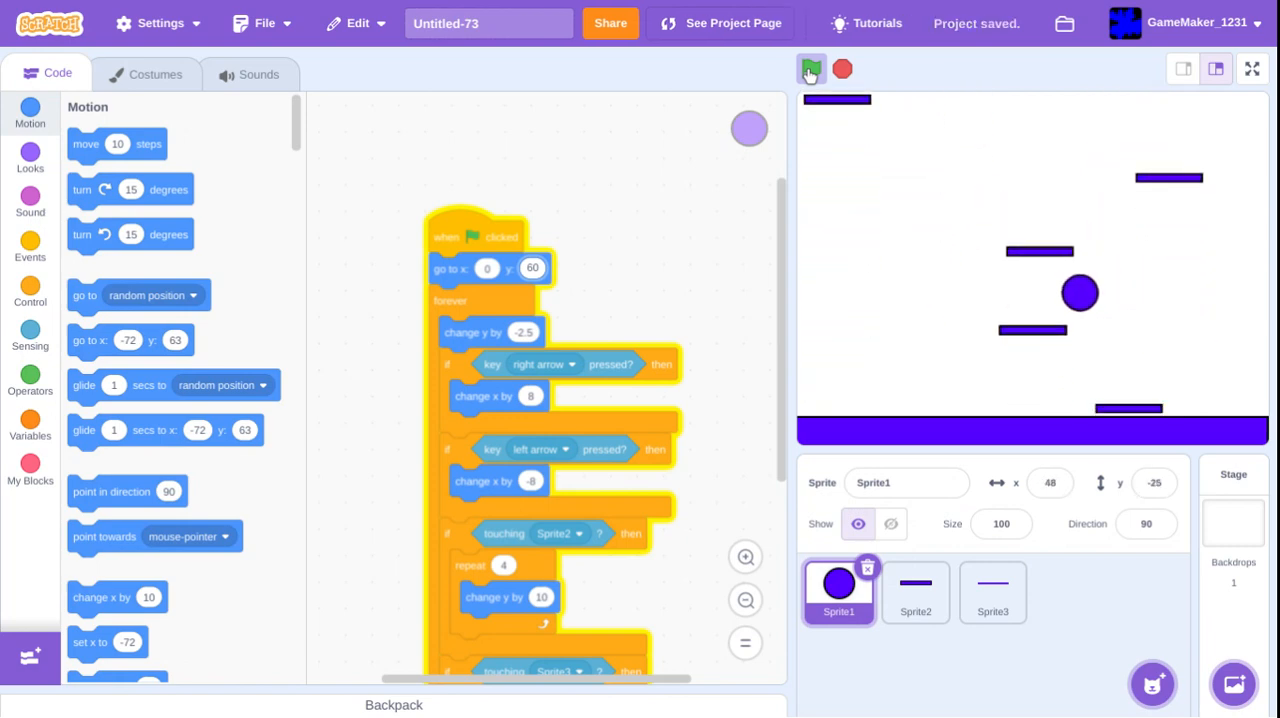
click(810, 68)
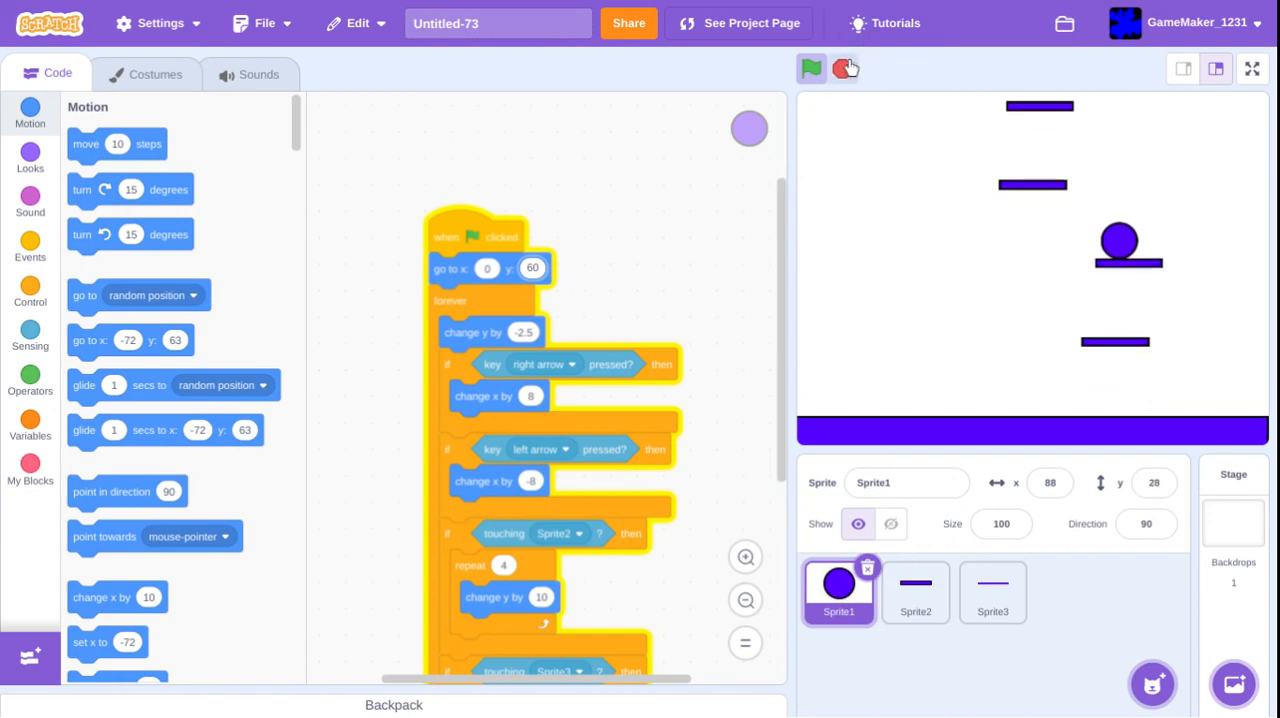
click(992, 592)
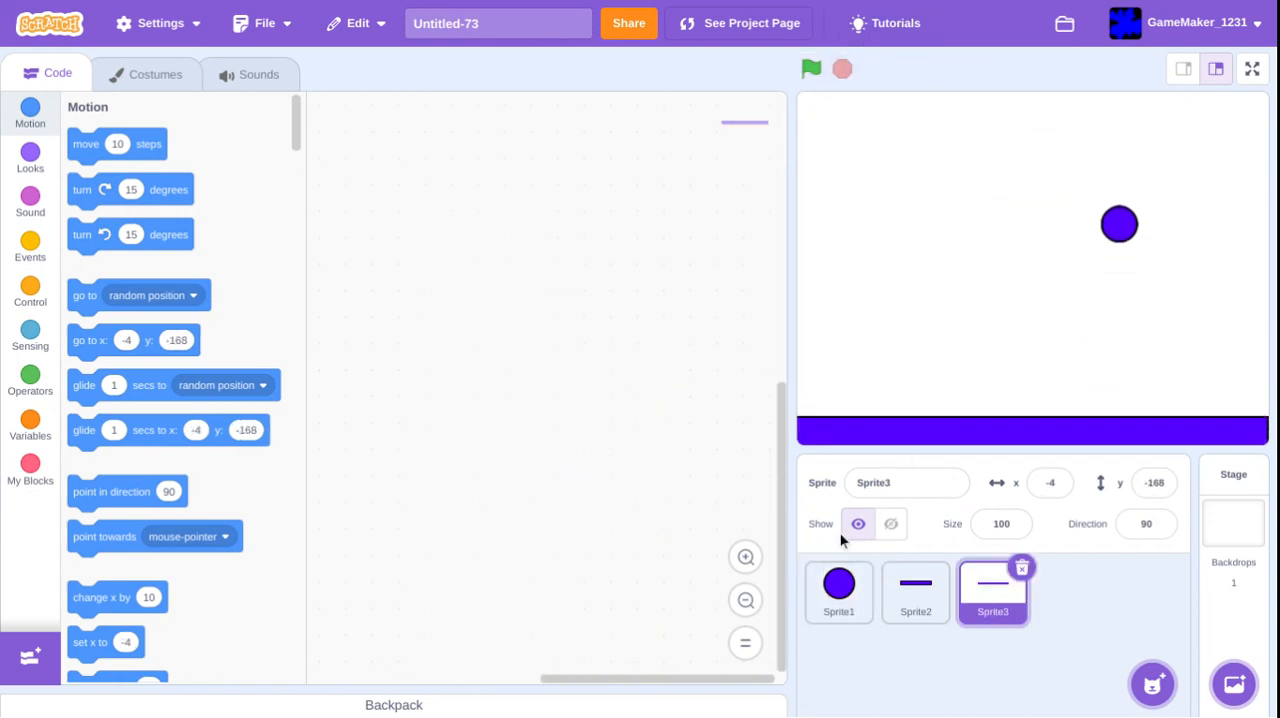
mouse_move(878, 576)
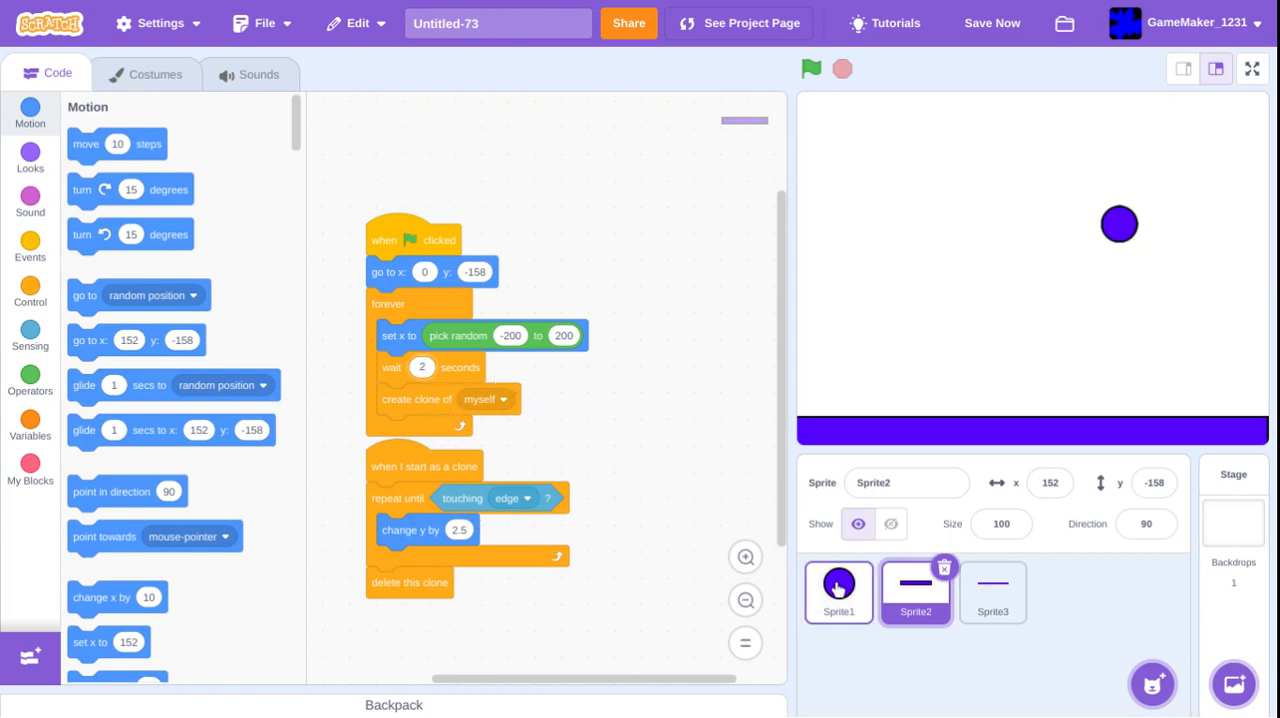
- Set the ball's starting y to 120 in its go-to block and test the game again
click(838, 590)
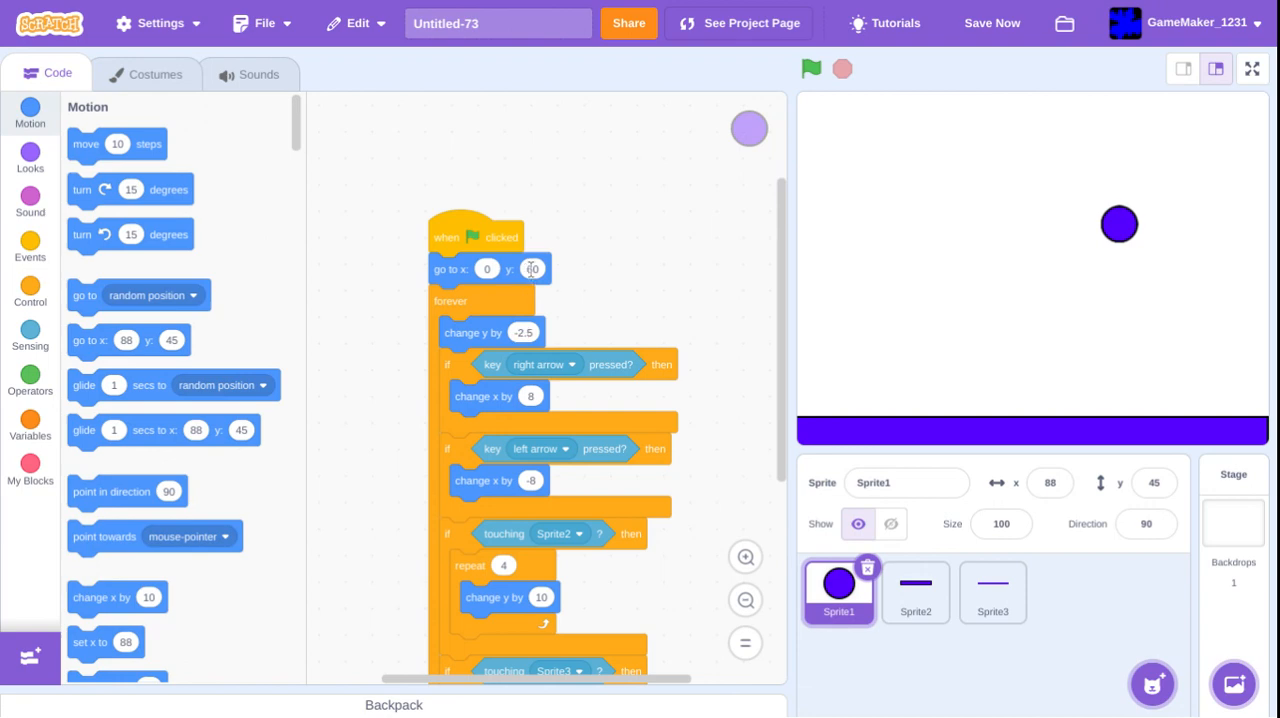
click(532, 268)
text(120)
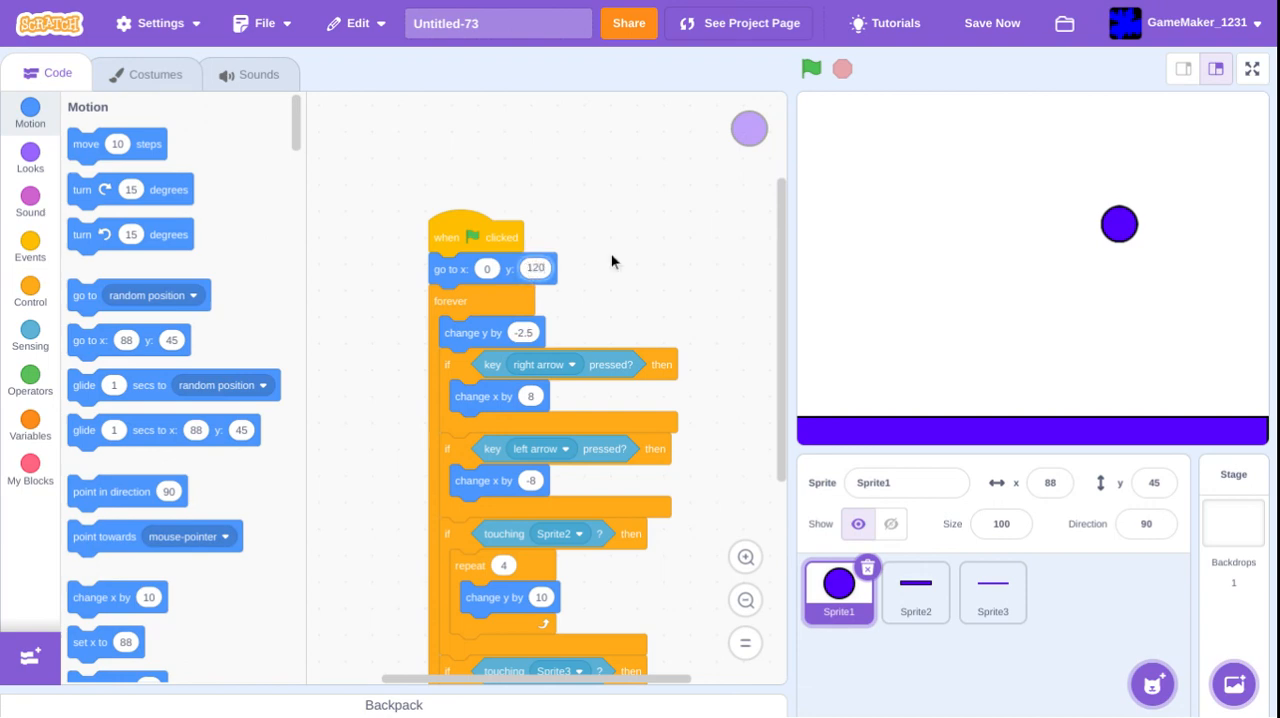
click(812, 68)
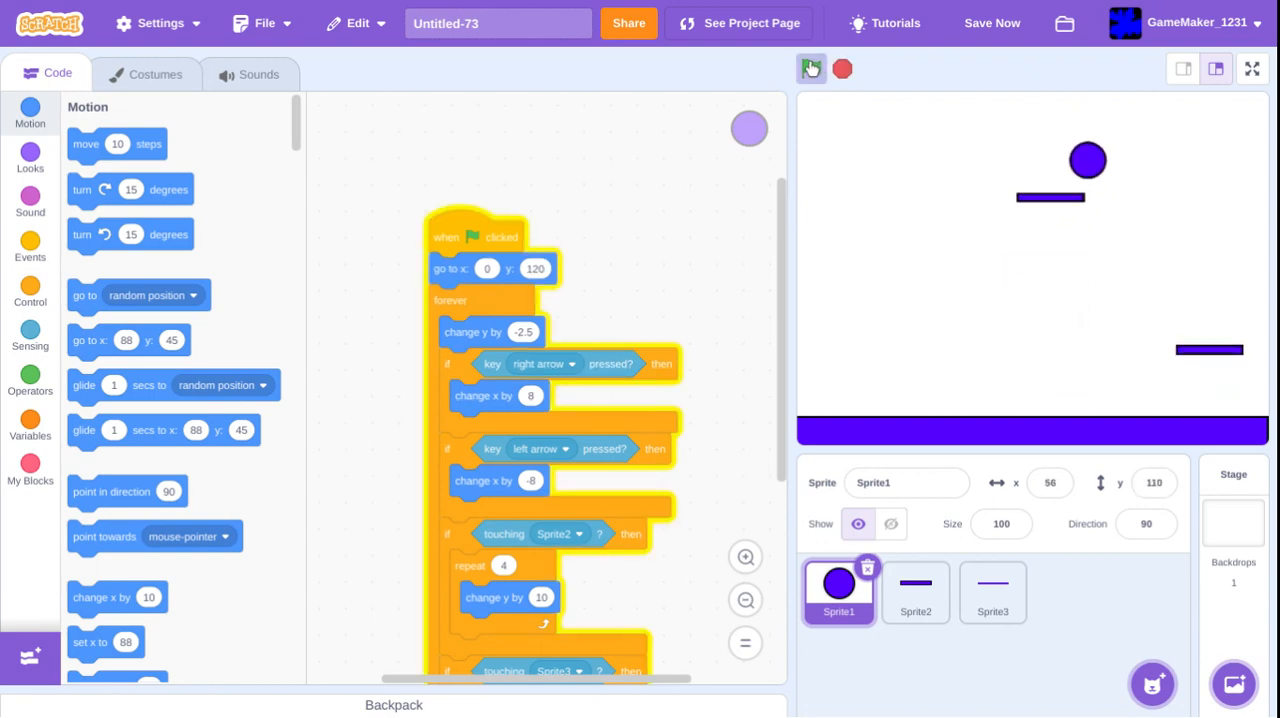
click(812, 68)
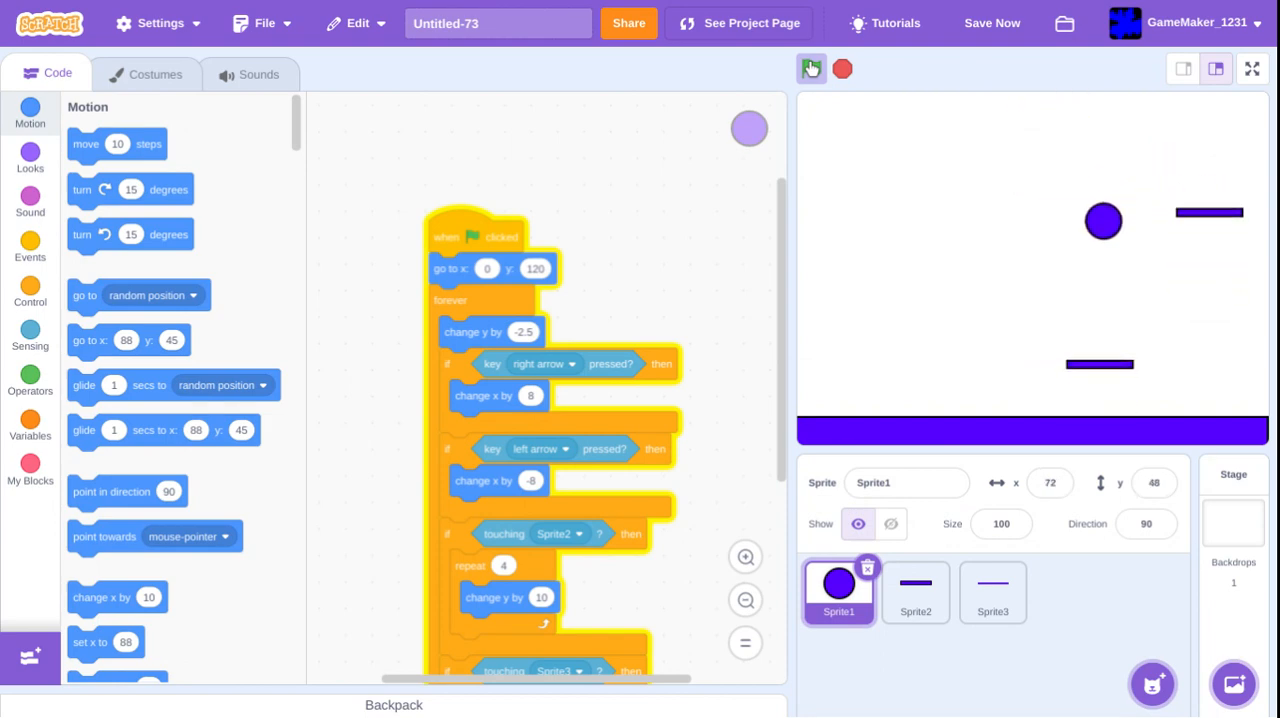
click(812, 68)
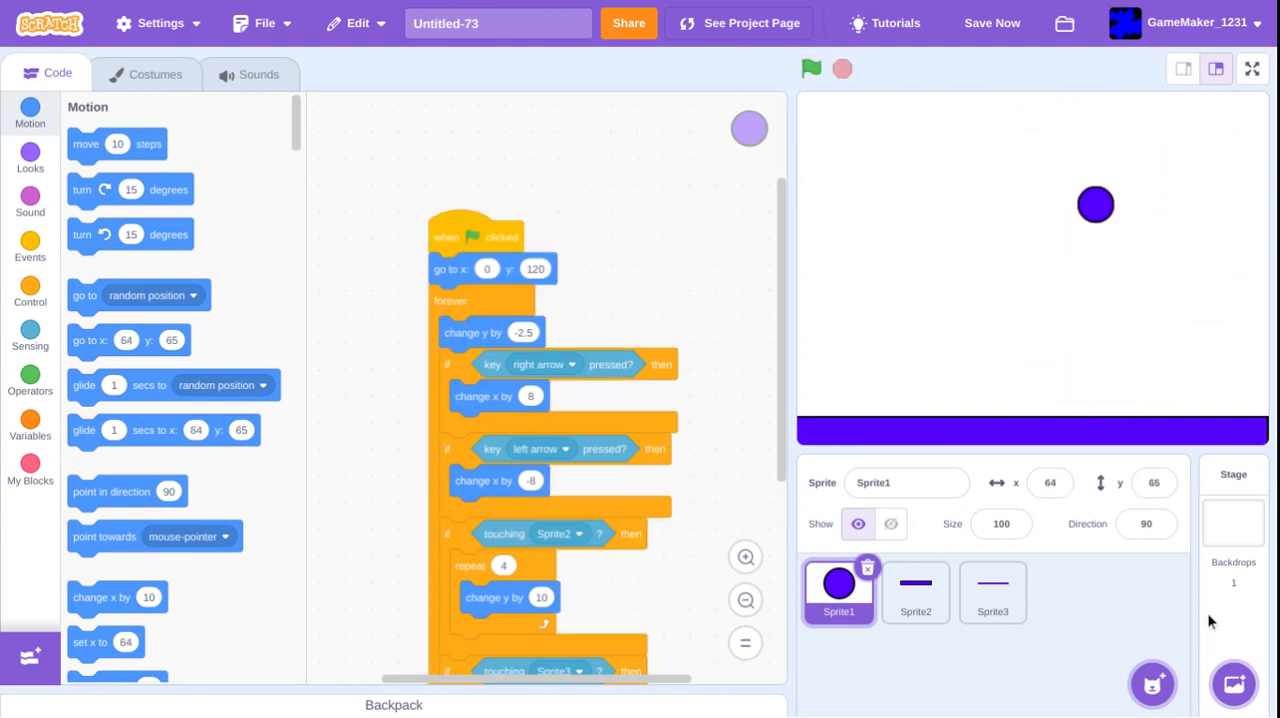
click(1232, 510)
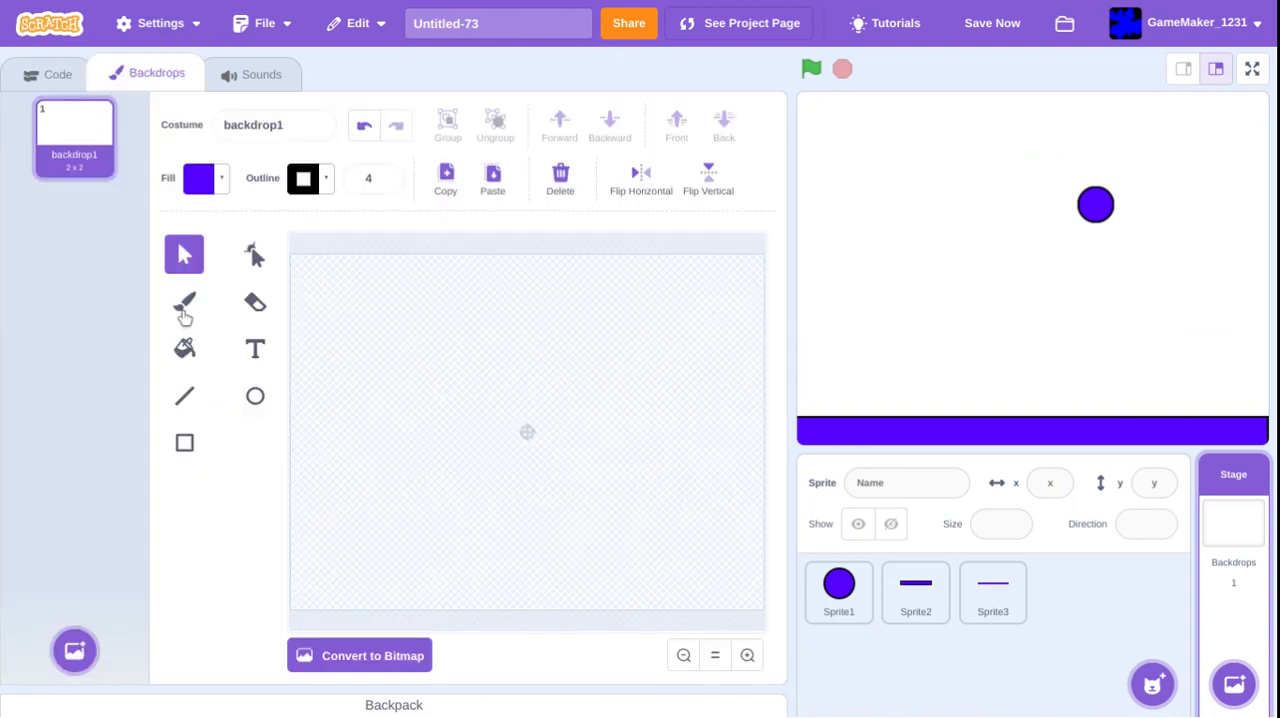
- Draw a black wavy ground line across the backdrop with the brush
click(198, 178)
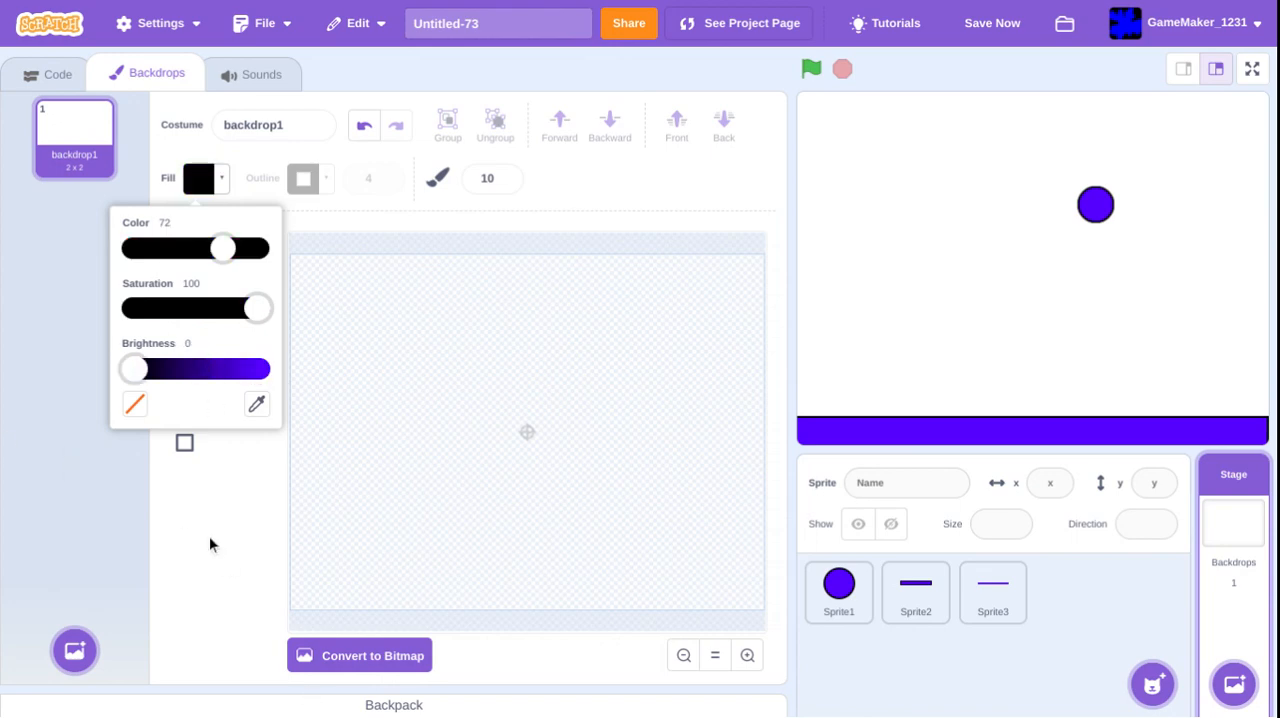
drag(292, 578, 600, 614)
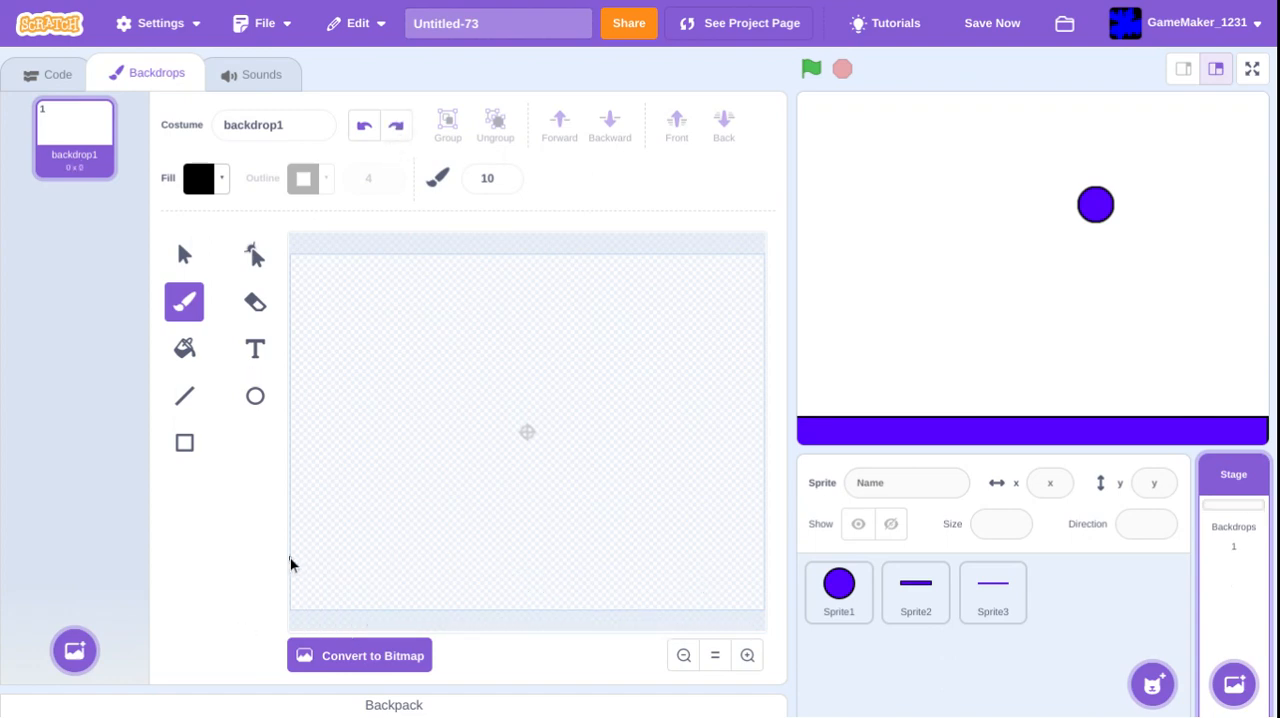
drag(292, 556, 460, 554)
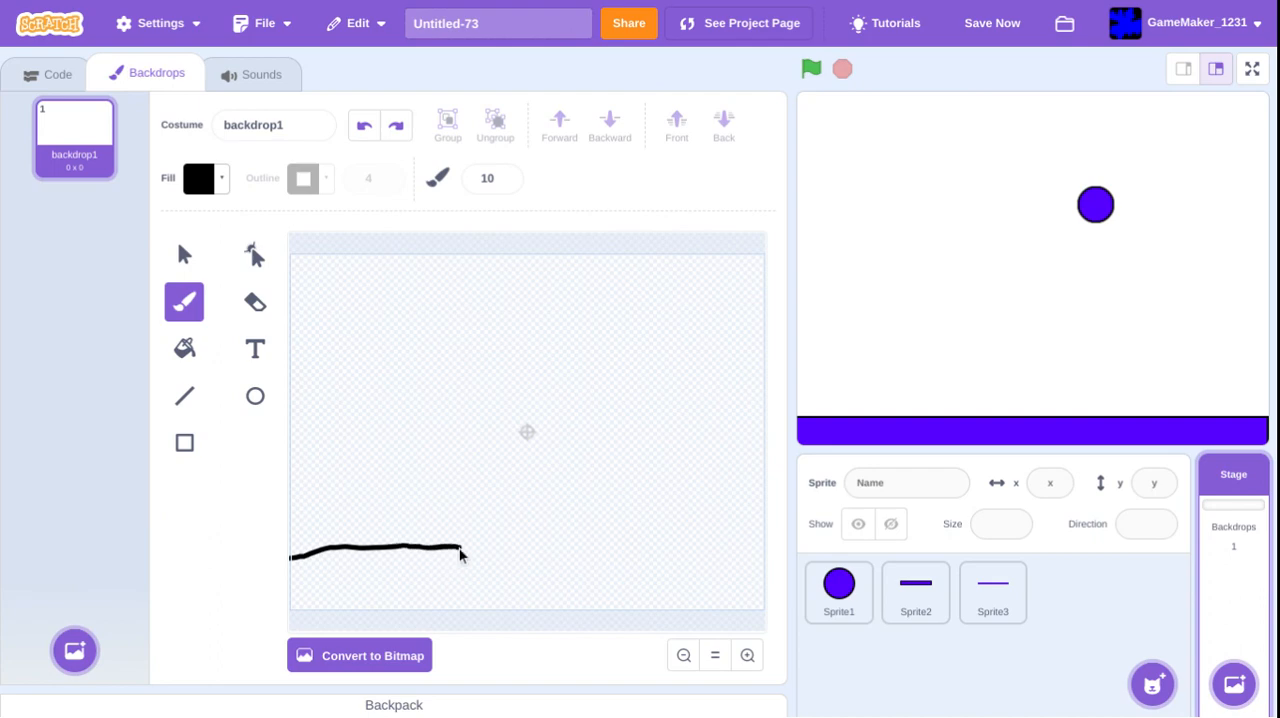
drag(460, 552, 630, 536)
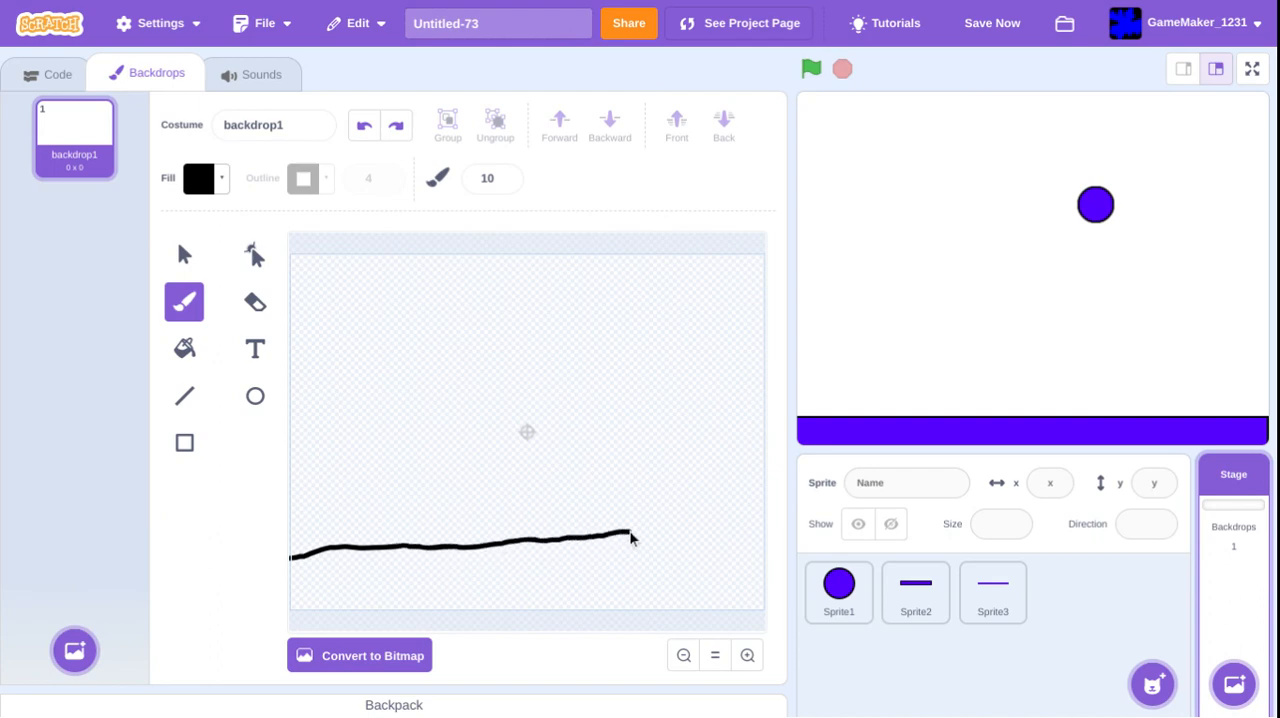
drag(630, 536, 760, 550)
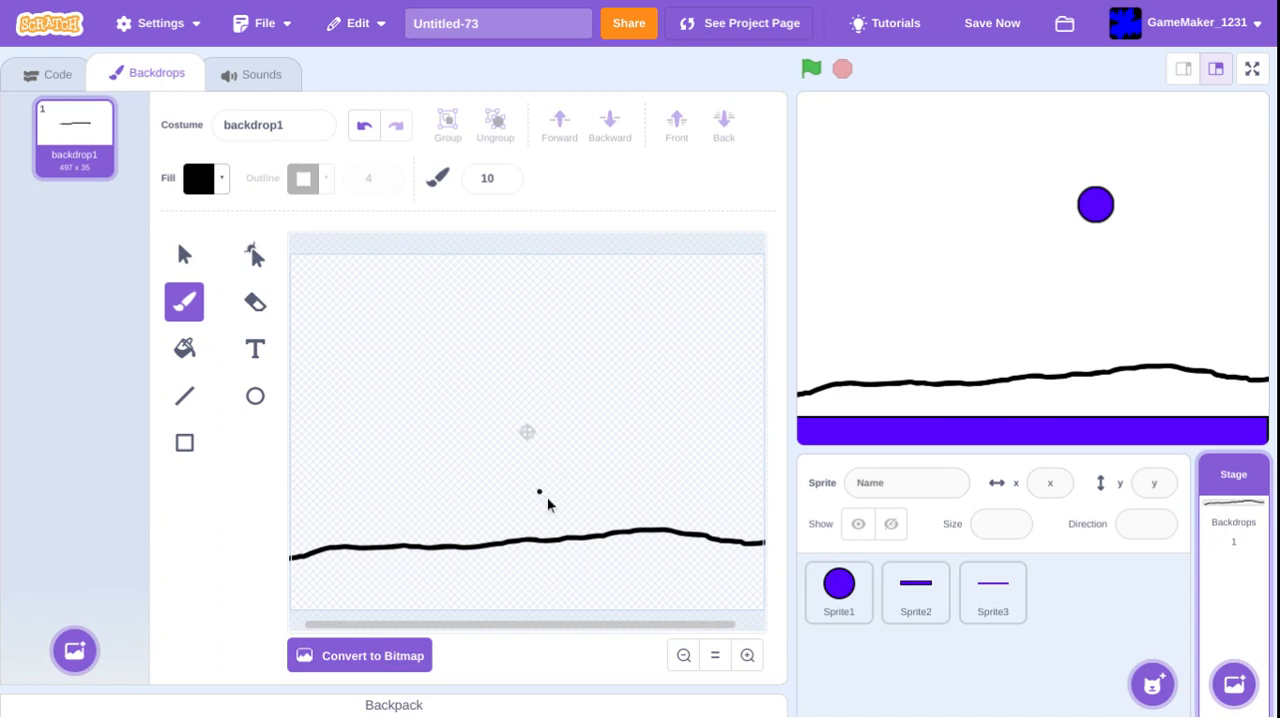
mouse_move(324, 344)
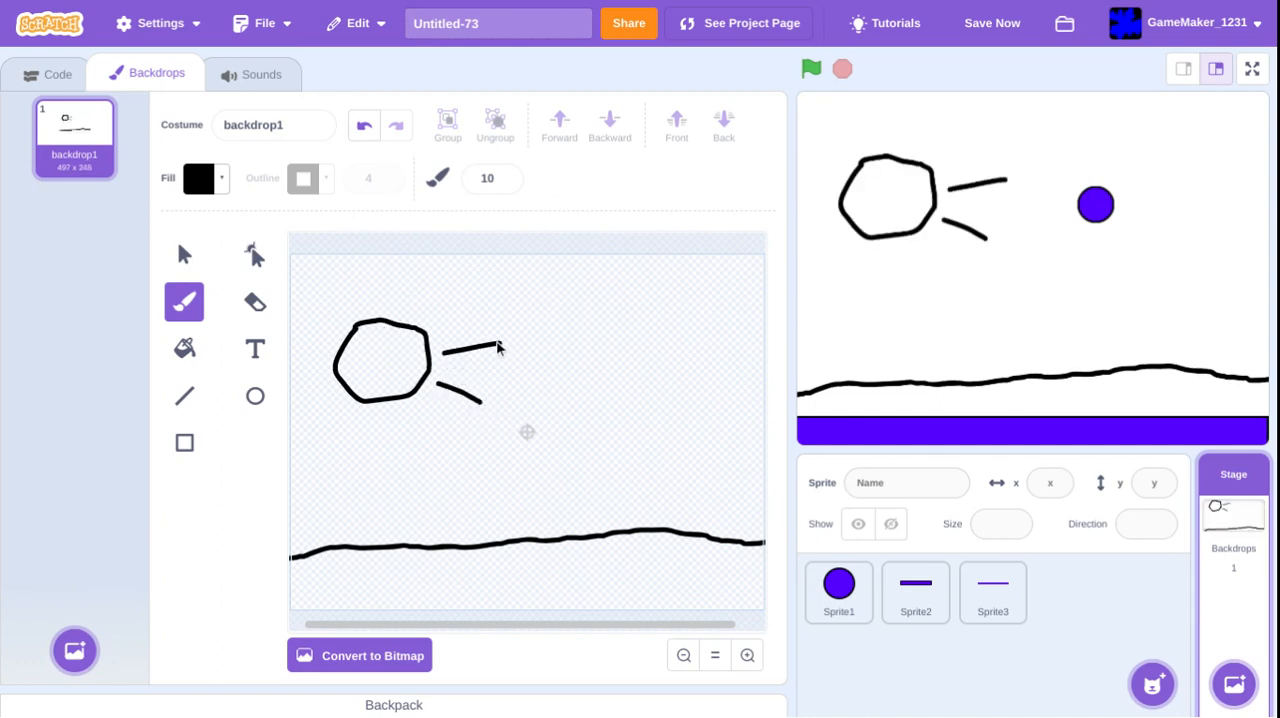
- Sketch sun rays and a small plant on the ground in black
drag(444, 310, 484, 290)
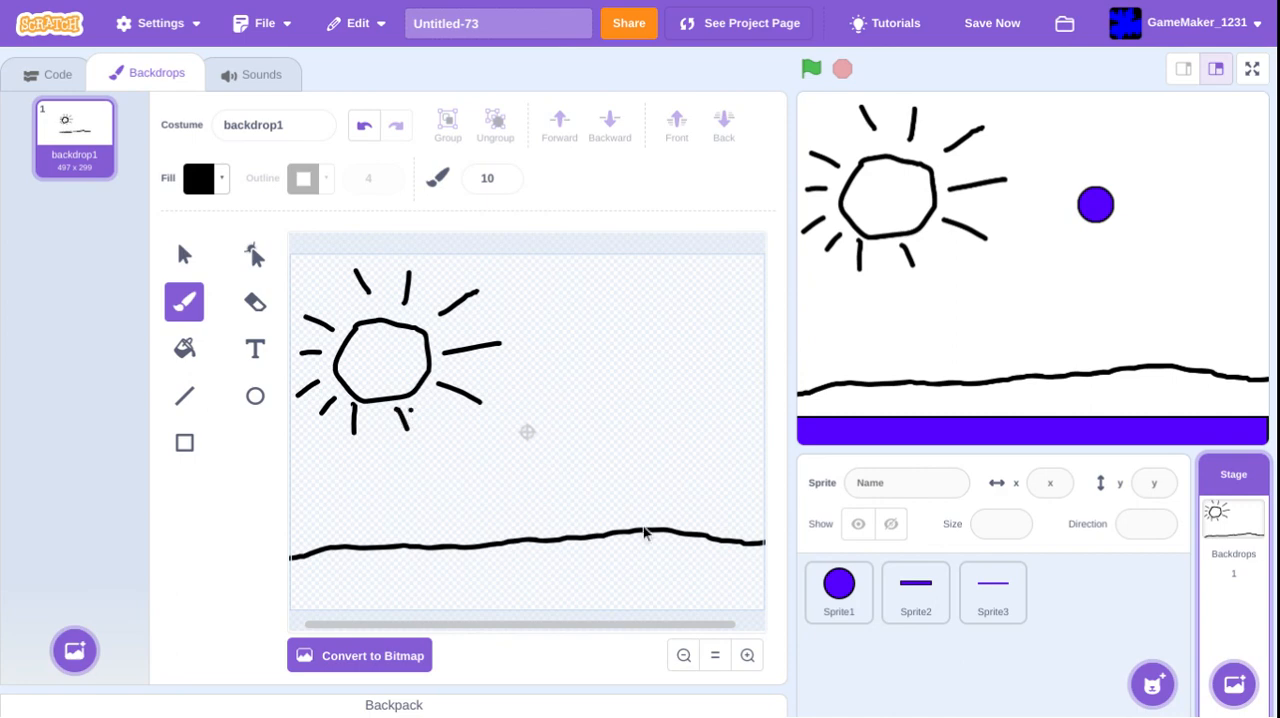
drag(624, 540, 600, 456)
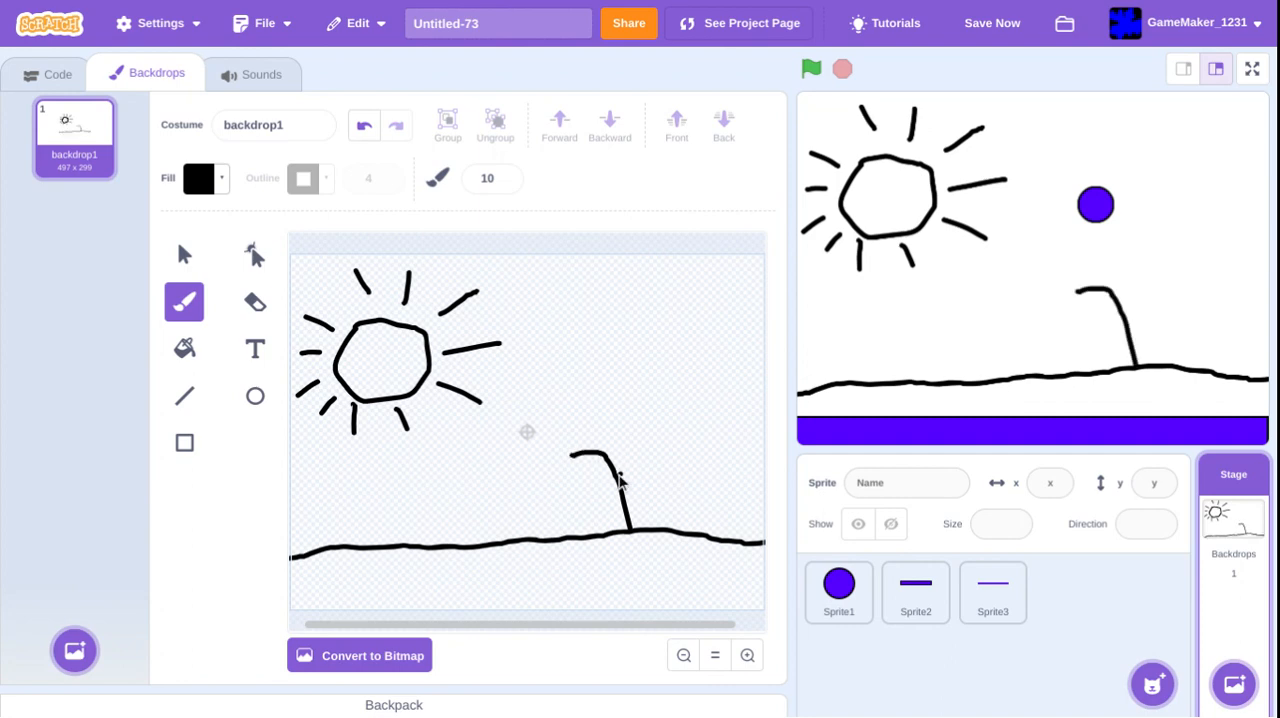
drag(600, 460, 656, 464)
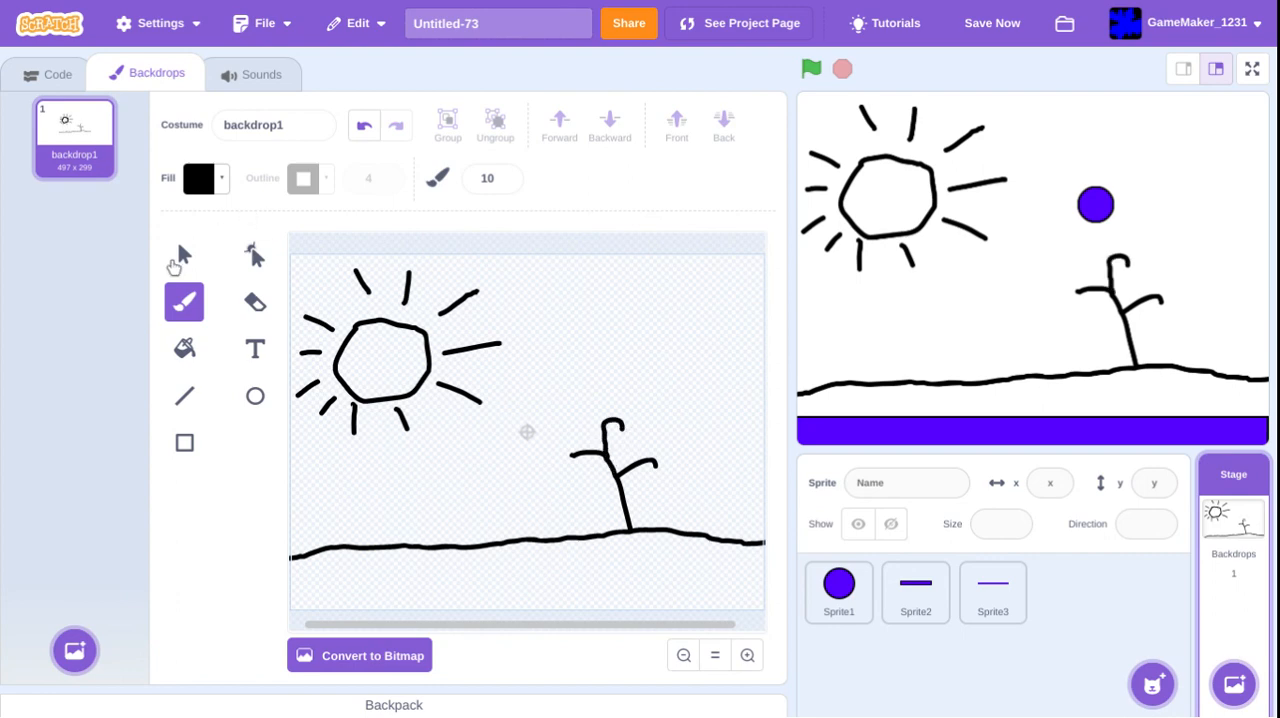
- Fill the sun with yellow using the Fill tool
click(184, 348)
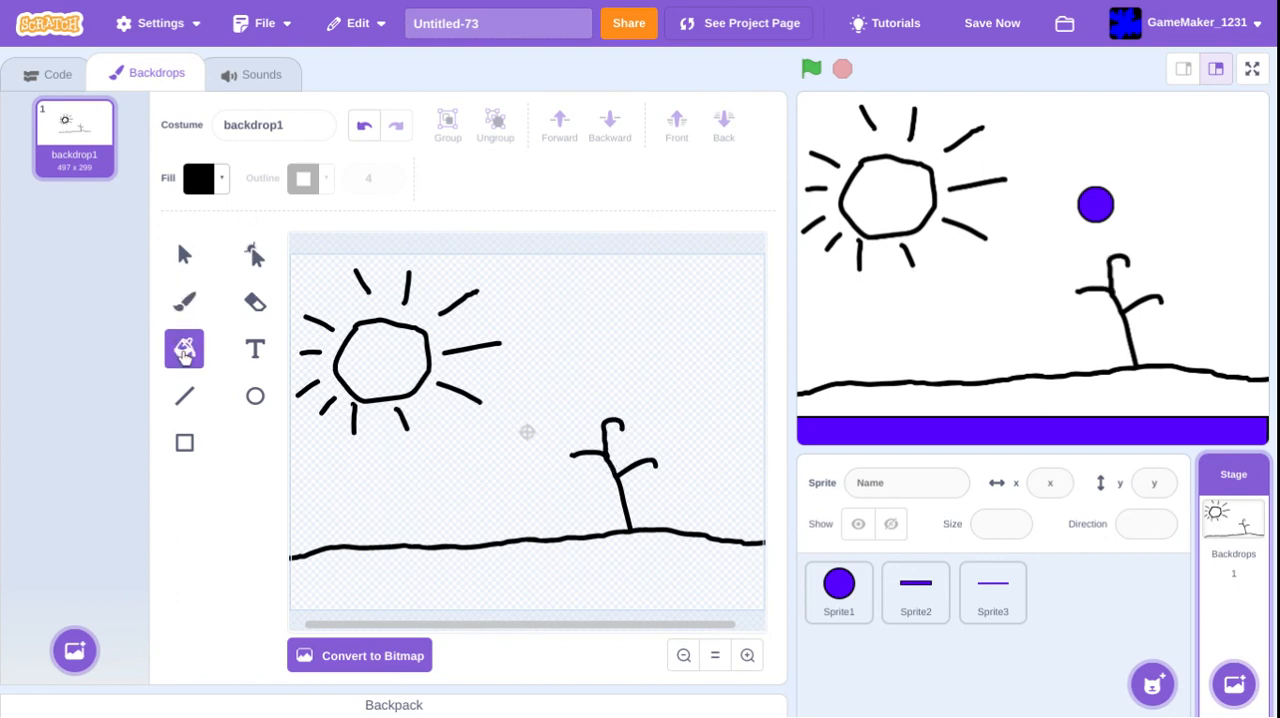
click(204, 178)
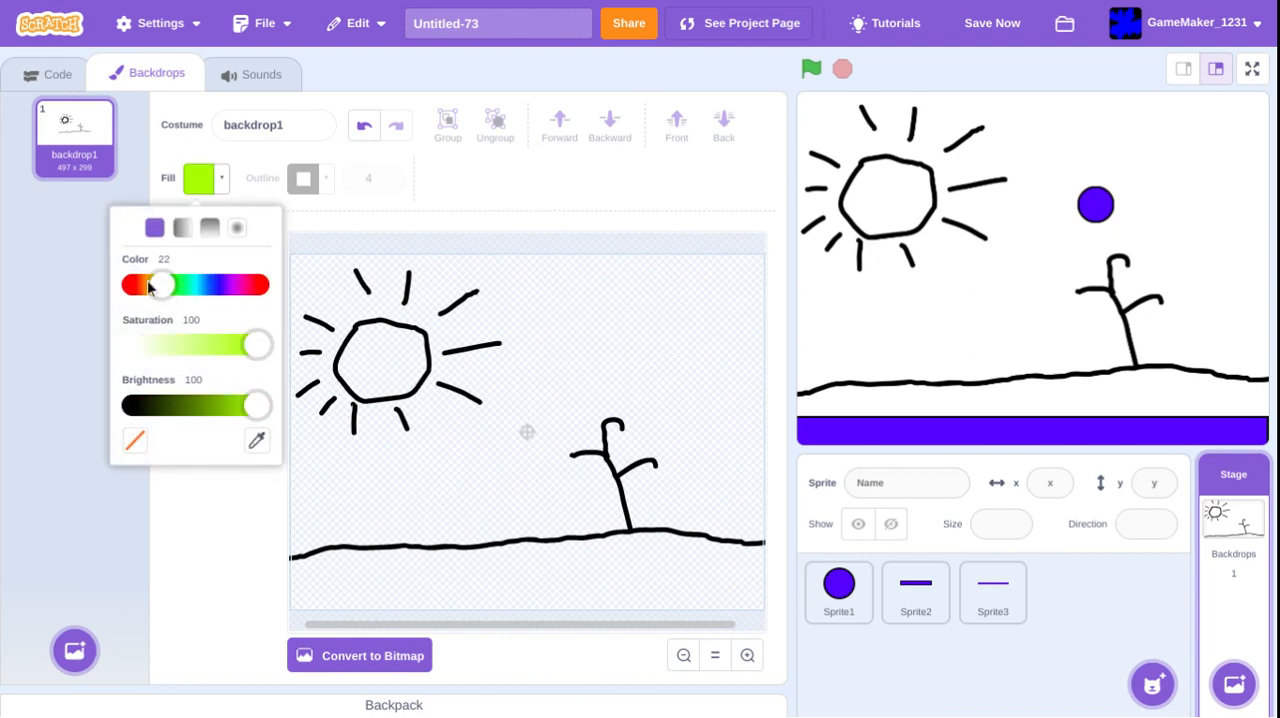
drag(164, 284, 152, 284)
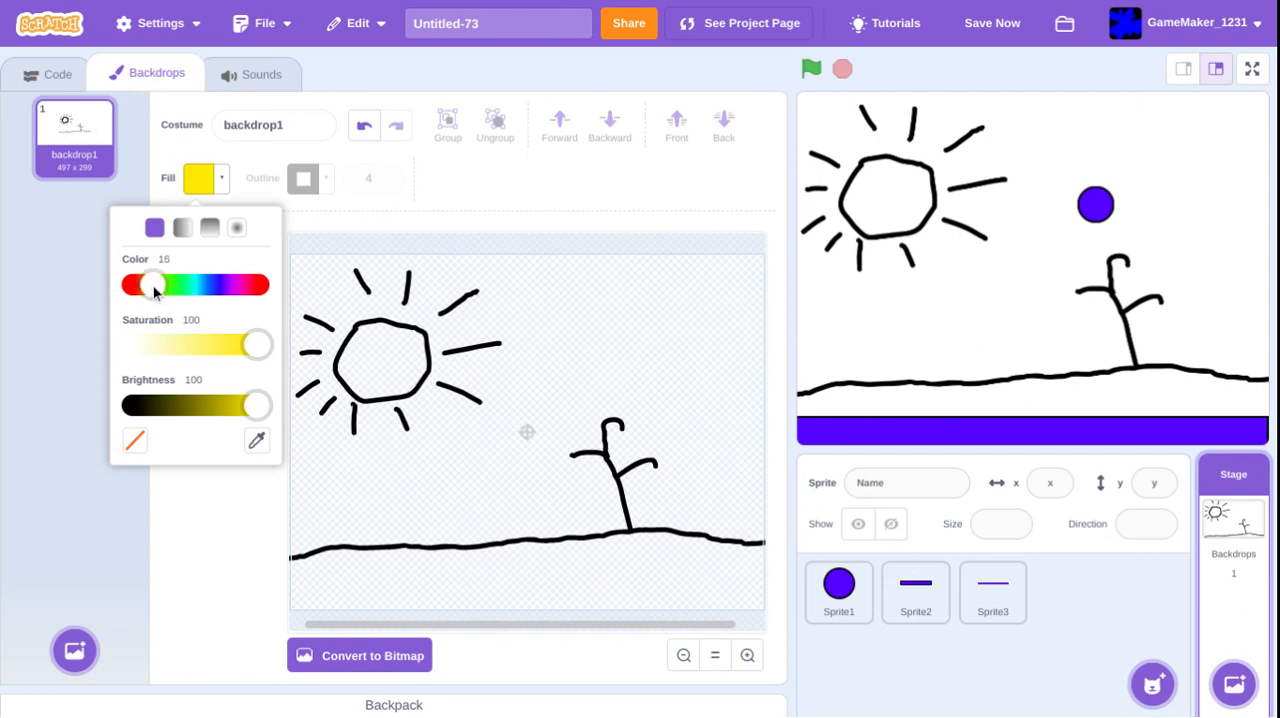
click(378, 364)
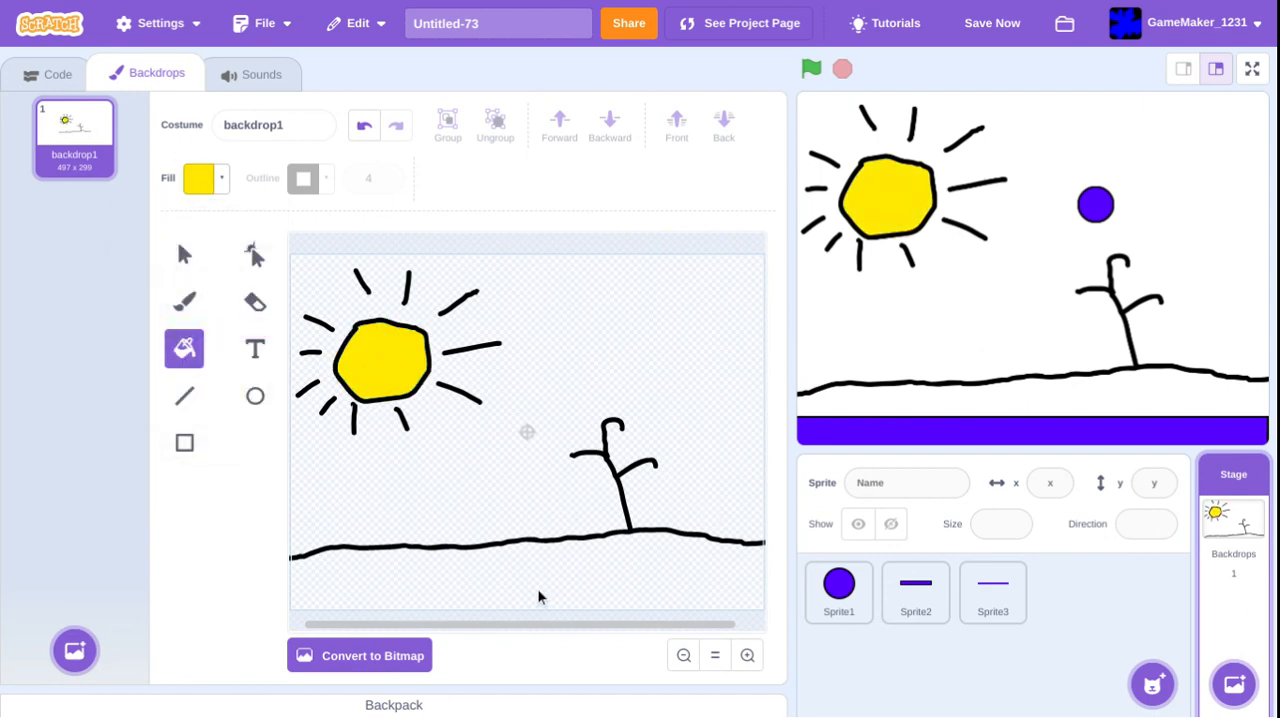
click(198, 178)
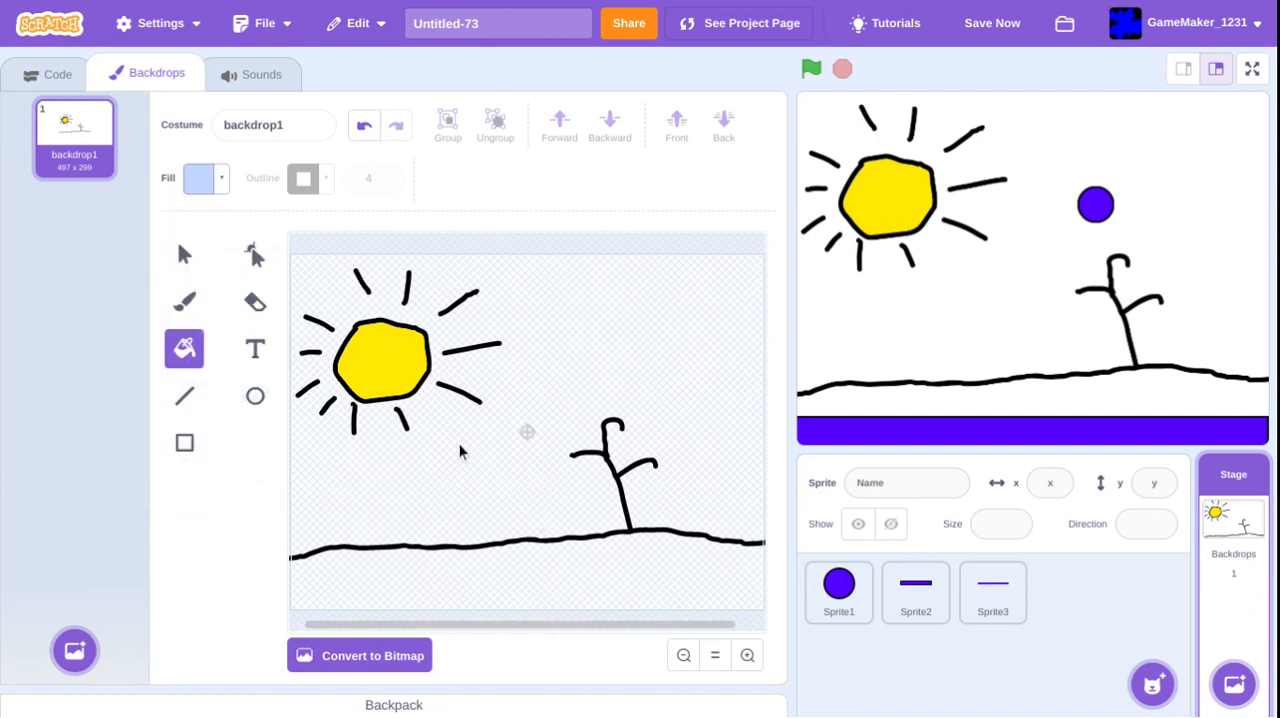
- Choose a light blue fill colour ready for the sky
click(380, 360)
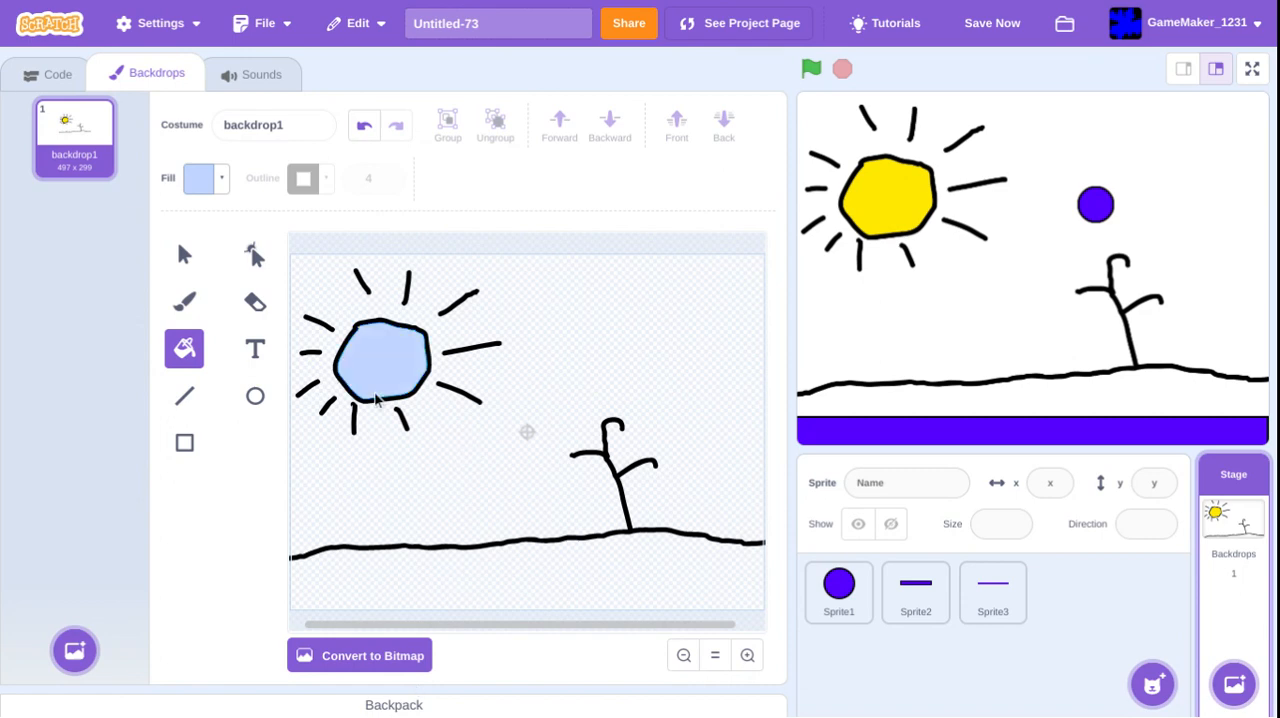
click(380, 360)
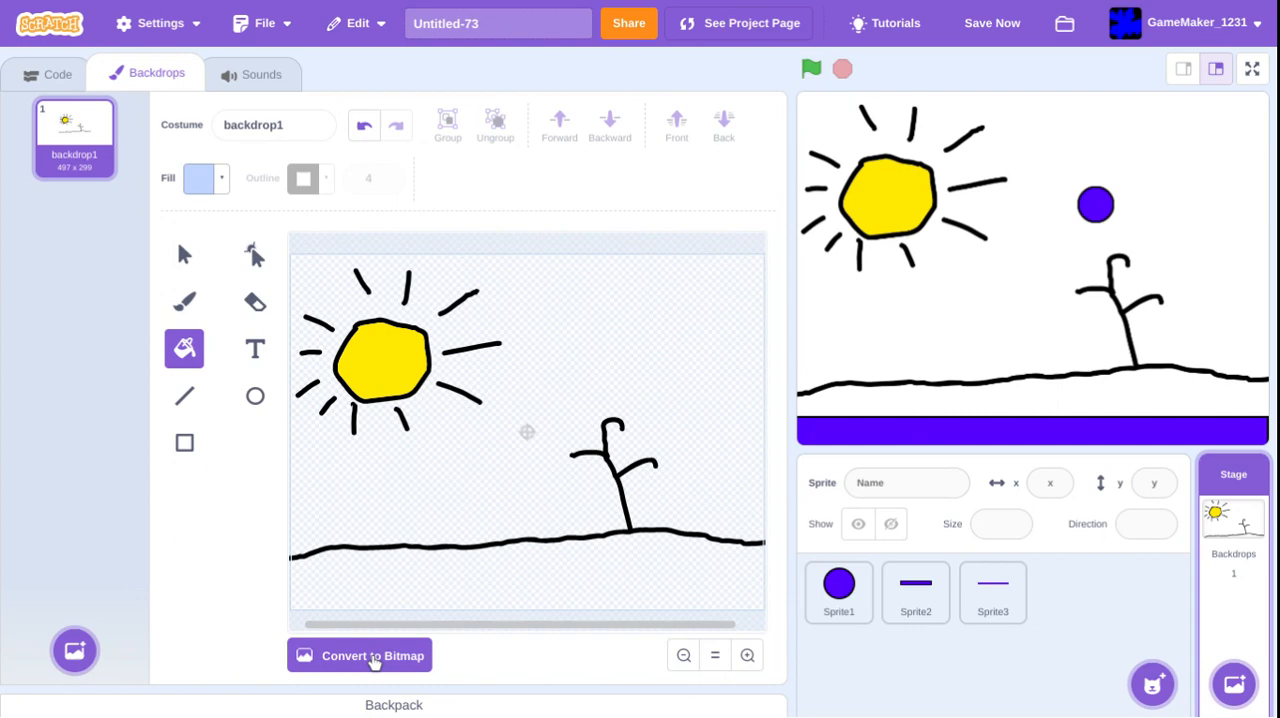
click(372, 656)
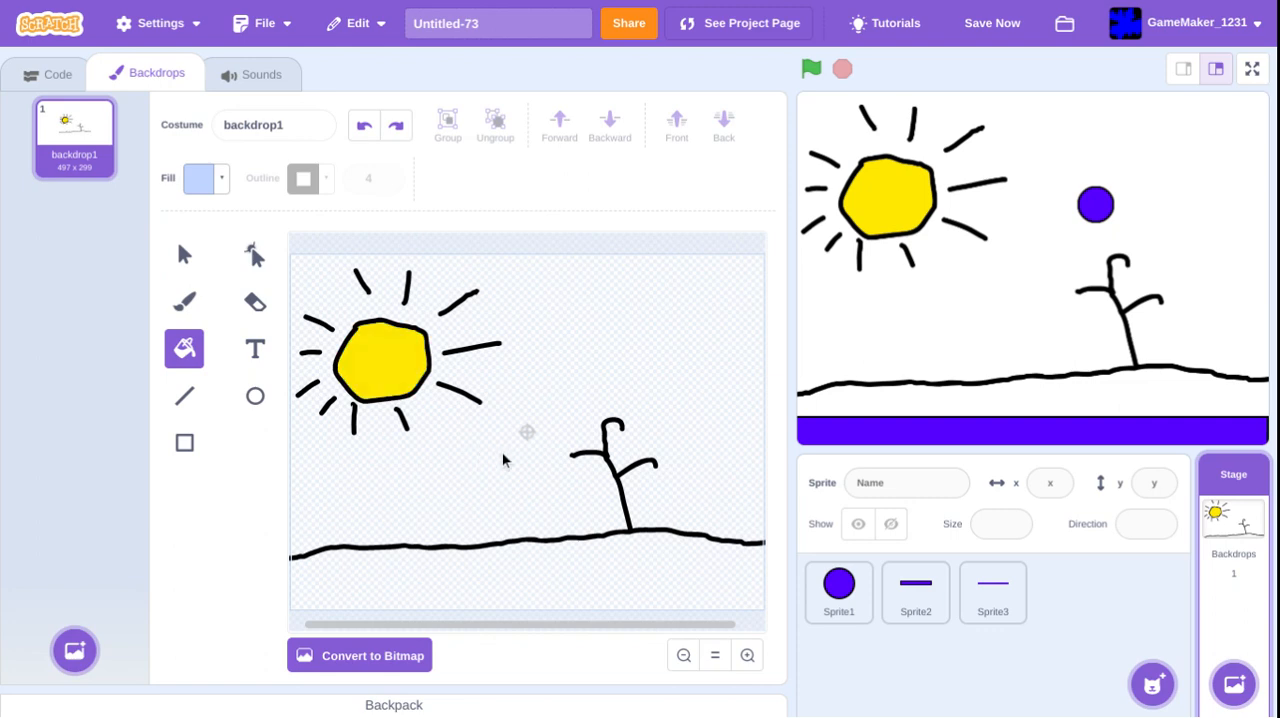
mouse_move(388, 656)
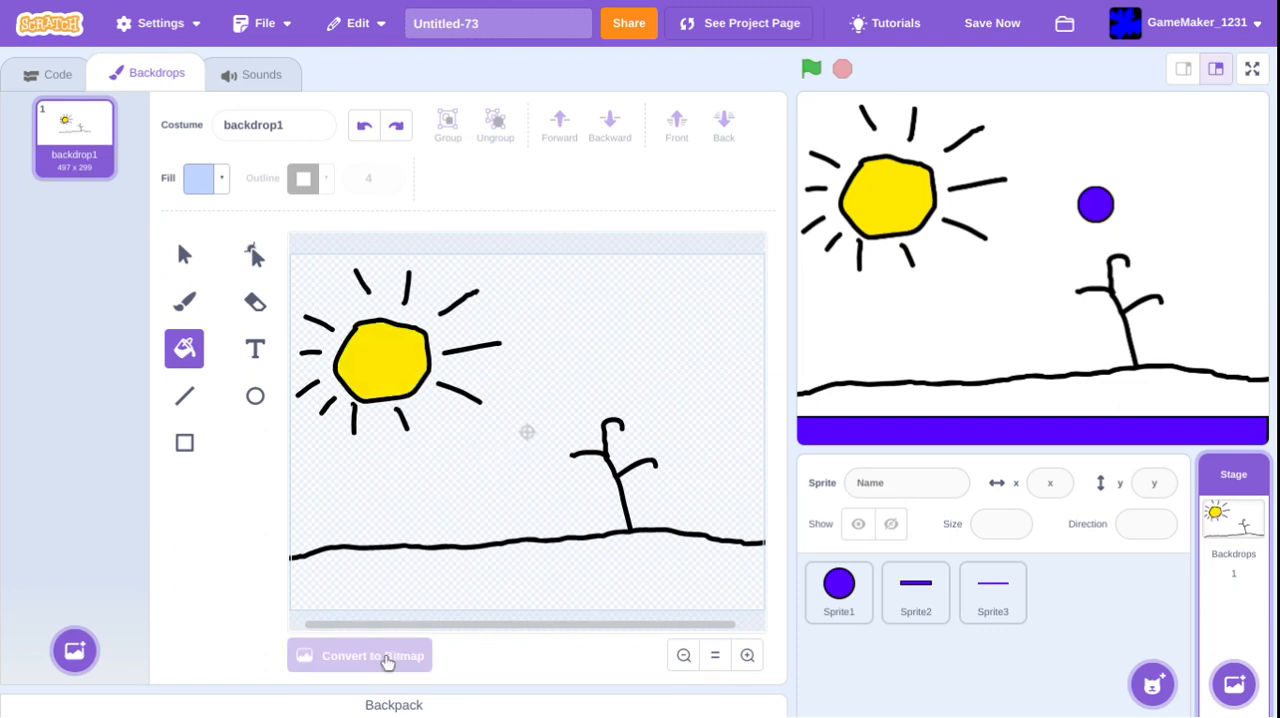
- Fill the sky light blue and the ground green, converting to bitmap and back to vector
click(358, 656)
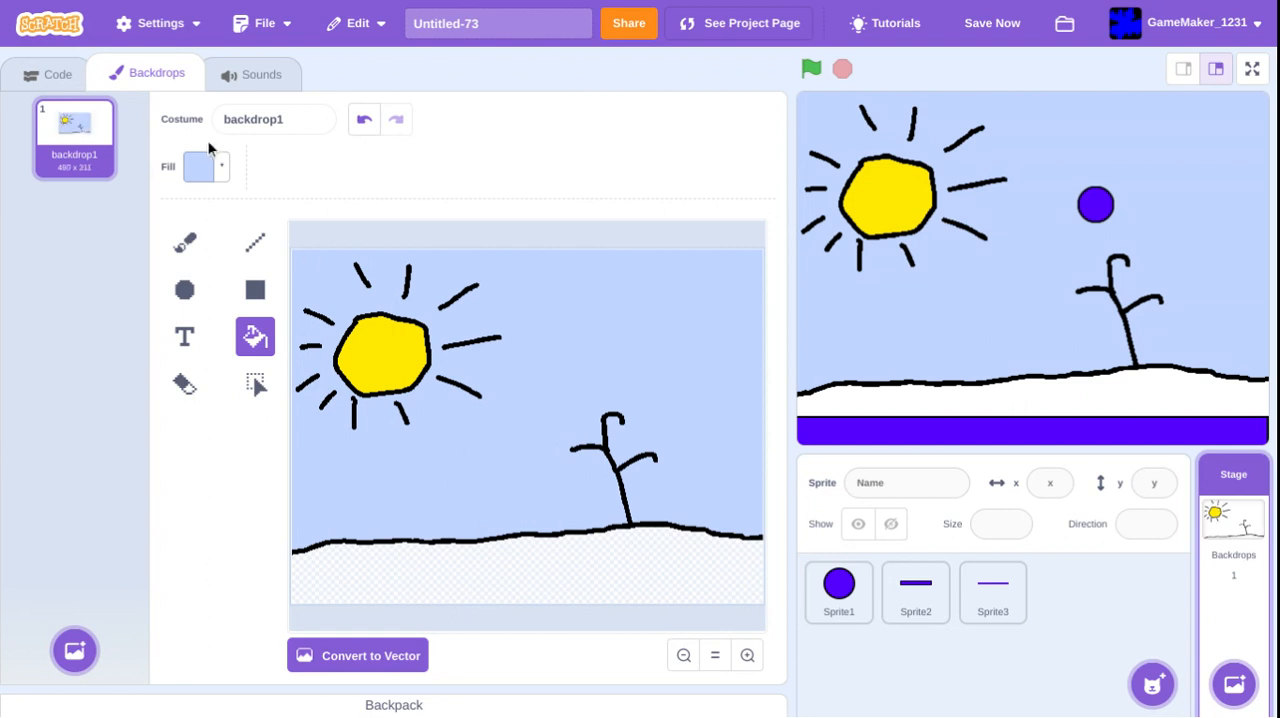
click(200, 166)
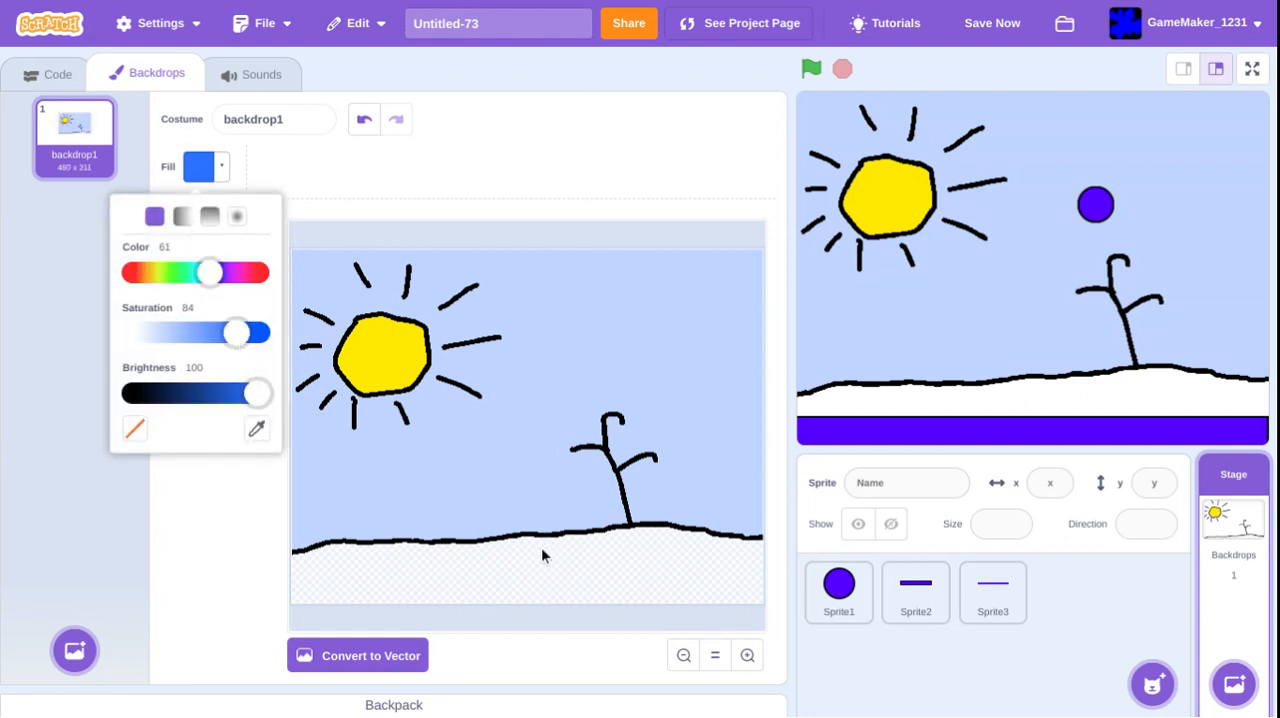
drag(208, 272, 184, 272)
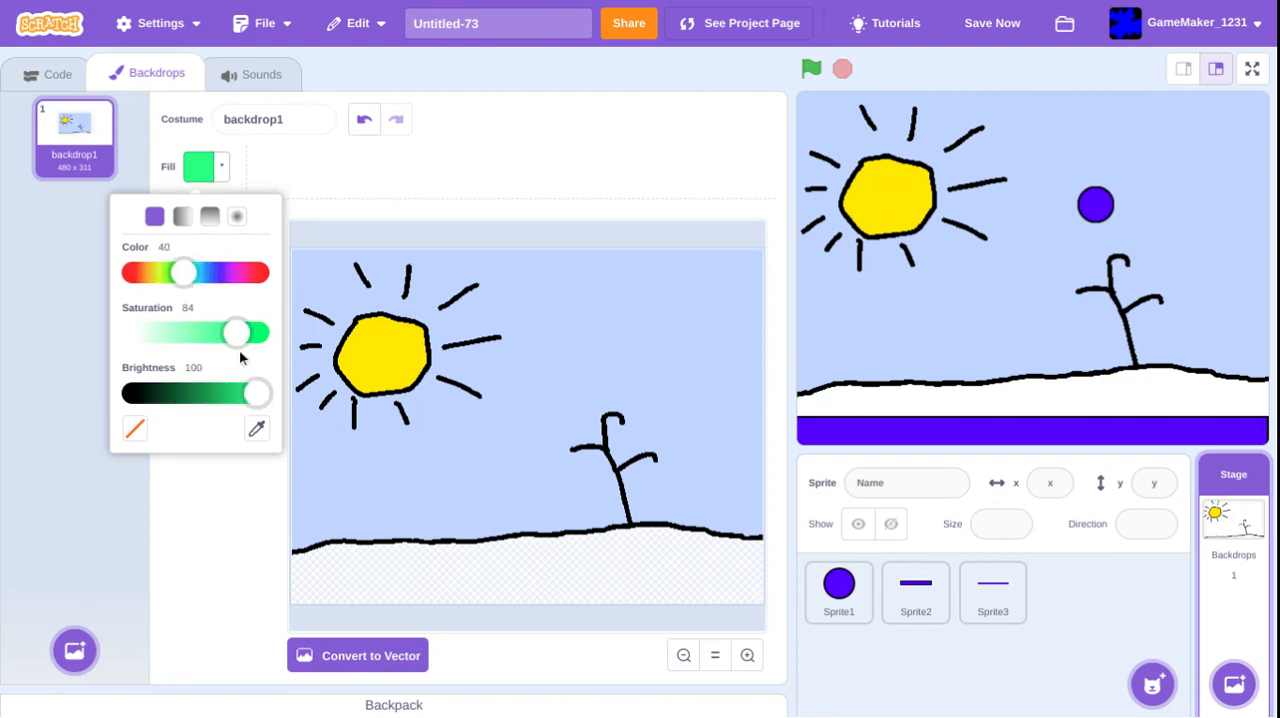
mouse_move(176, 280)
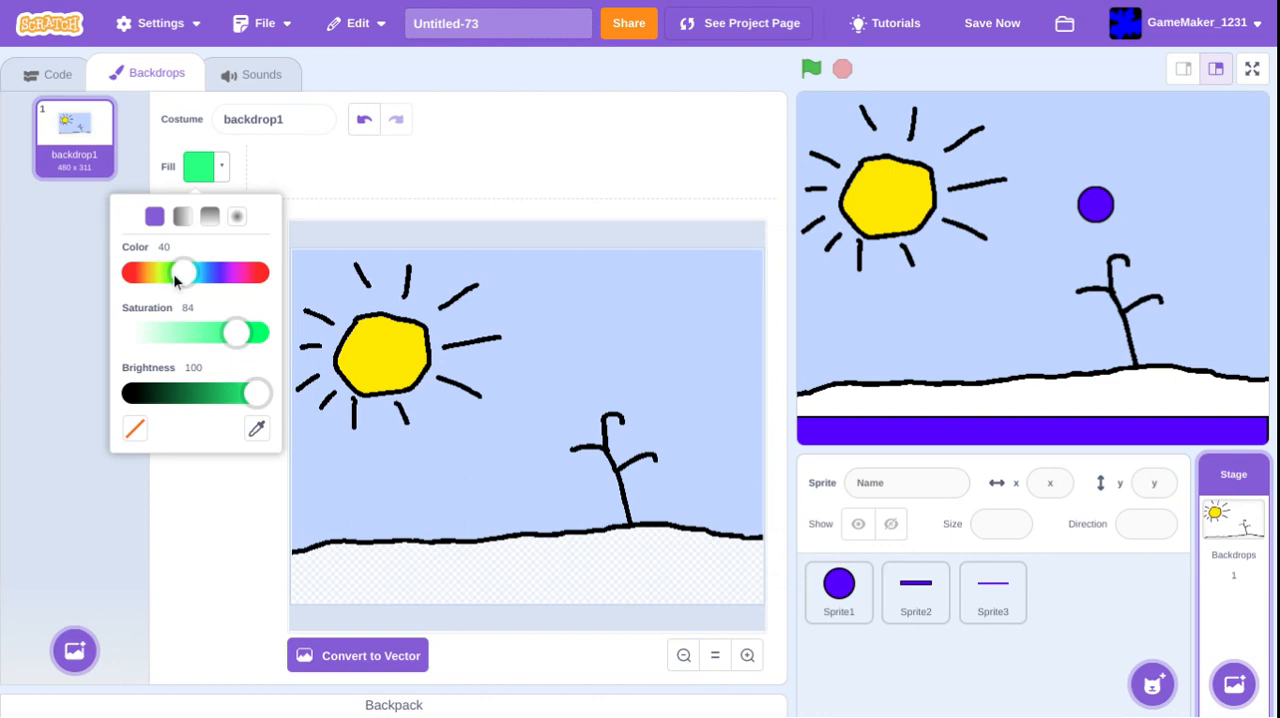
drag(186, 272, 178, 272)
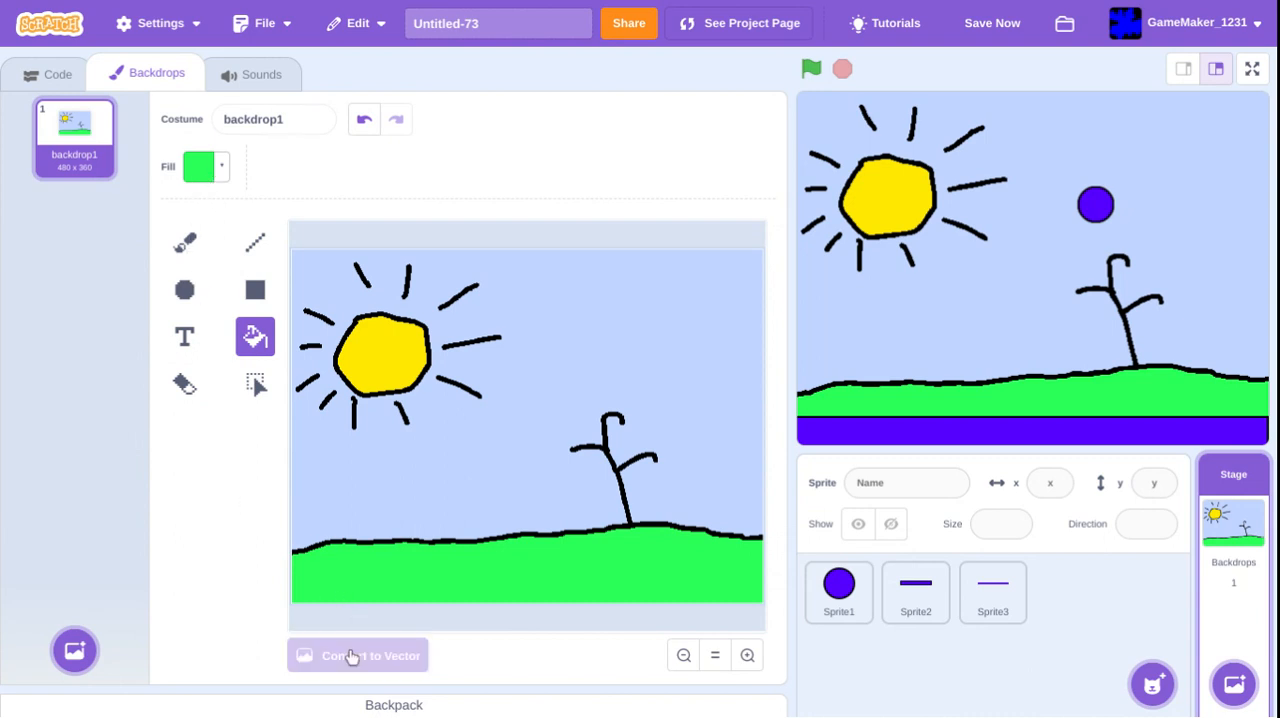
click(356, 656)
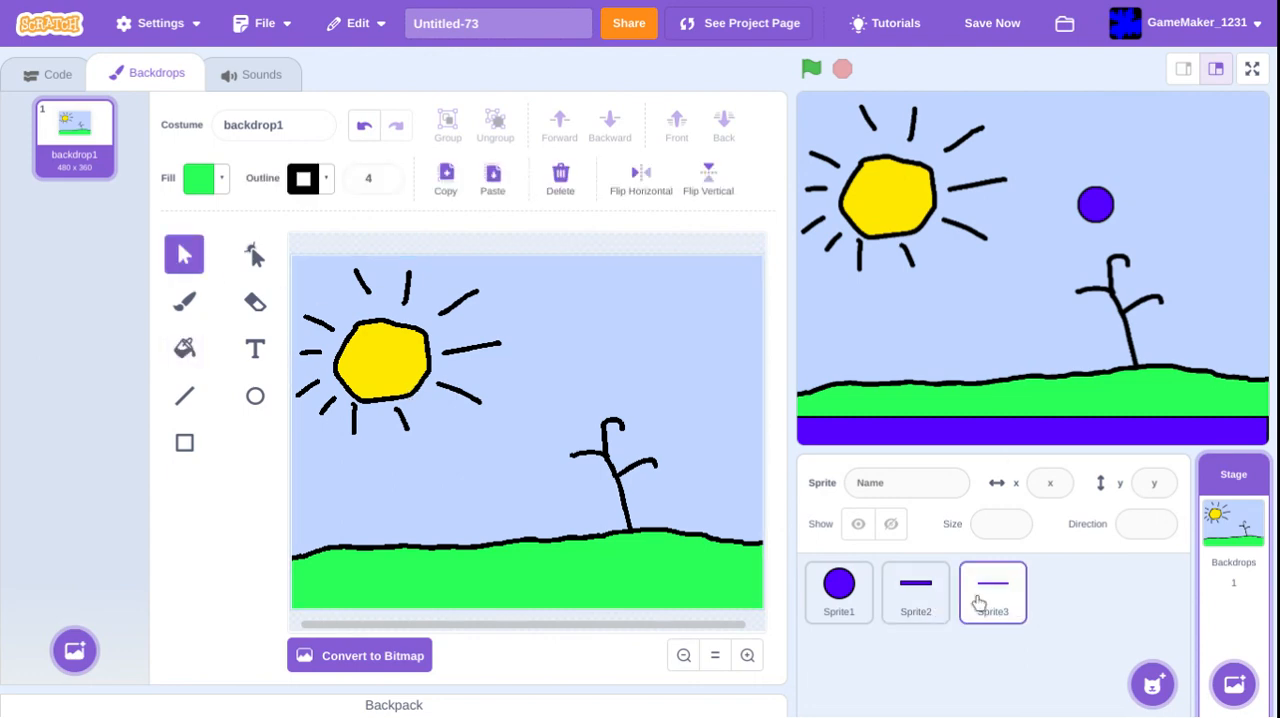
- Set an orange fill colour for the small platform sprite's bar
click(916, 592)
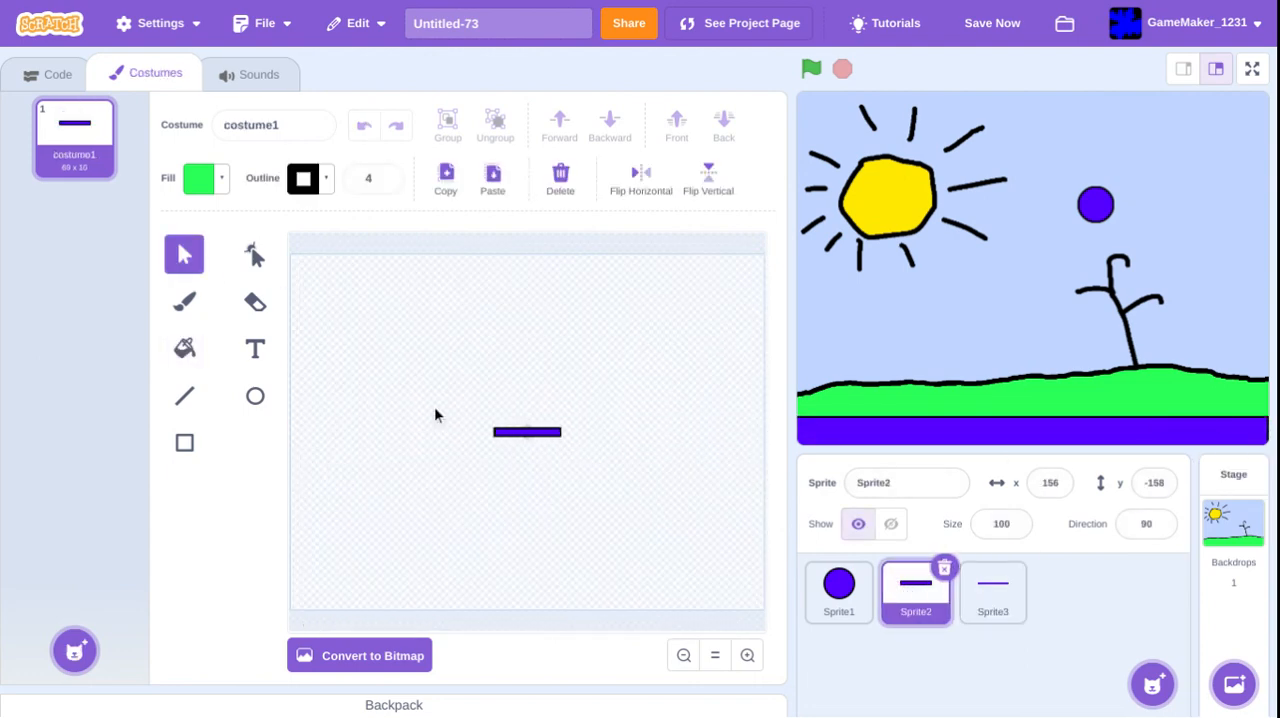
click(992, 592)
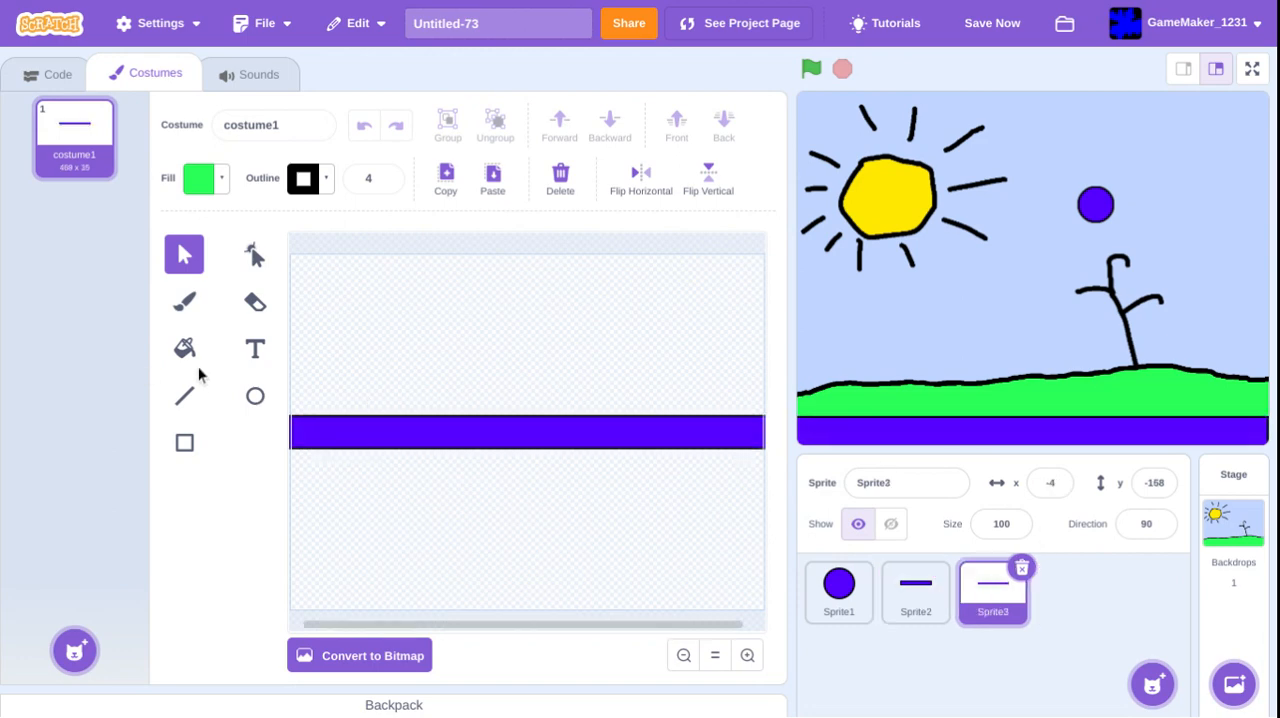
click(184, 348)
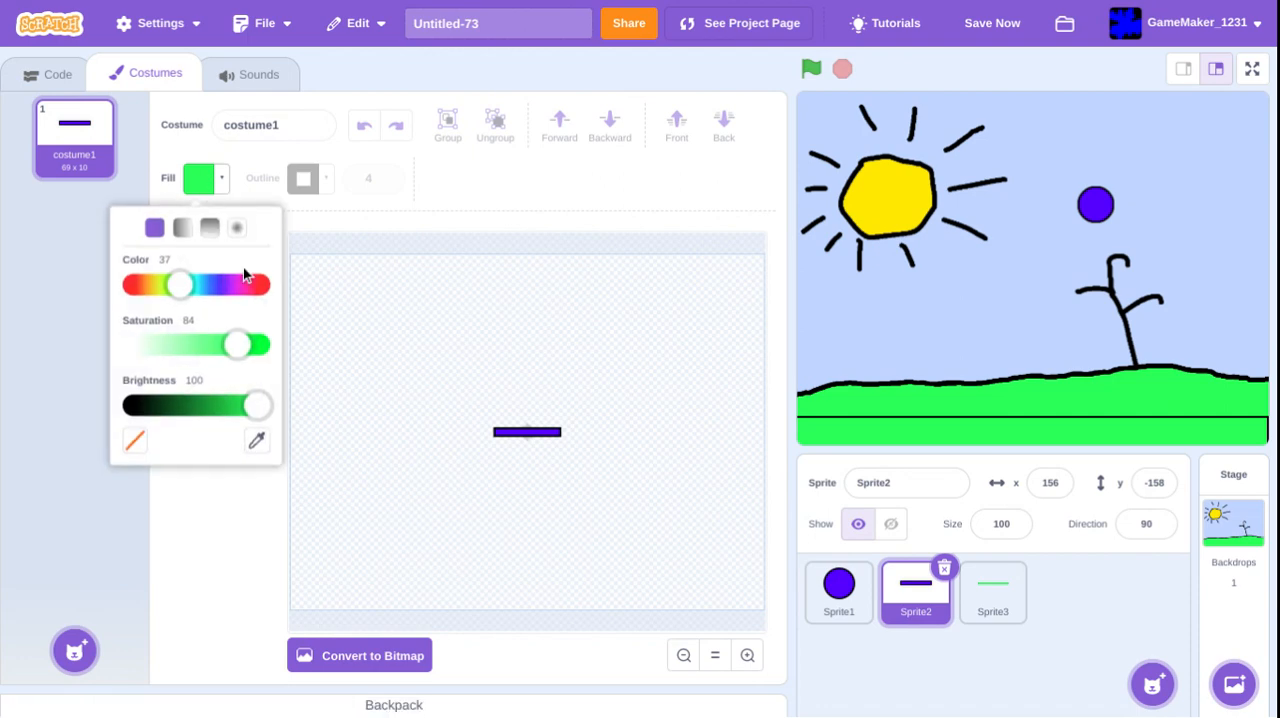
drag(178, 284, 156, 284)
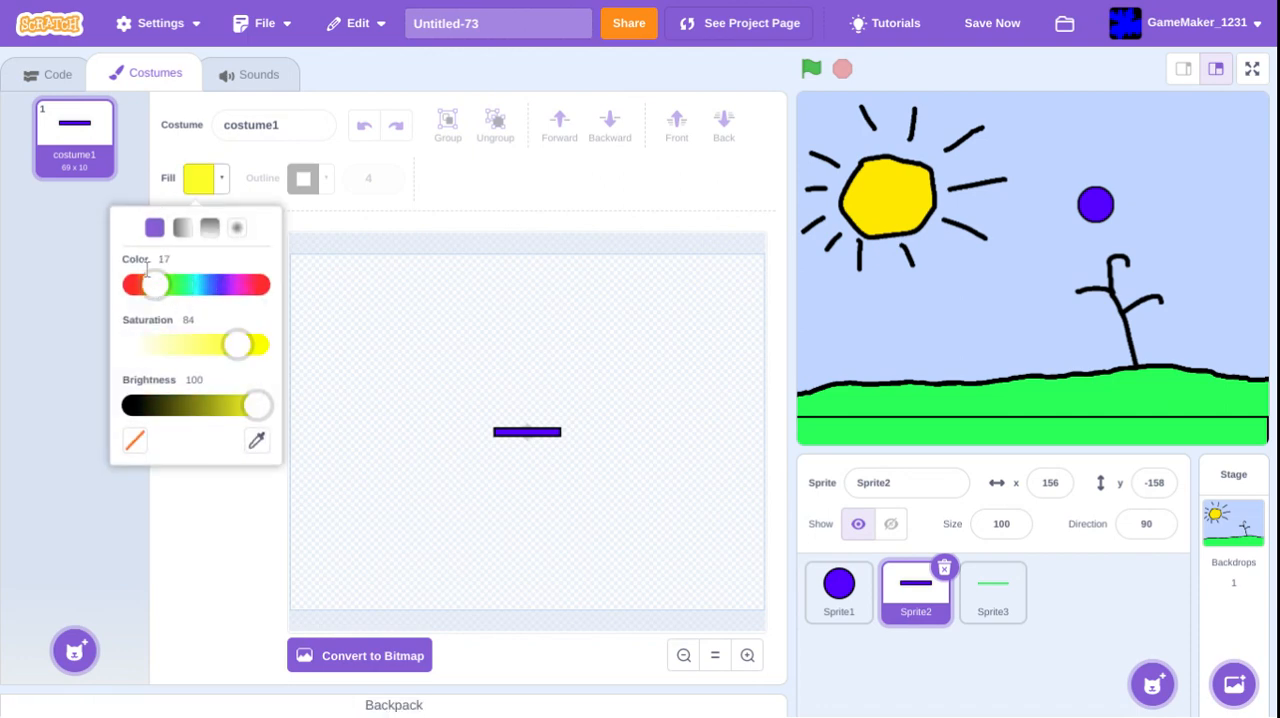
drag(156, 284, 144, 284)
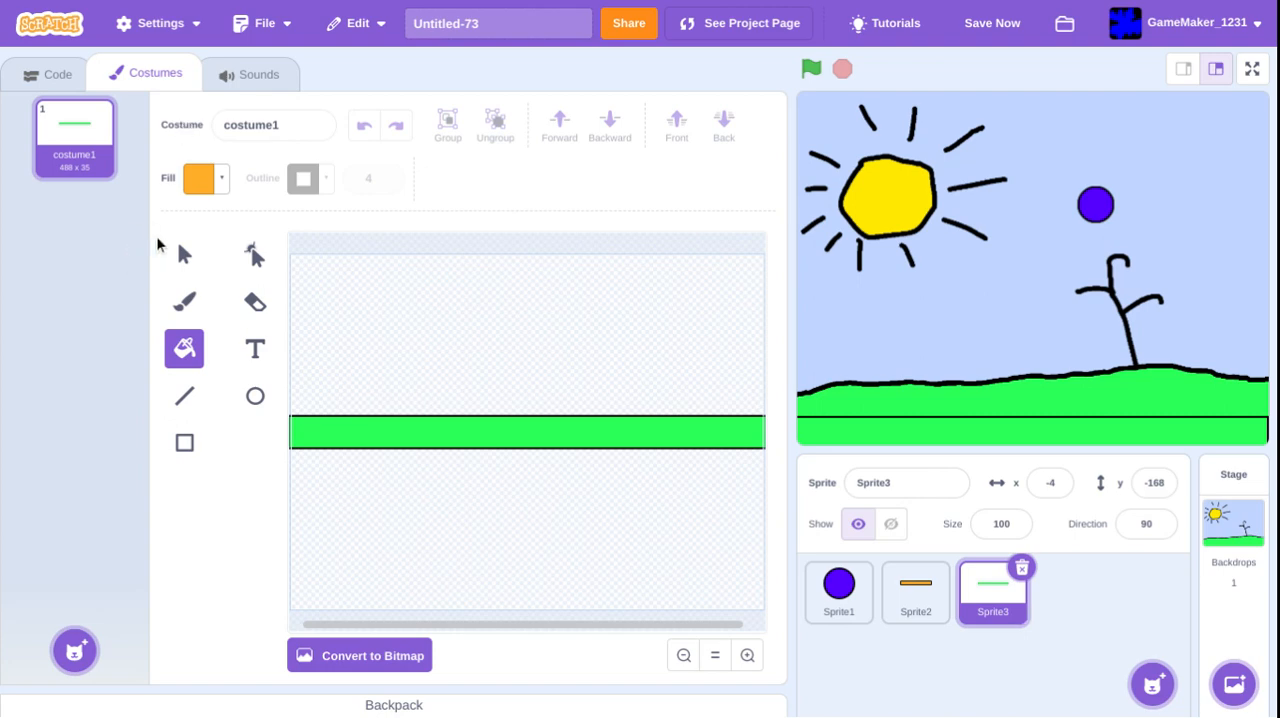
- Select the long floor bar shape and fill it green
click(184, 252)
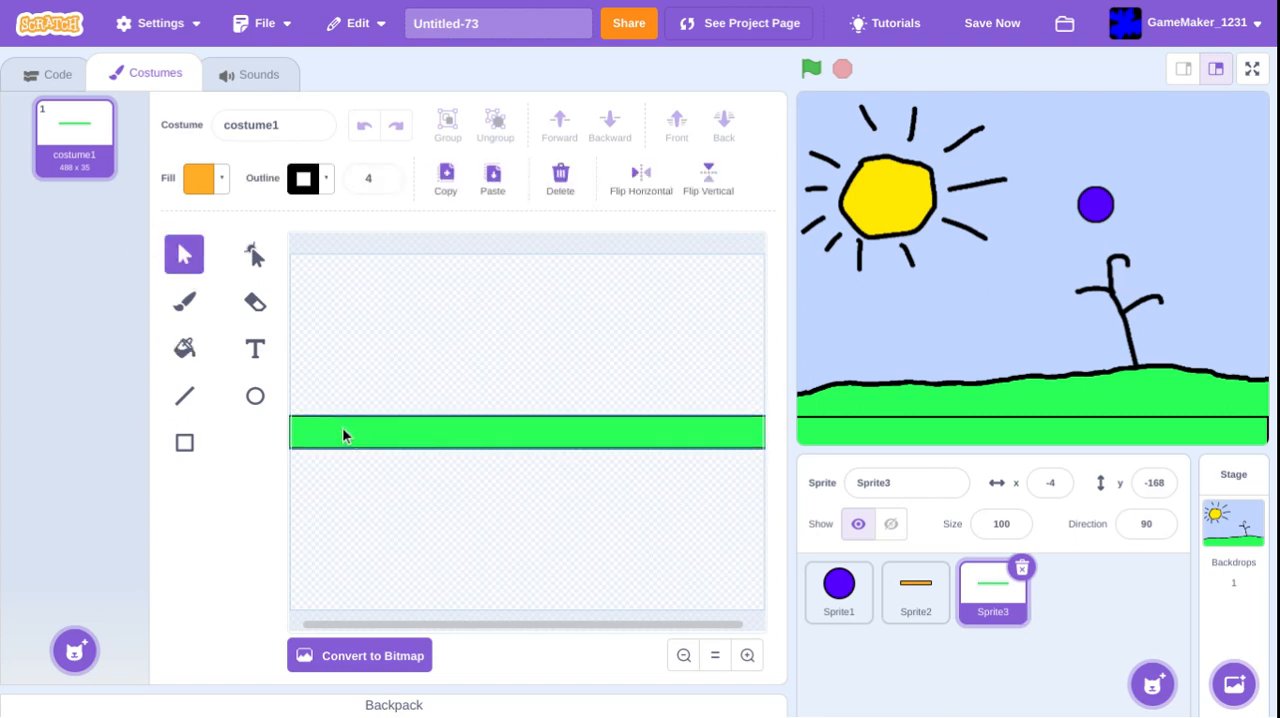
click(184, 348)
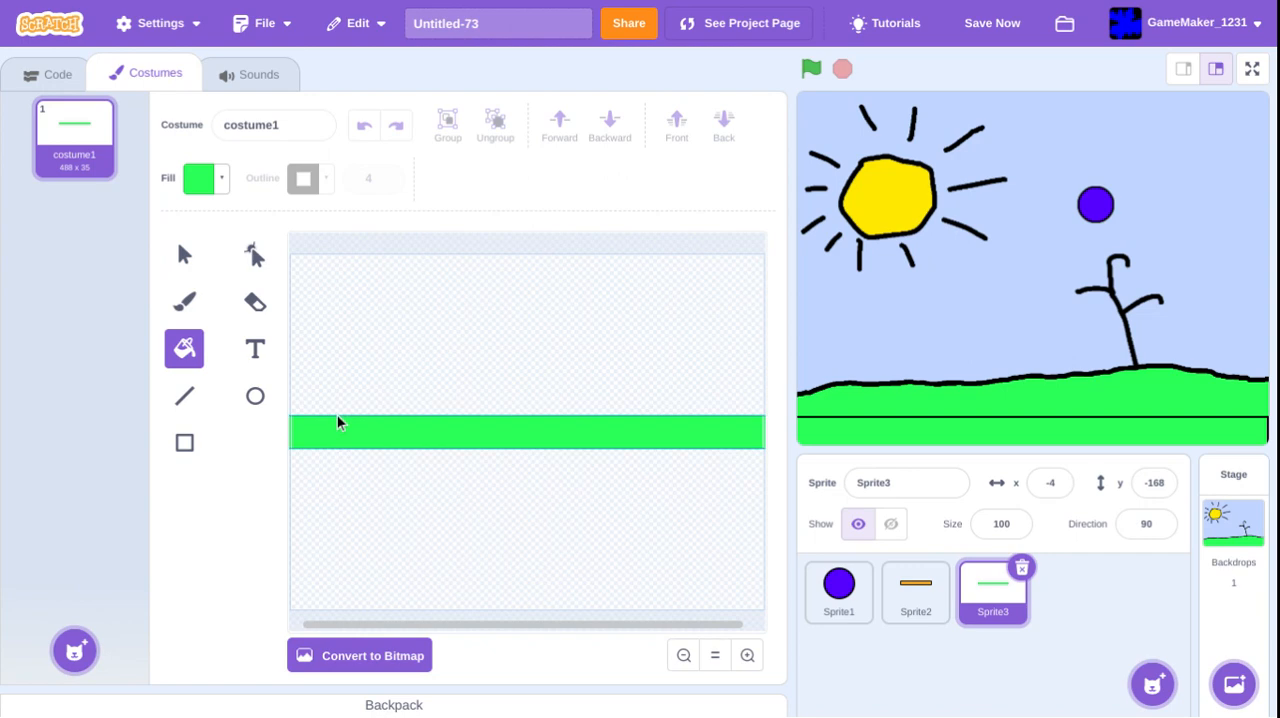
click(184, 254)
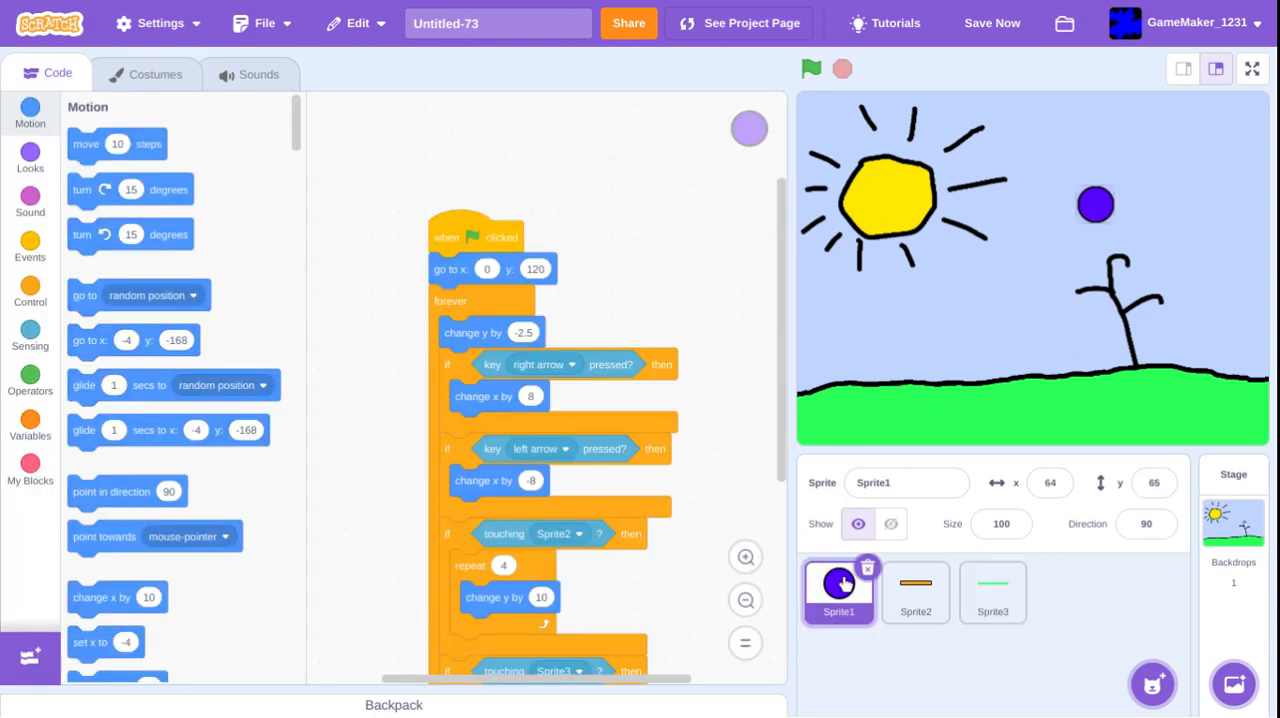
- Run the game from the ball's scripts to watch it fall, then stop it
click(810, 68)
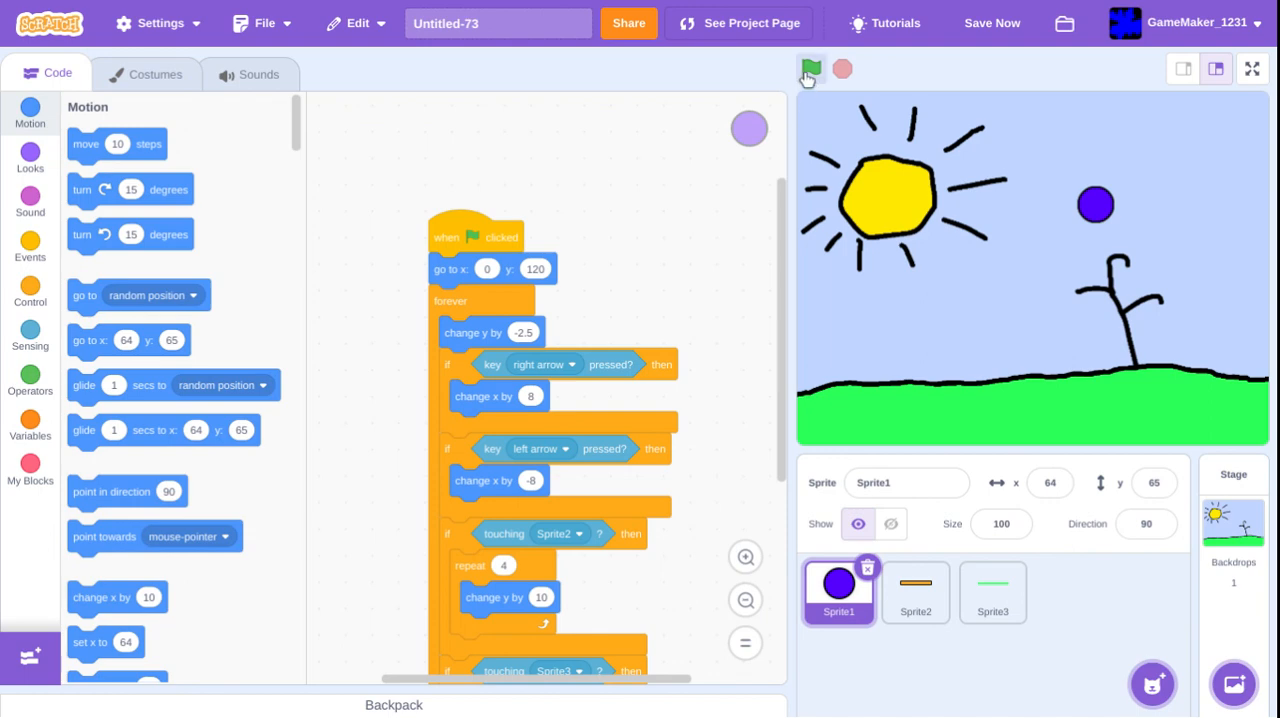
click(810, 68)
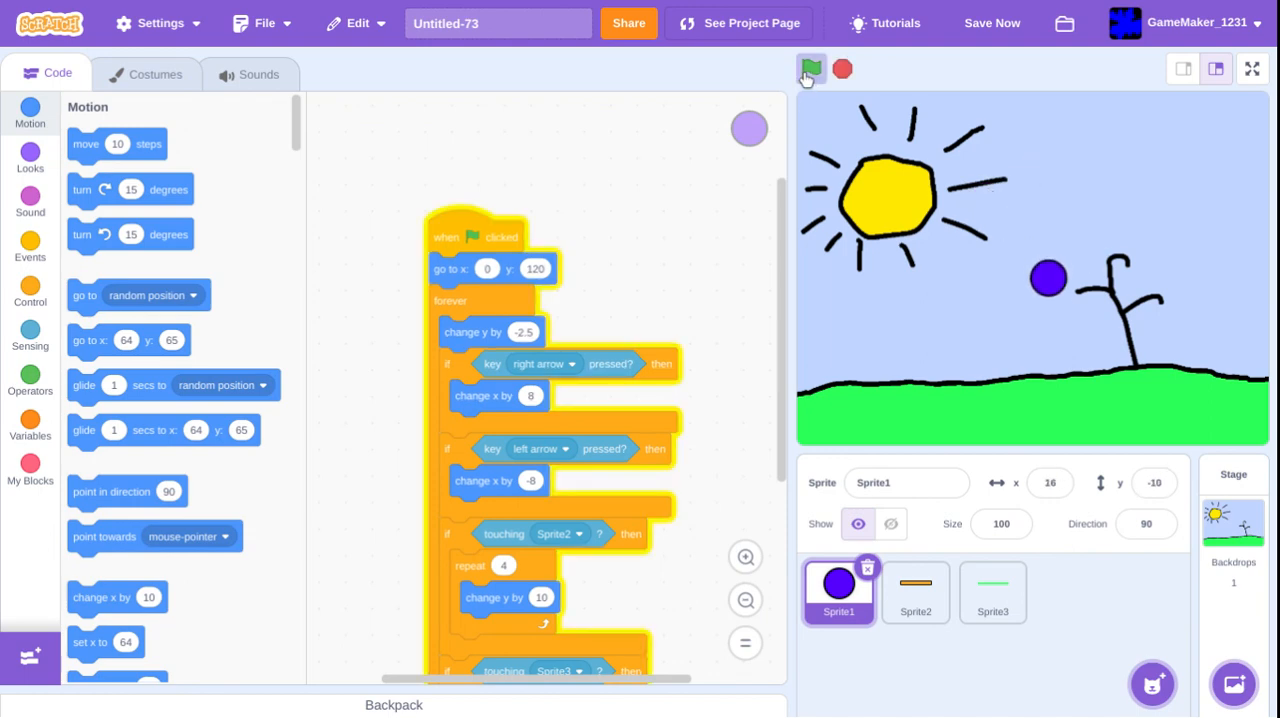
click(812, 68)
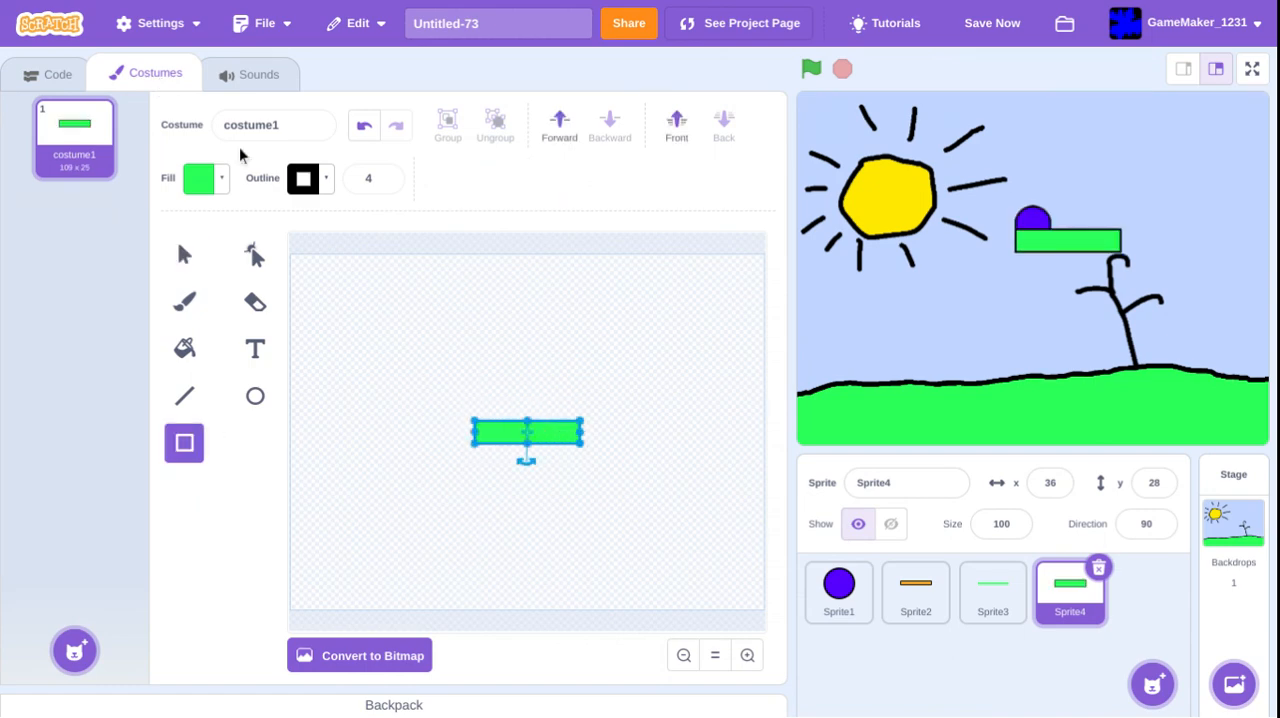
- Add a broadcast under the ball's green-flag script and review the other sprites' code
click(56, 72)
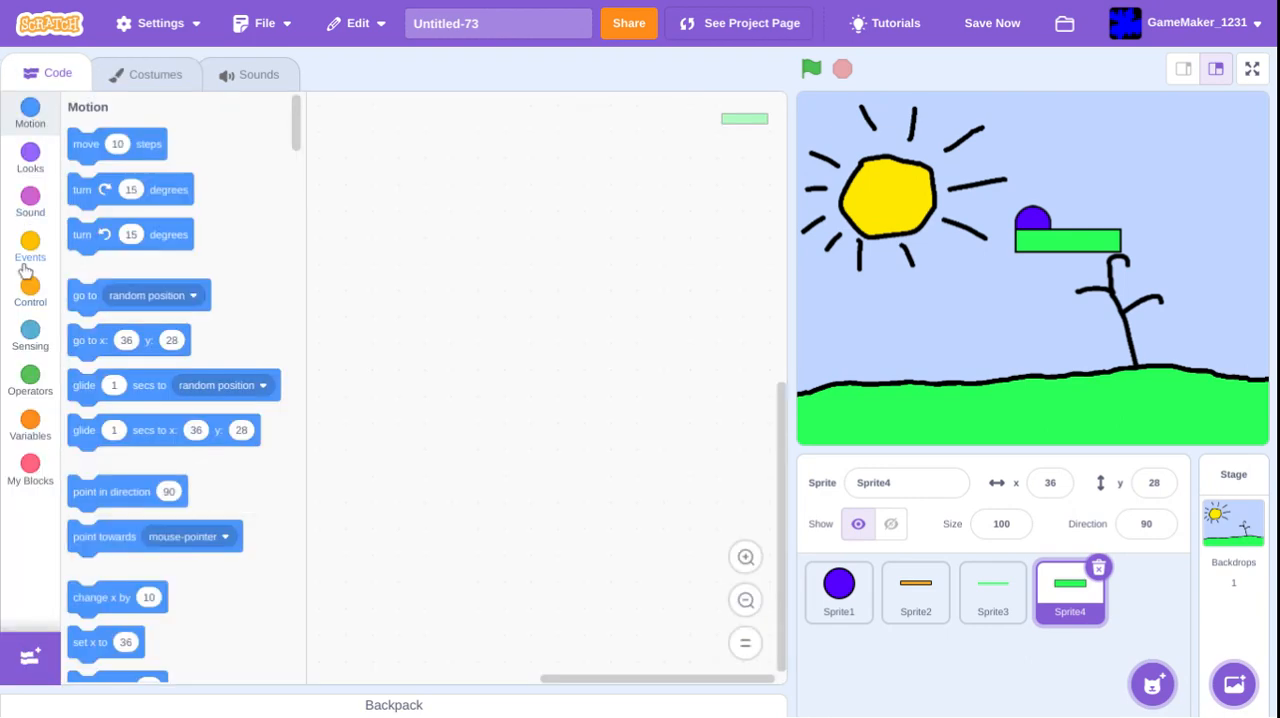
click(30, 248)
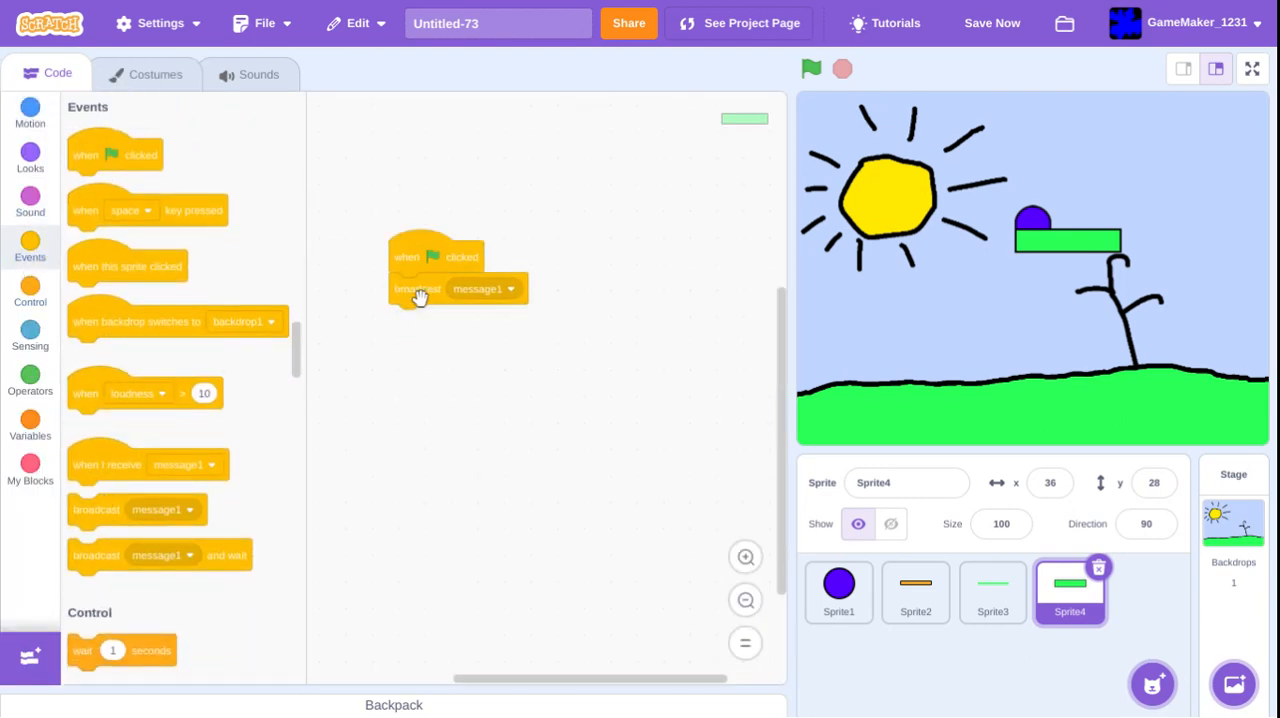
click(838, 590)
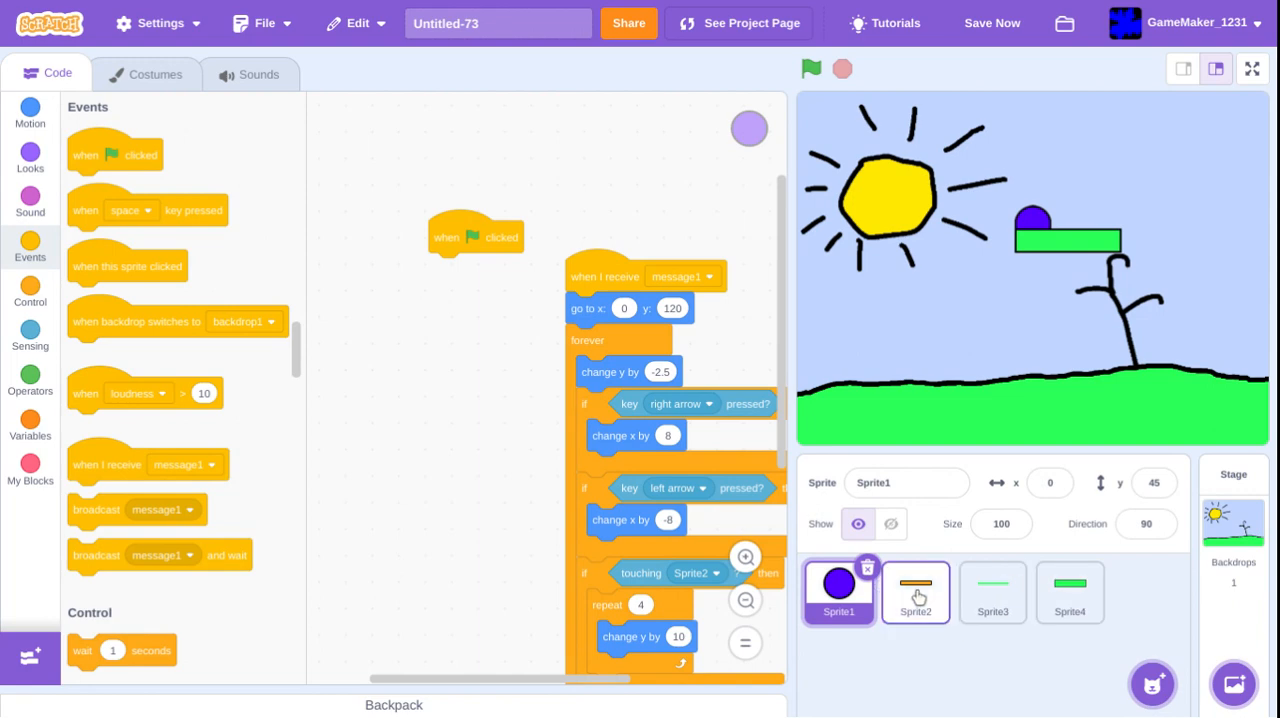
click(916, 590)
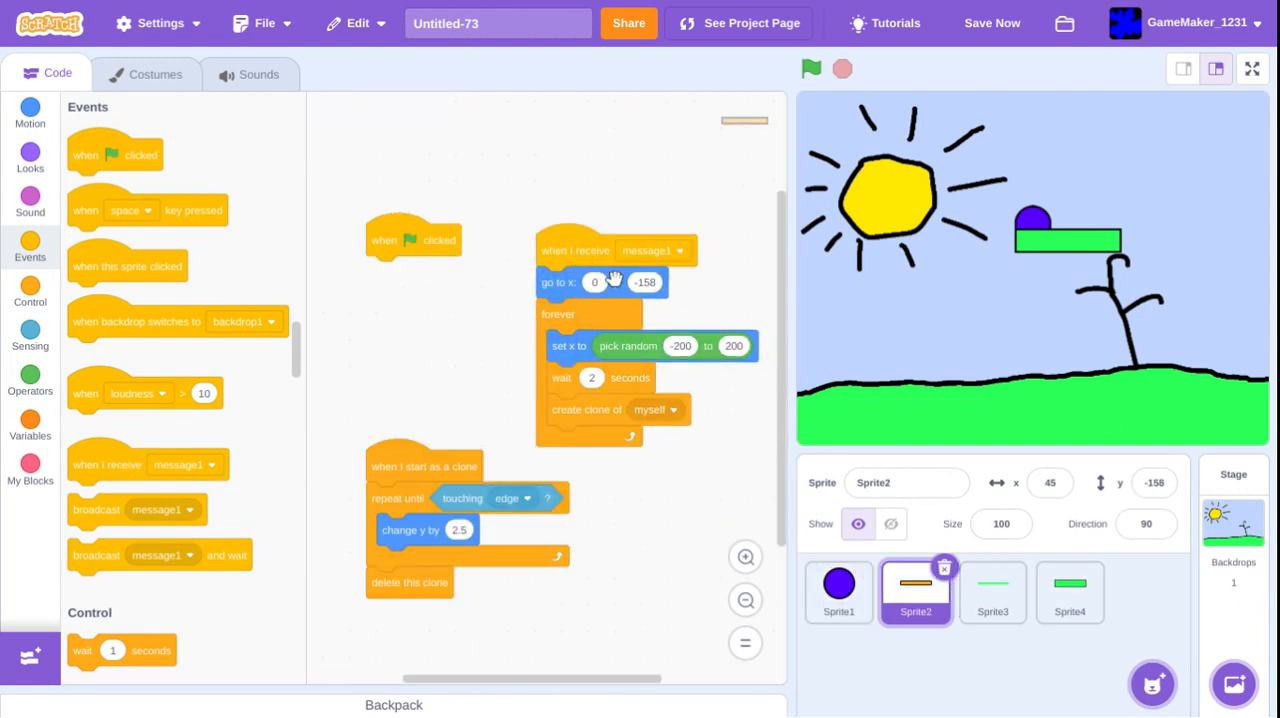
click(992, 592)
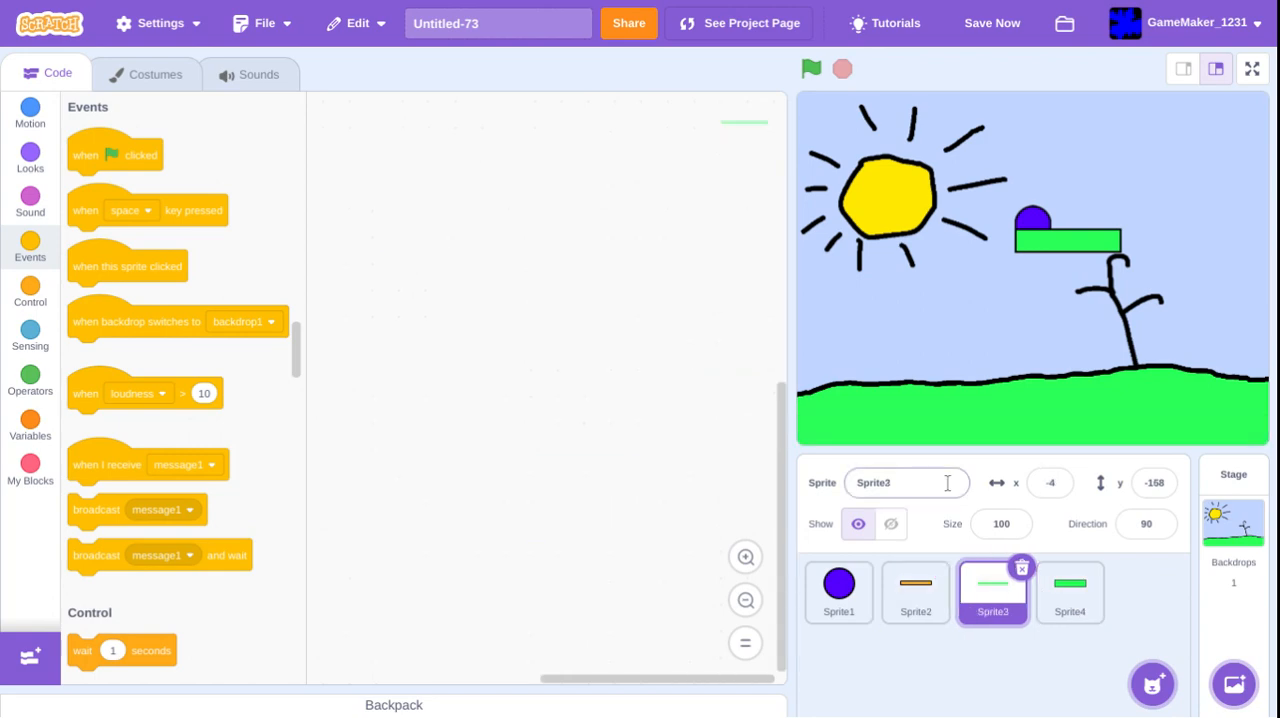
click(1068, 592)
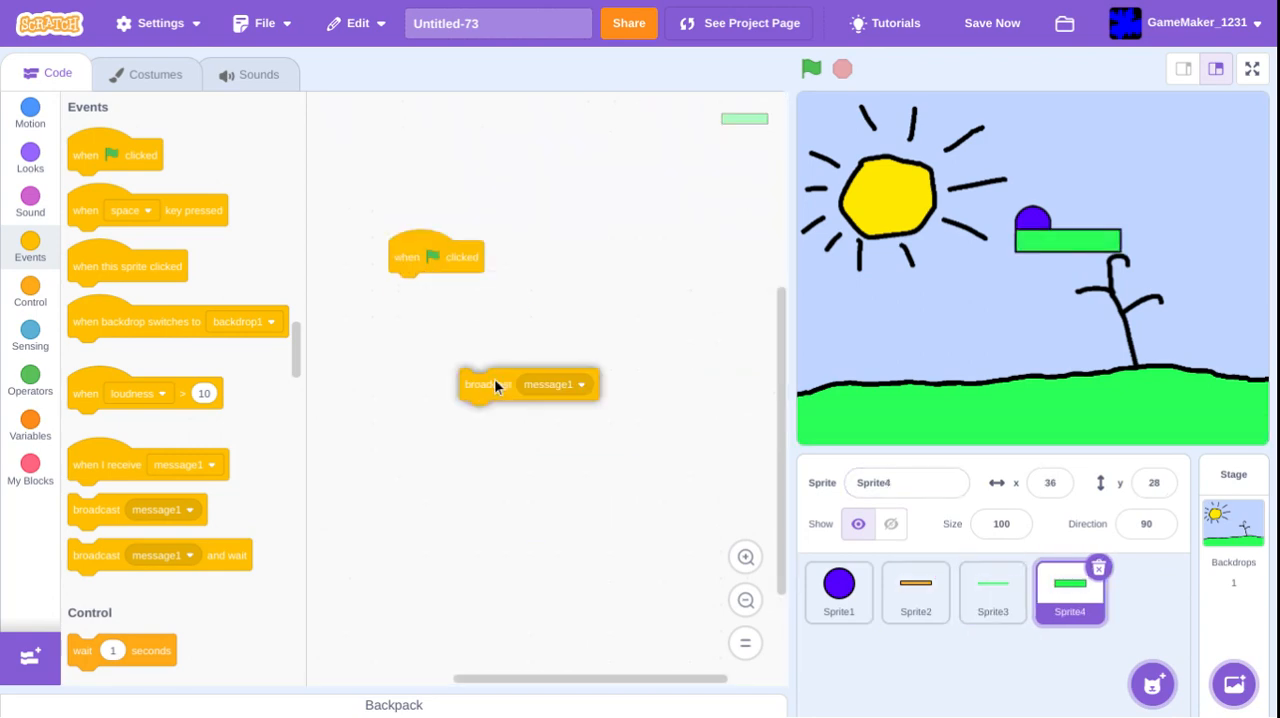
- Make the Start button broadcast message1 when clicked and test it in play
drag(148, 464, 560, 350)
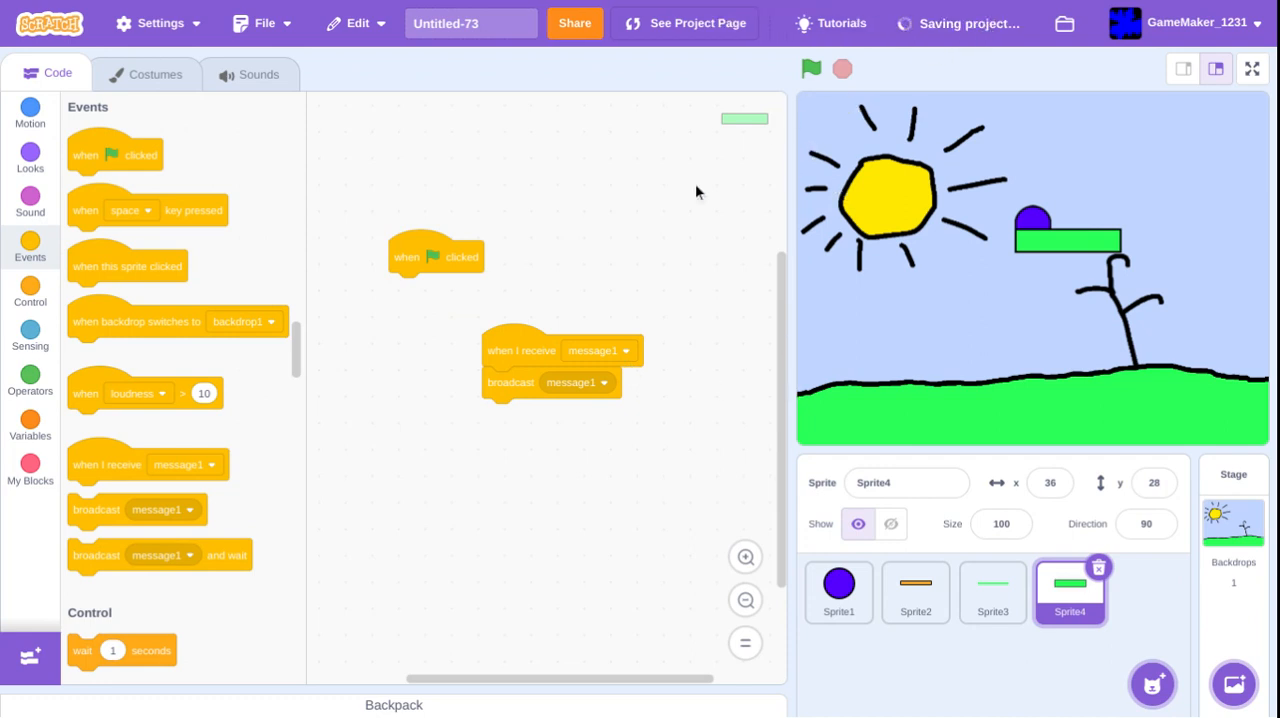
mouse_move(488, 420)
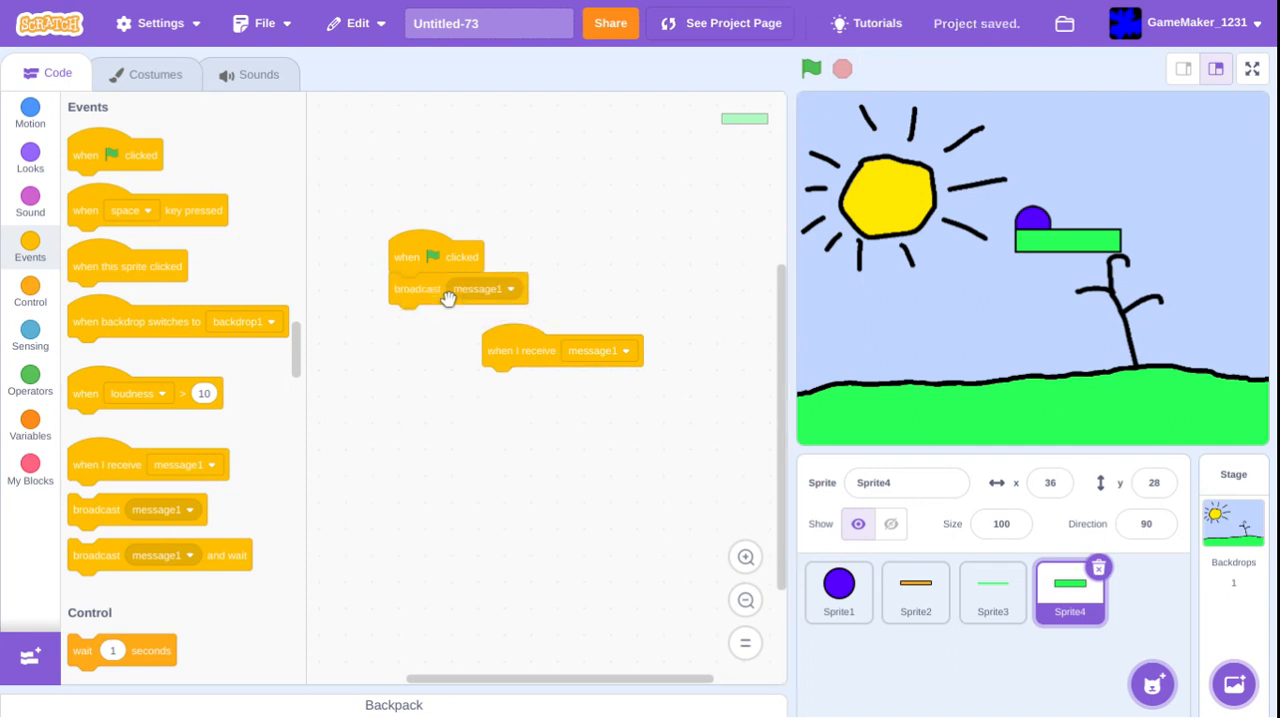
mouse_move(276, 548)
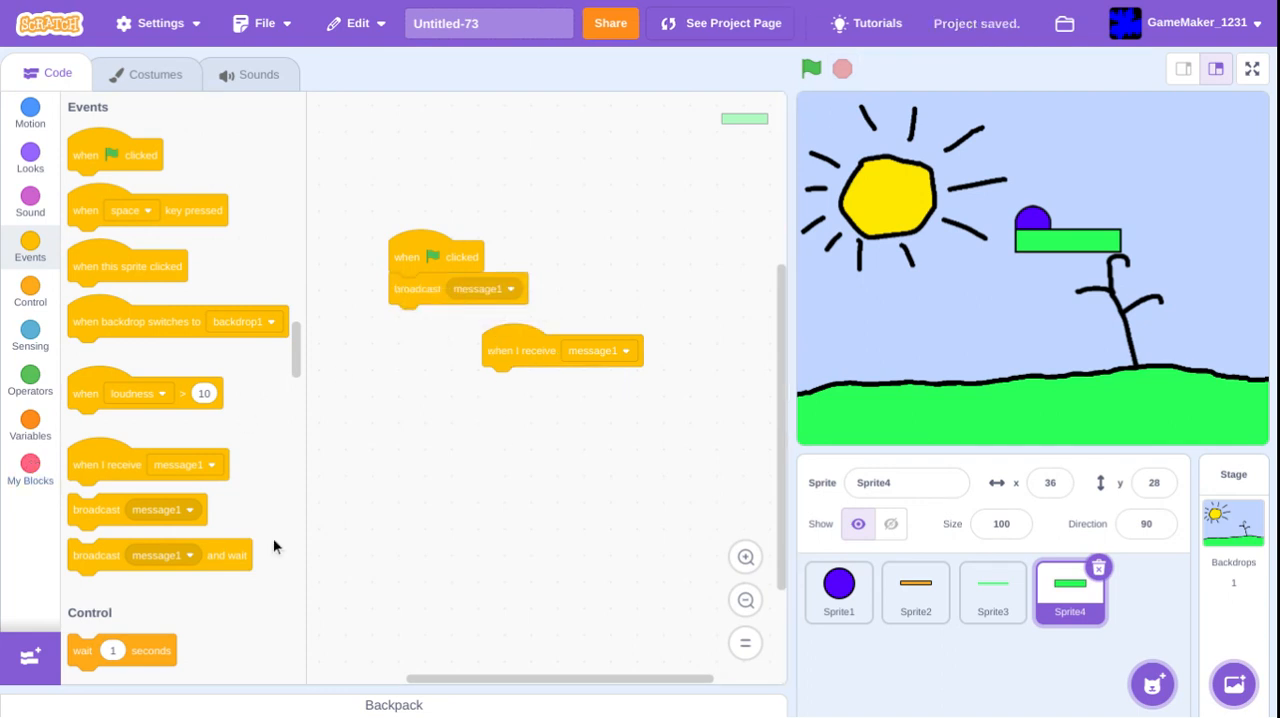
drag(128, 264, 580, 312)
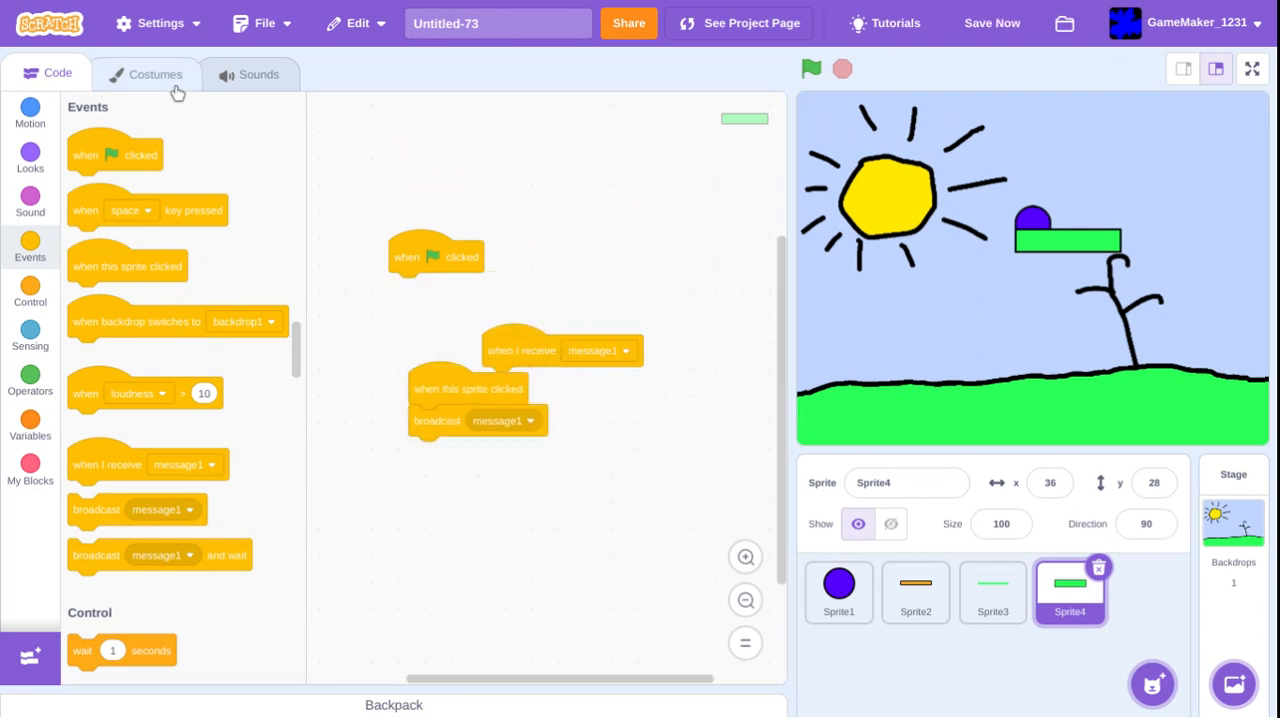
mouse_move(636, 80)
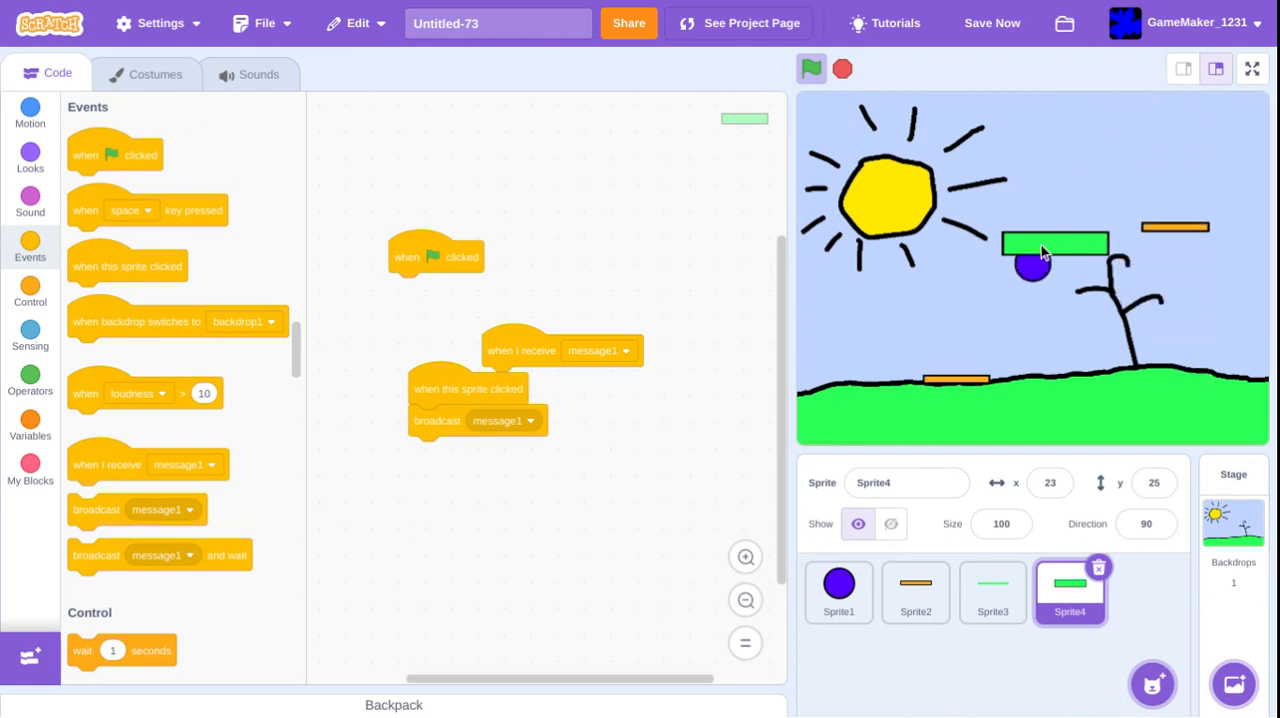
click(812, 68)
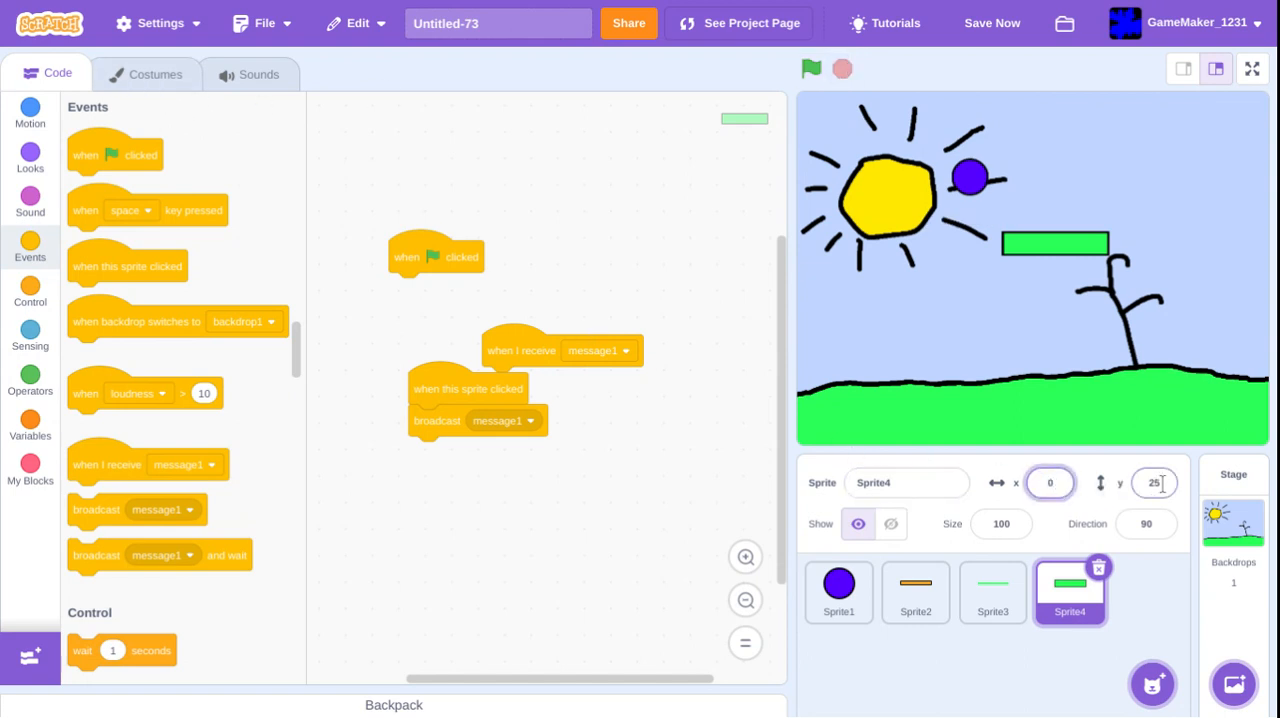
- Hand-draw 'Start' and a smiley in black on the green button's costume
text(0)
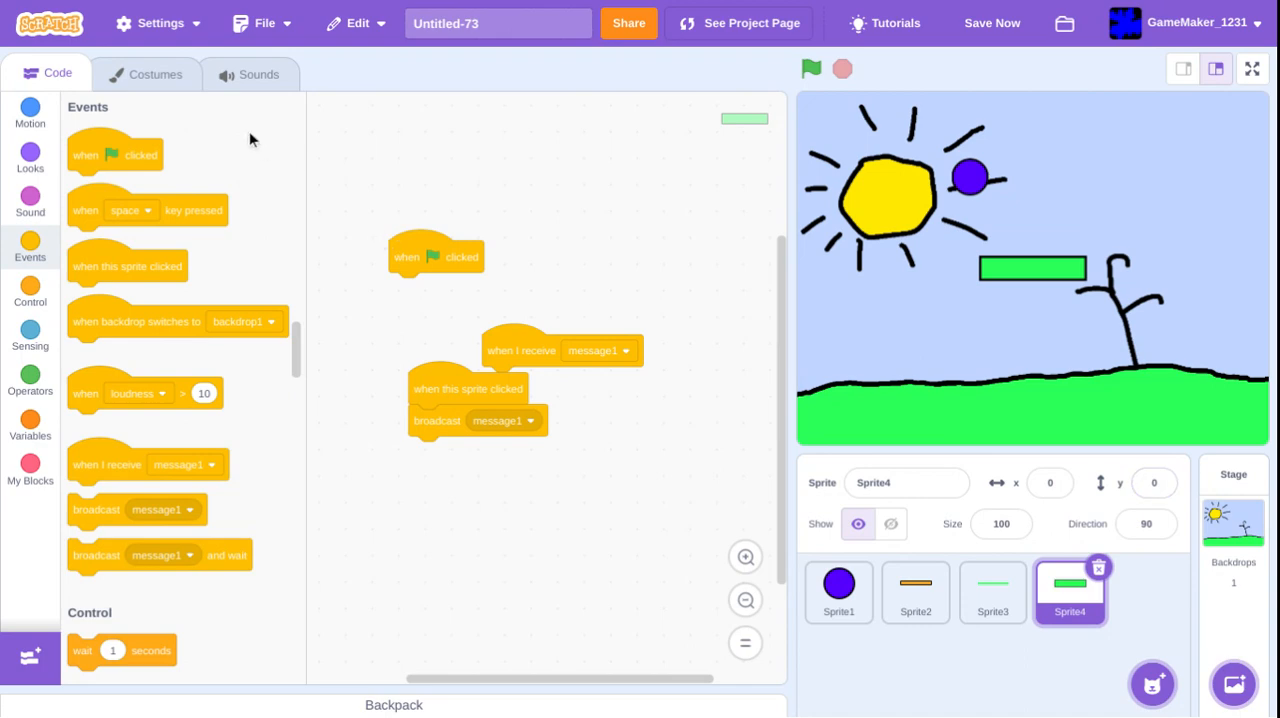
click(144, 72)
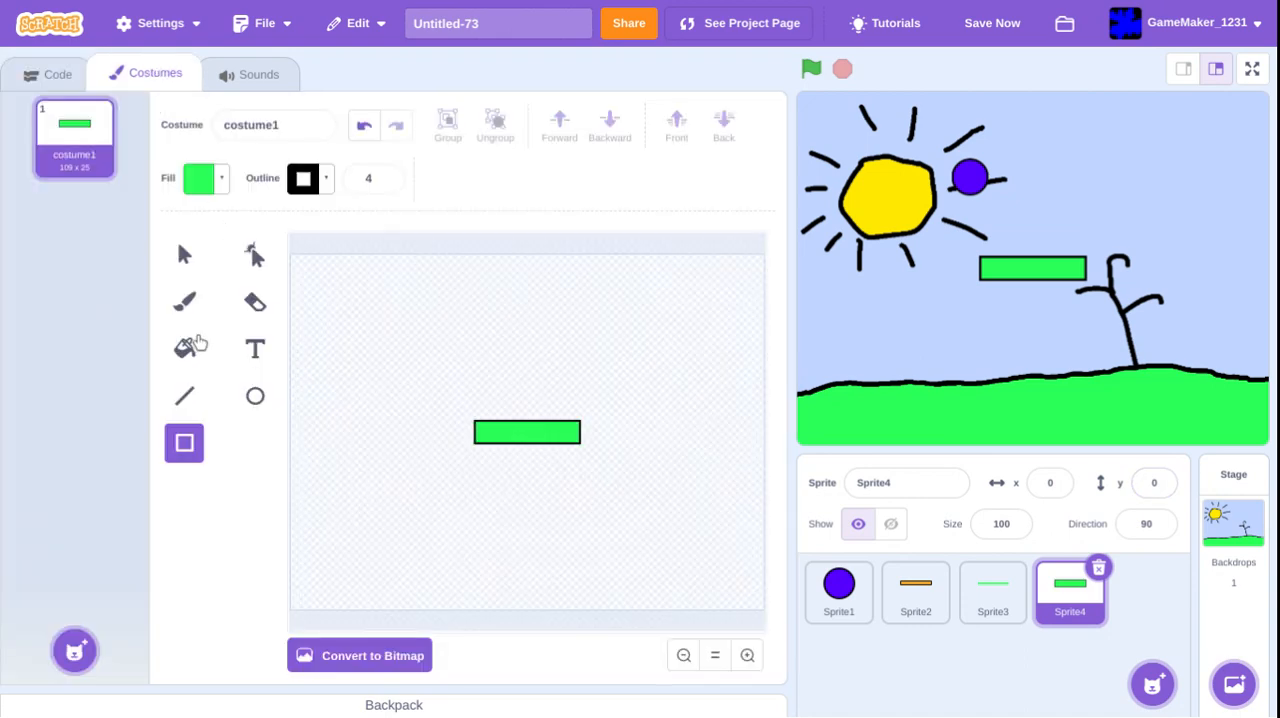
click(184, 302)
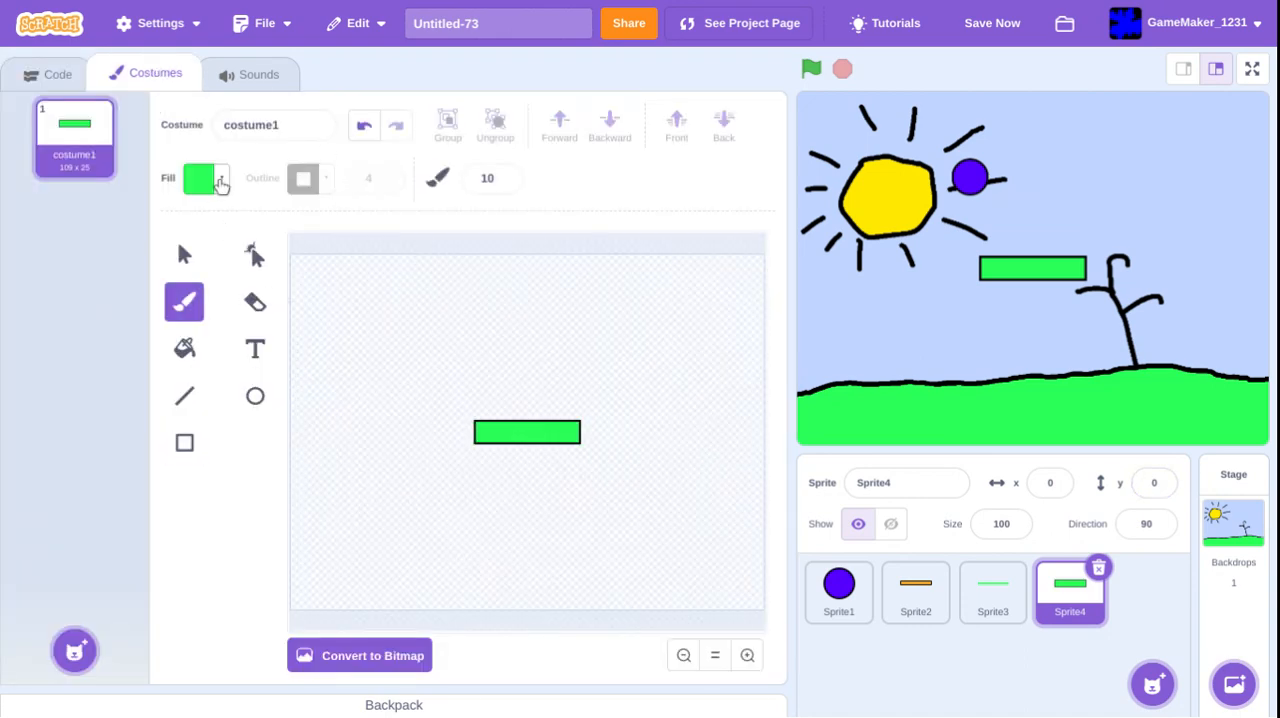
click(200, 178)
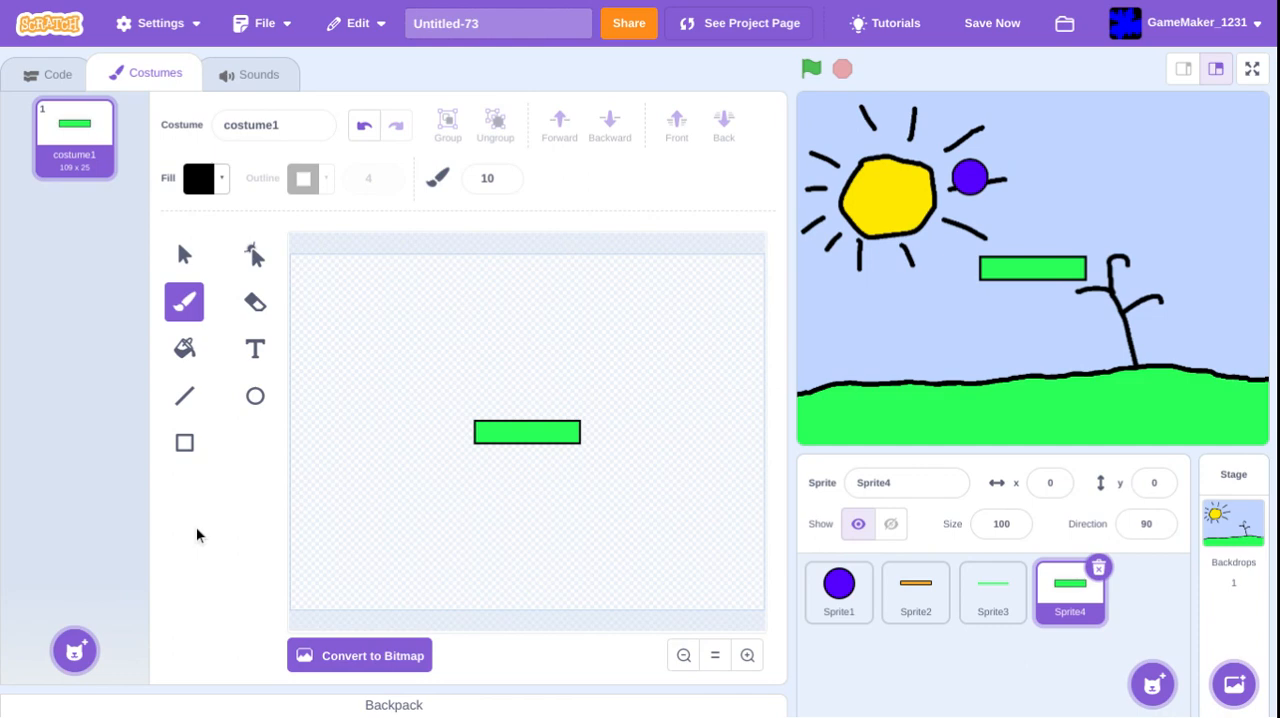
mouse_move(224, 370)
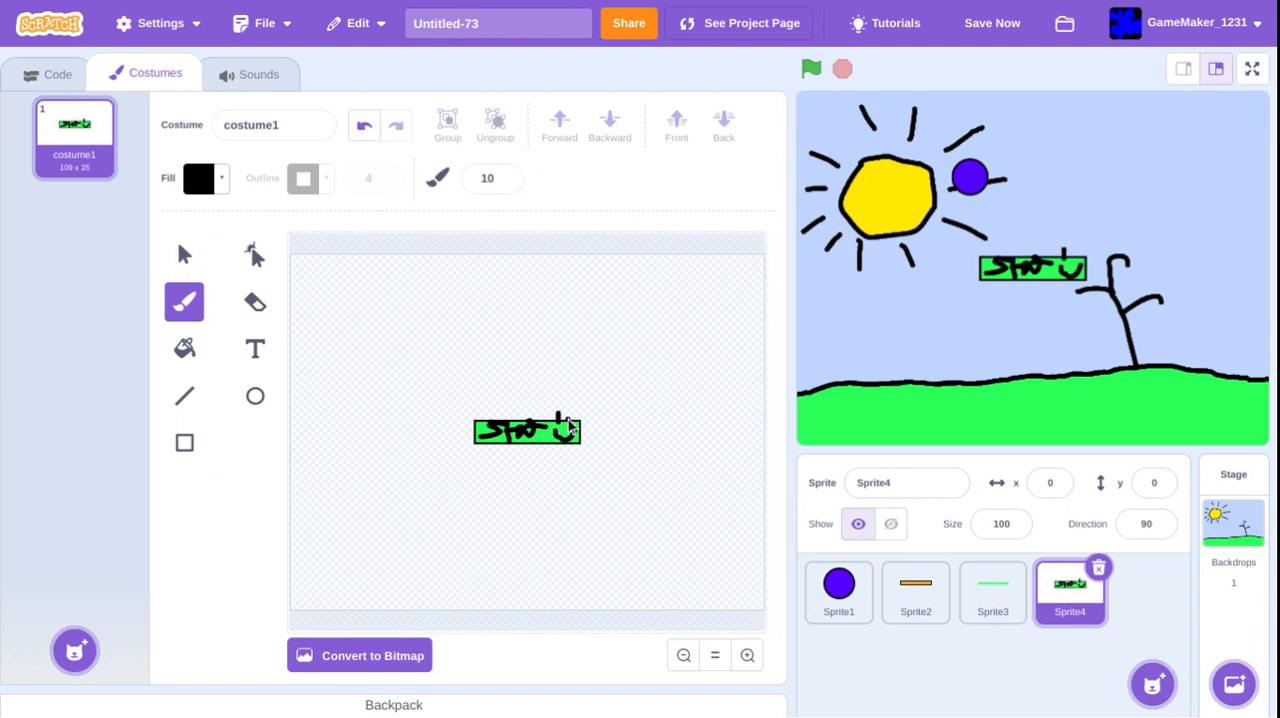
click(184, 254)
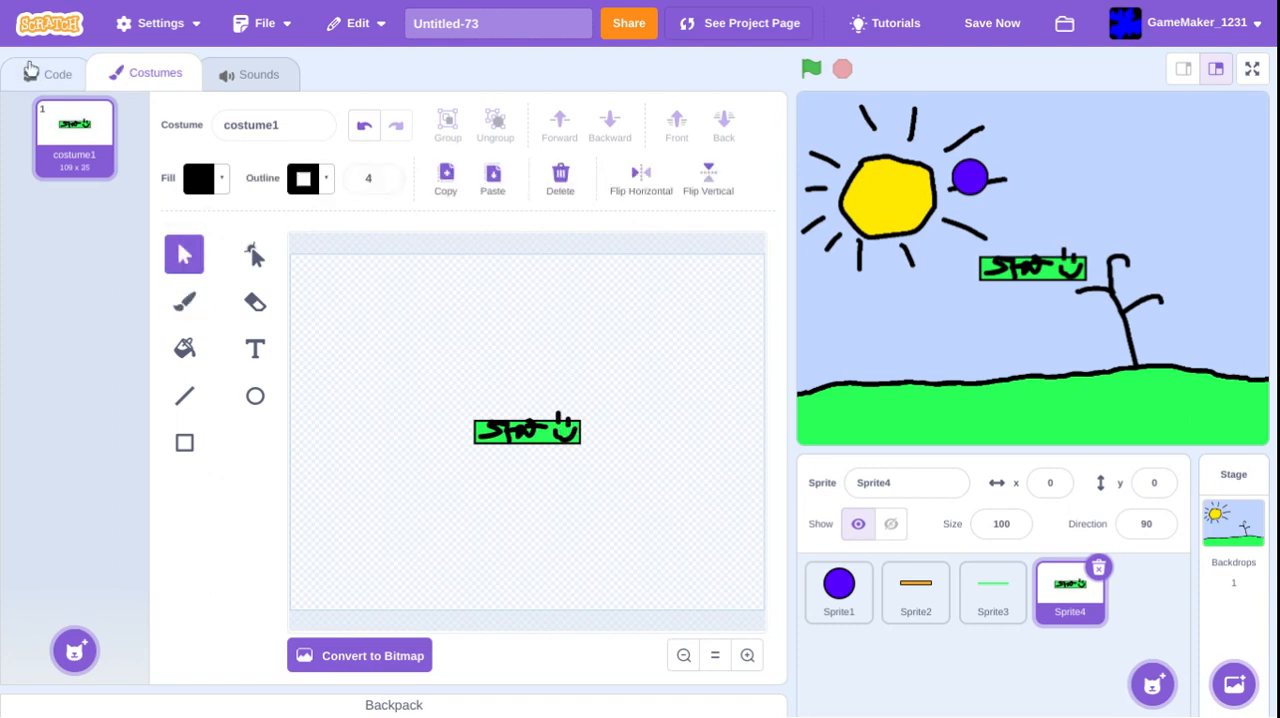
click(56, 72)
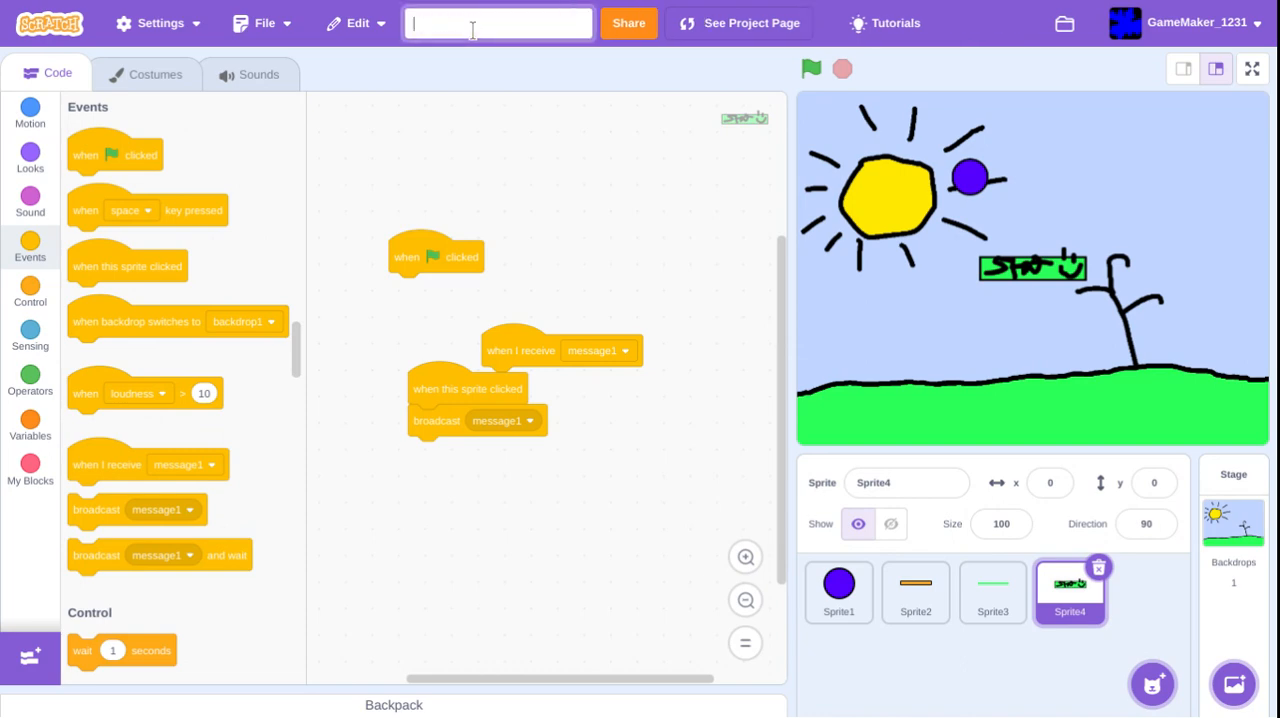
- Retitle the project 'Super Ball Dropping Simulator'
text(Super Ba)
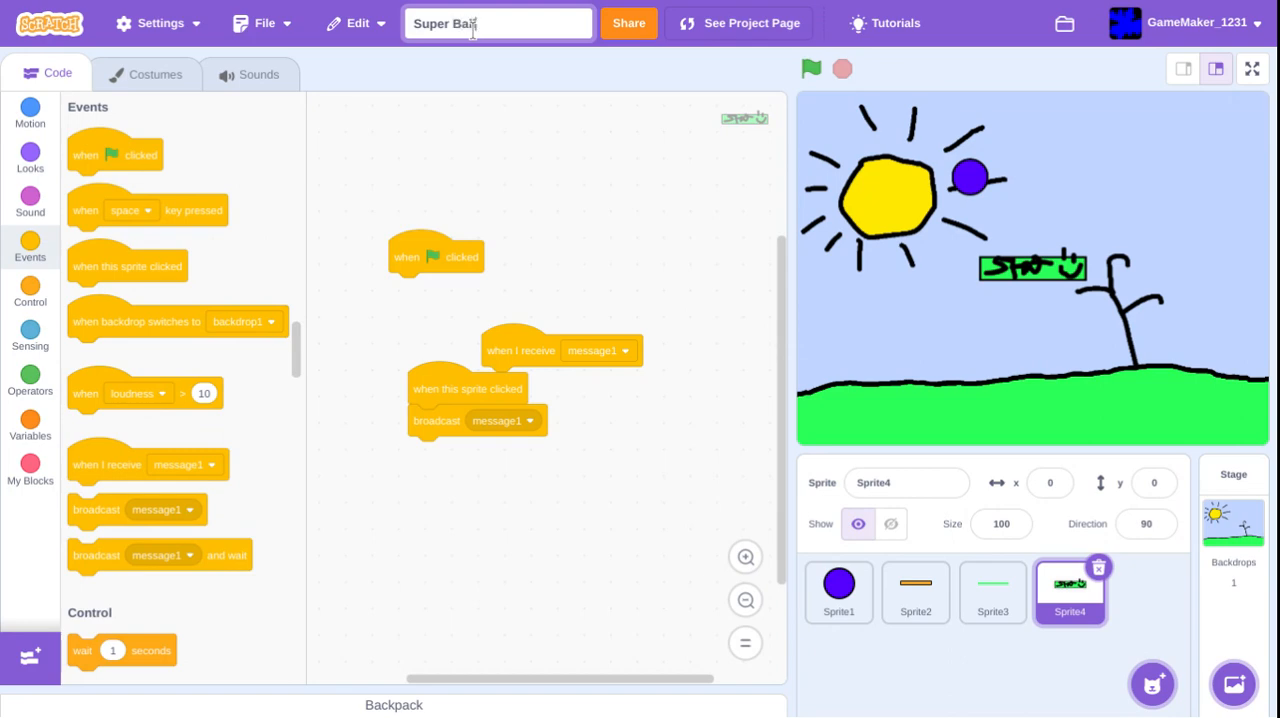
text(Dropin)
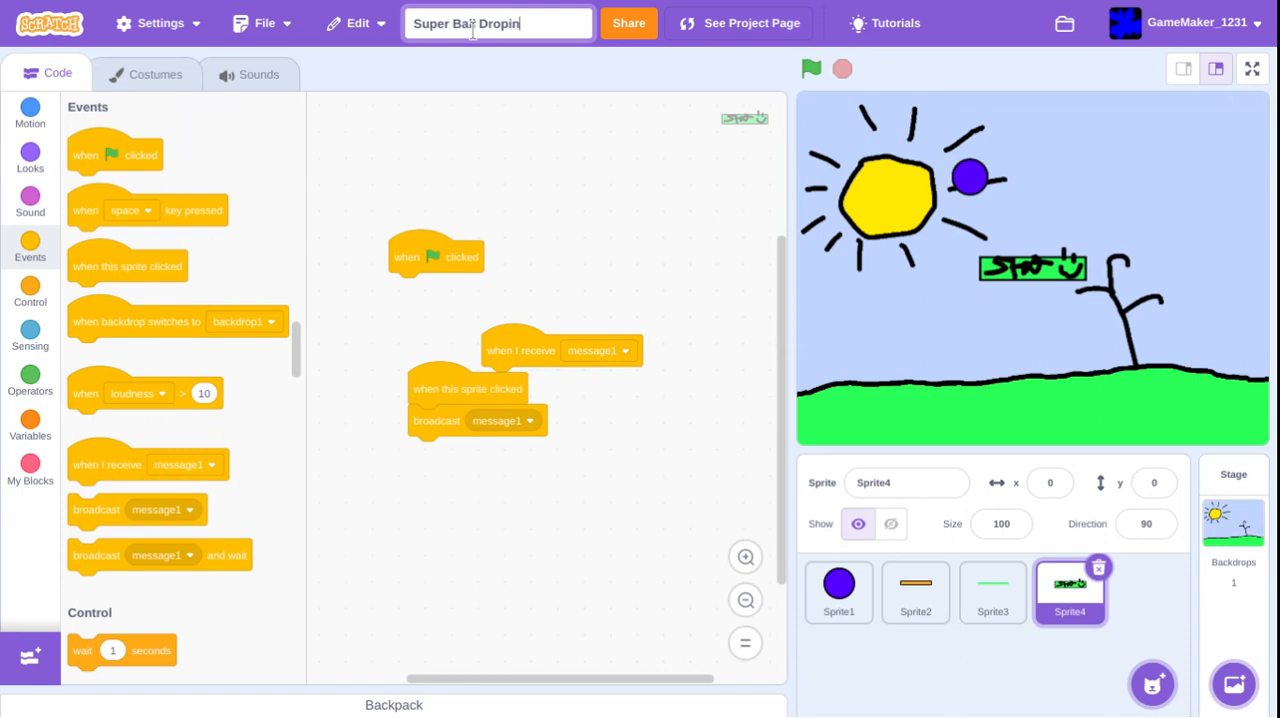
text(g)
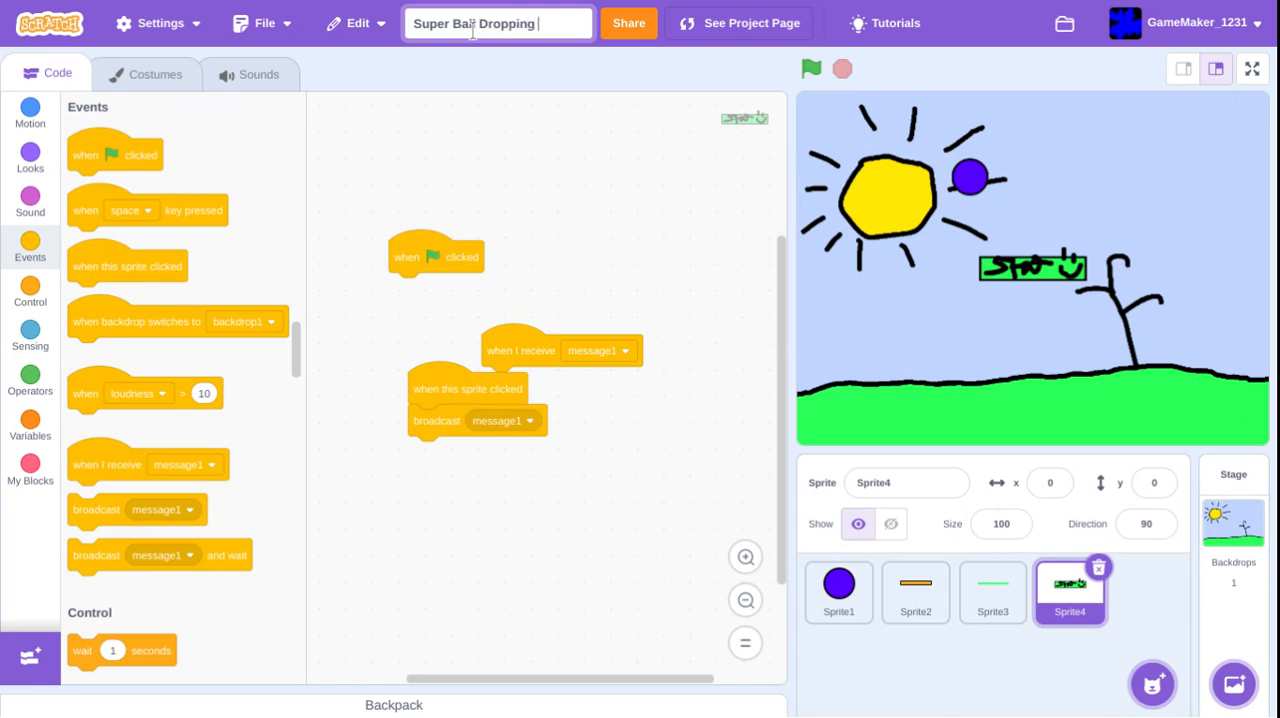
text(Simula)
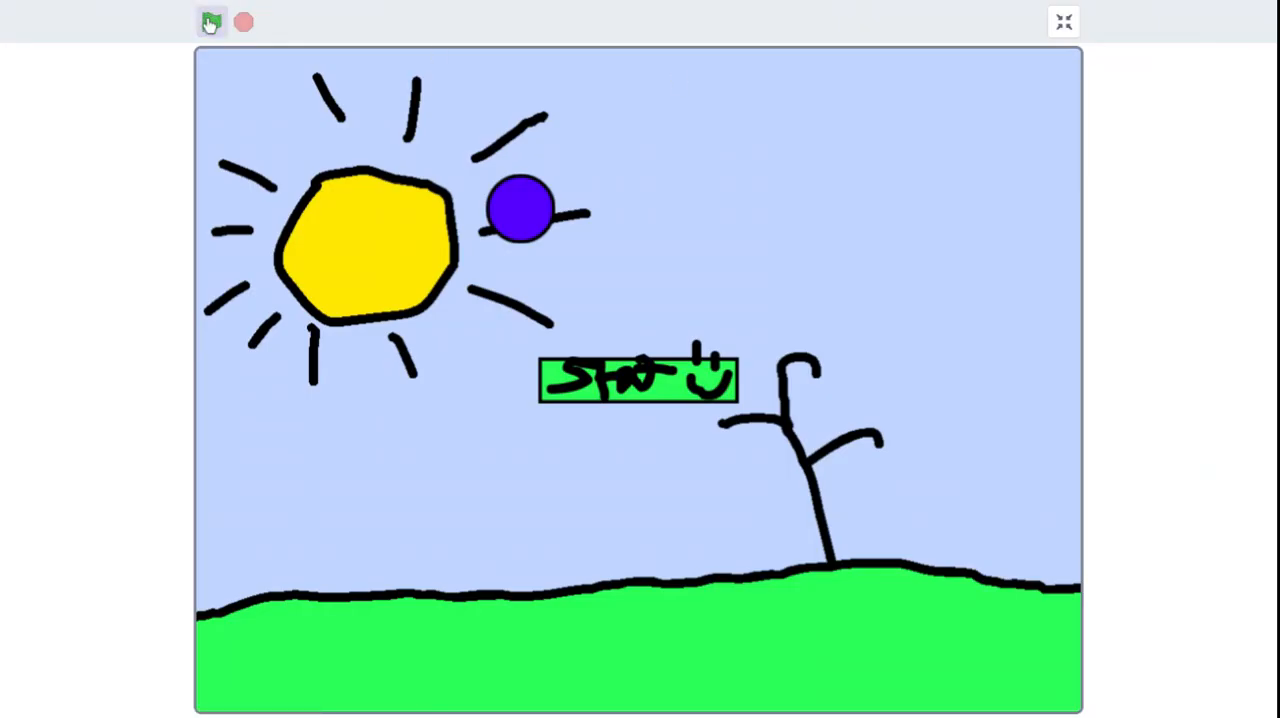
- Play-test the game full-screen with the green flag, stop it, and exit full-screen to the editor
click(212, 22)
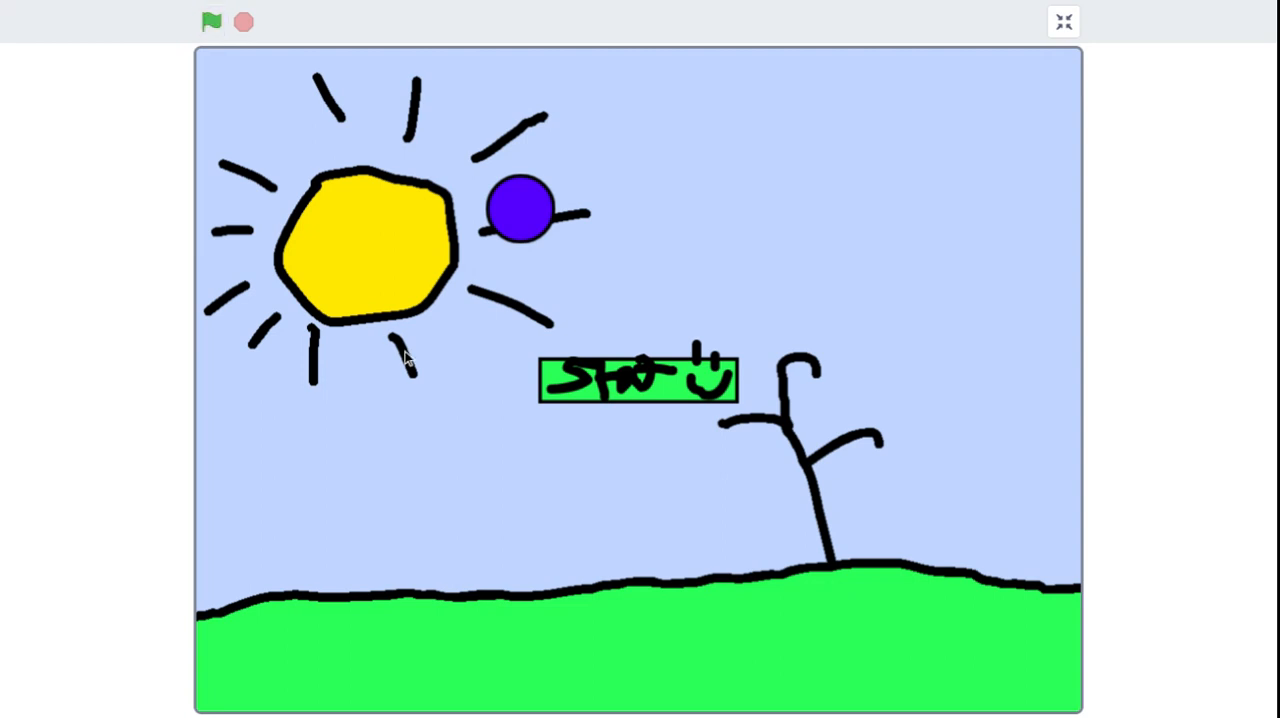
click(212, 20)
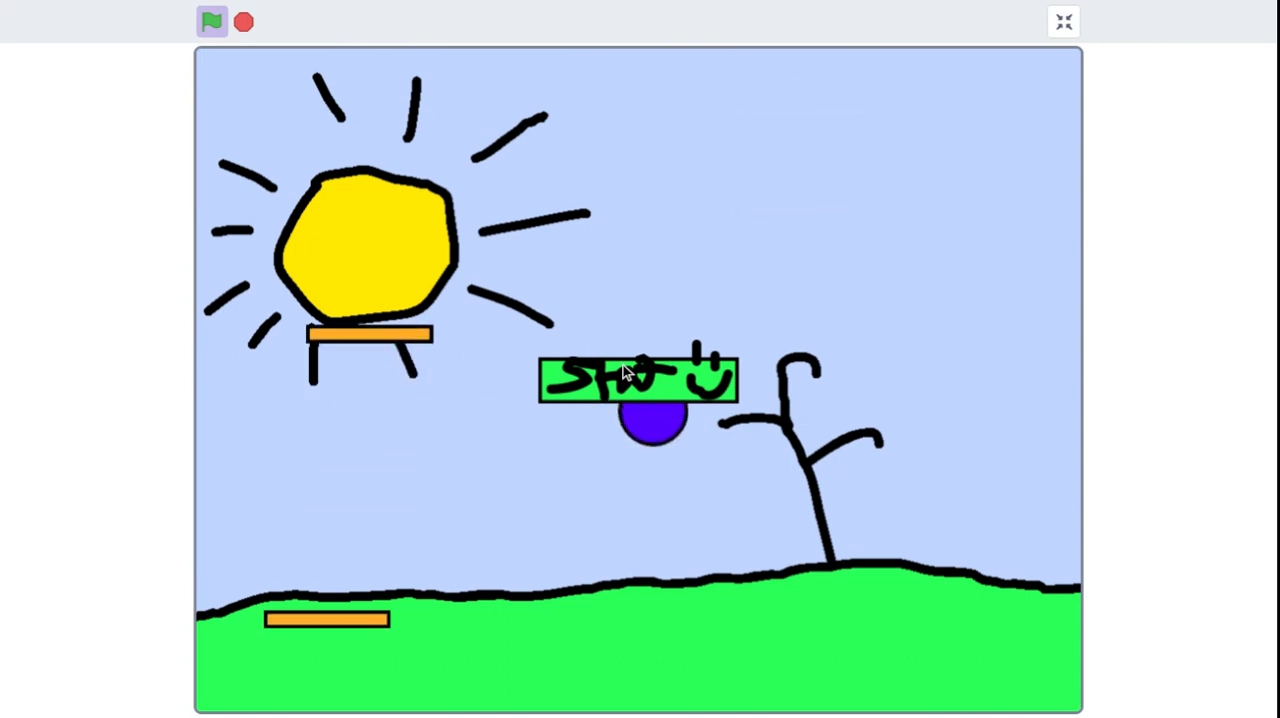
click(212, 20)
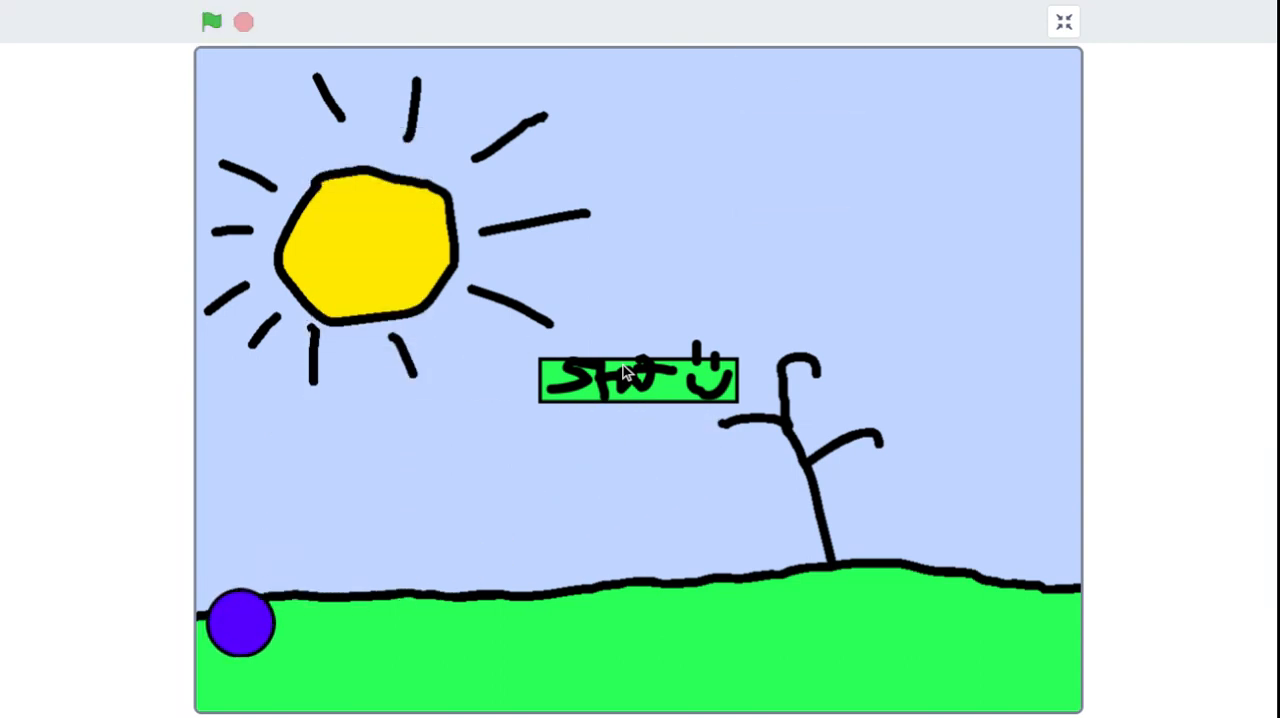
mouse_move(660, 430)
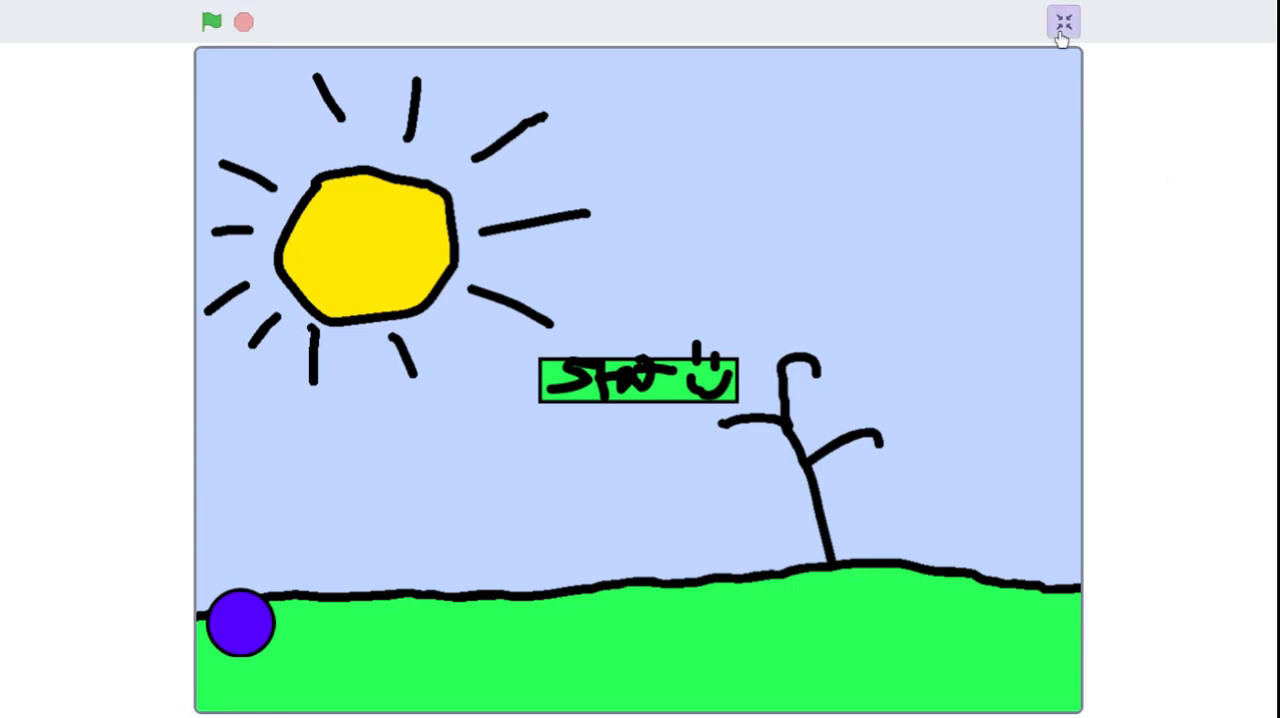
click(1062, 22)
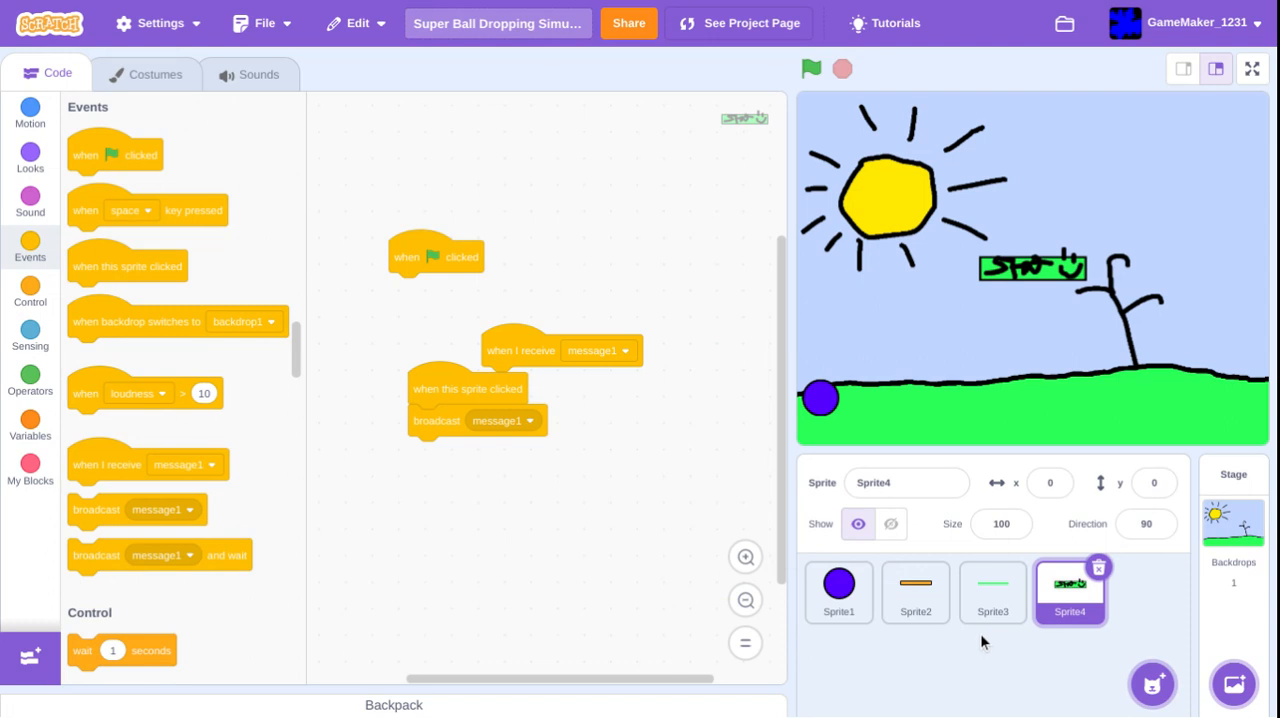
mouse_move(994, 468)
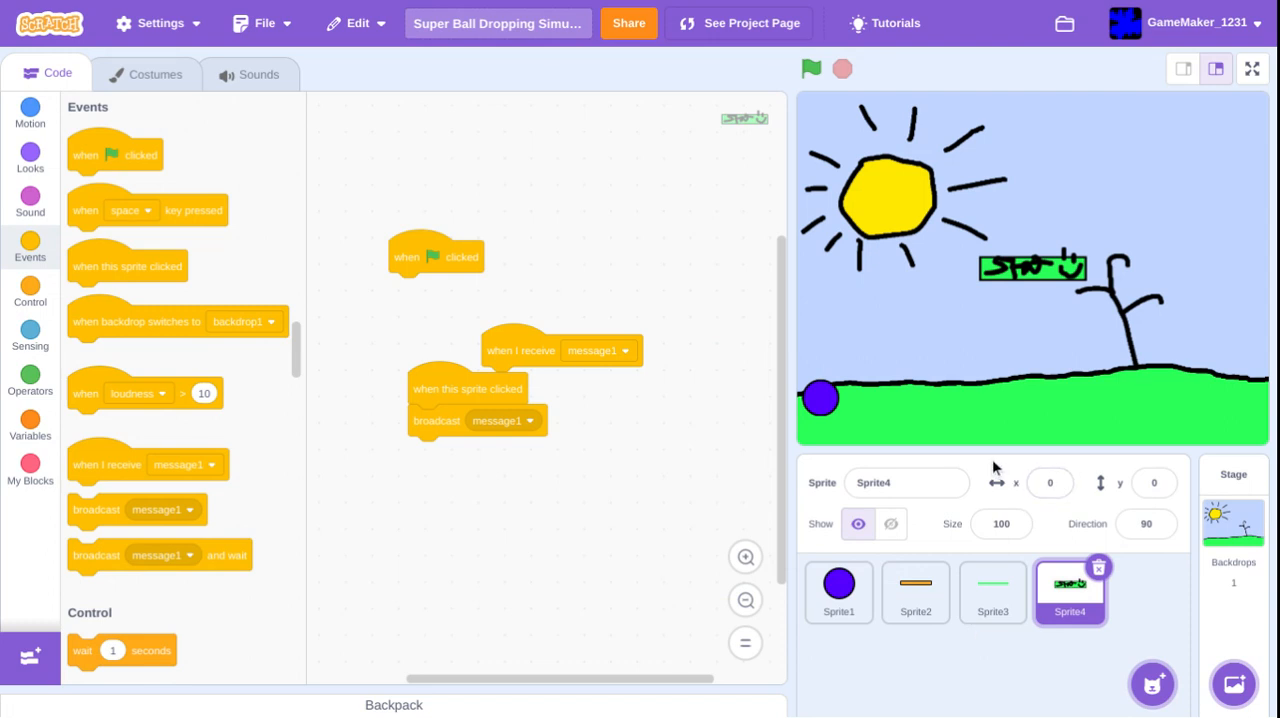
mouse_move(990, 298)
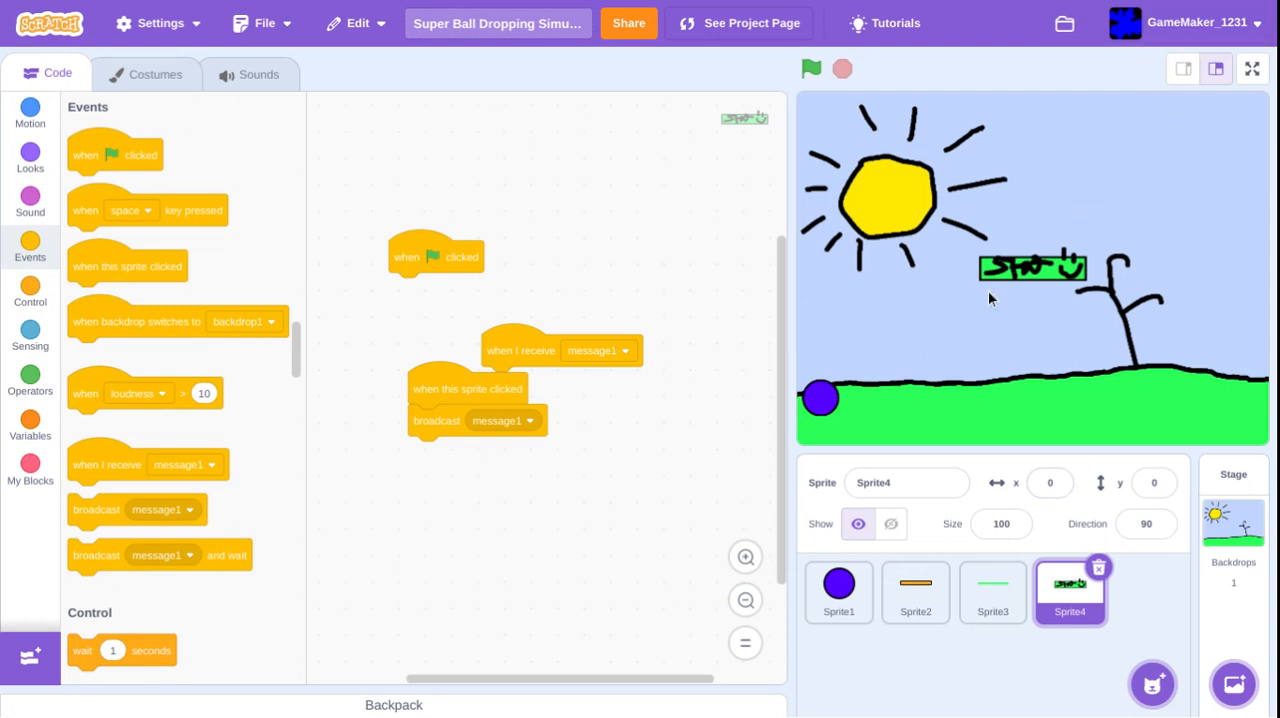
mouse_move(922, 676)
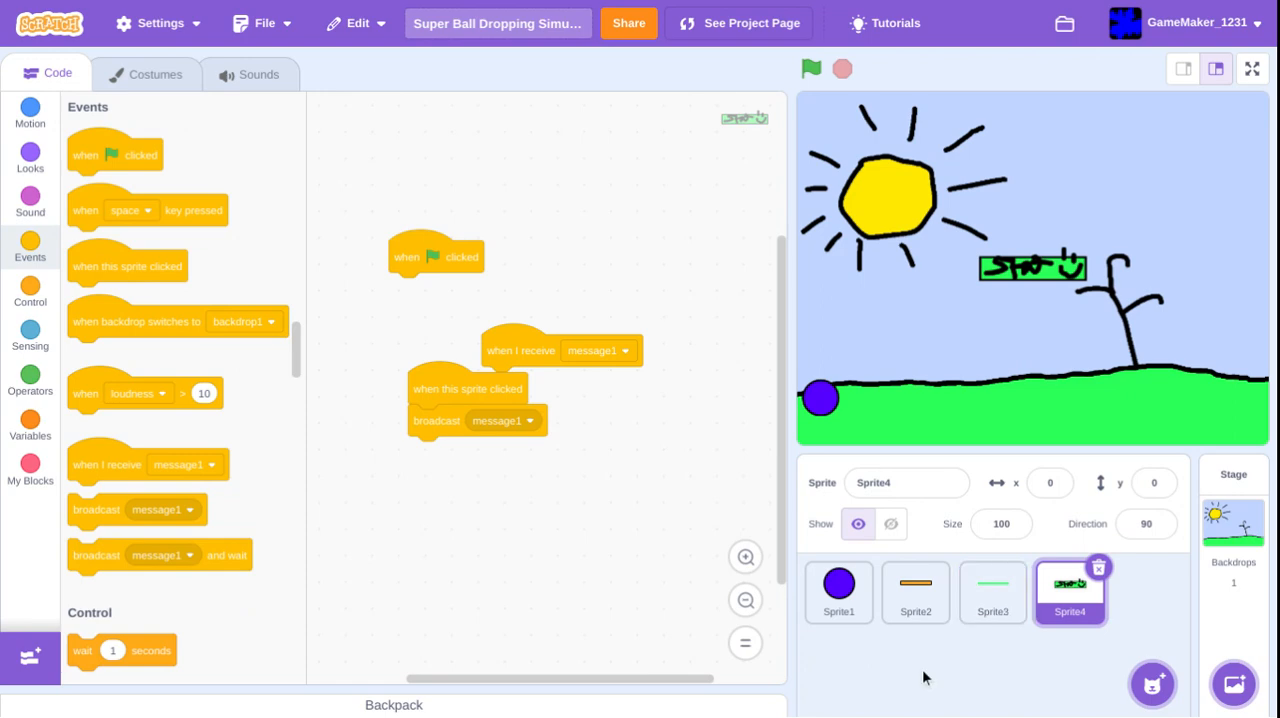